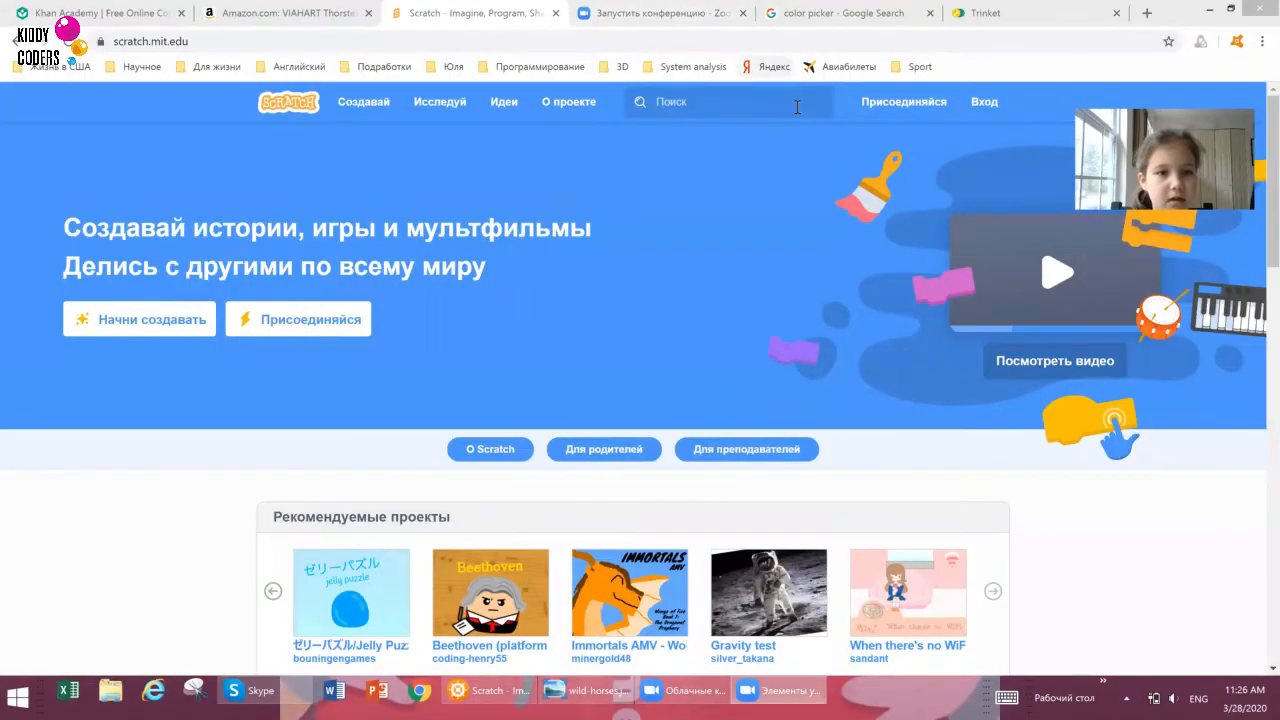
click(984, 100)
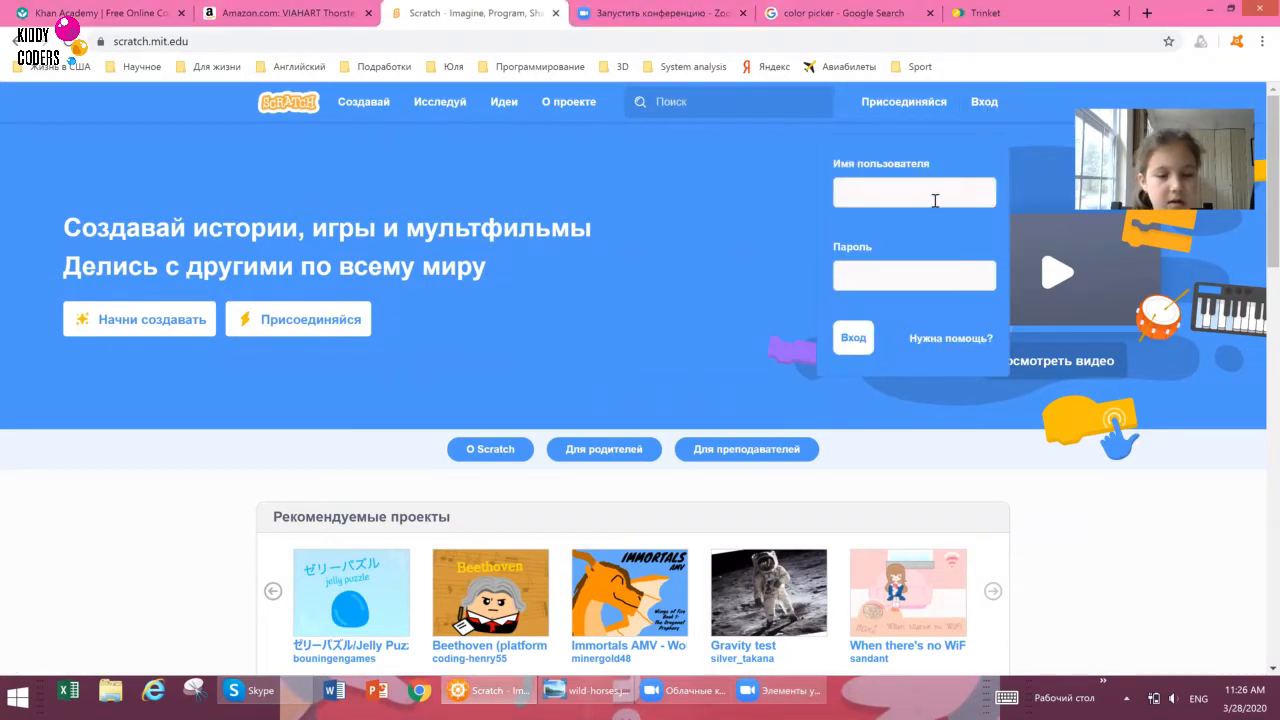
click(912, 192)
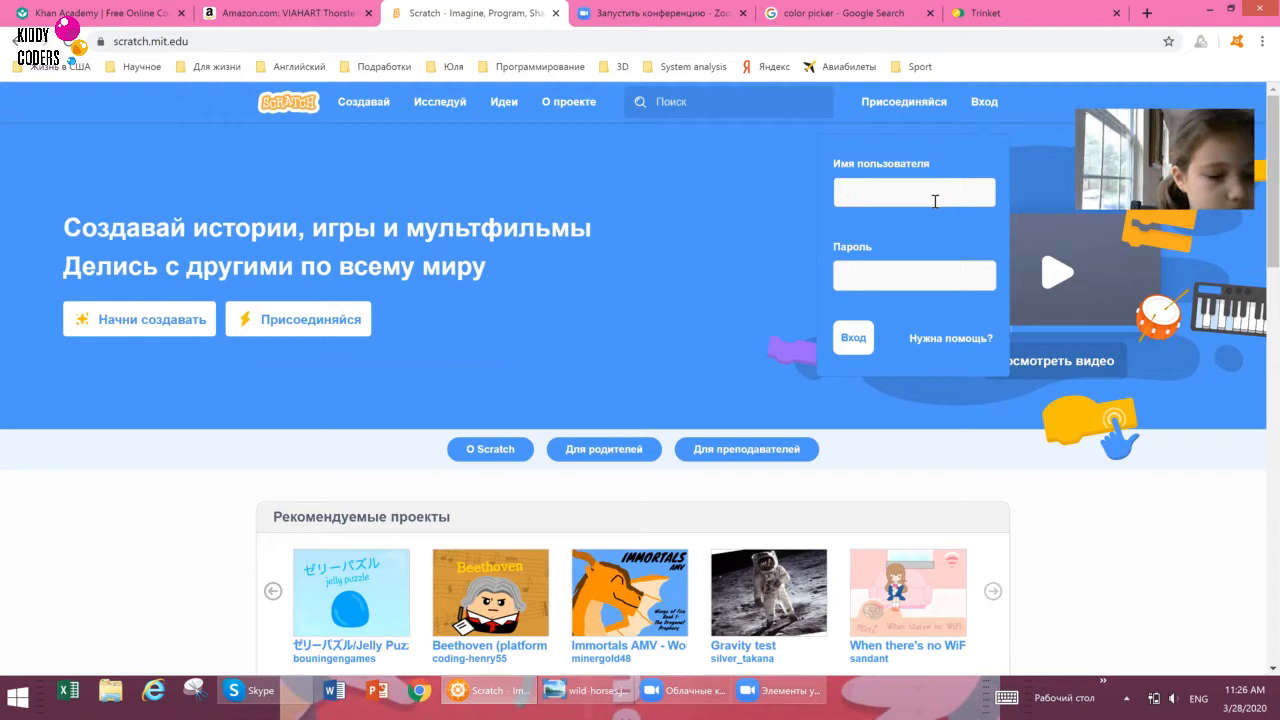
click(912, 192)
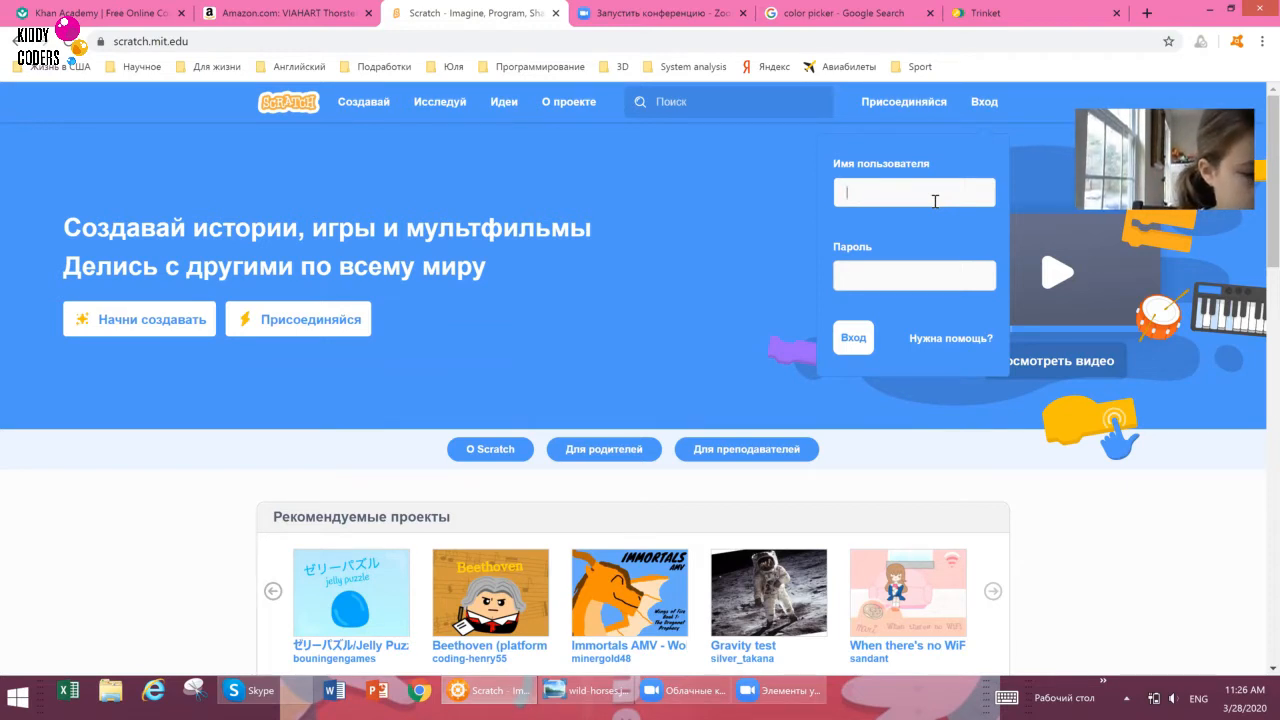
text(Creeper)
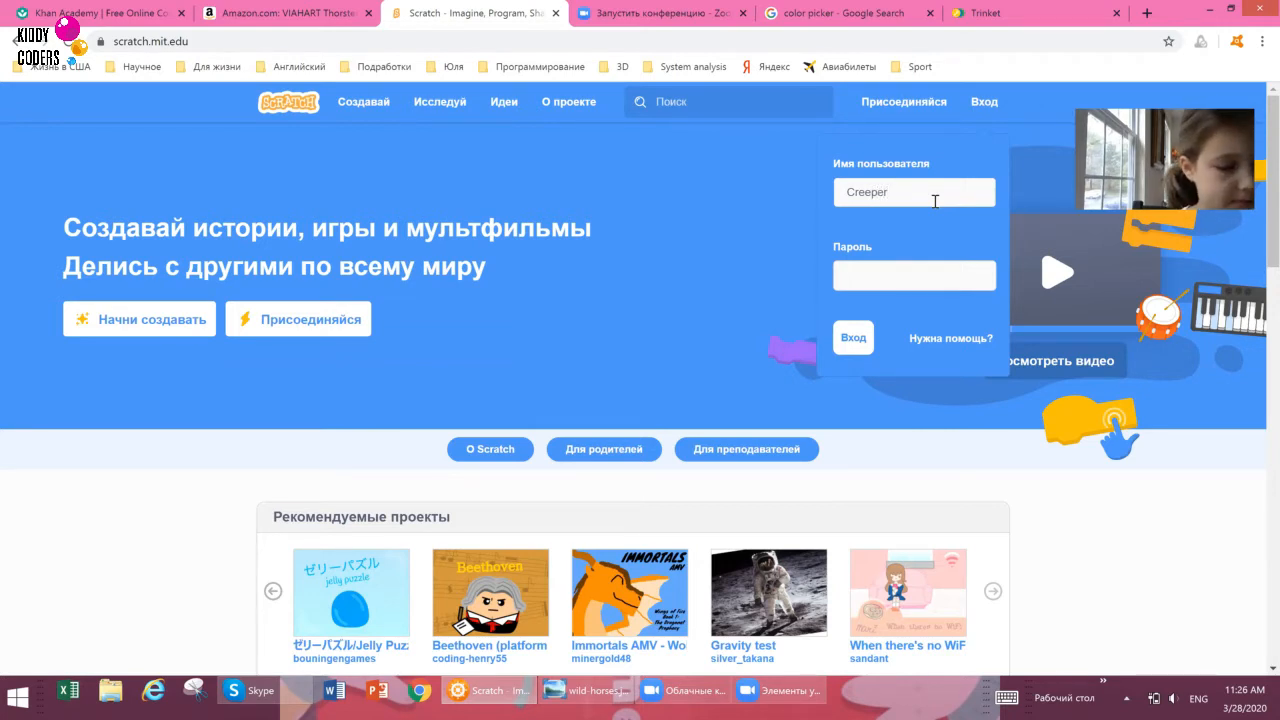
text(Eplosion)
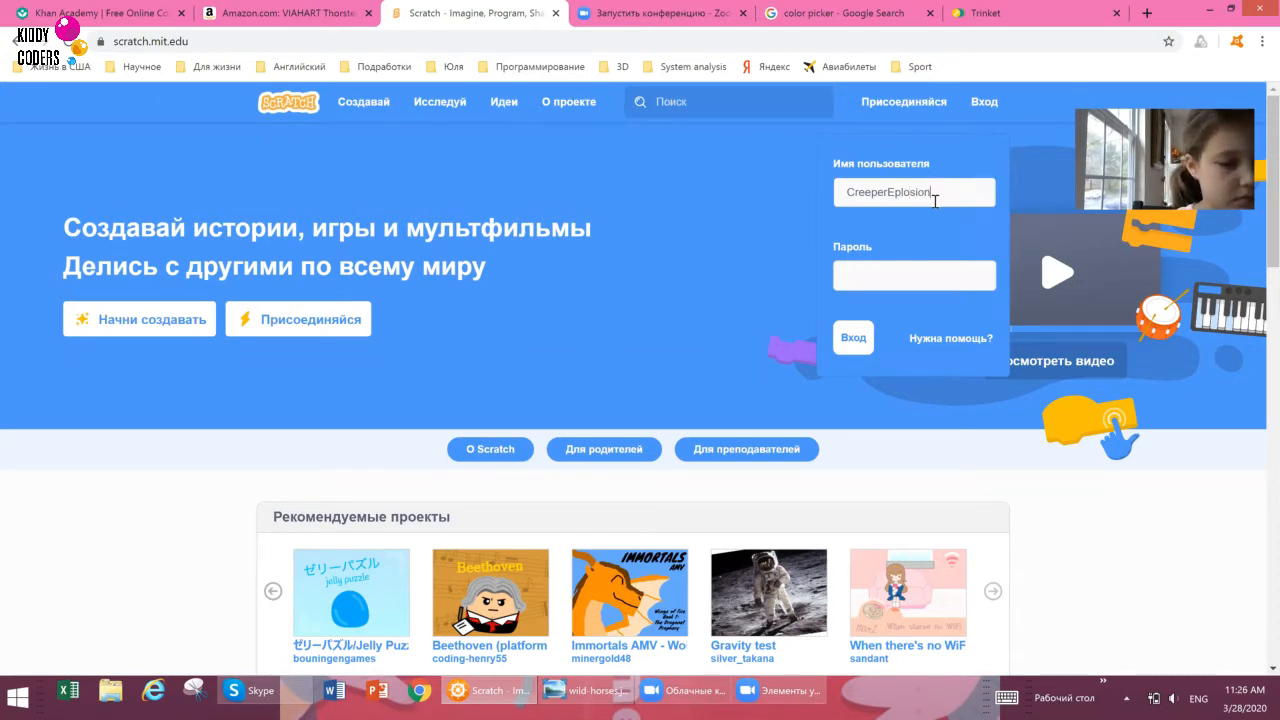
text(55)
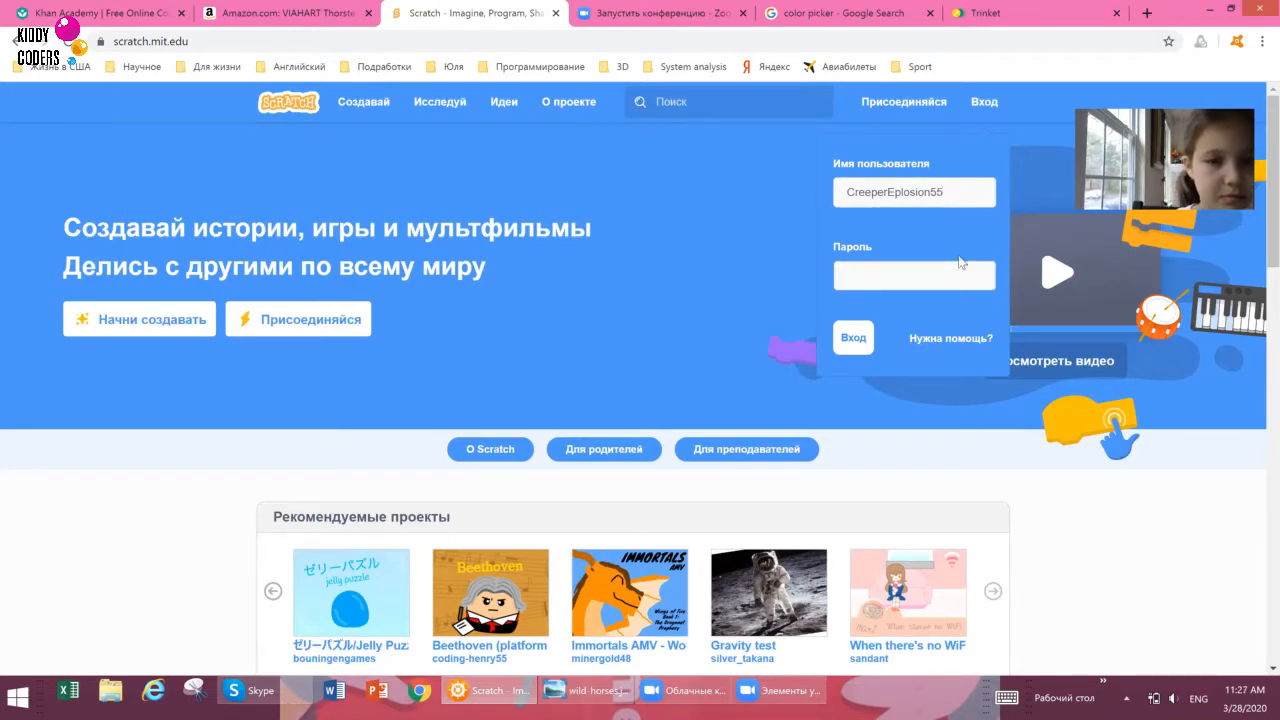
Enter the password and submit the sign-in details, which are rejected.
click(912, 276)
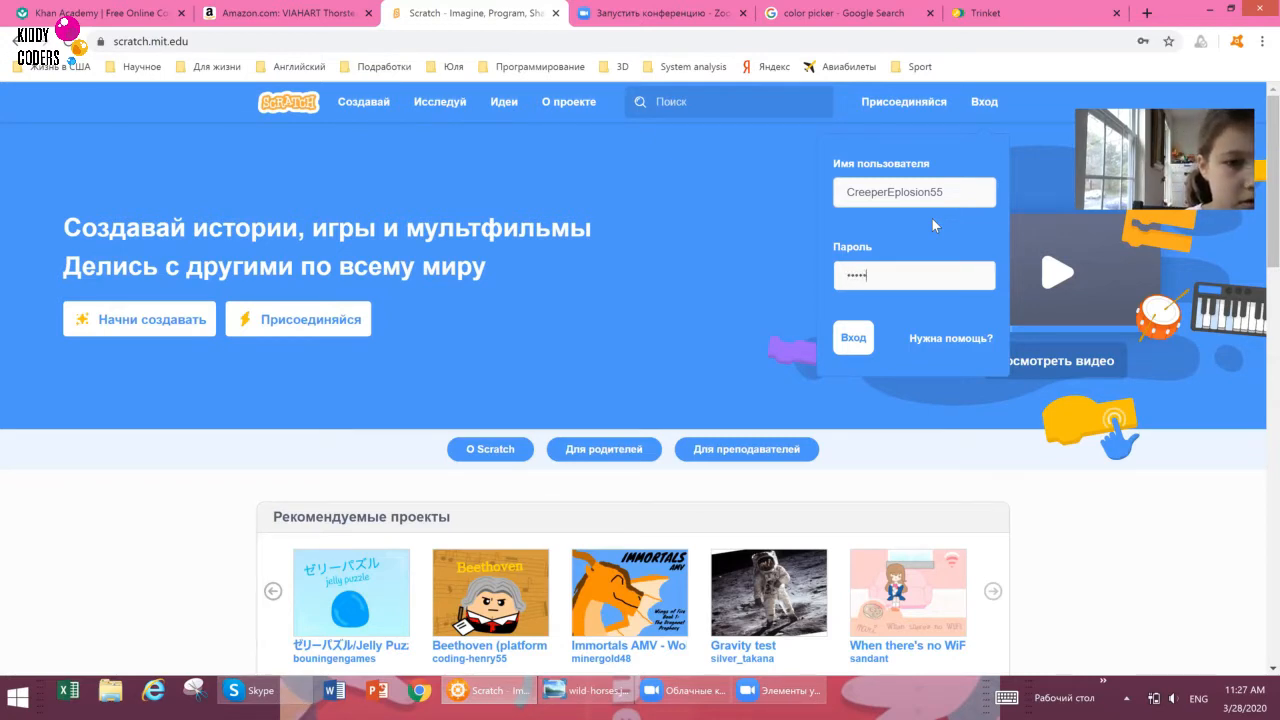
click(852, 336)
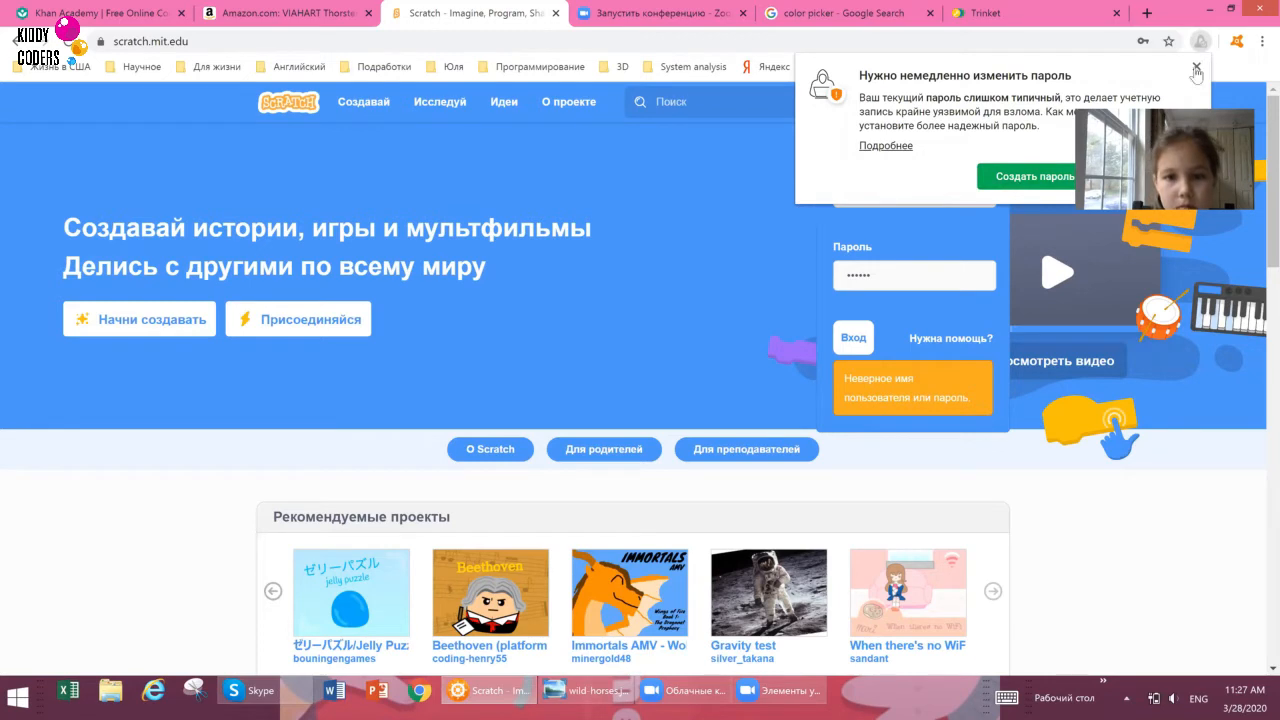
Dismiss Chrome's password warning and retype the password.
click(1196, 72)
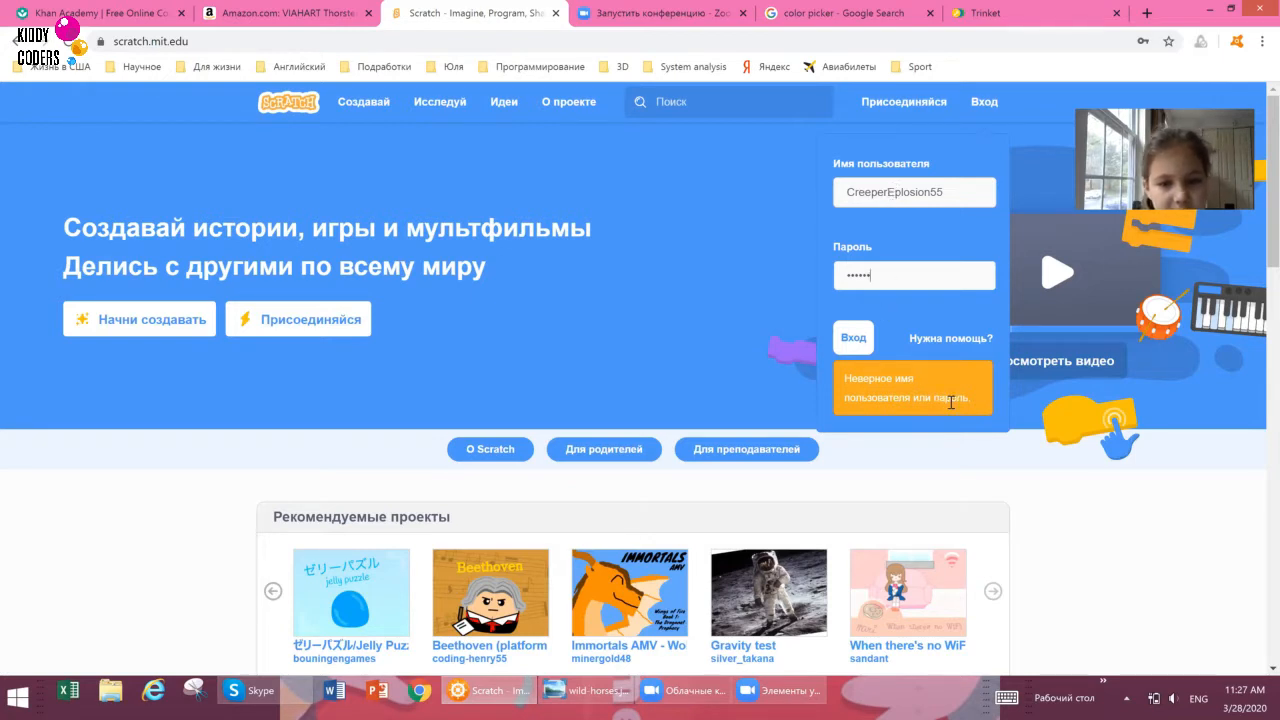
mouse_move(884, 256)
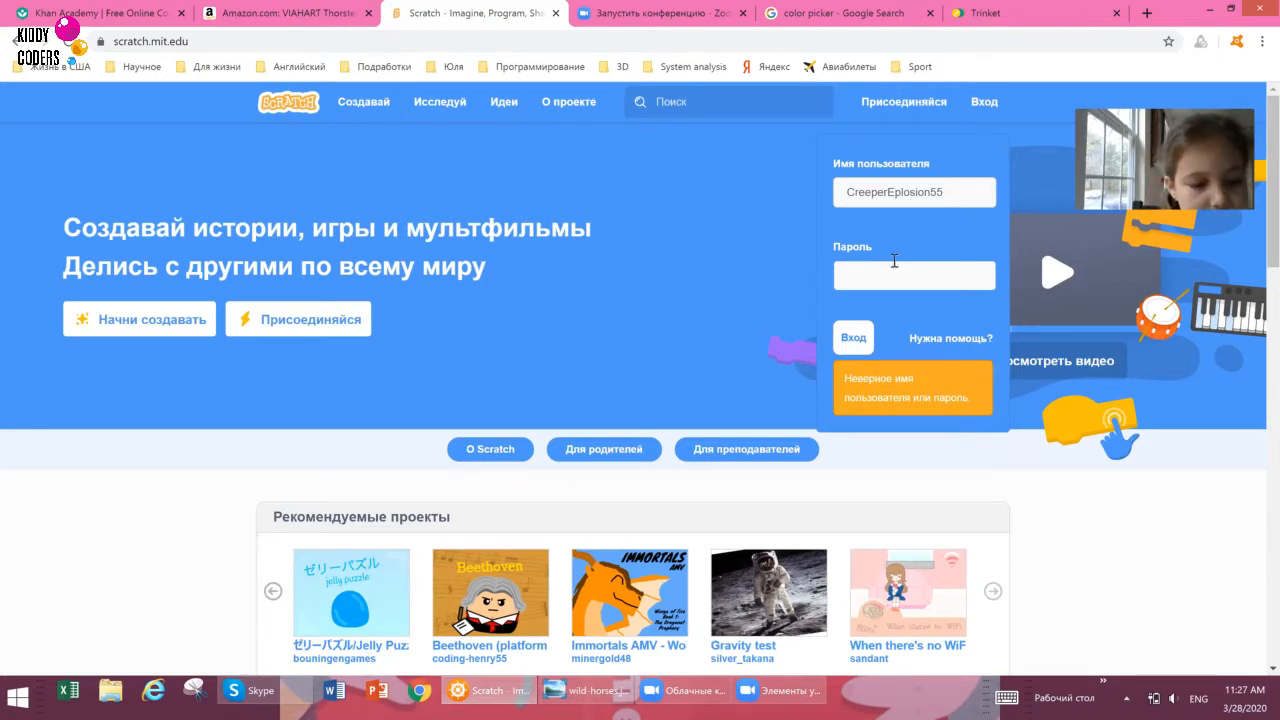
click(852, 336)
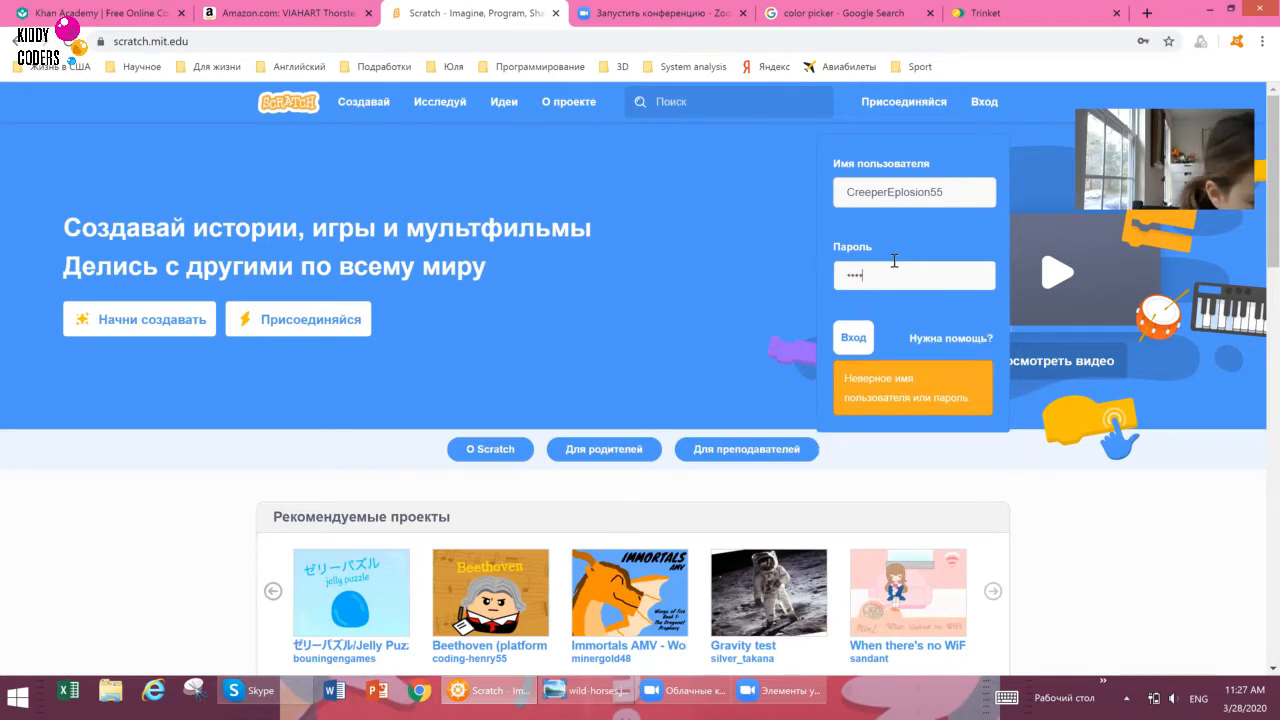
text(••)
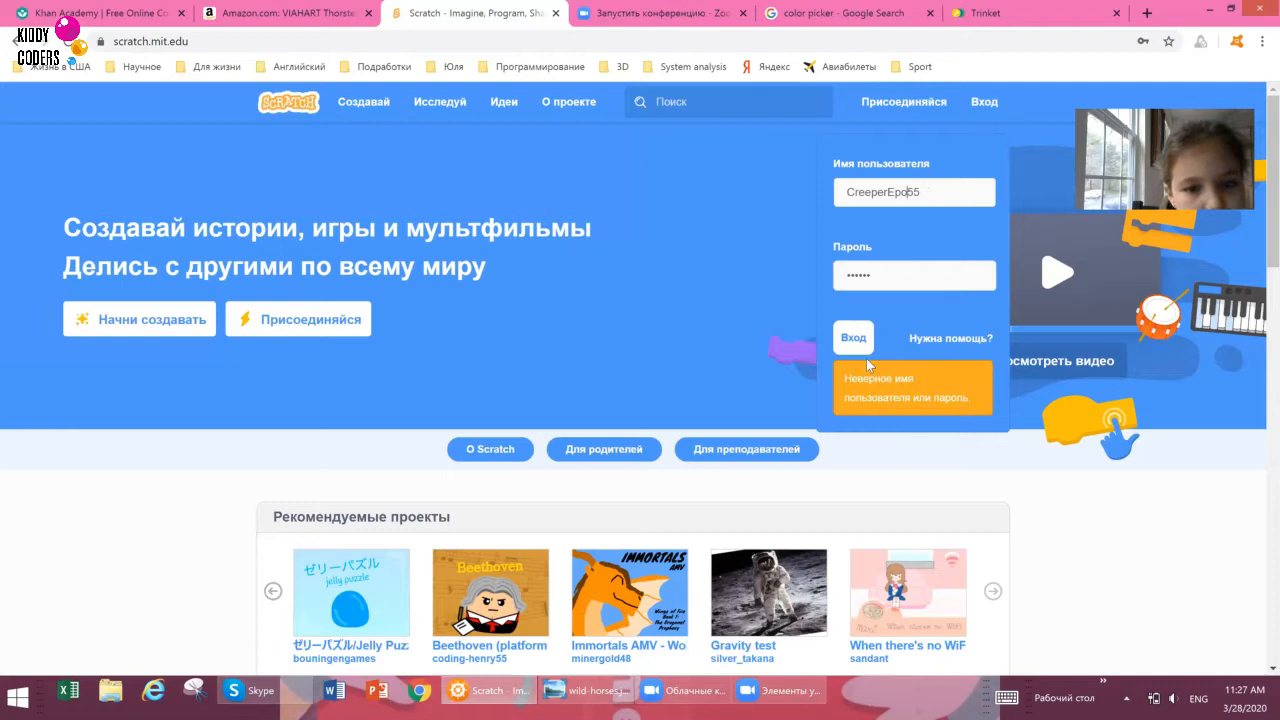
Correct the misspelled username with backspace before retrying sign-in.
click(912, 192)
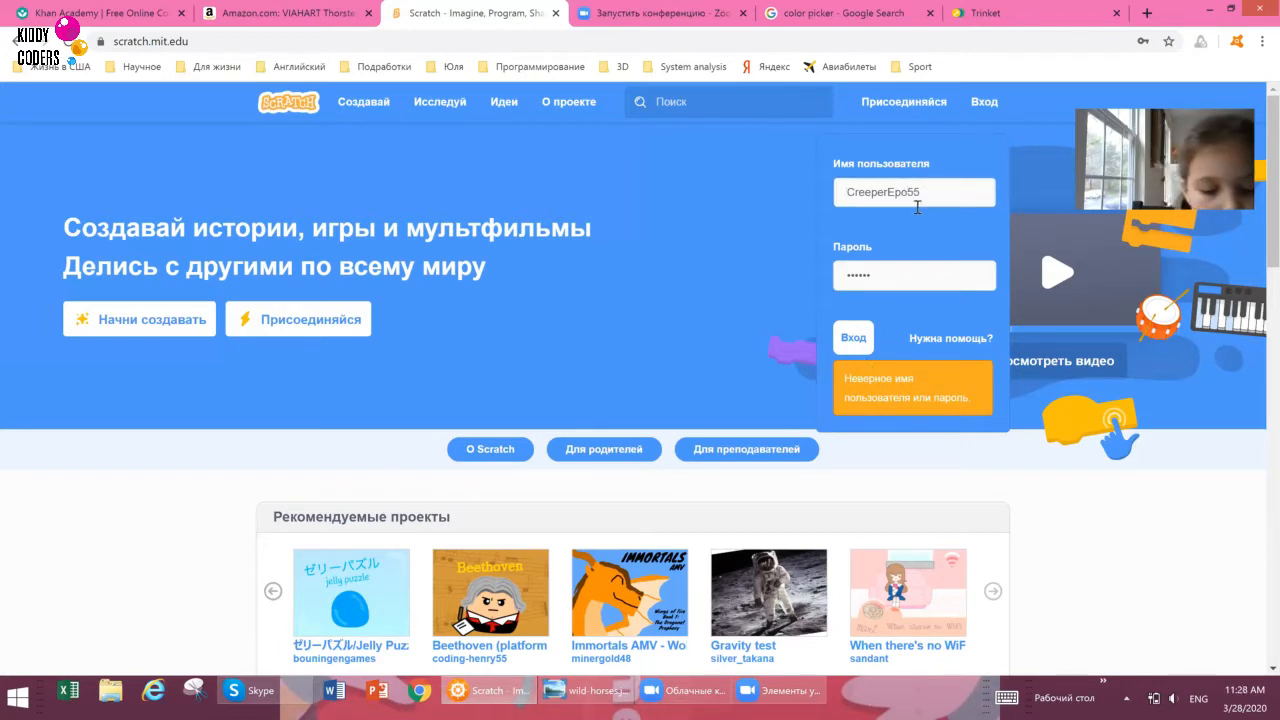
click(908, 192)
text(lois)
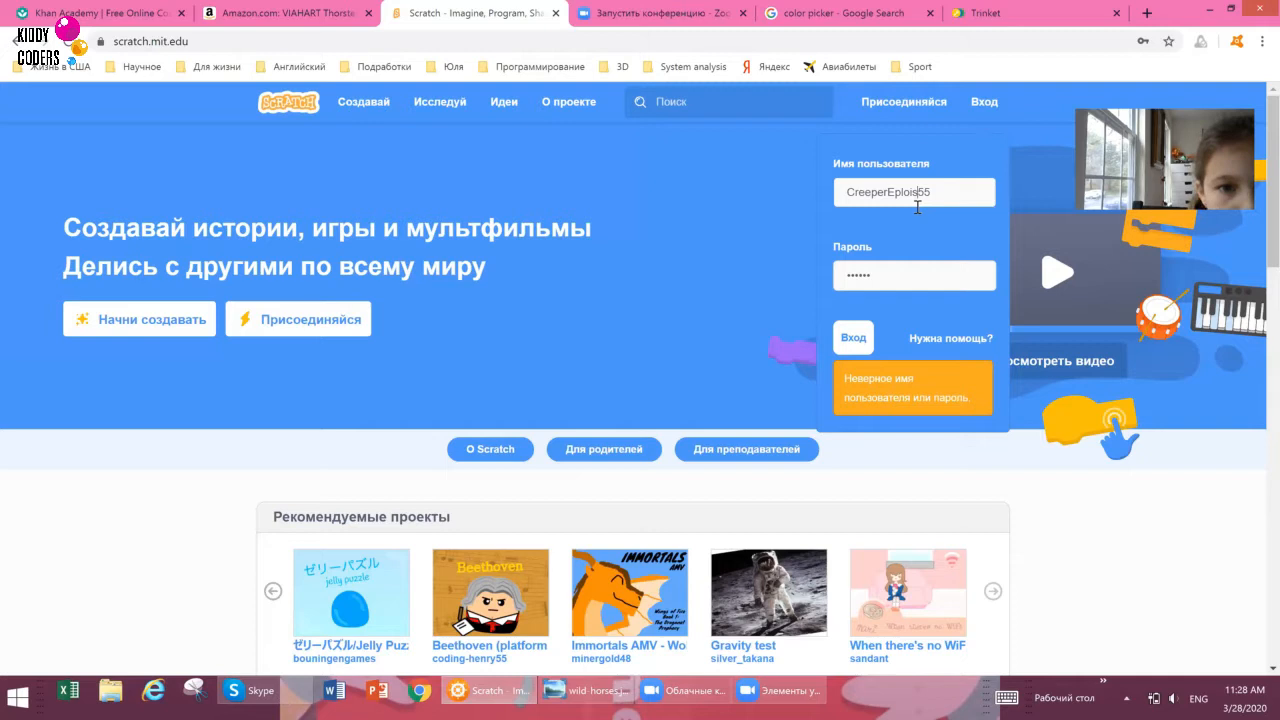
key(backspace)
text(sion)
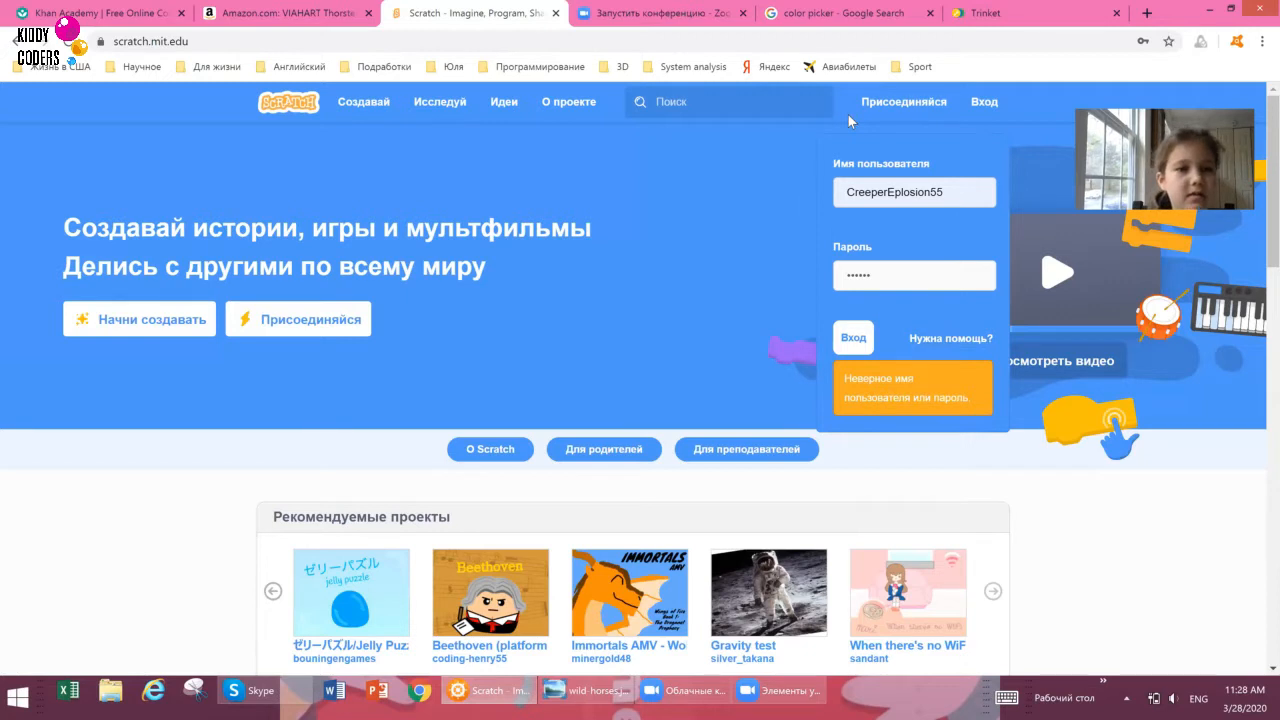
mouse_move(1204, 468)
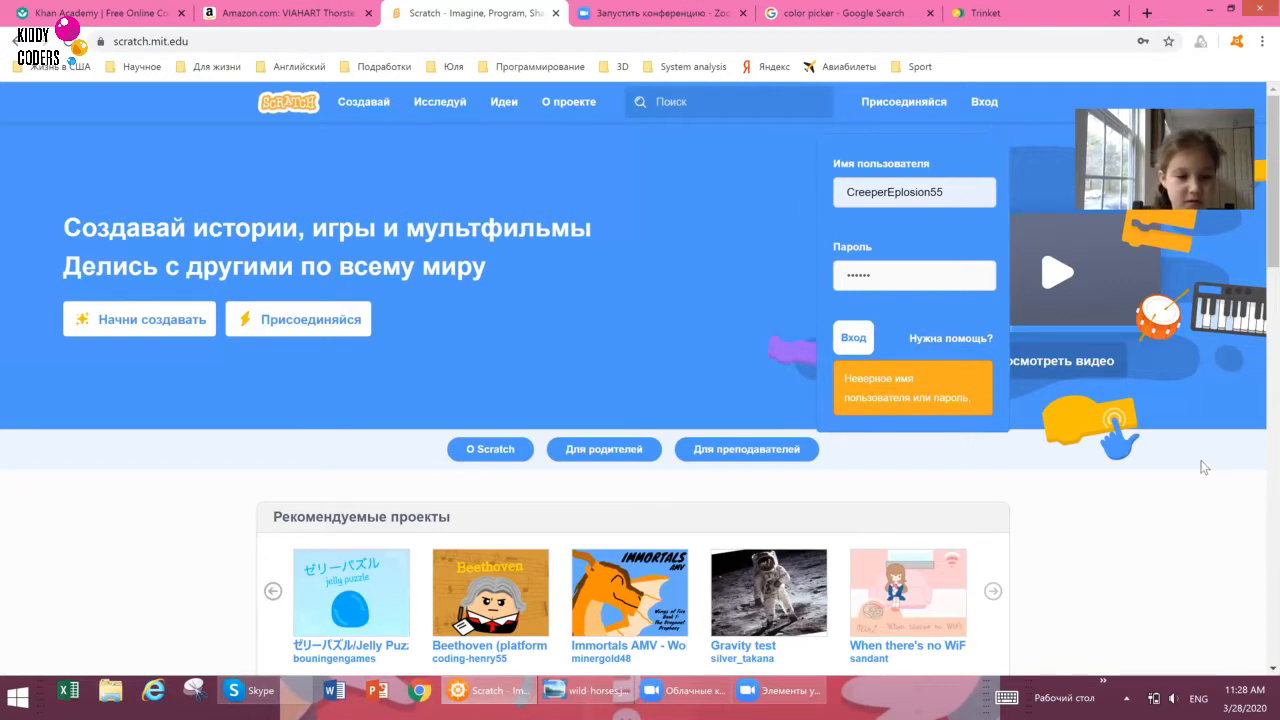
mouse_move(1050, 424)
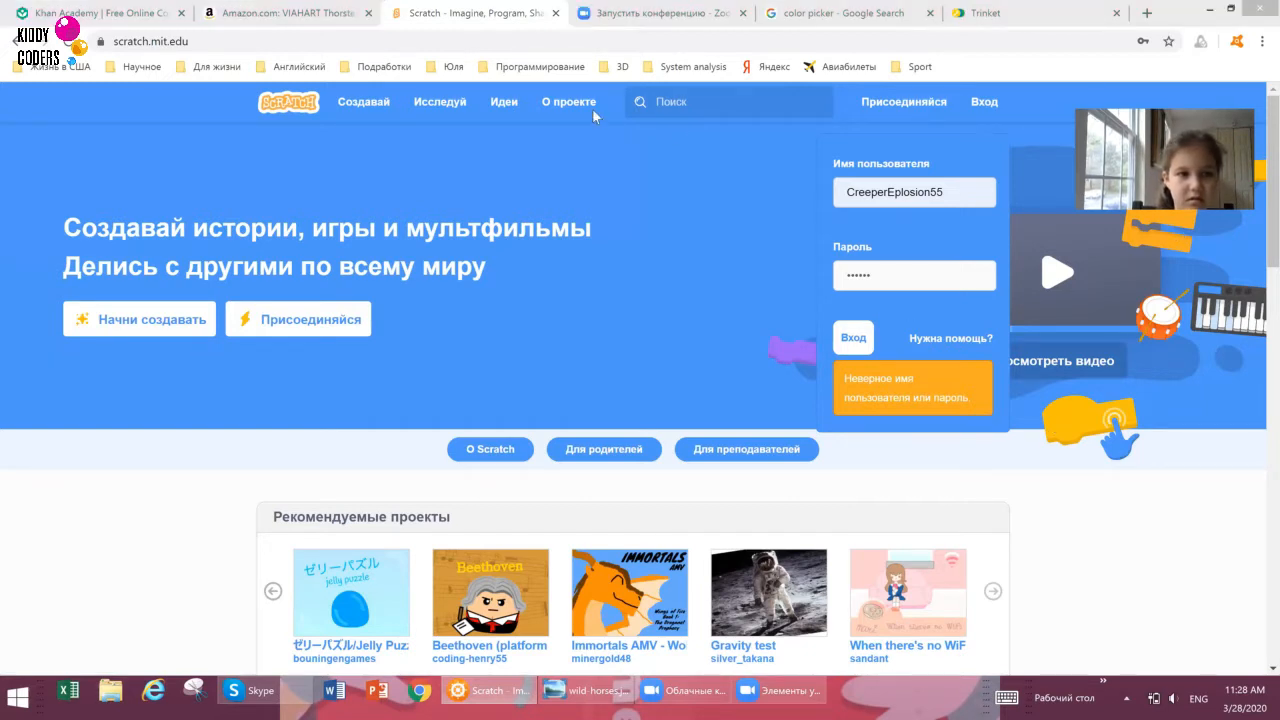
Submit the corrected credentials and browse the My Stuff list of 32 projects.
click(852, 336)
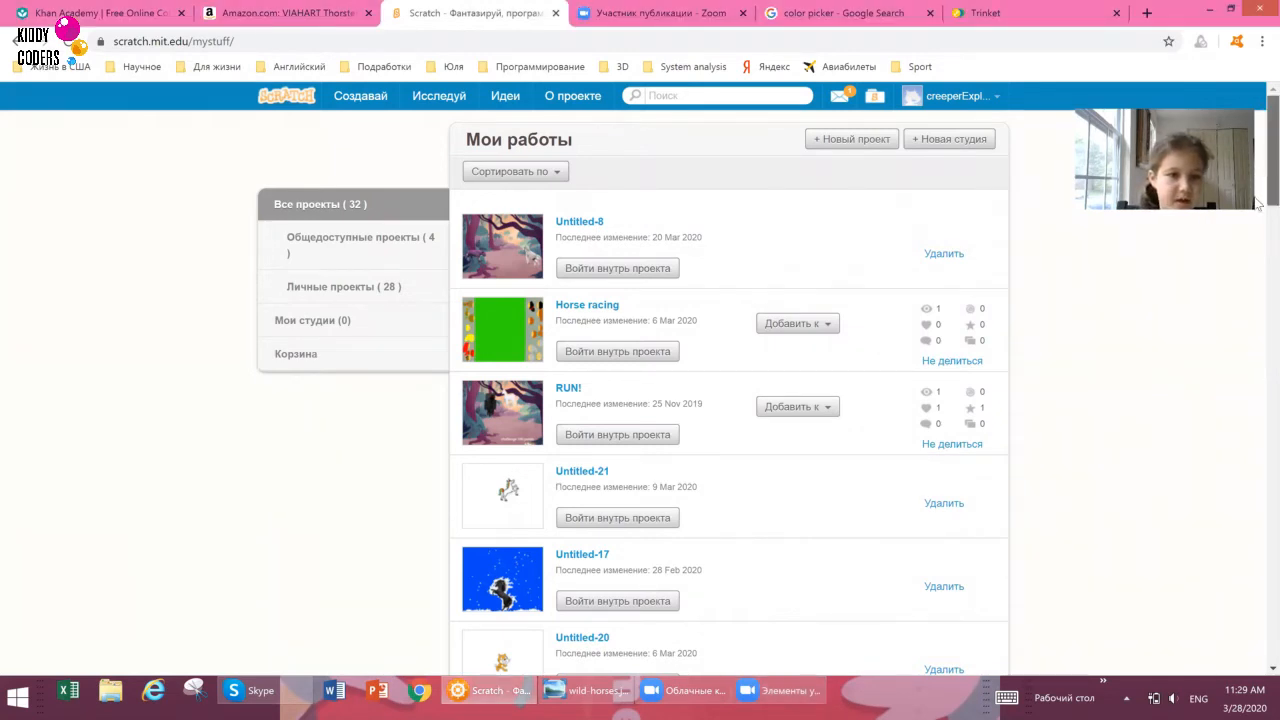
scroll(down, 3)
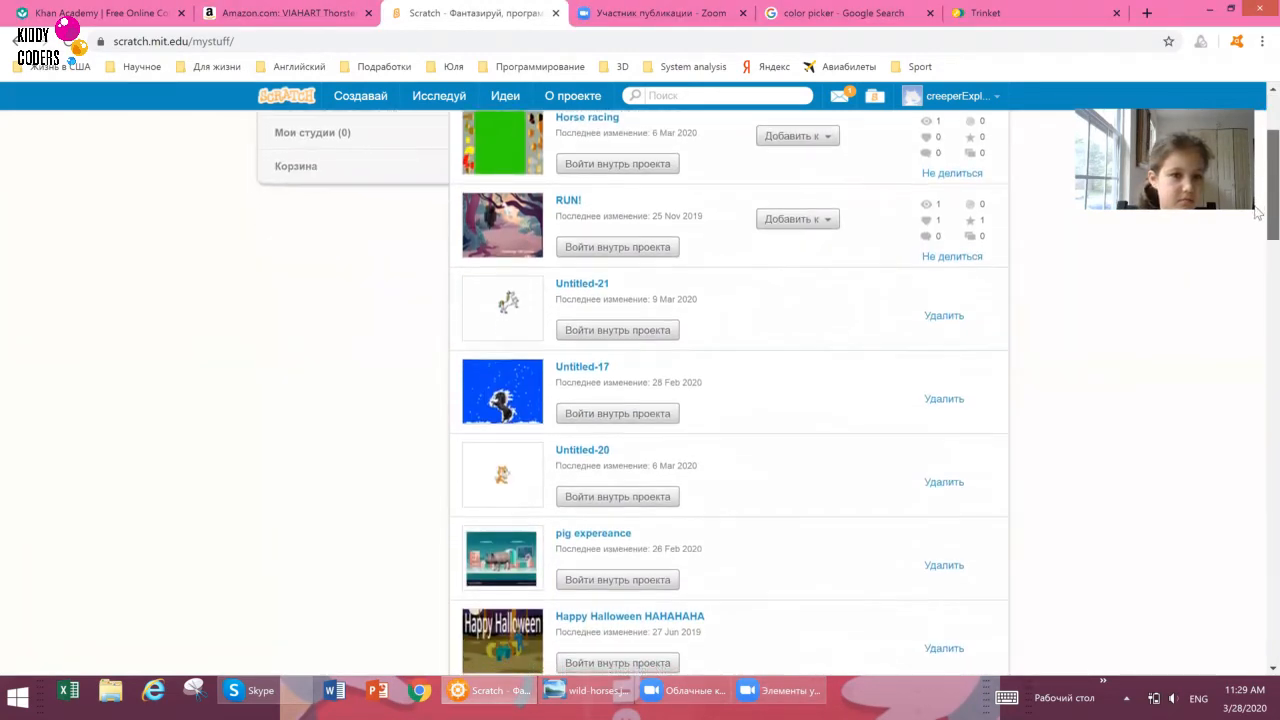
scroll(down, 3)
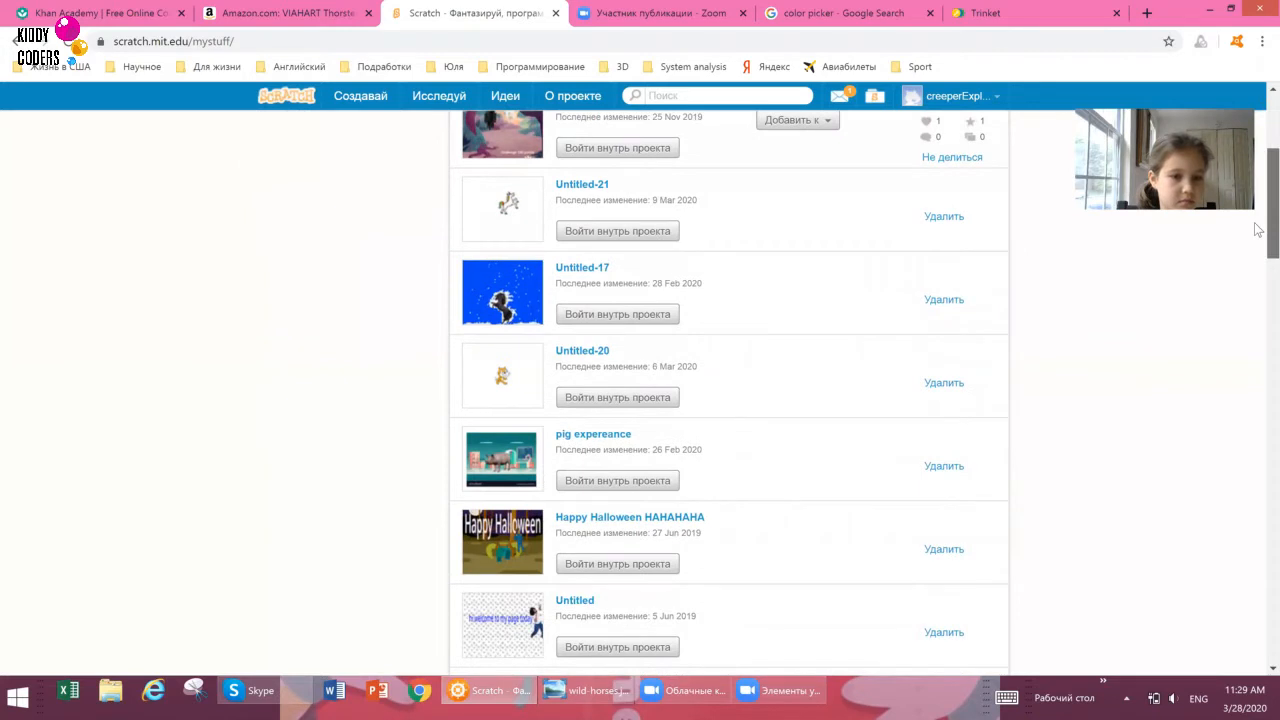
scroll(down, 3)
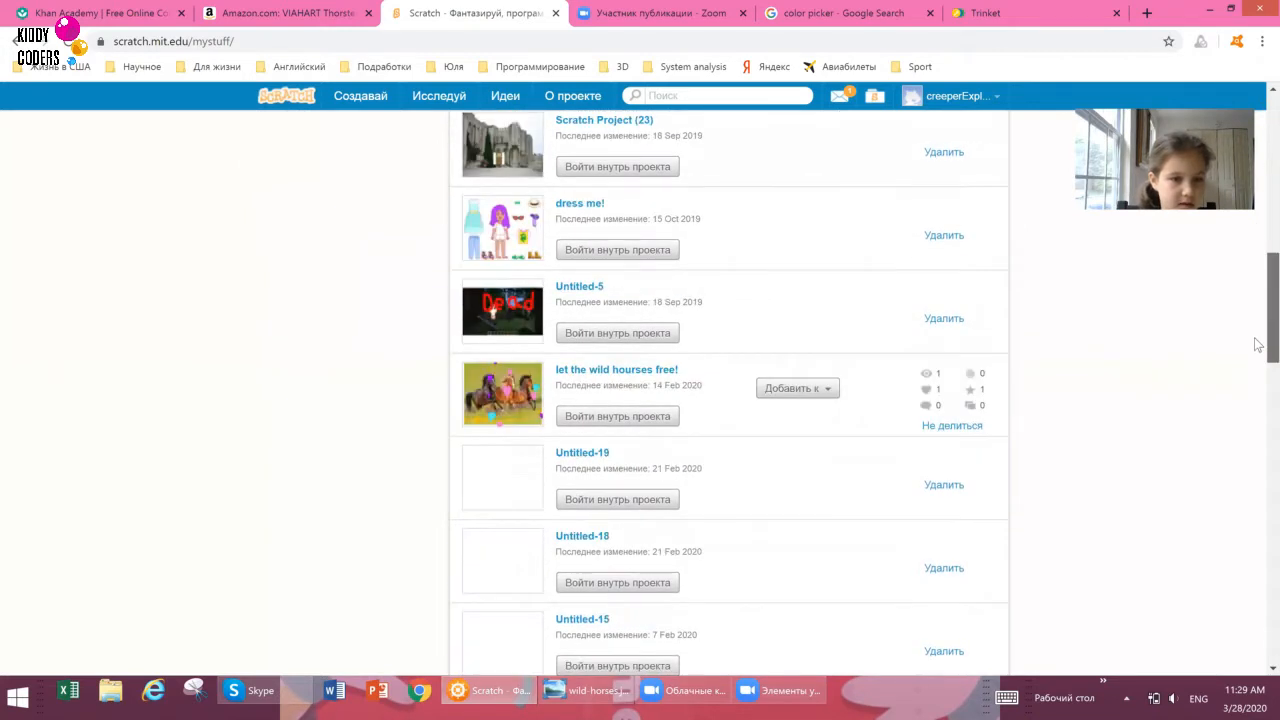
scroll(down, 3)
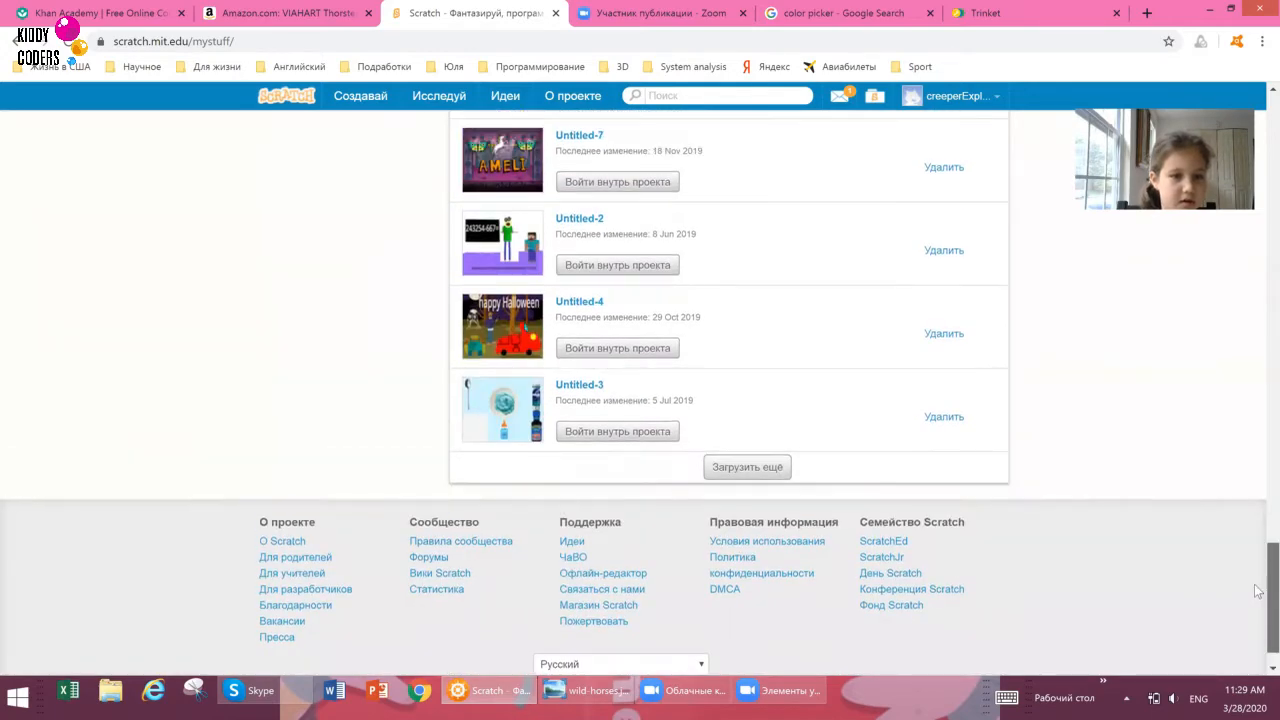
click(748, 466)
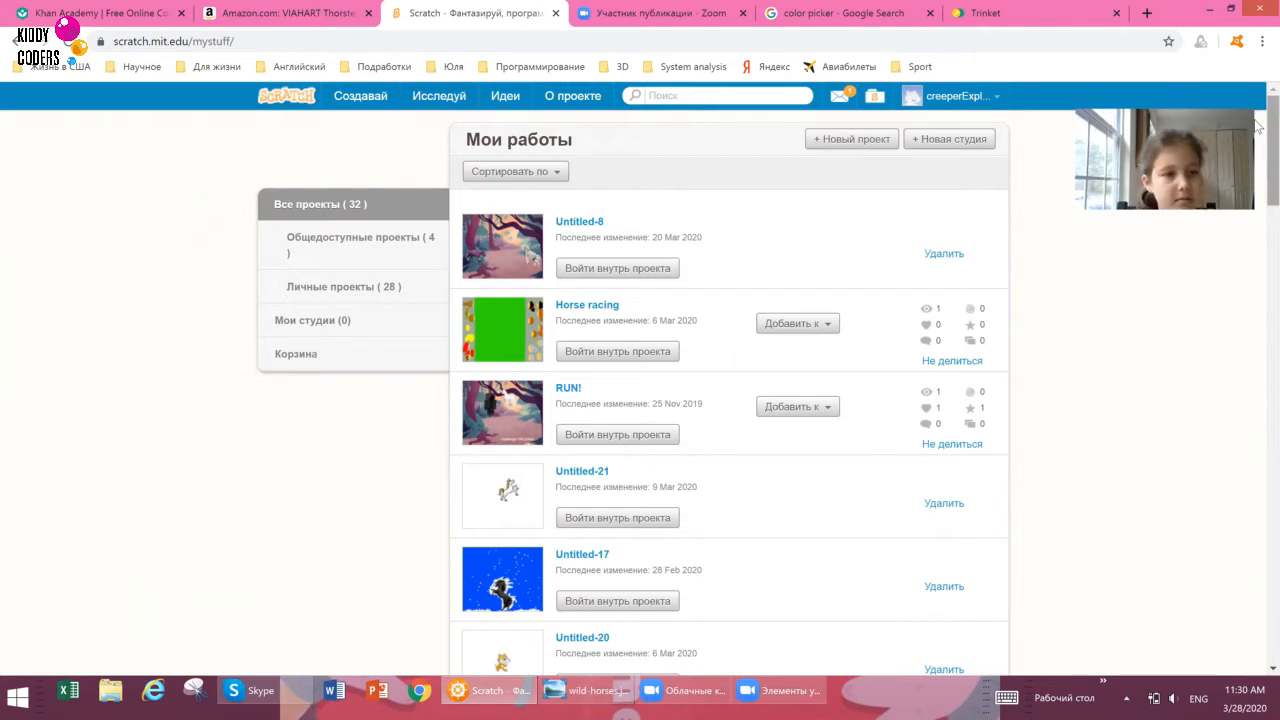
Start a new blank project, Untitled-22, in the editor.
click(360, 96)
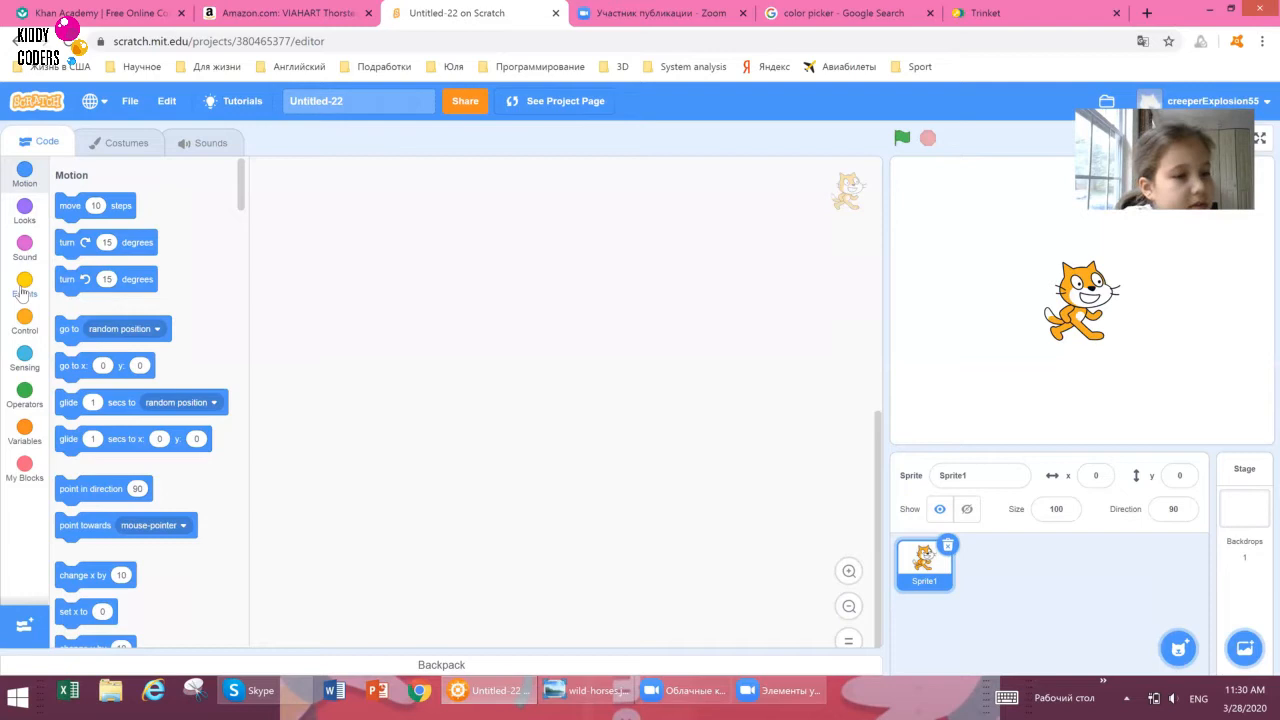
Show the Events blocks and drag one toward the script area of the empty project.
click(24, 284)
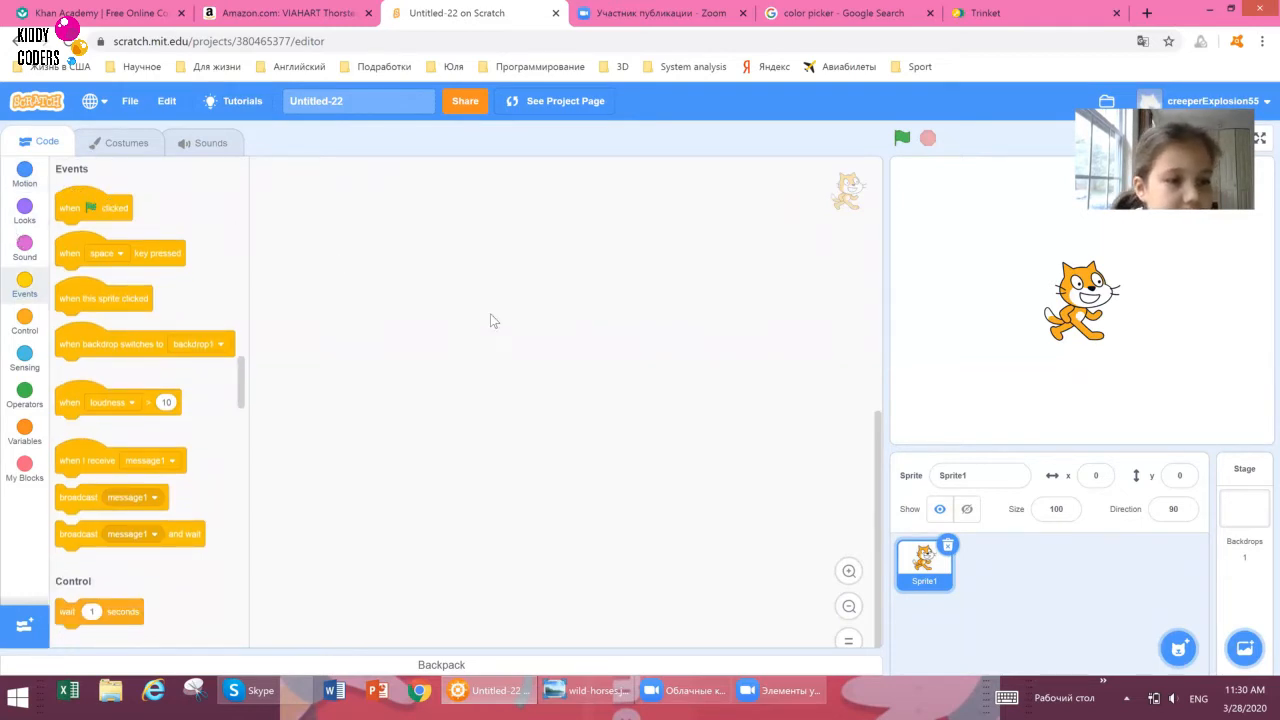
drag(92, 208, 504, 320)
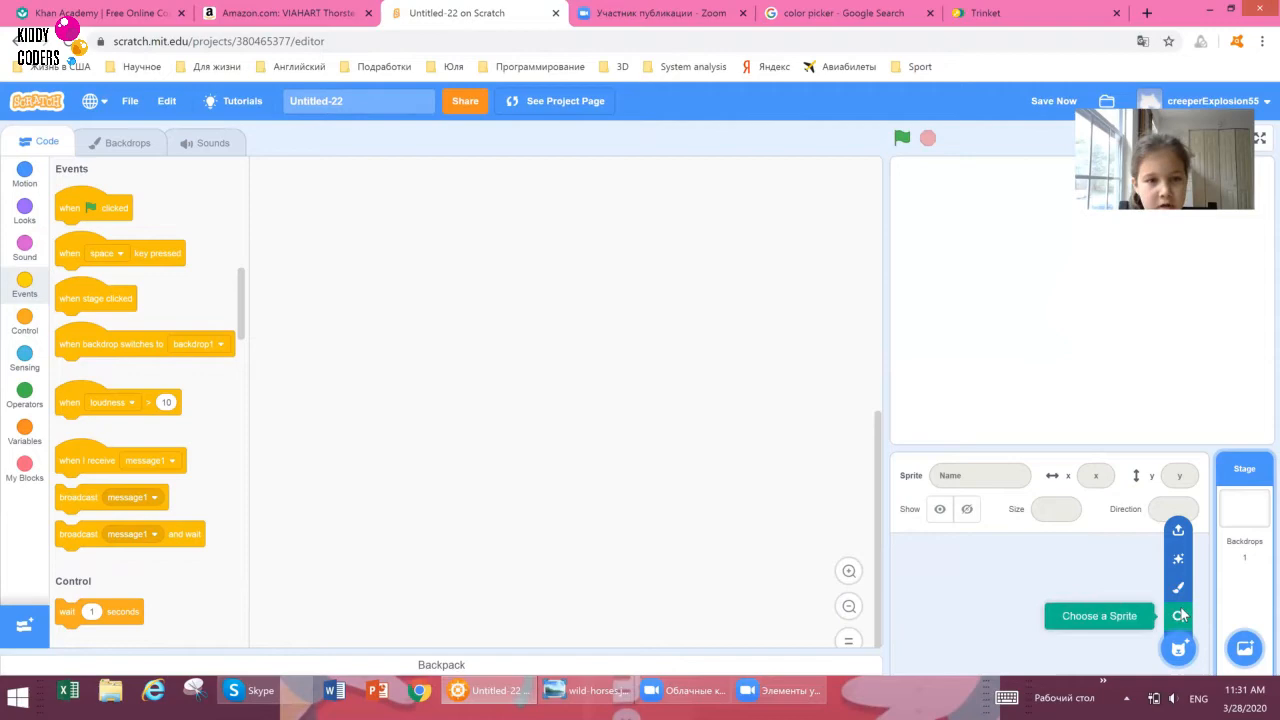
Add the Champ99 sprite from the People category of the sprite library.
click(1100, 616)
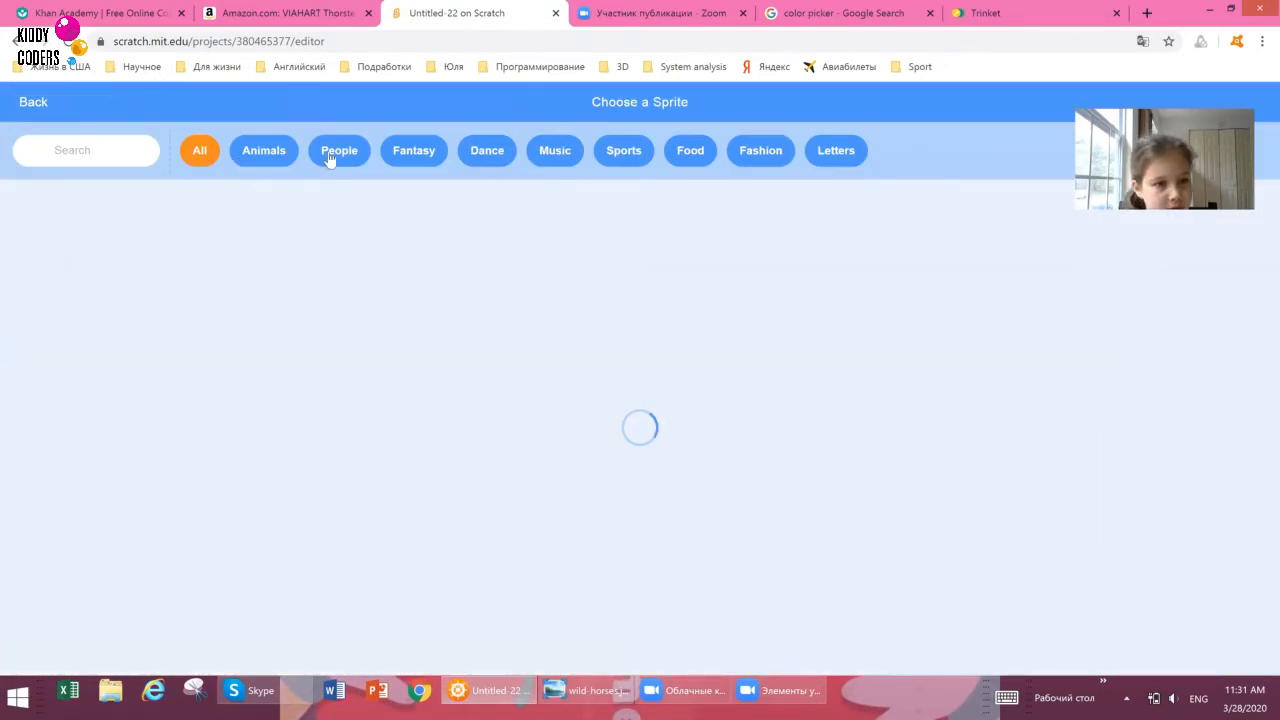
click(340, 150)
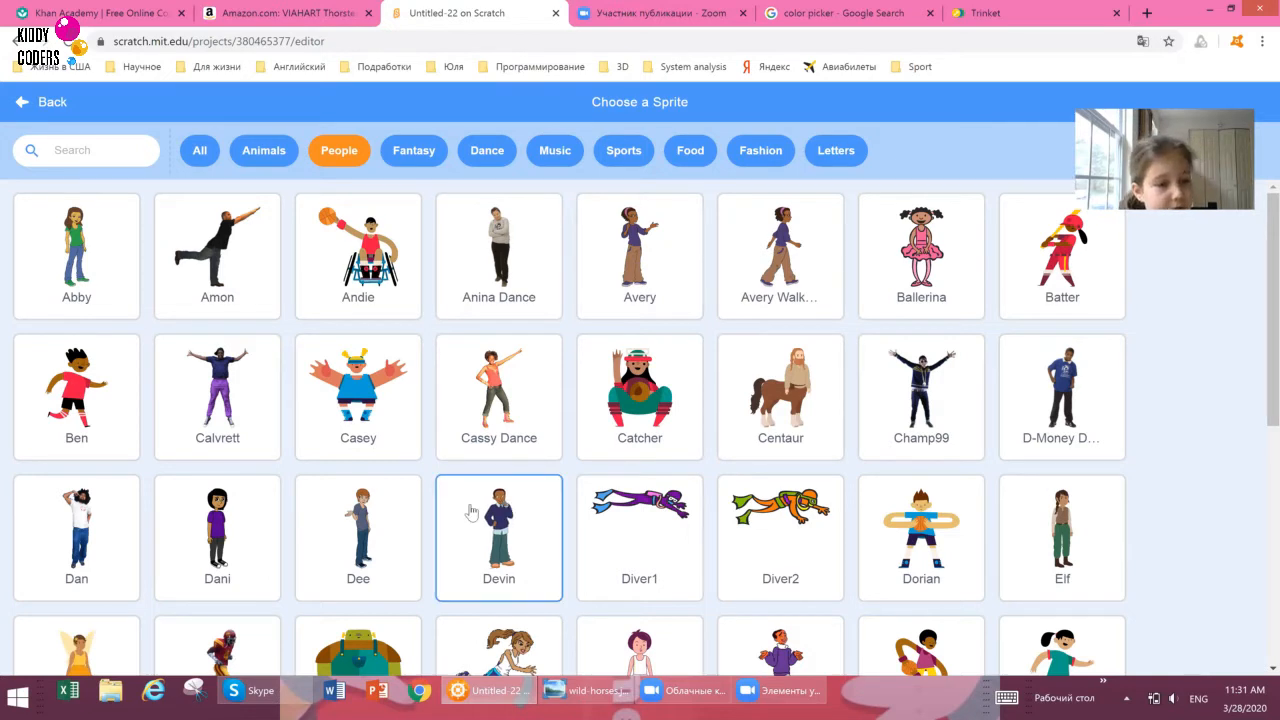
mouse_move(100, 520)
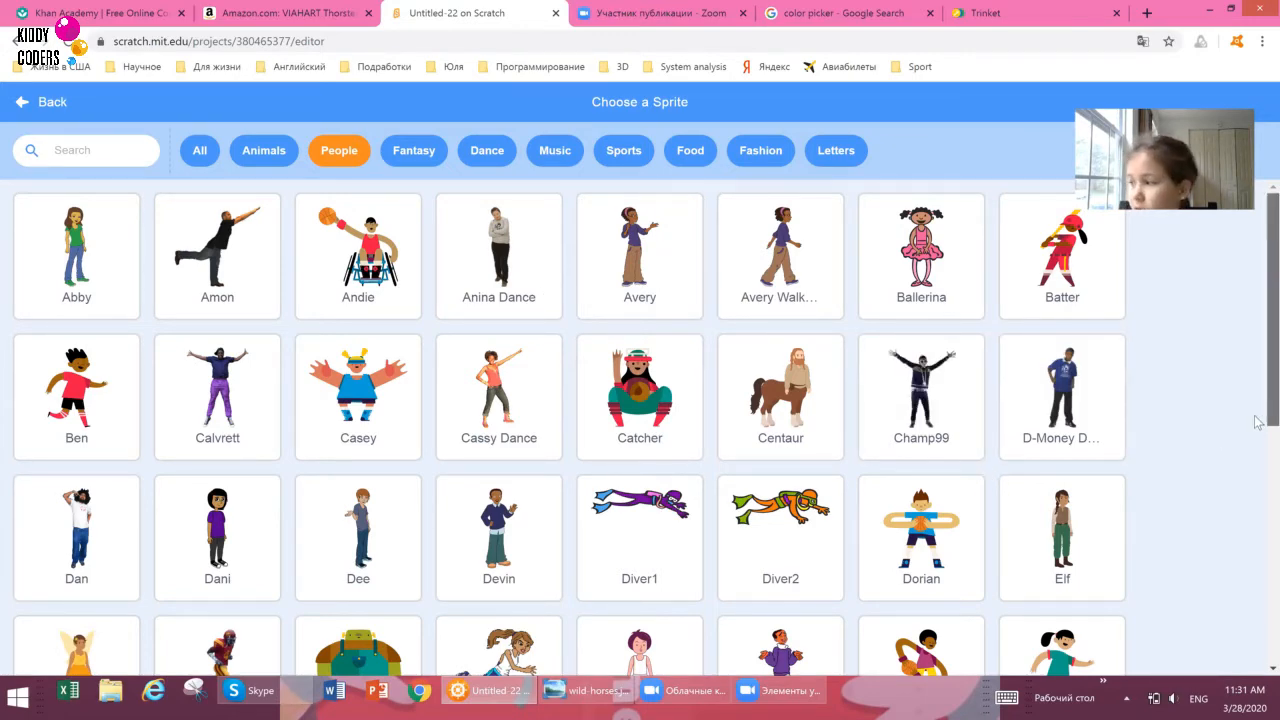
scroll(down, 3)
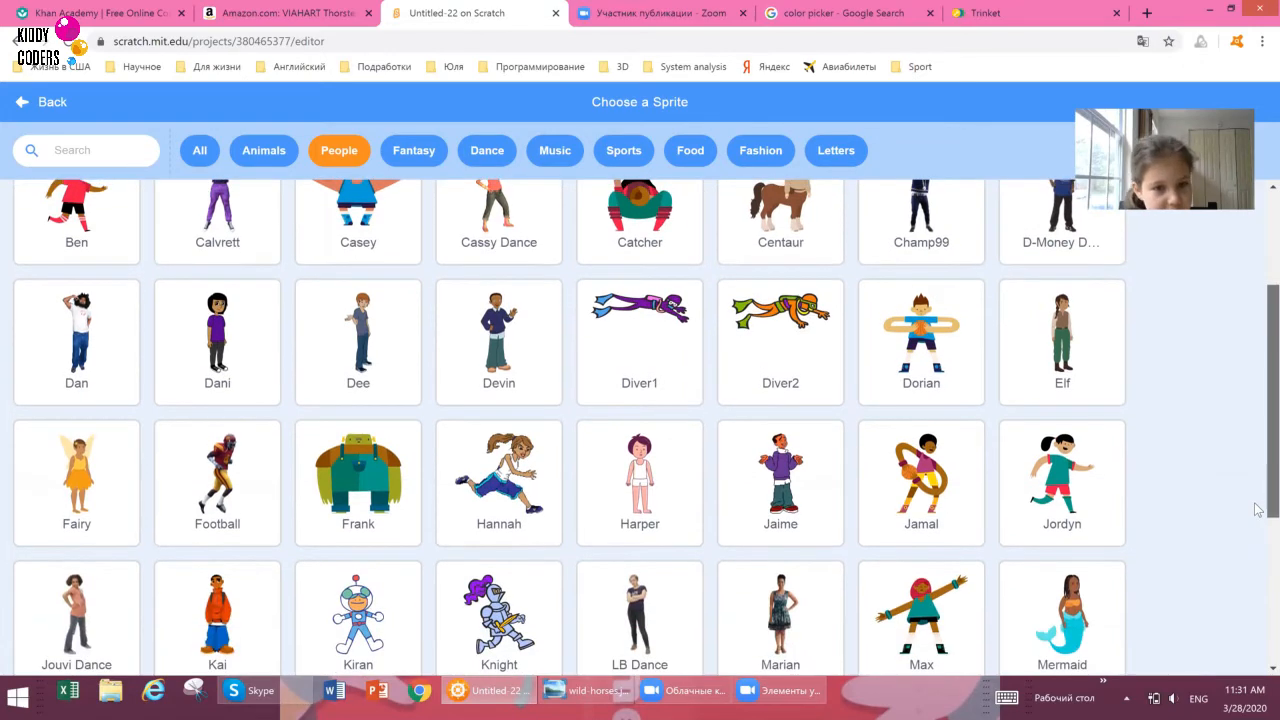
scroll(down, 3)
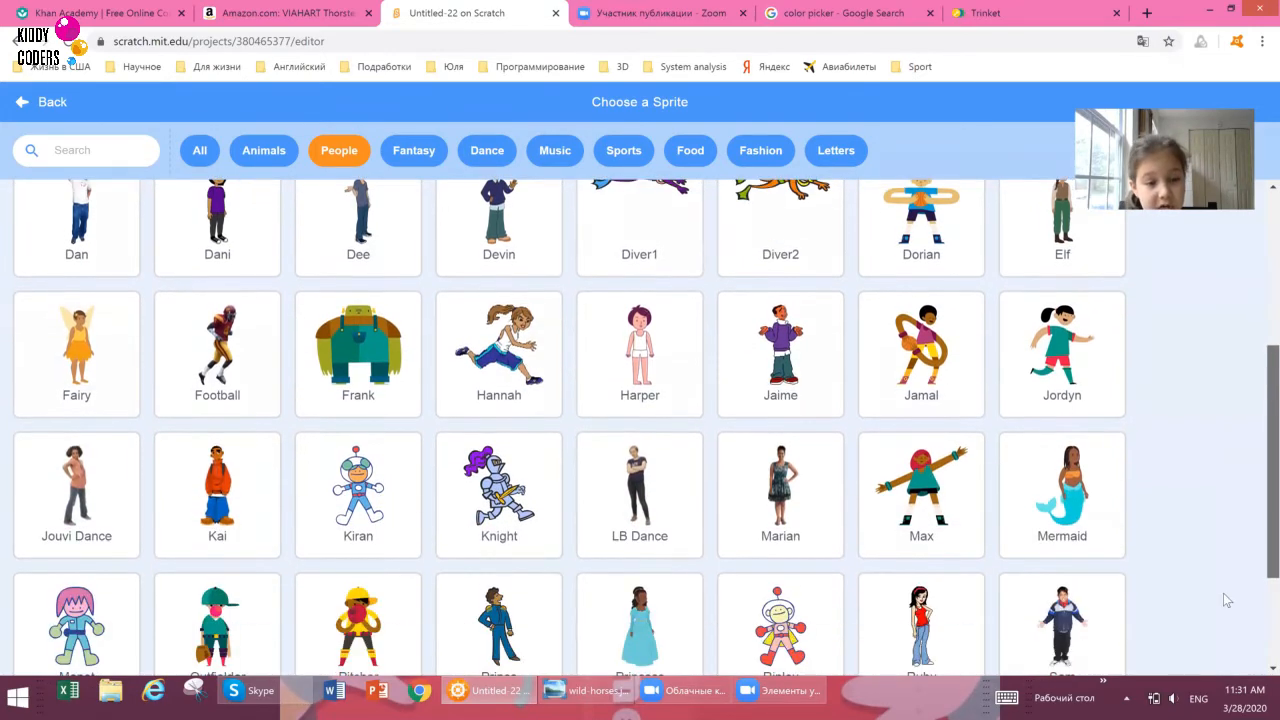
scroll(down, 3)
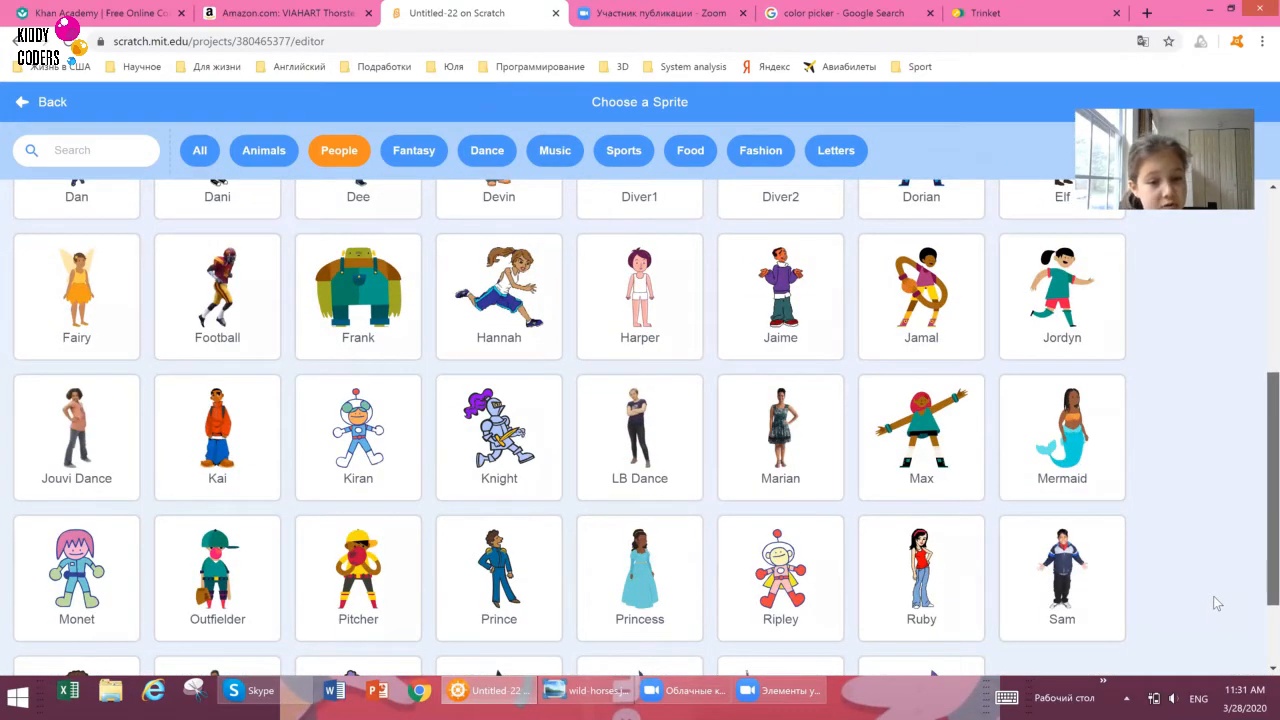
scroll(down, 3)
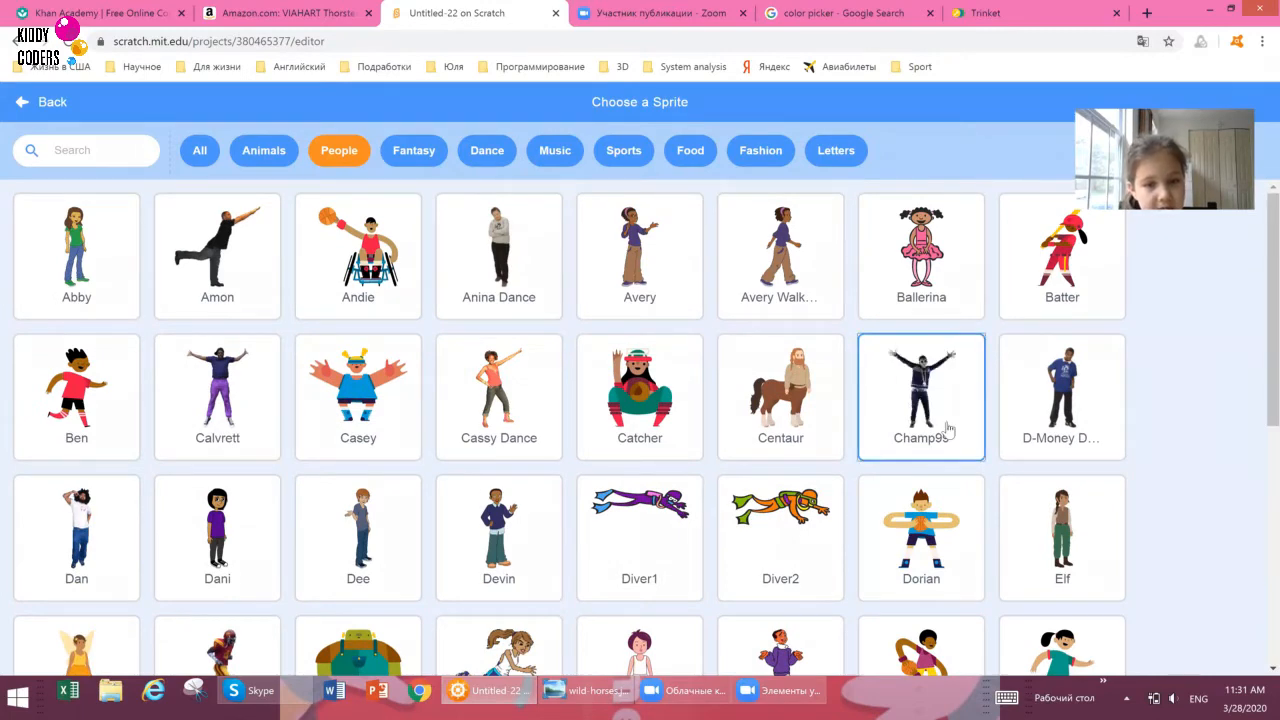
click(920, 396)
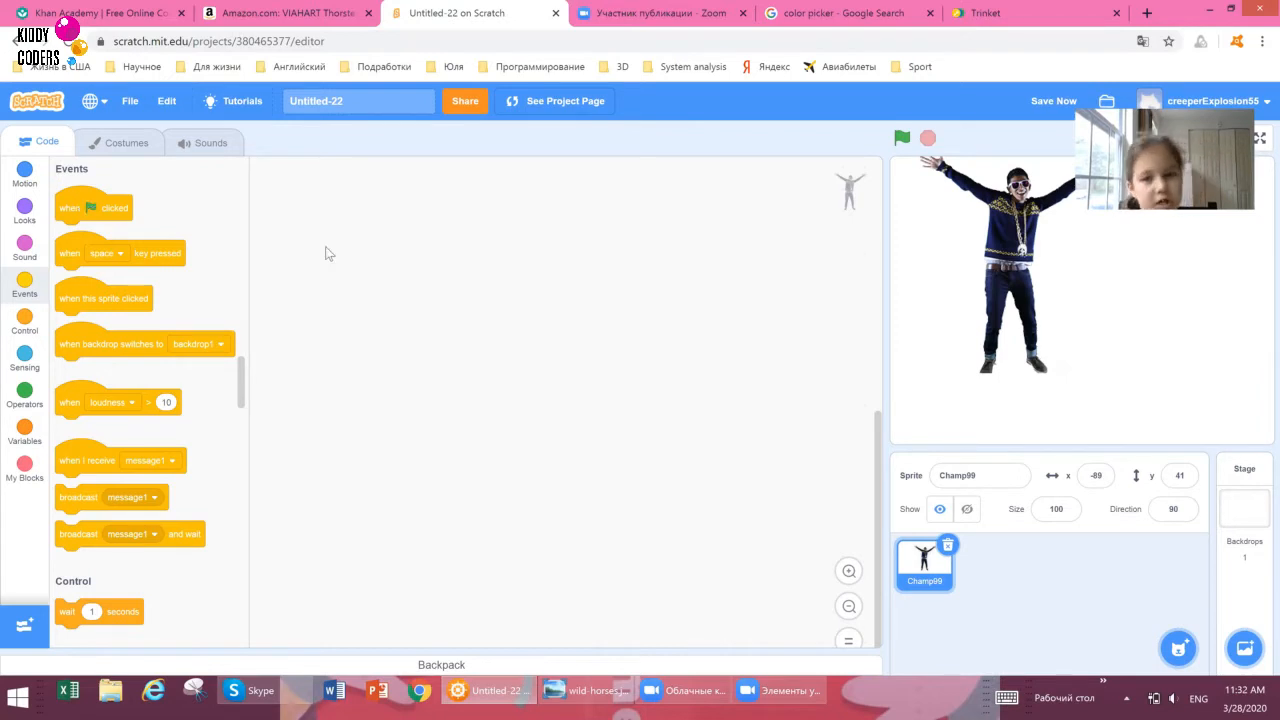
Place a 'when green flag clicked' block atop Champ99's script and view its costumes.
drag(92, 206, 508, 342)
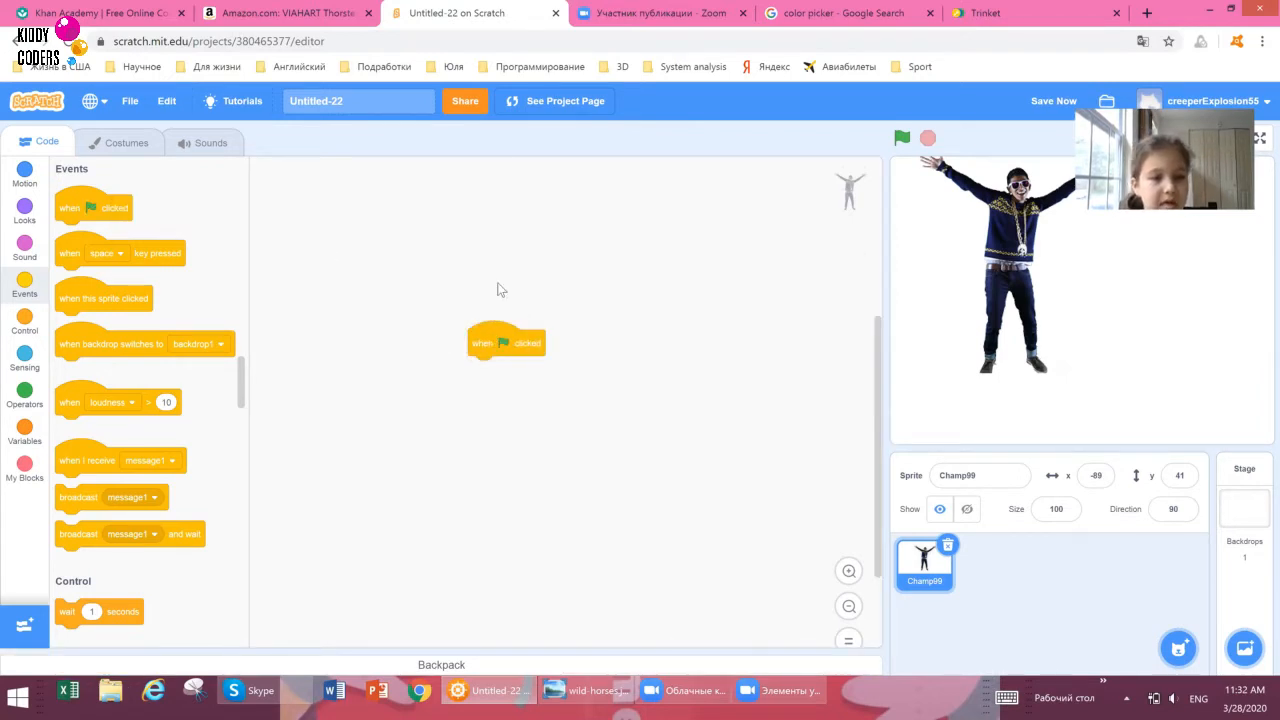
drag(504, 342, 568, 184)
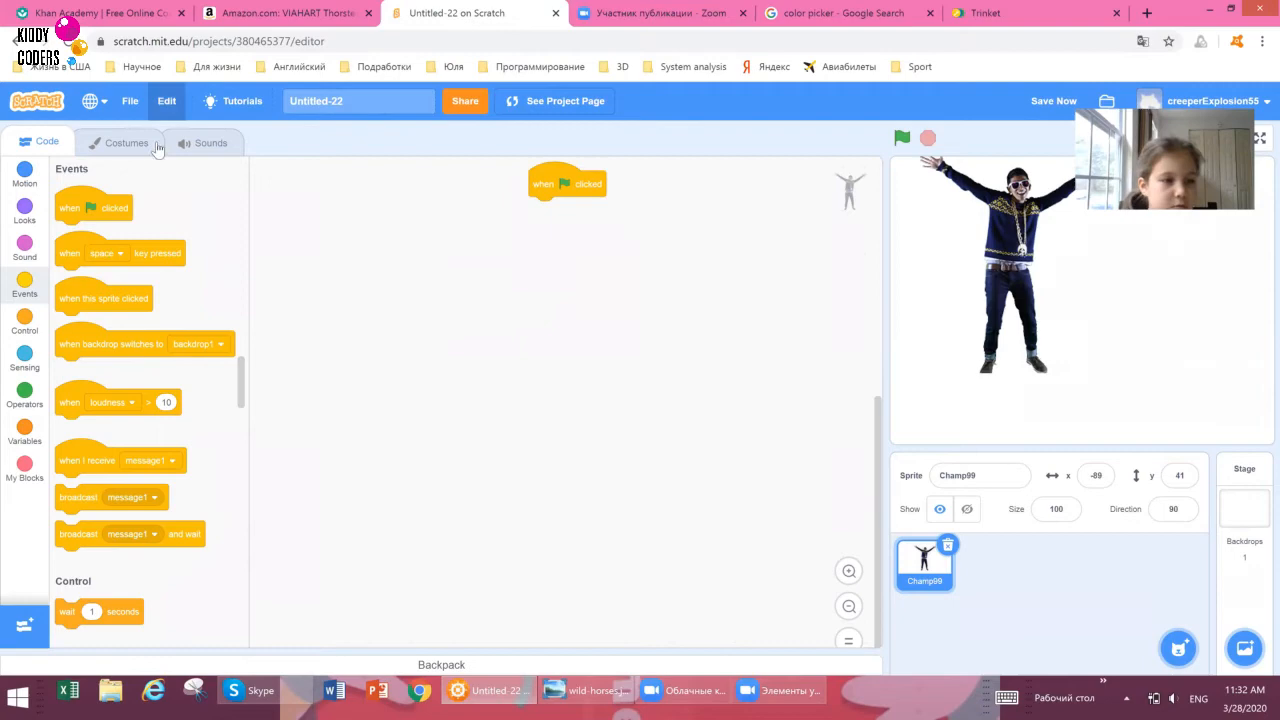
click(126, 142)
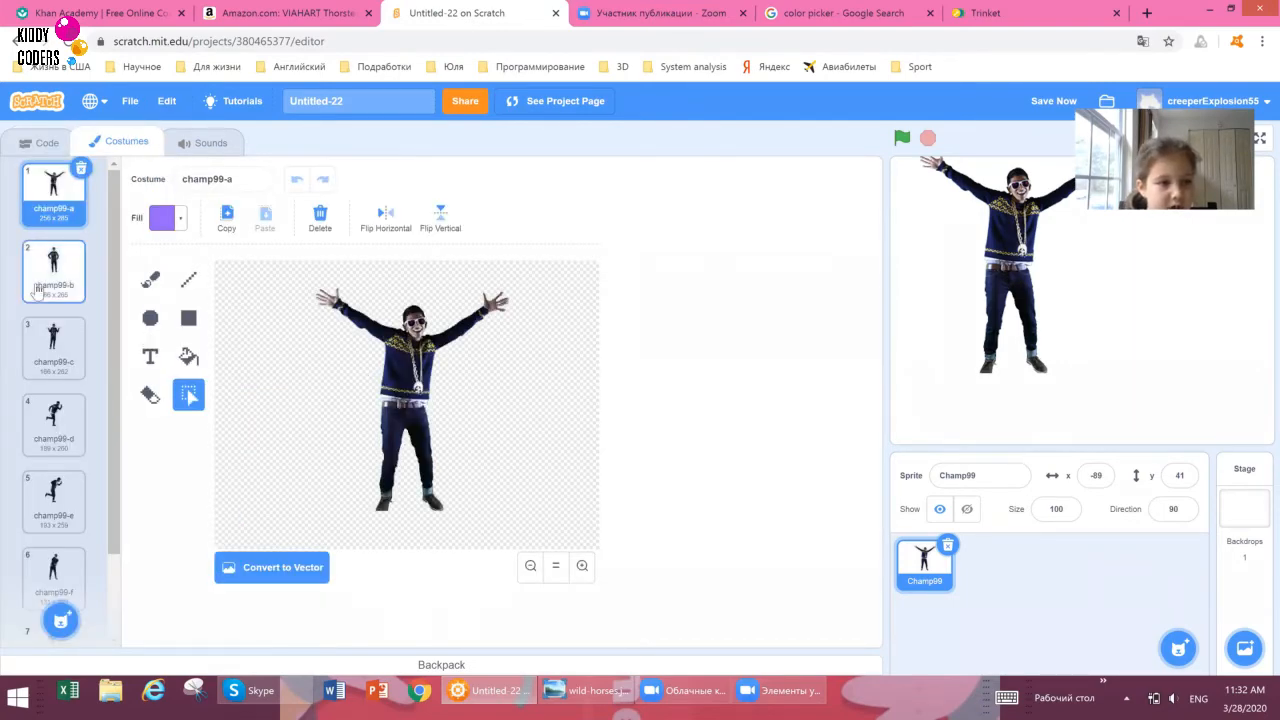
Browse costumes champ99-c, e, f and g, settle on champ99-f, and return to the code.
click(52, 348)
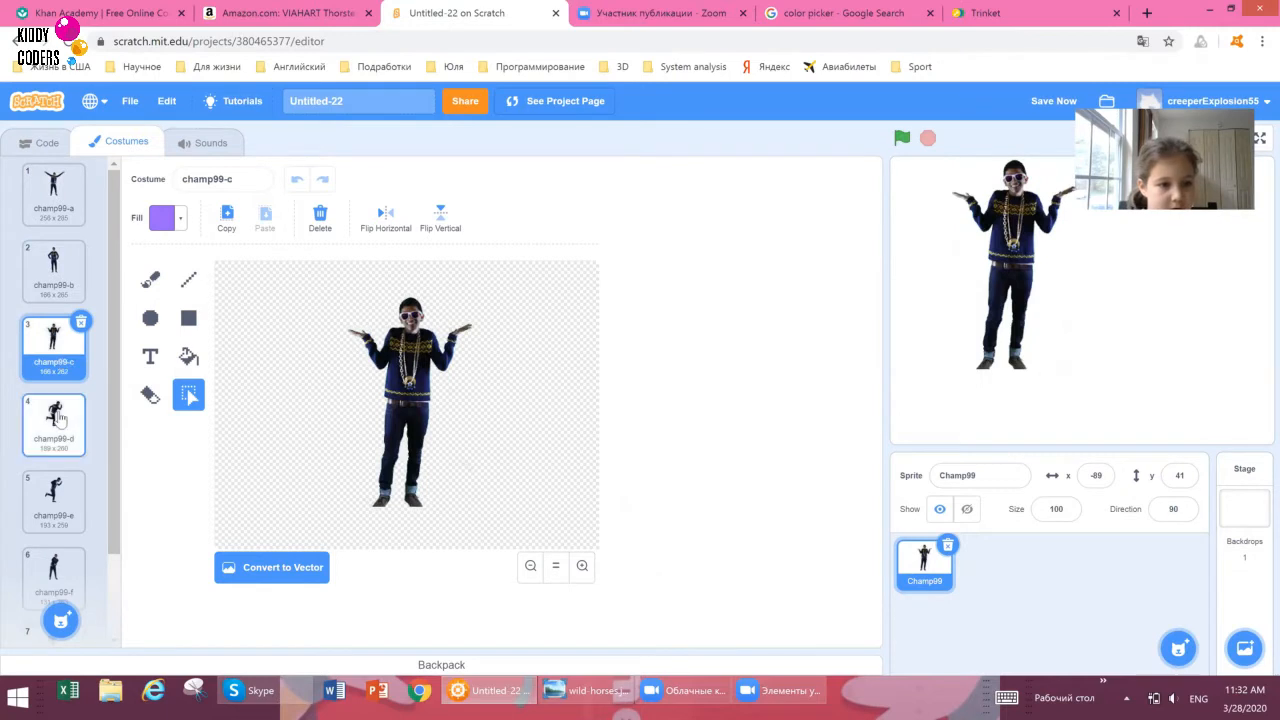
click(52, 500)
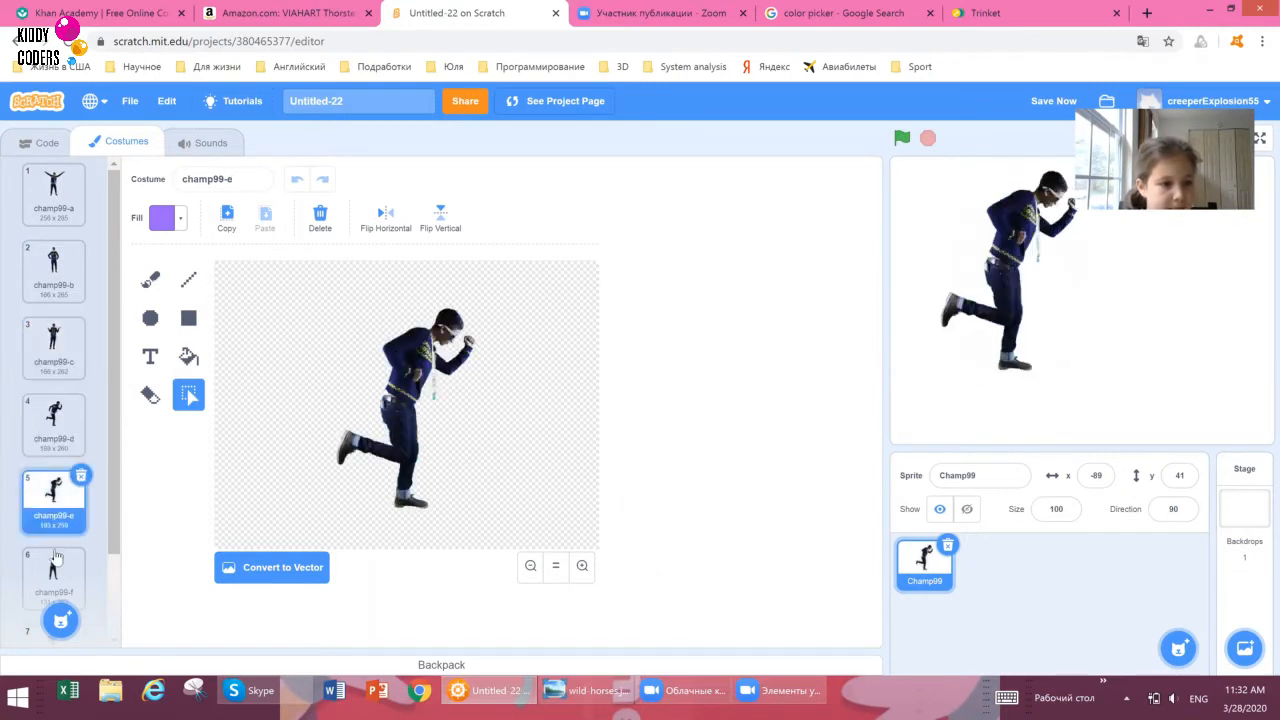
click(52, 576)
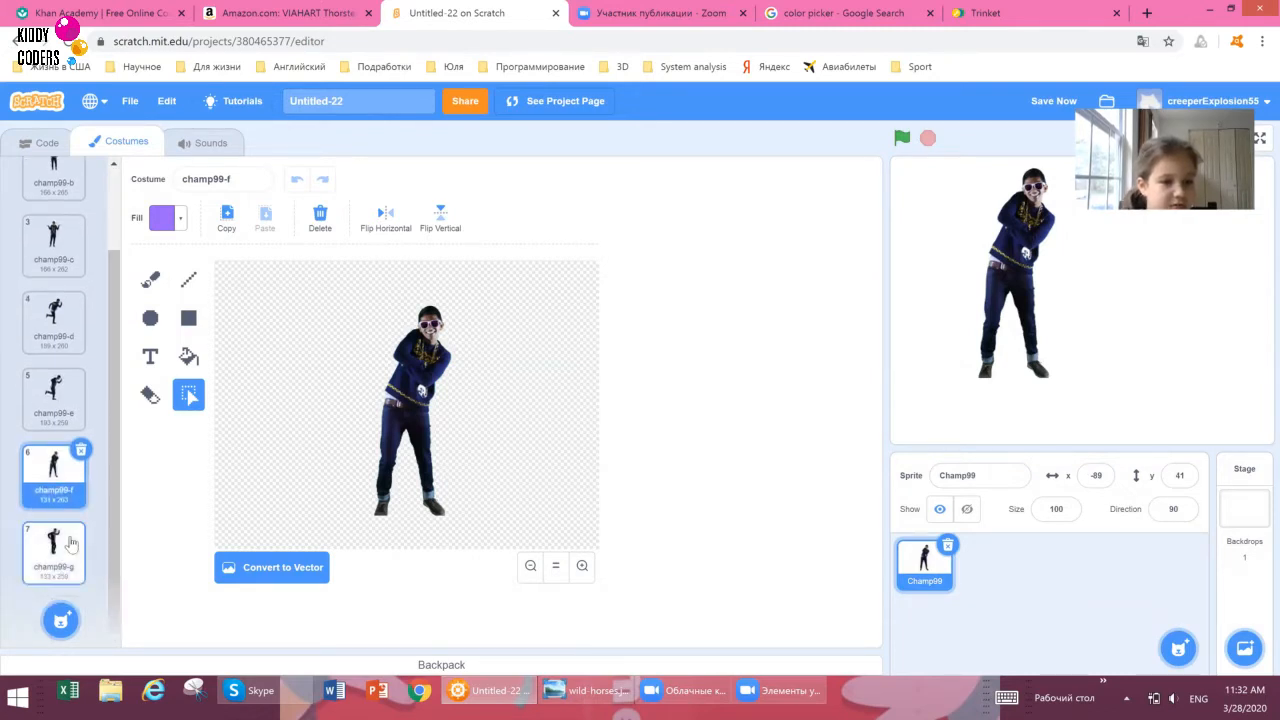
click(52, 544)
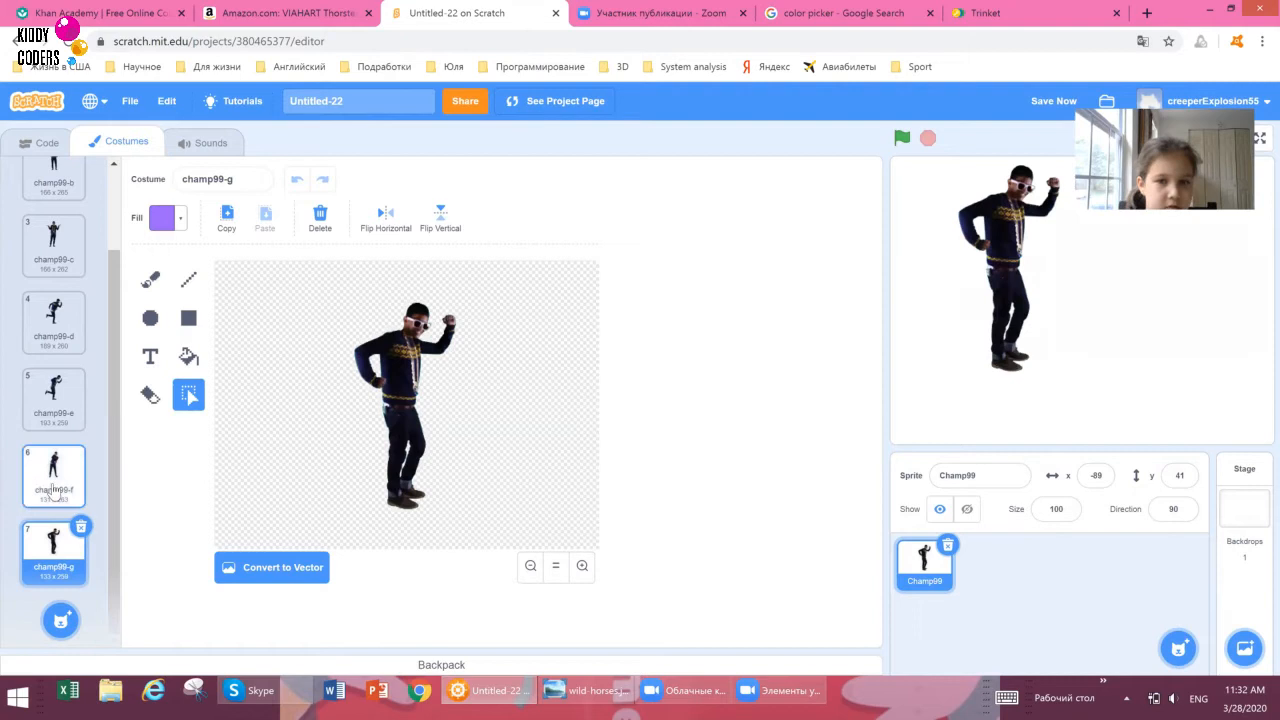
click(52, 476)
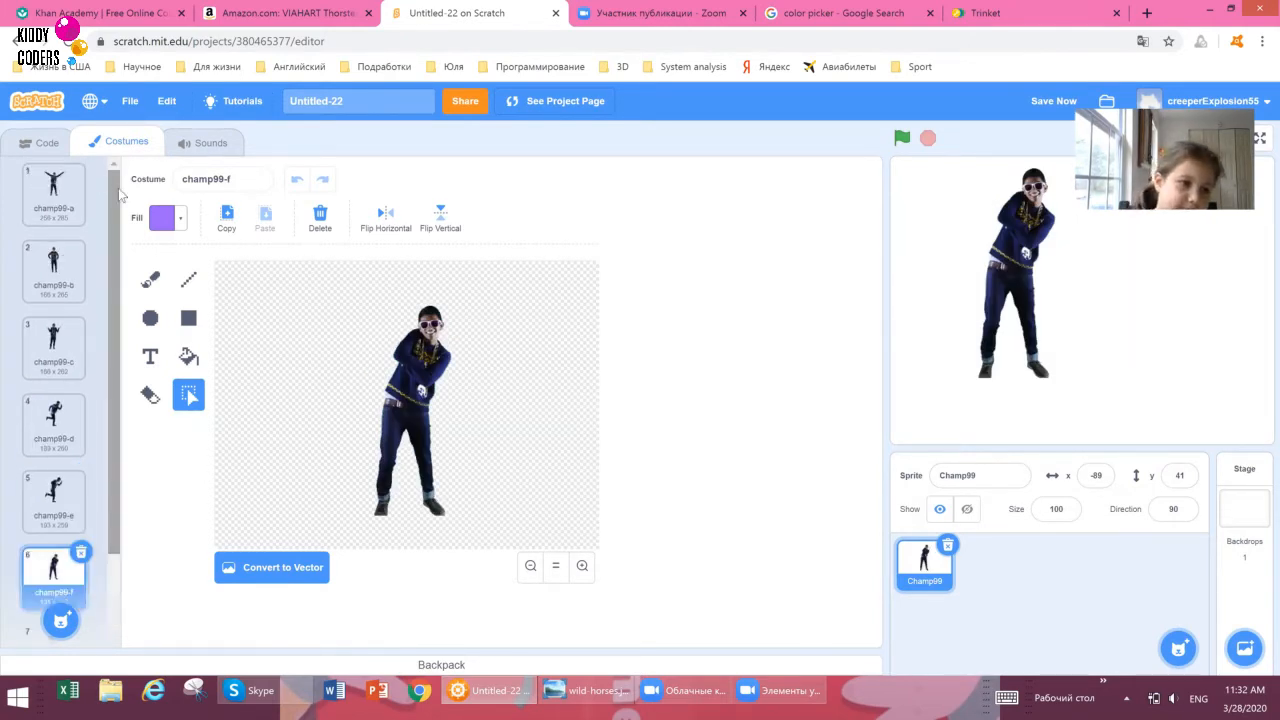
click(46, 142)
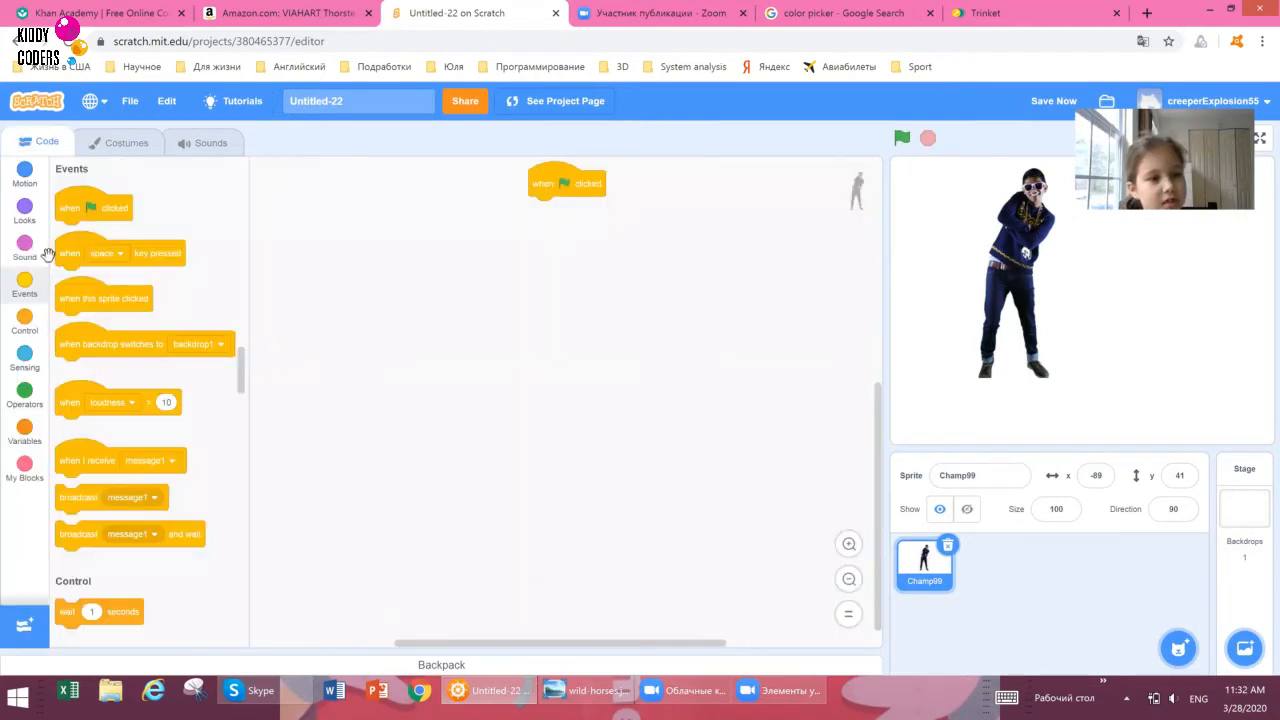
mouse_move(580, 188)
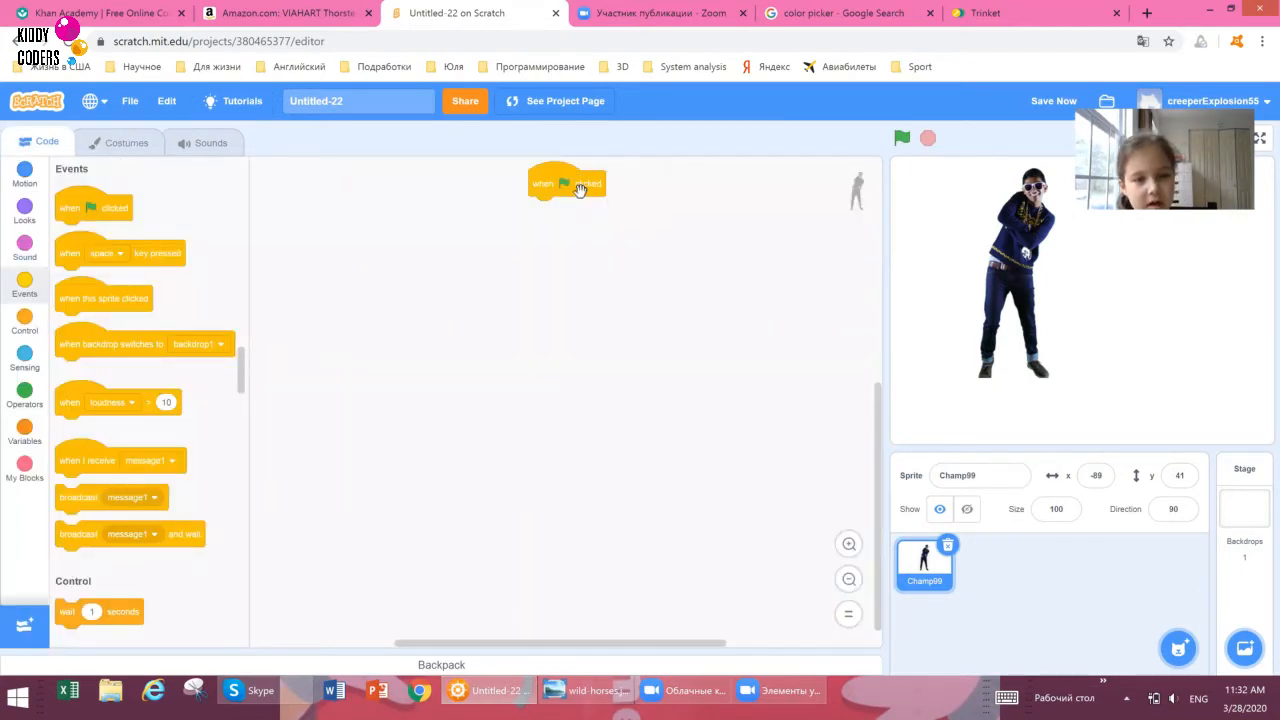
Bring a 'next costume' block from Looks into the scripts, loose beside the hat block.
drag(568, 184, 548, 210)
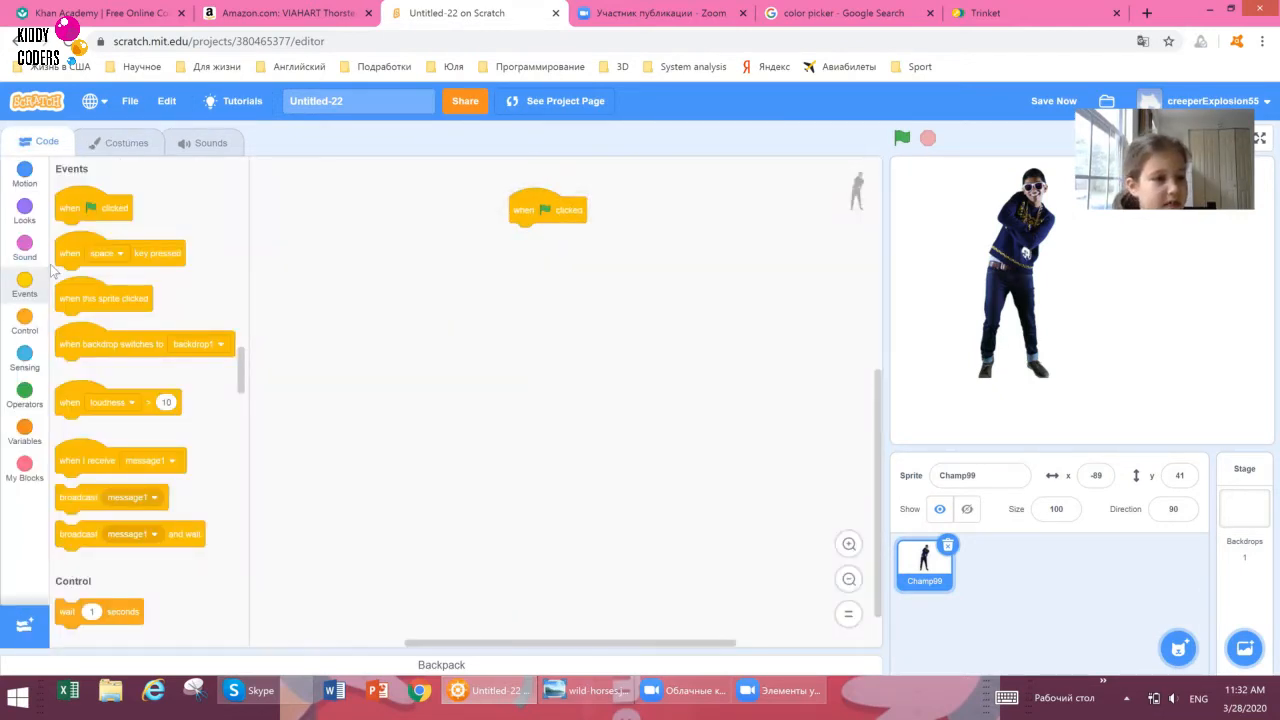
click(24, 206)
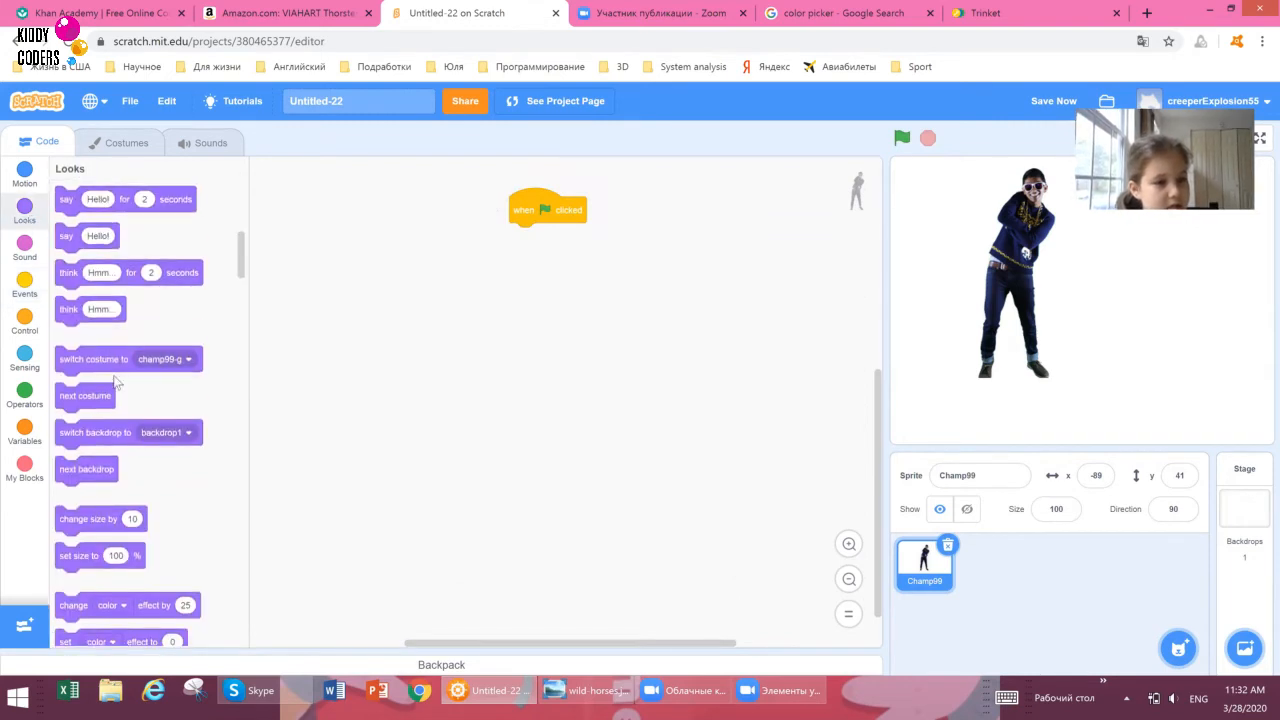
mouse_move(396, 324)
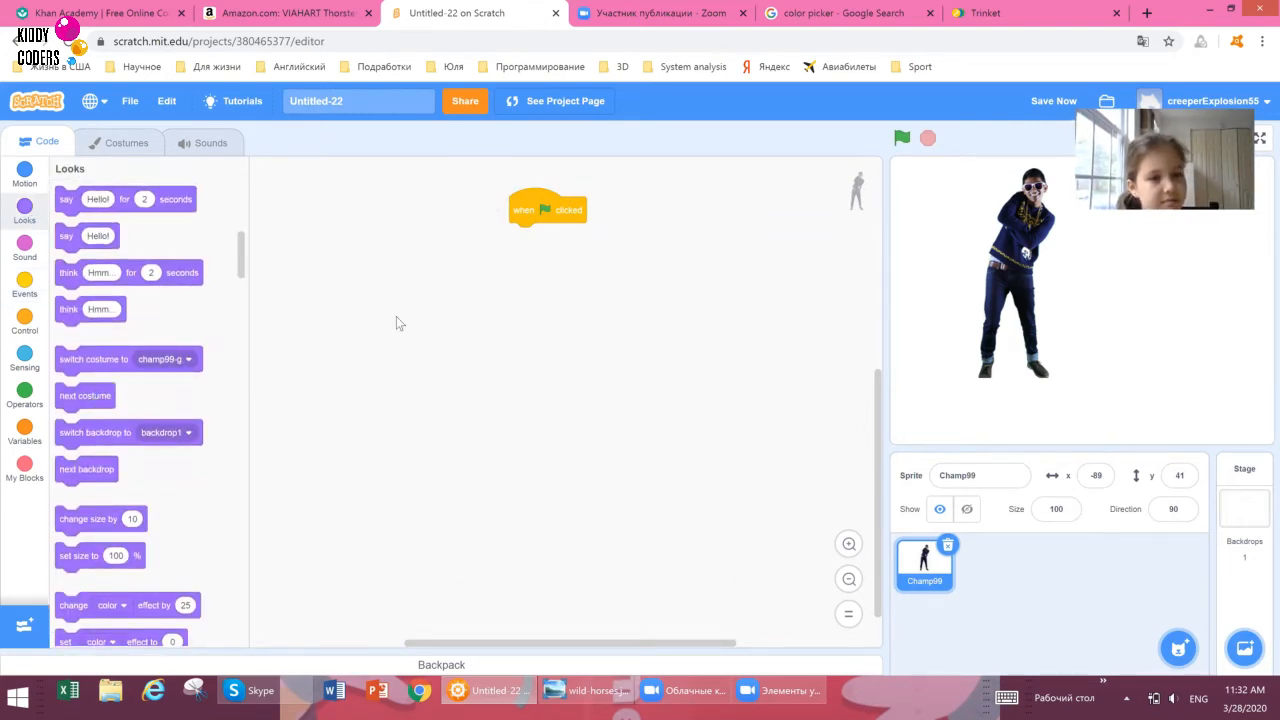
drag(84, 396, 556, 248)
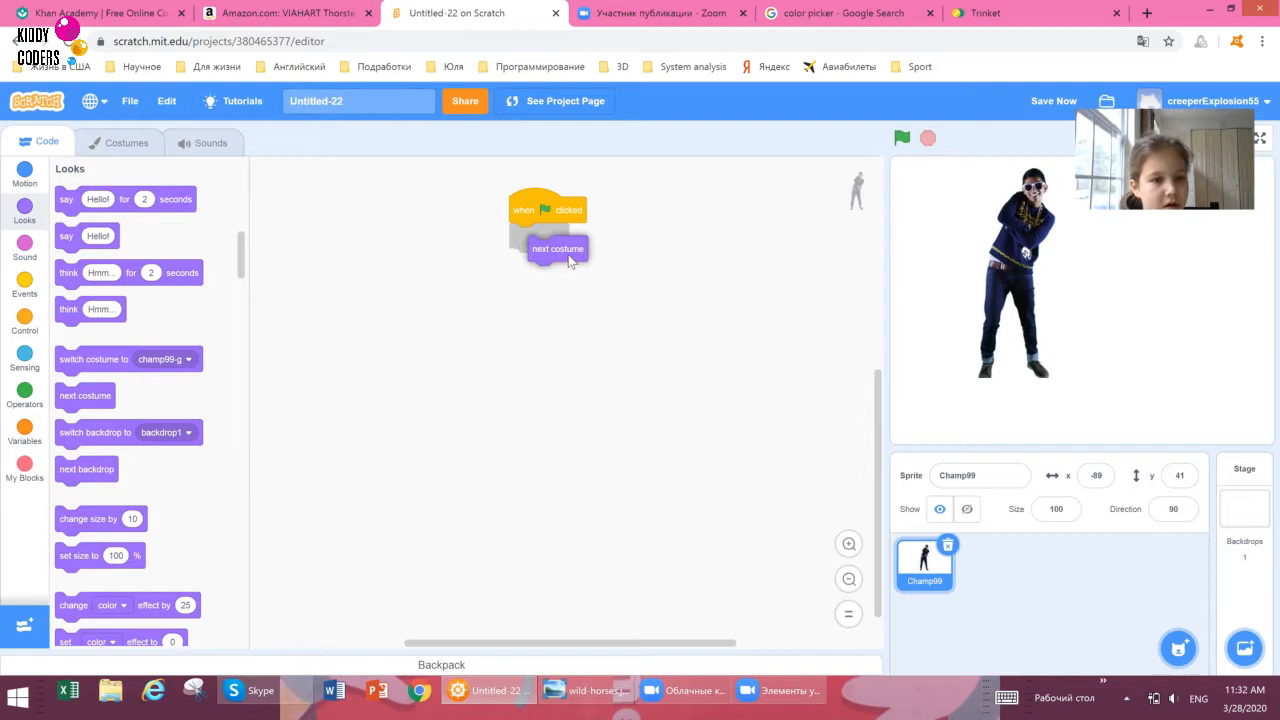
drag(558, 248, 256, 352)
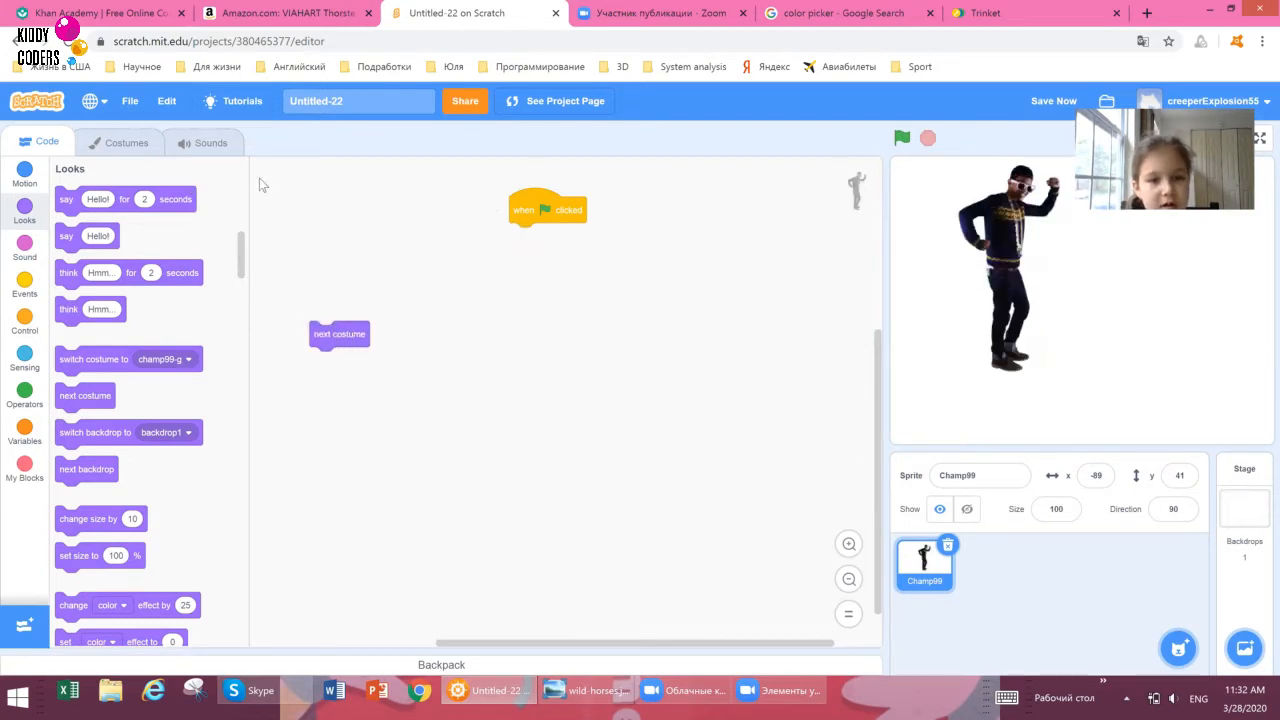
Run the 'next costume' block to test the pose change and park it near the script.
click(340, 334)
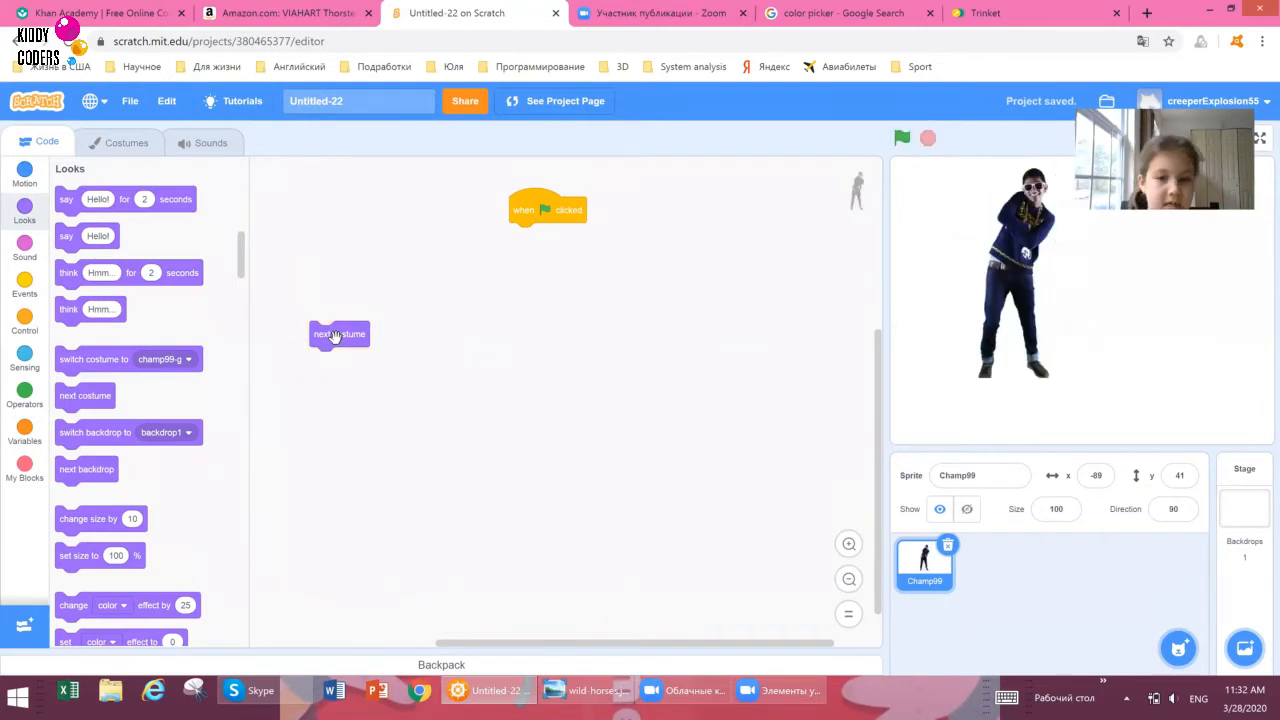
drag(338, 334, 468, 290)
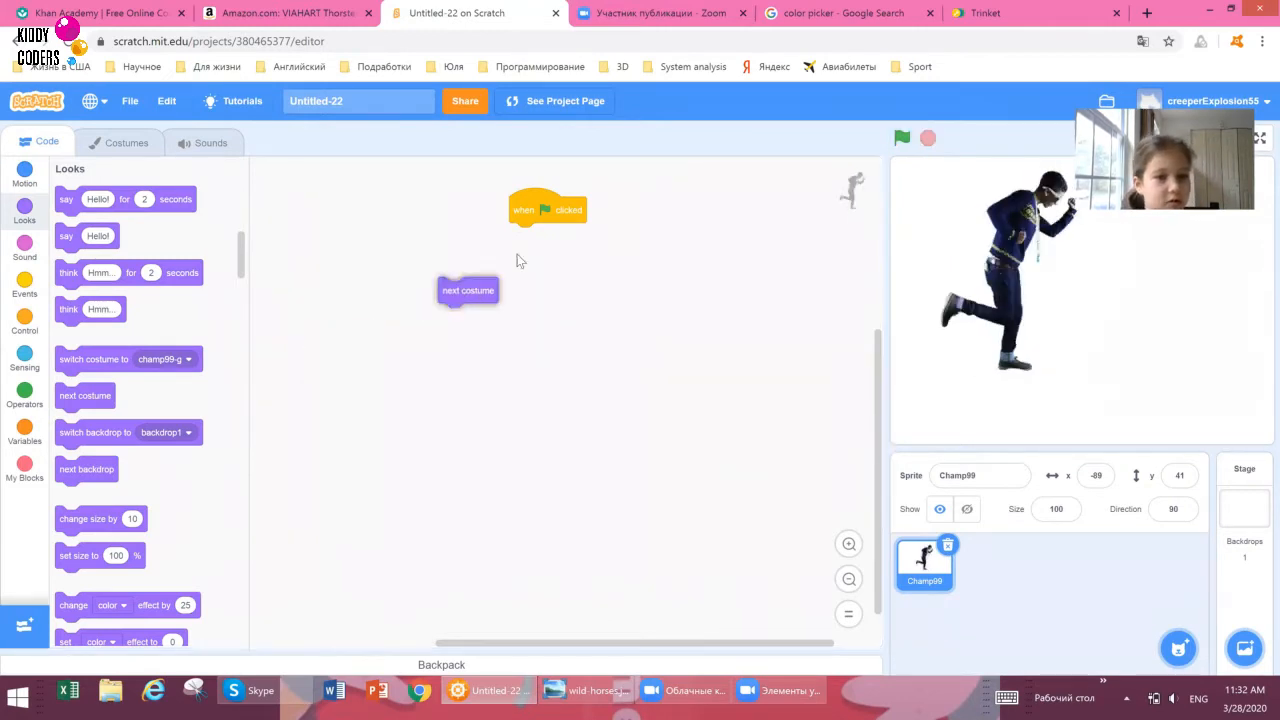
drag(468, 290, 560, 276)
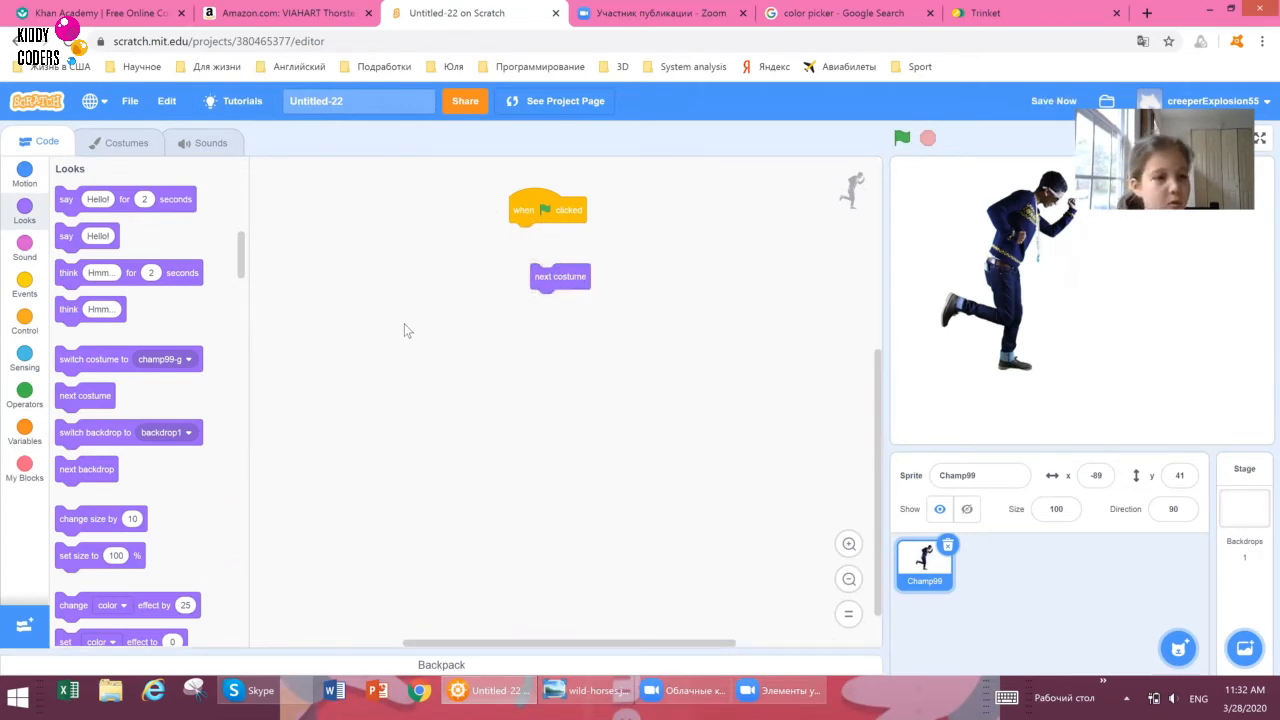
mouse_move(32, 290)
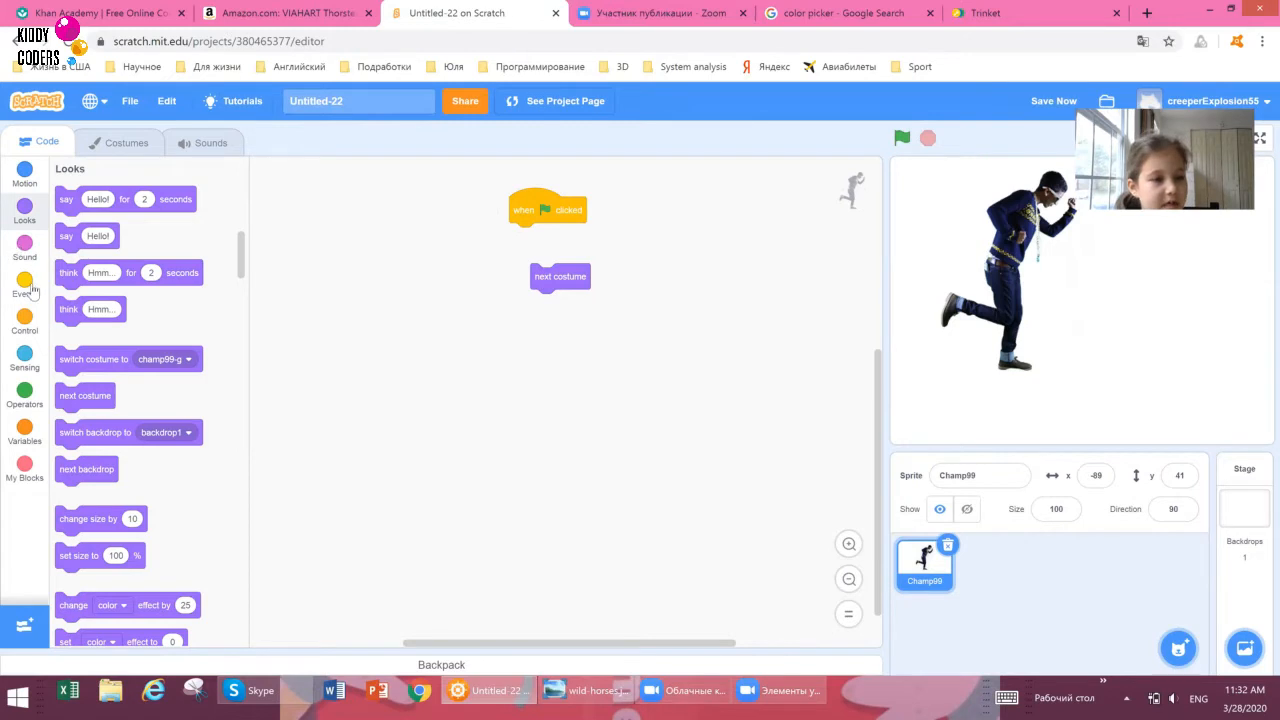
Wrap 'wait 1 seconds' and 'next costume' in a forever loop and run the project.
click(24, 324)
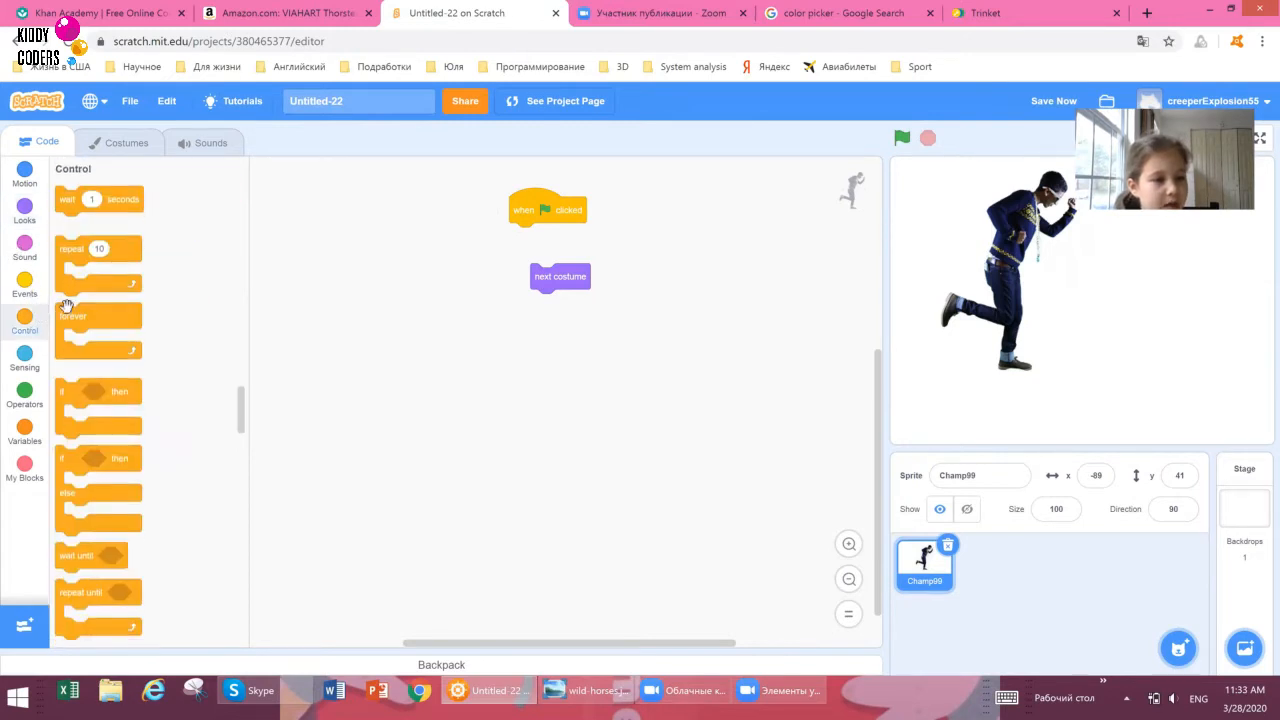
drag(72, 316, 400, 356)
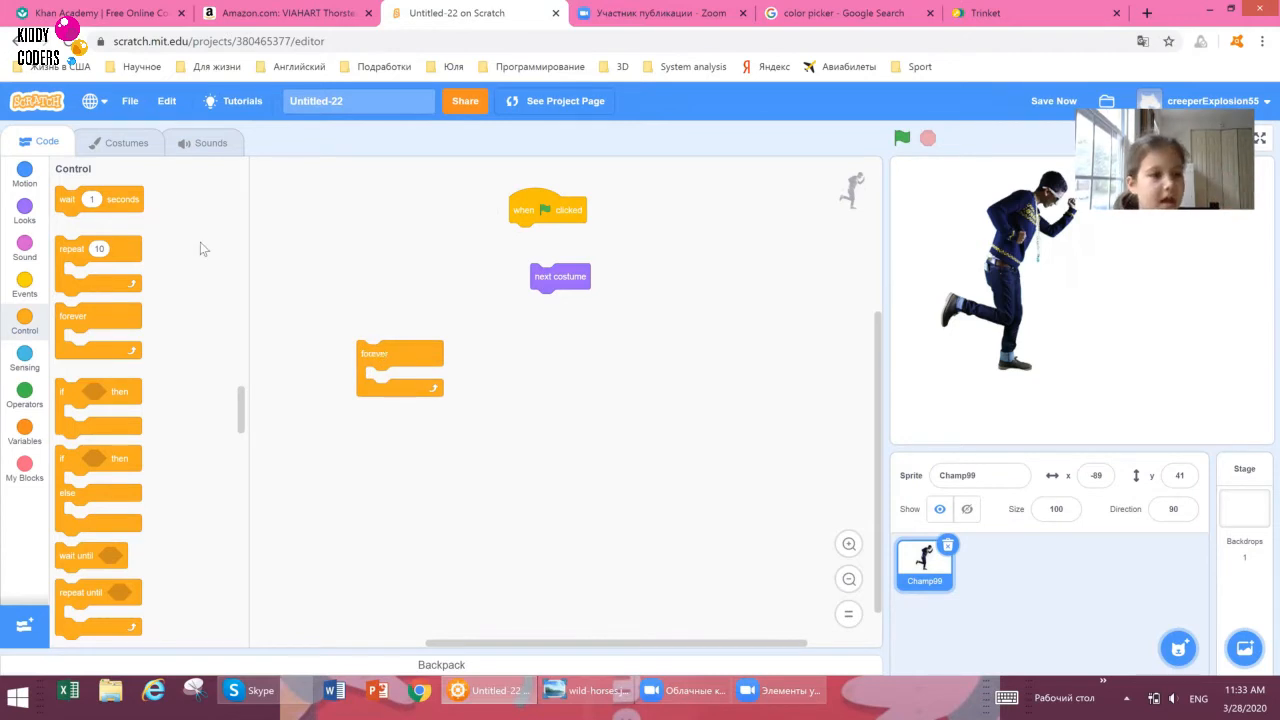
mouse_move(464, 264)
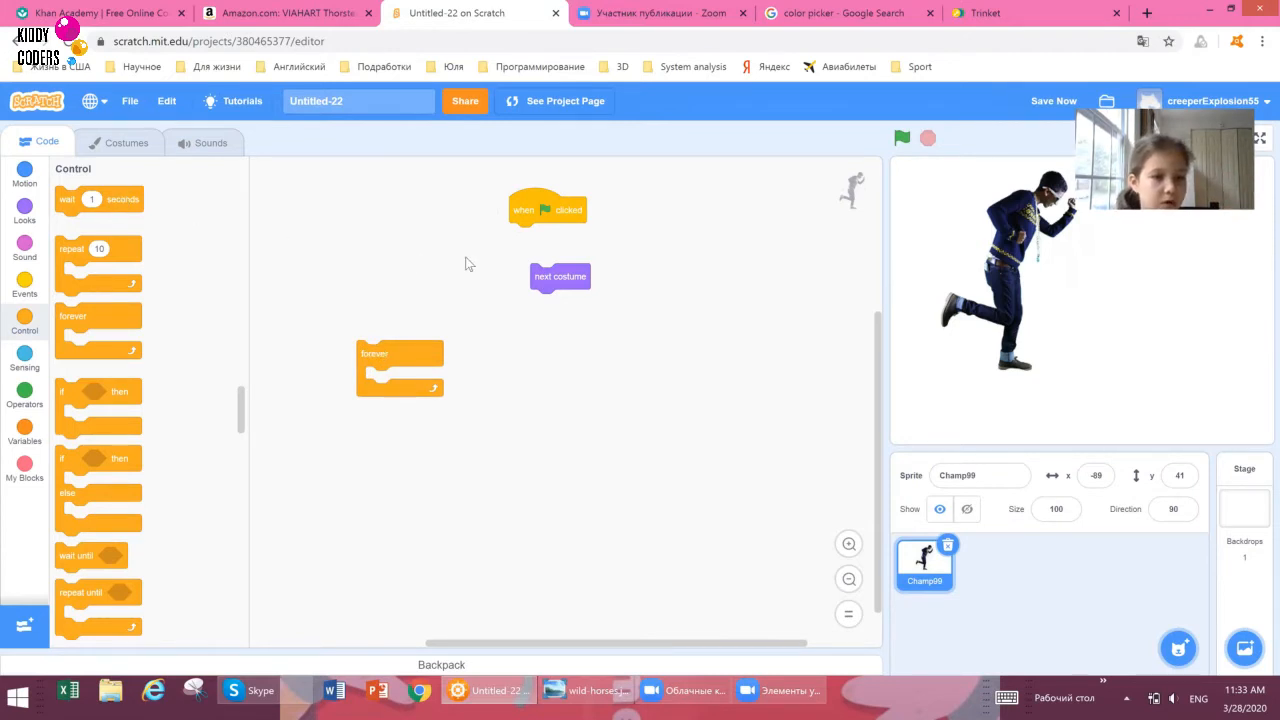
drag(92, 200, 558, 242)
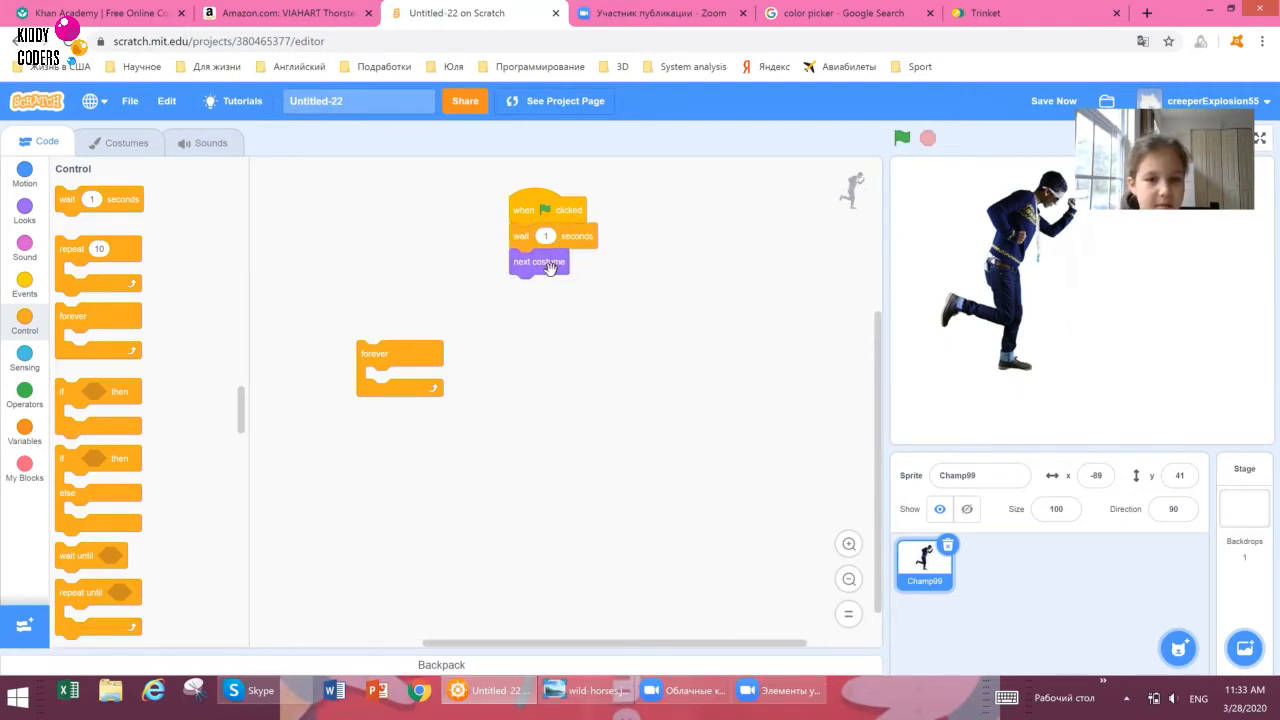
click(900, 138)
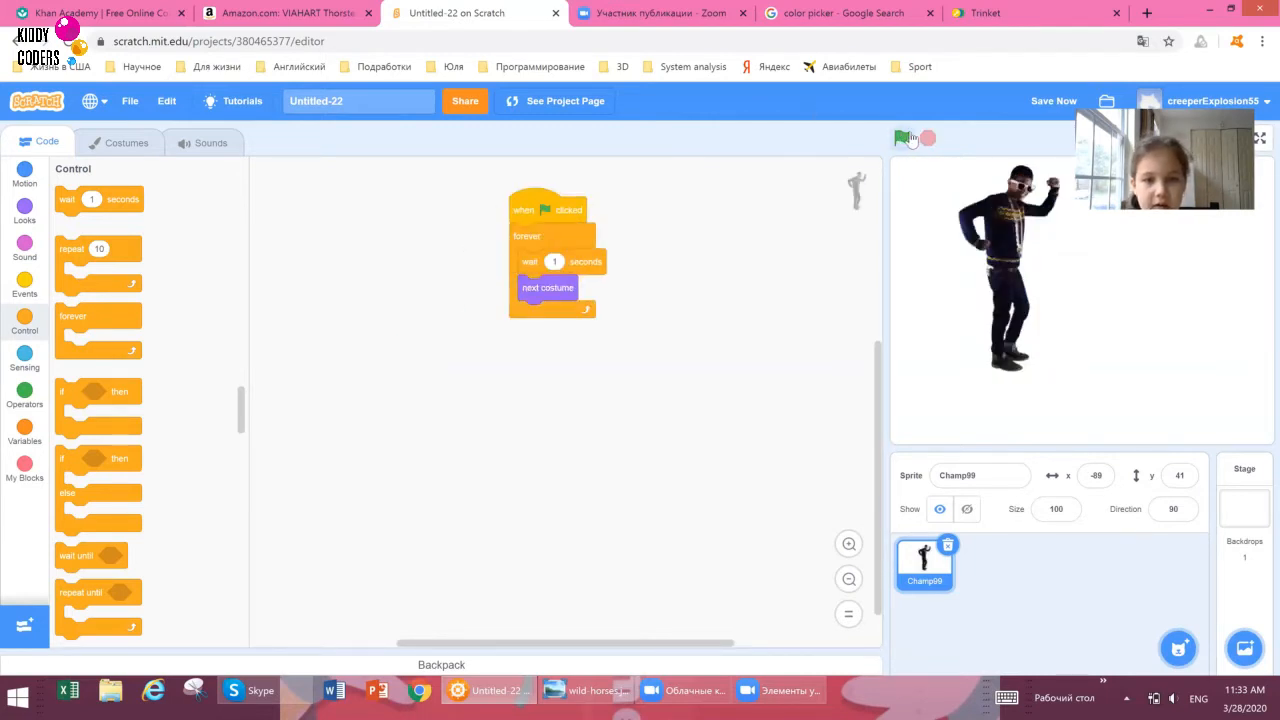
click(900, 138)
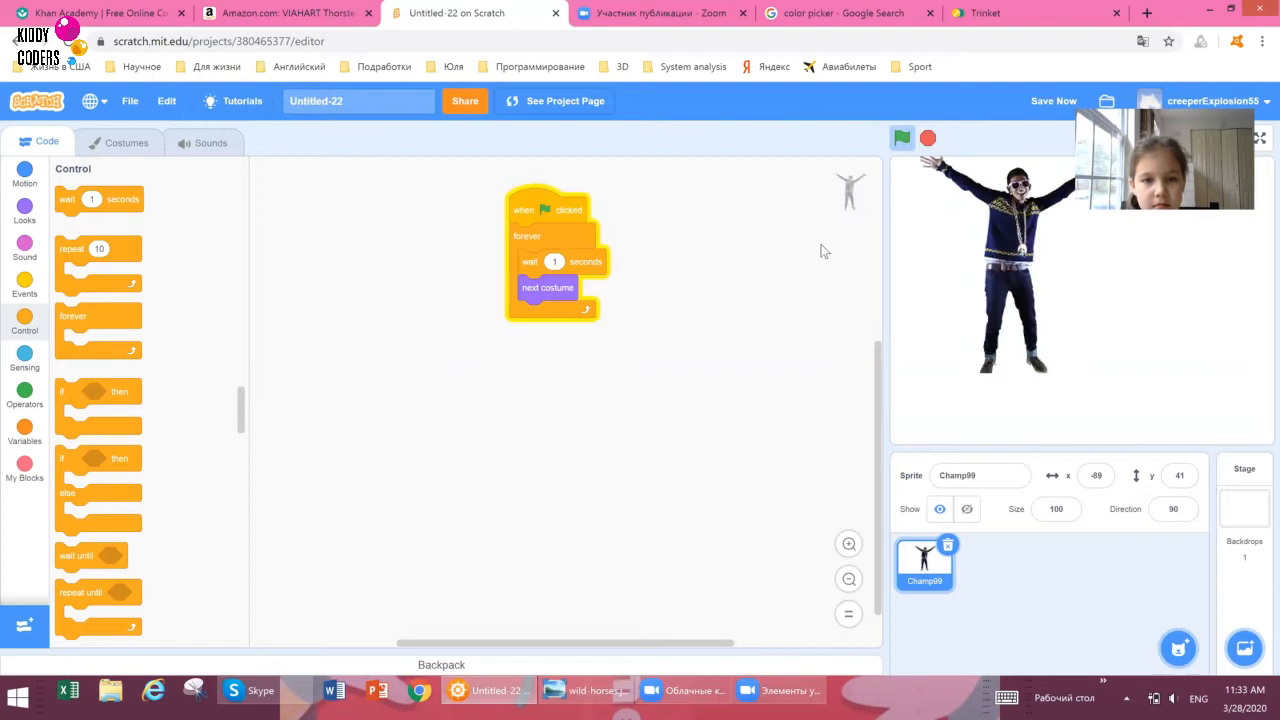
Rebuild the forever loop as wait 1 second then next costume and run it again.
click(900, 138)
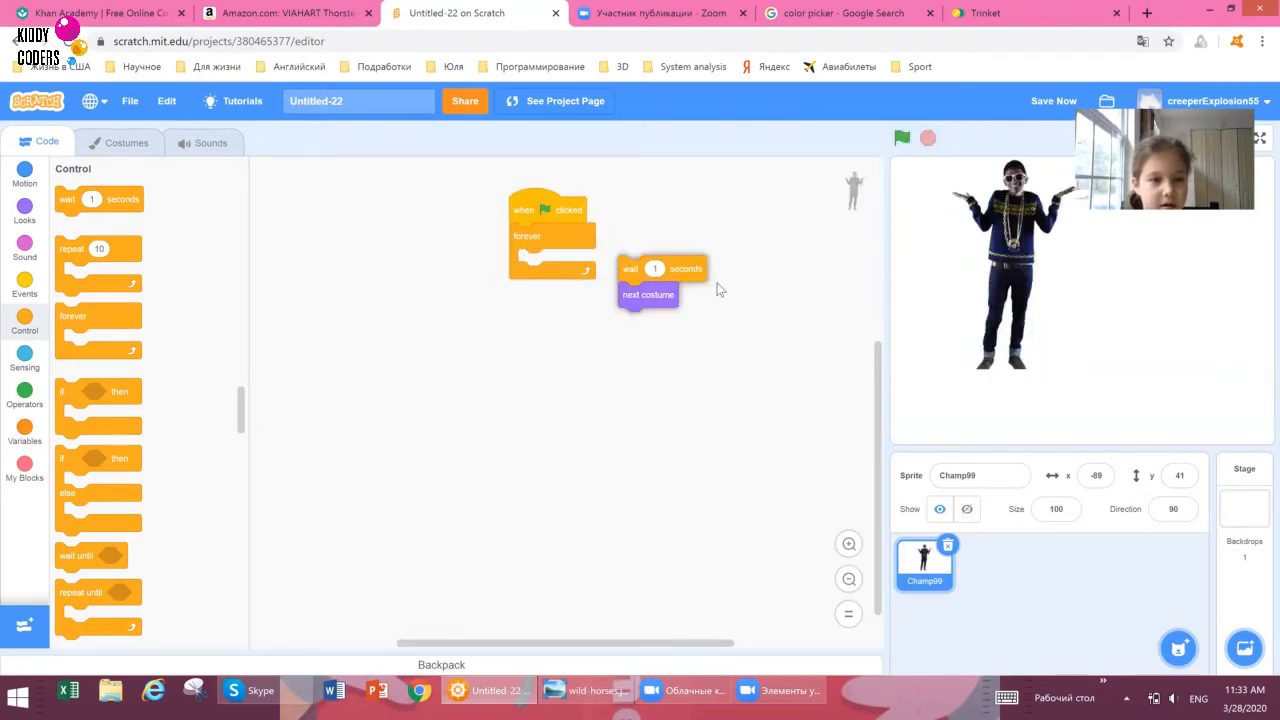
drag(648, 294, 576, 286)
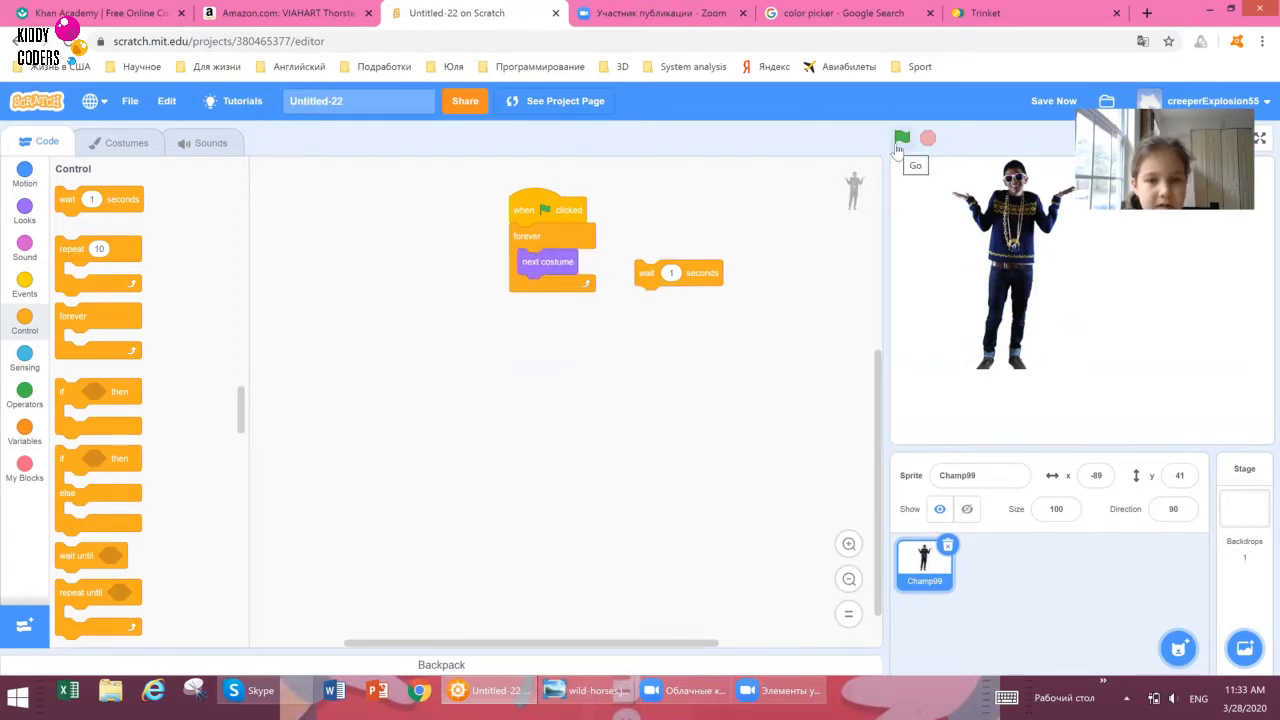
click(902, 138)
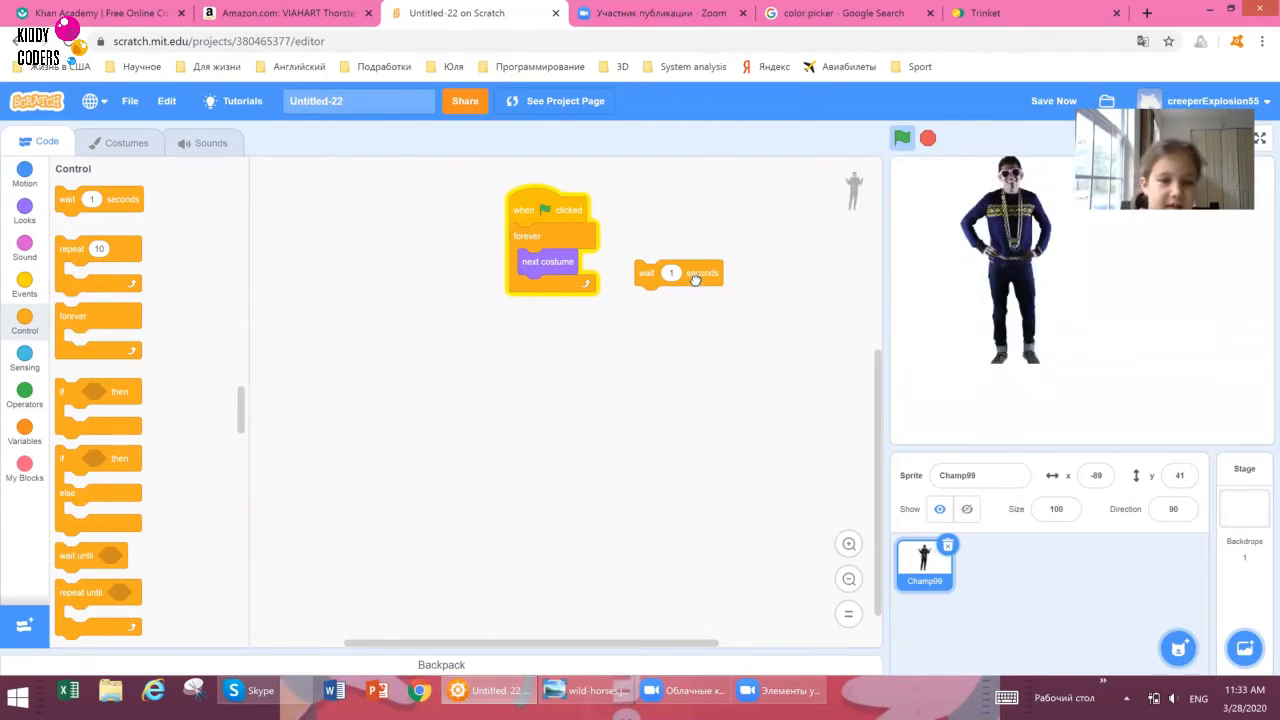
drag(678, 272, 616, 244)
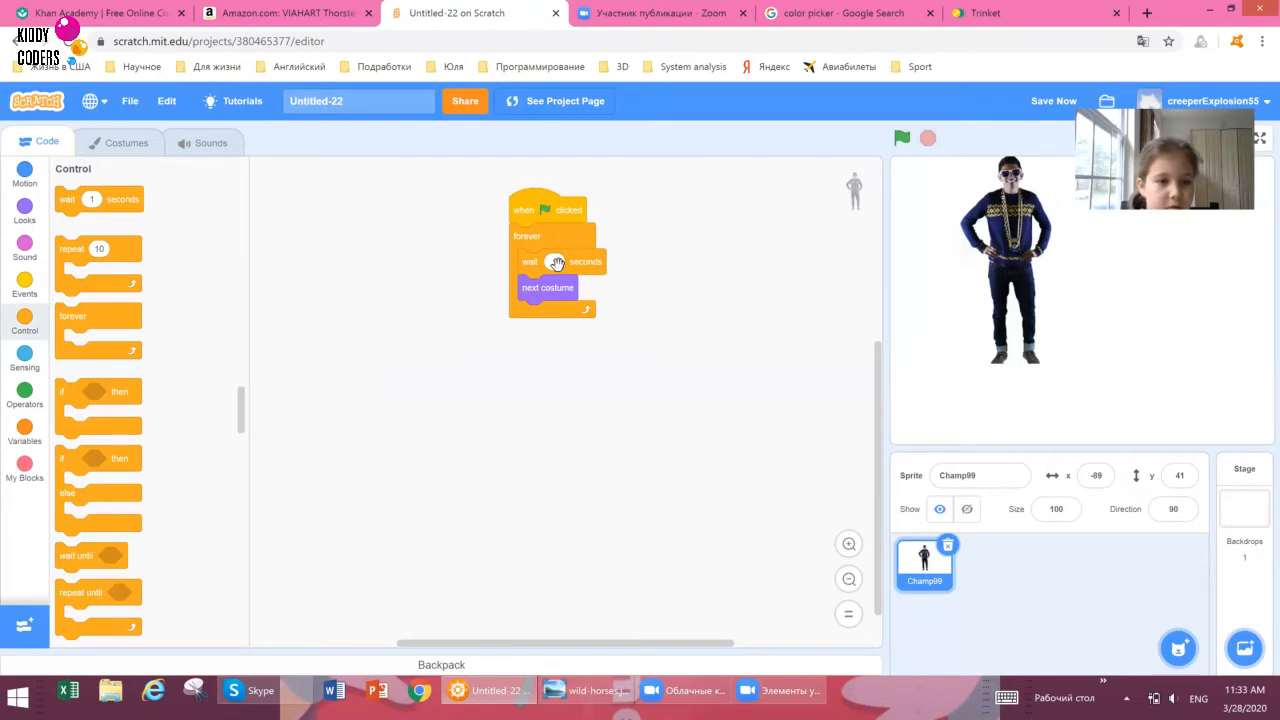
mouse_move(726, 328)
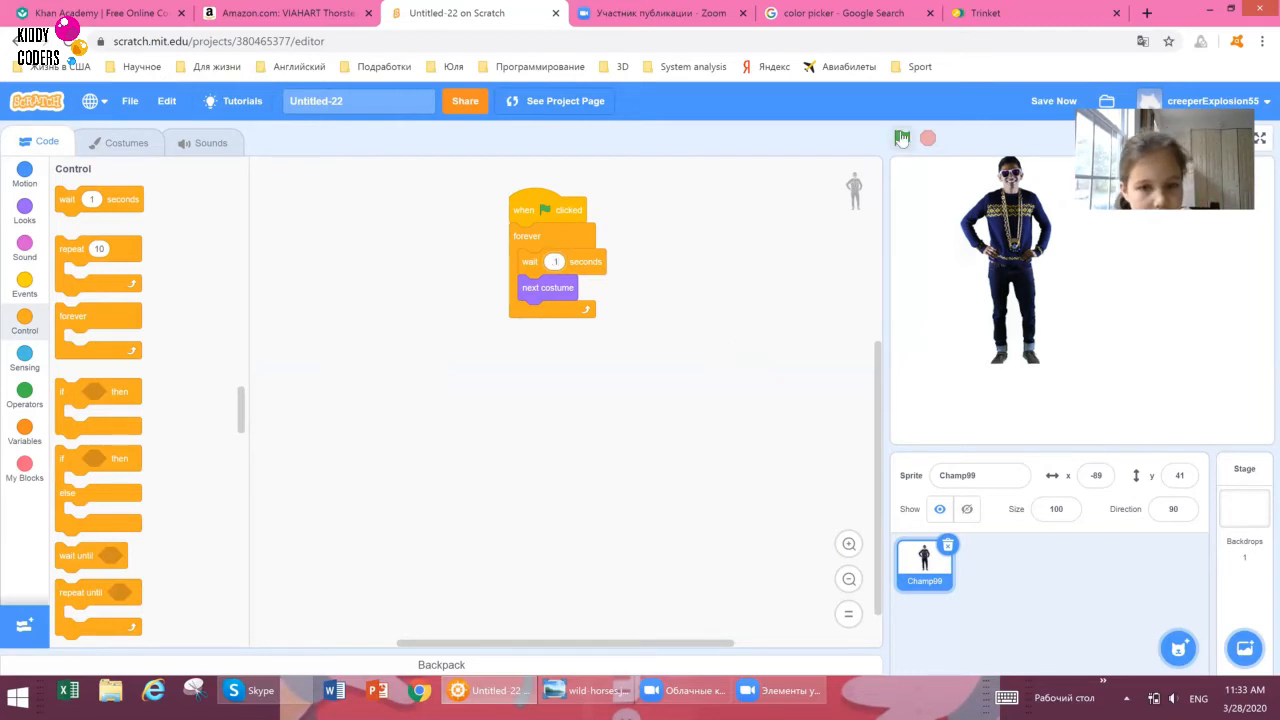
click(902, 138)
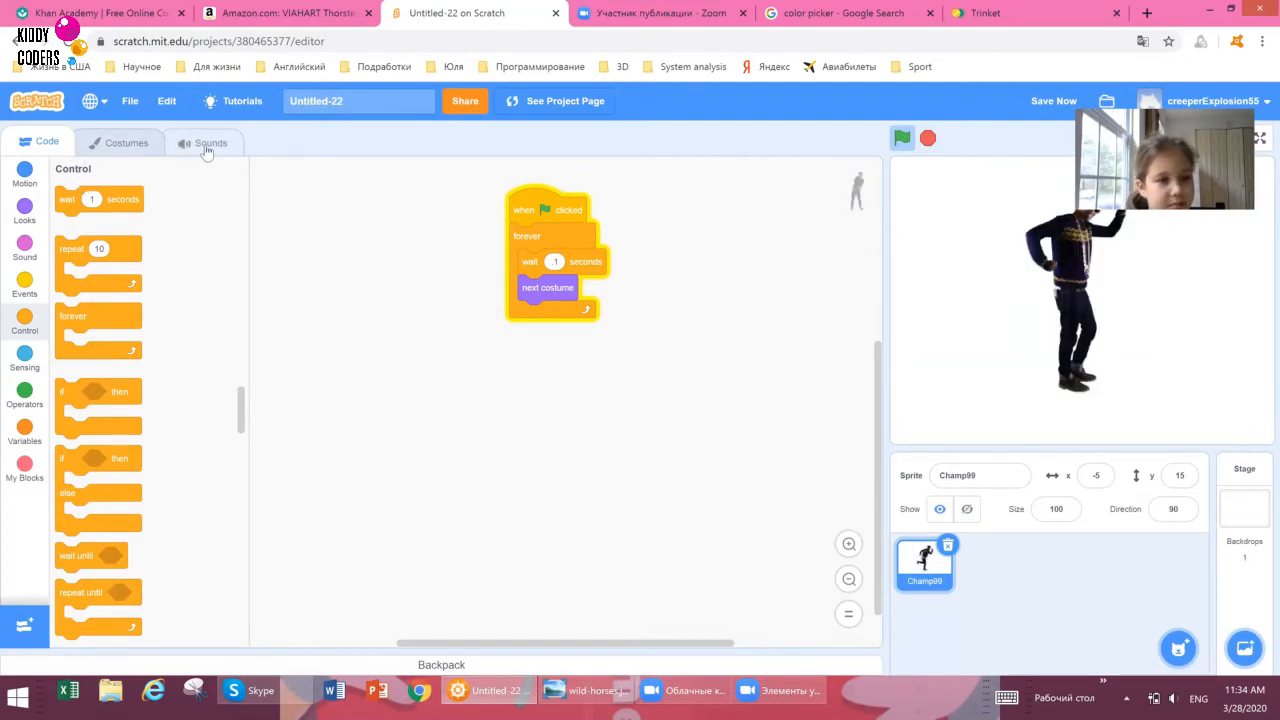
Show Champ99's Sounds list and start choosing a new sound from the library.
click(212, 140)
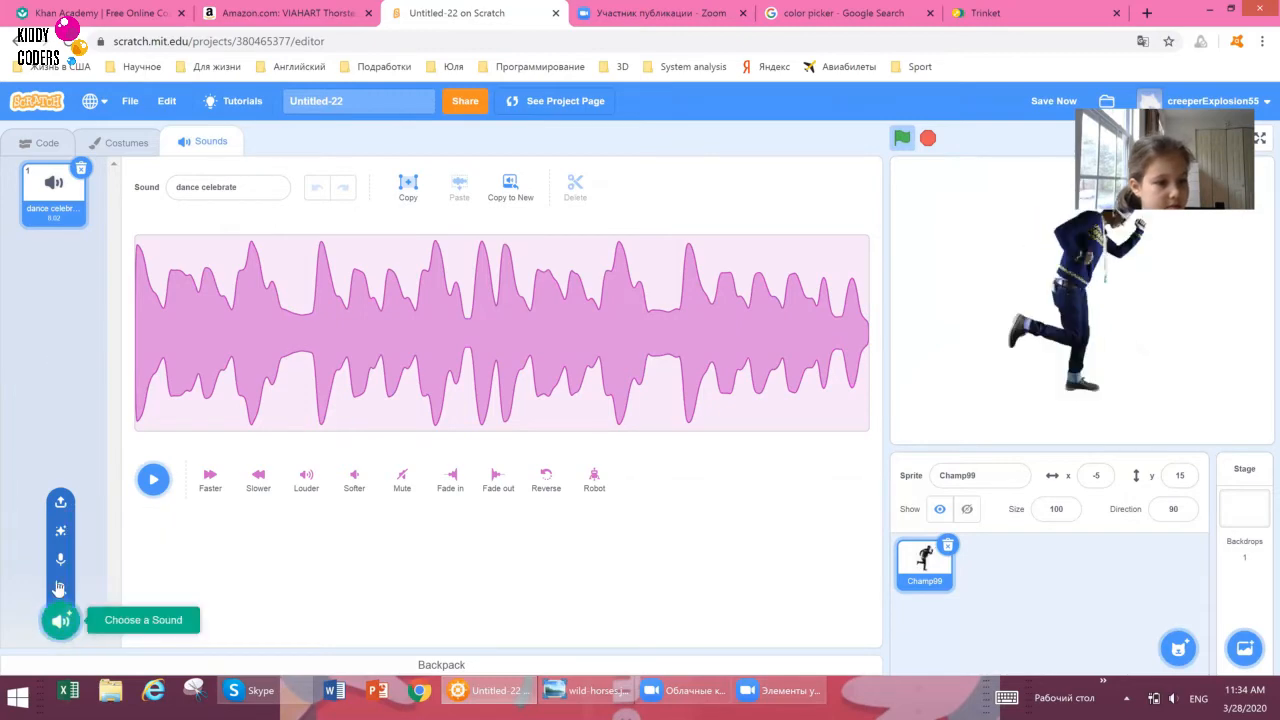
click(60, 620)
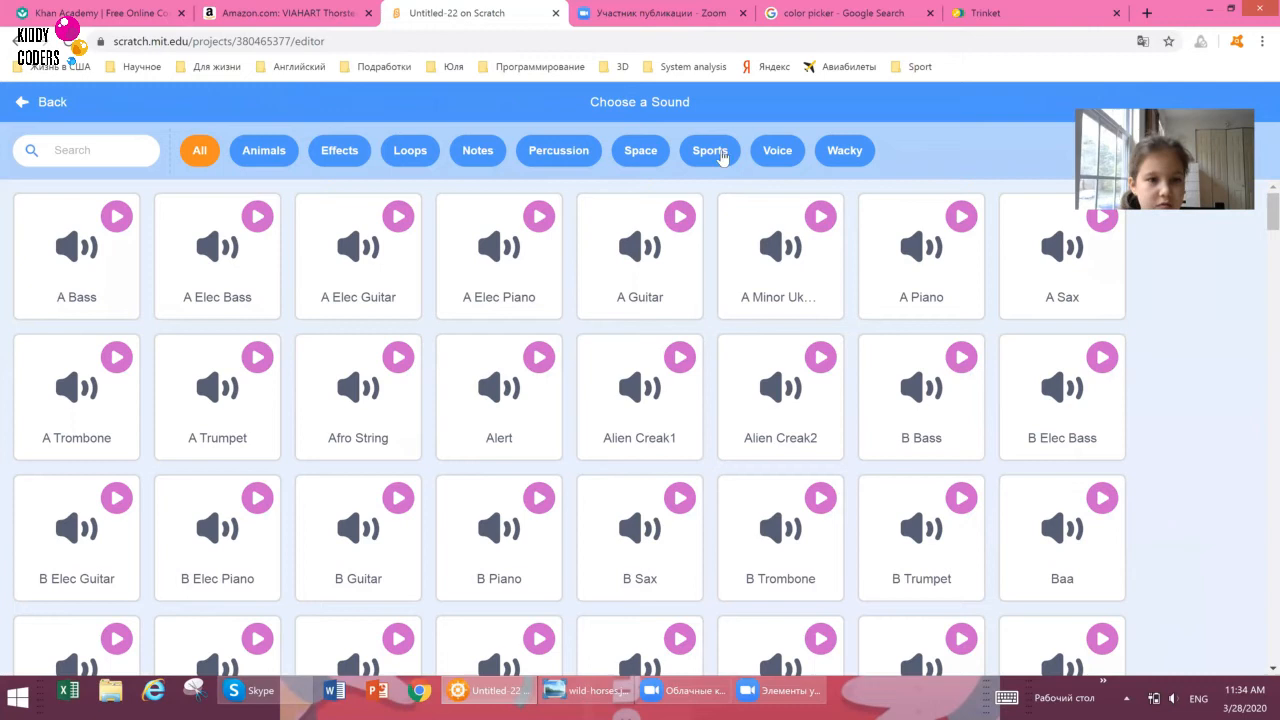
mouse_move(408, 150)
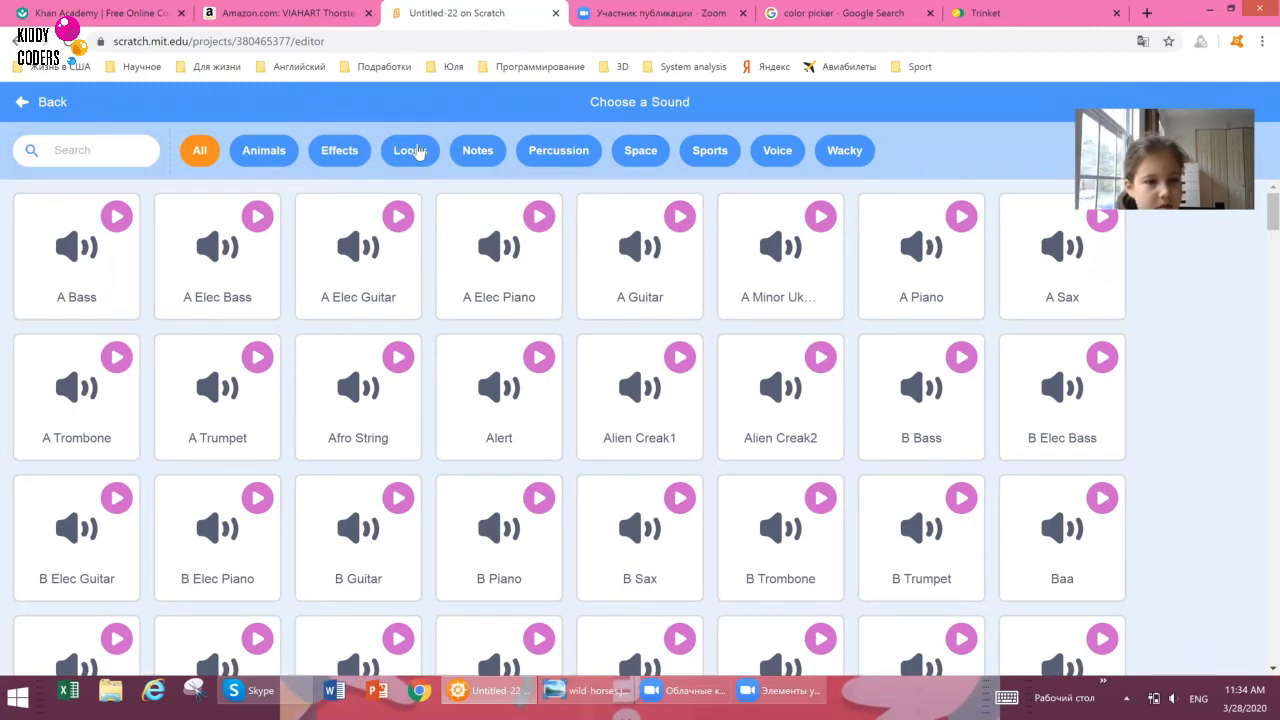
Filter the library to Loops, preview a few loops and add Drum Funky to Champ99.
click(410, 150)
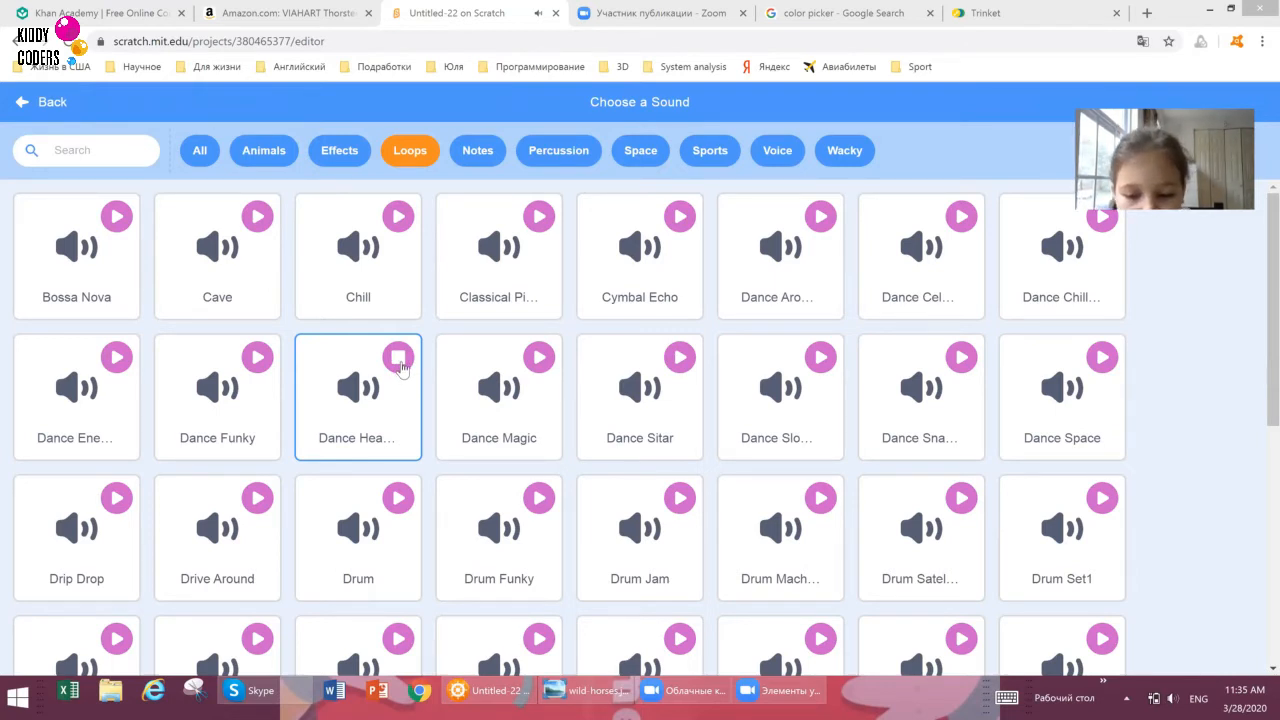
click(398, 356)
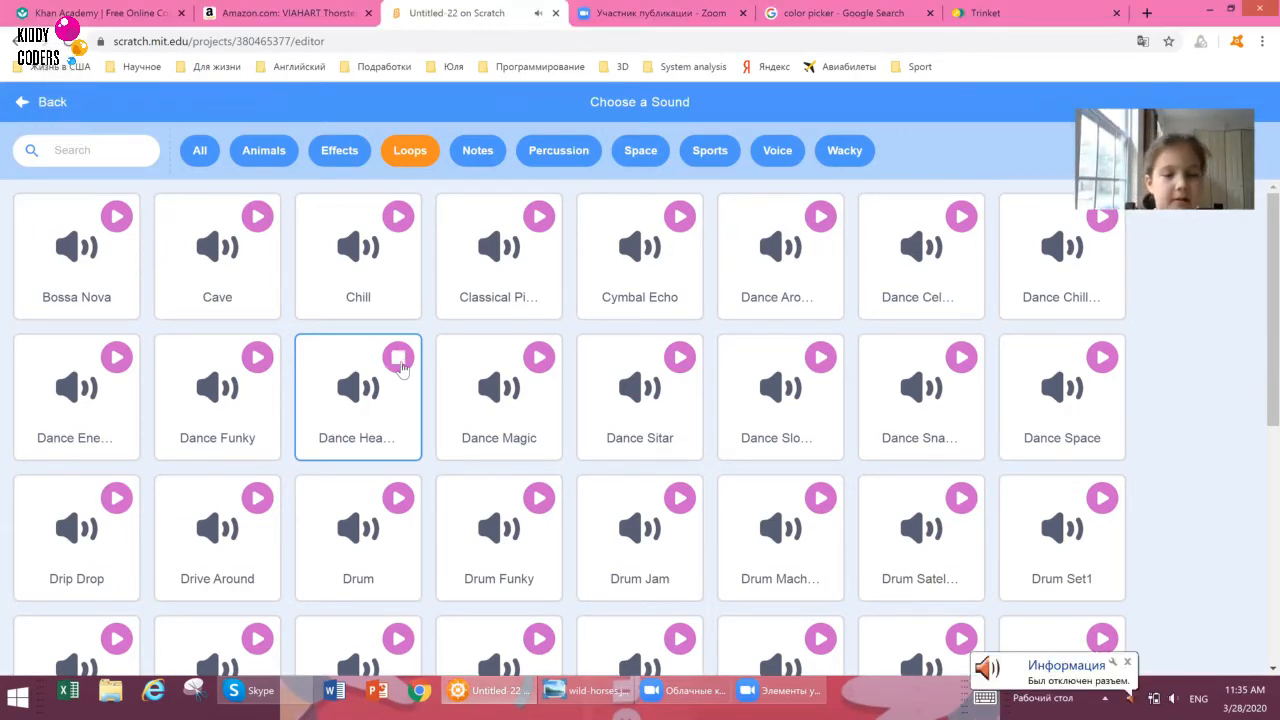
click(640, 390)
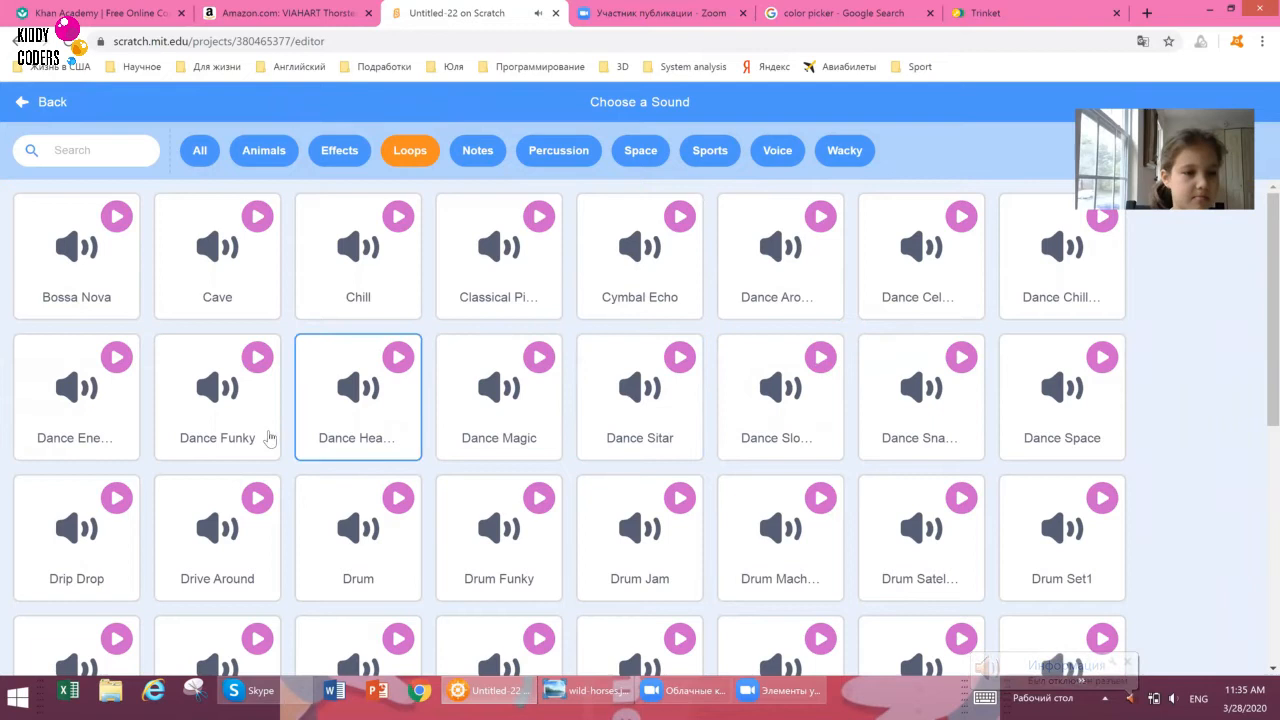
click(216, 396)
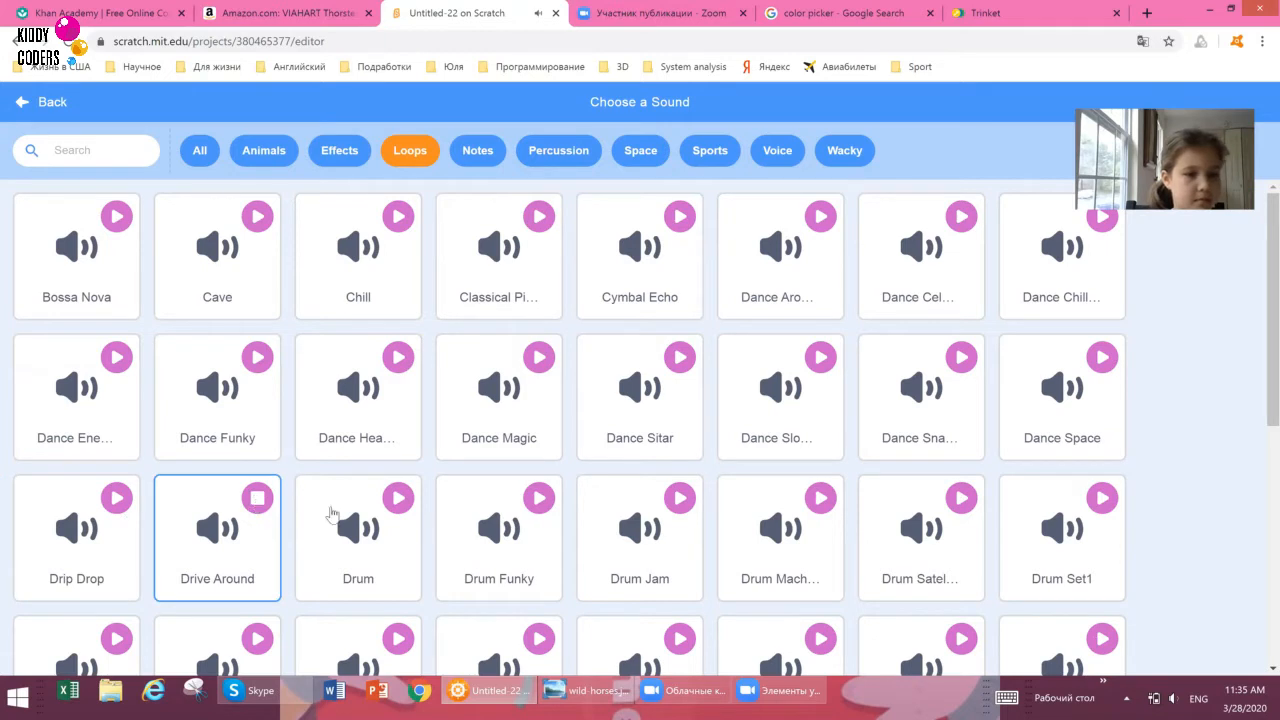
click(356, 530)
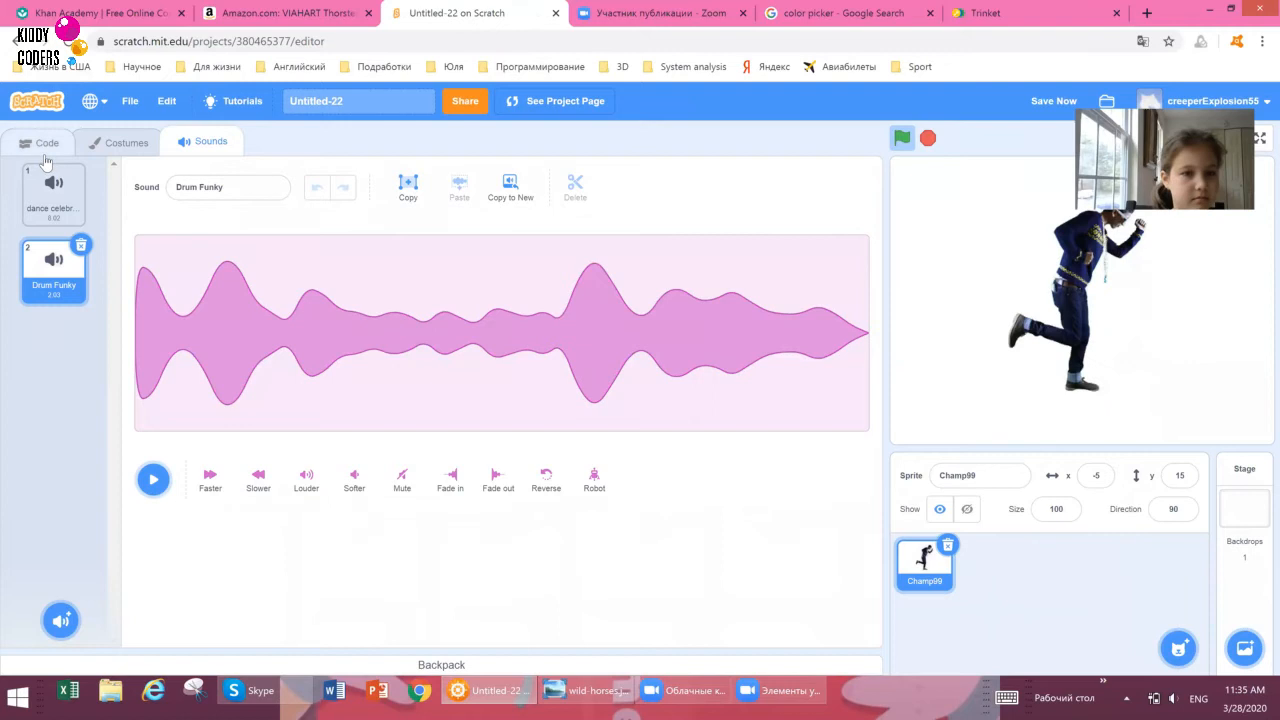
Build a green-flag script that forever plays sound Drum Funky until done.
click(46, 140)
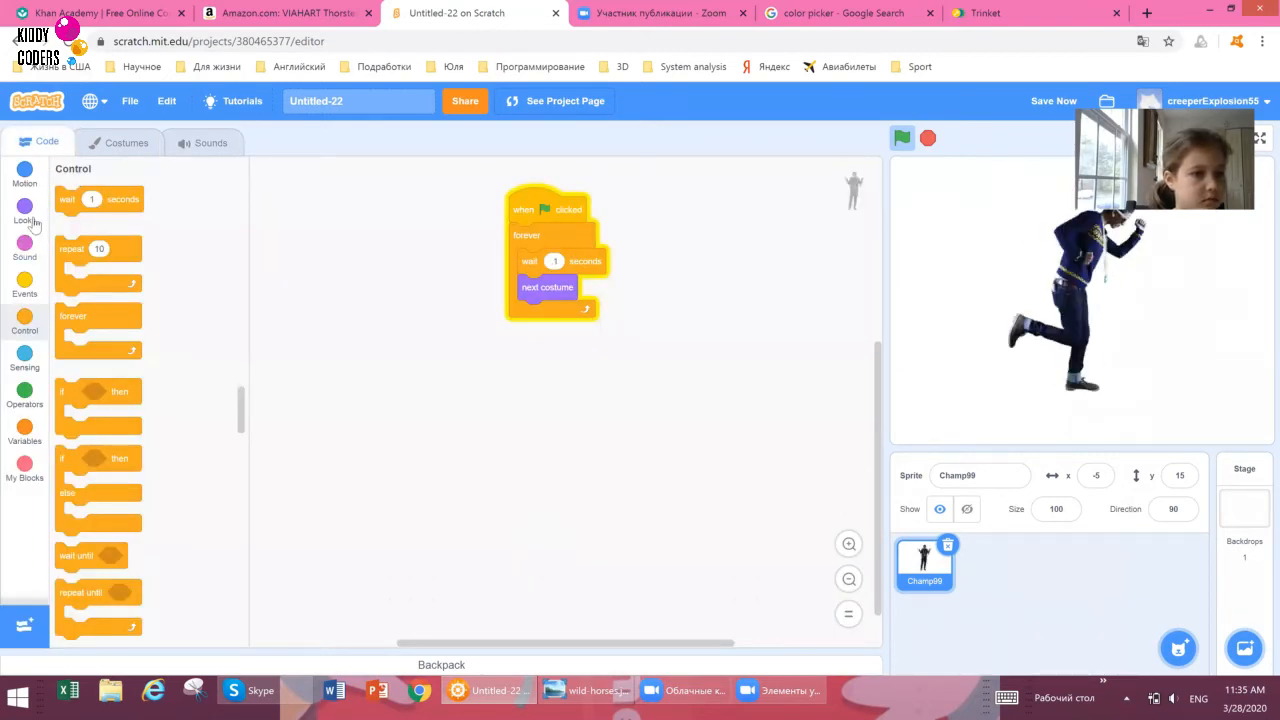
click(24, 210)
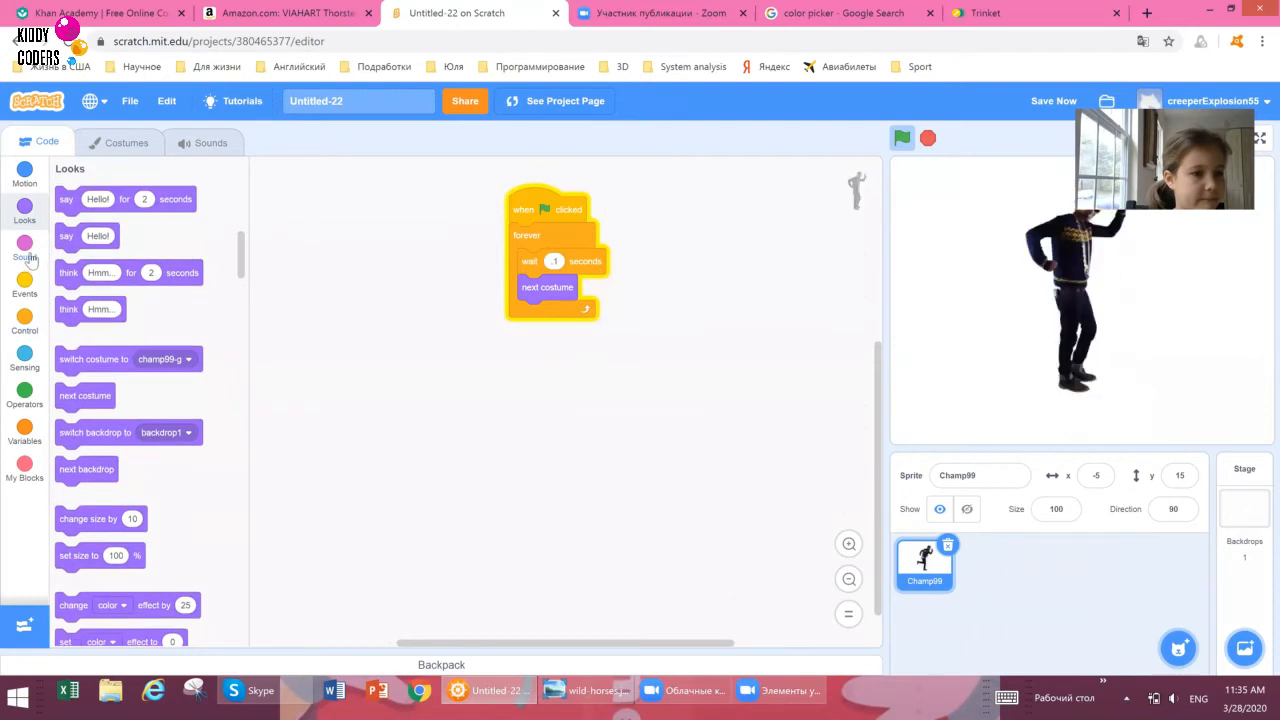
click(24, 244)
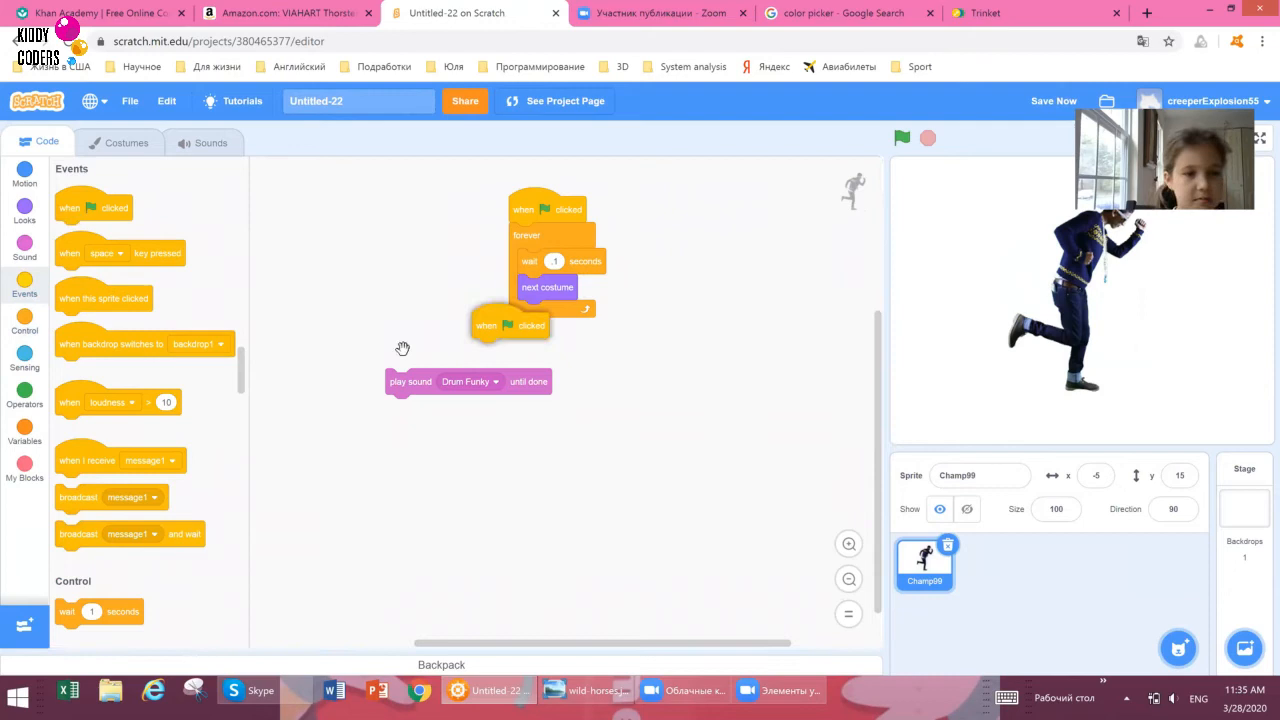
drag(510, 324, 420, 340)
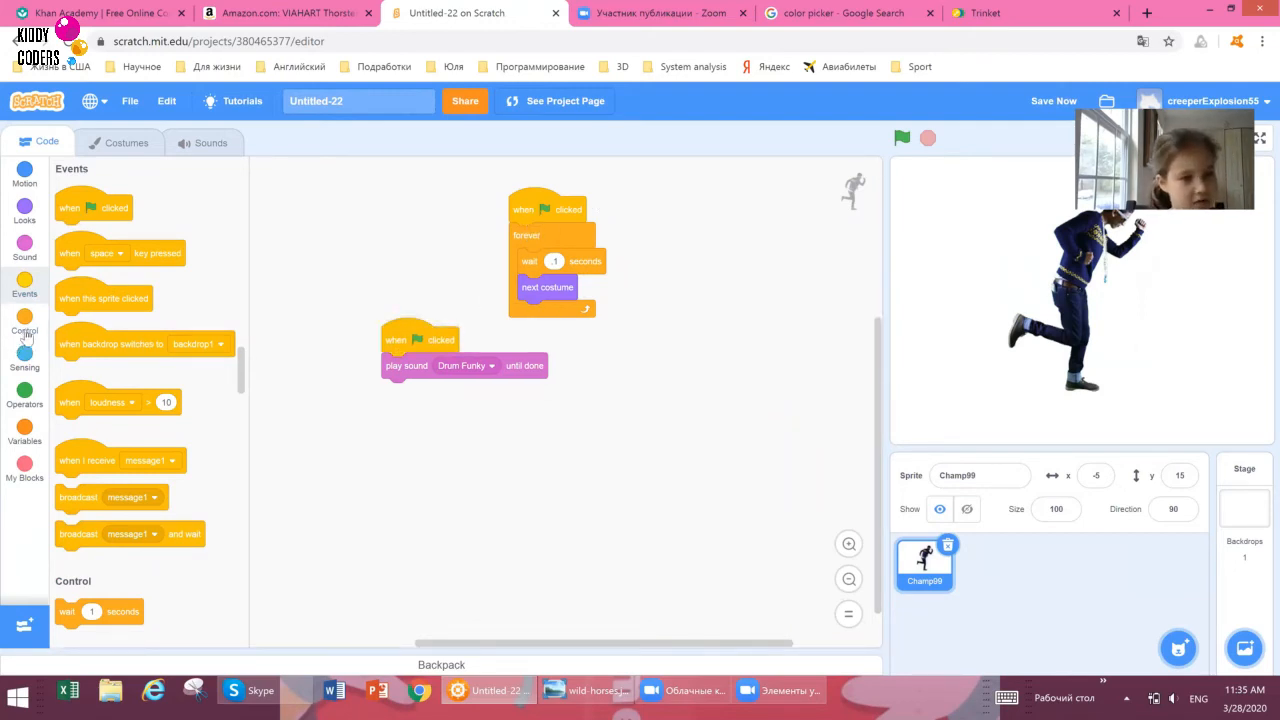
click(24, 324)
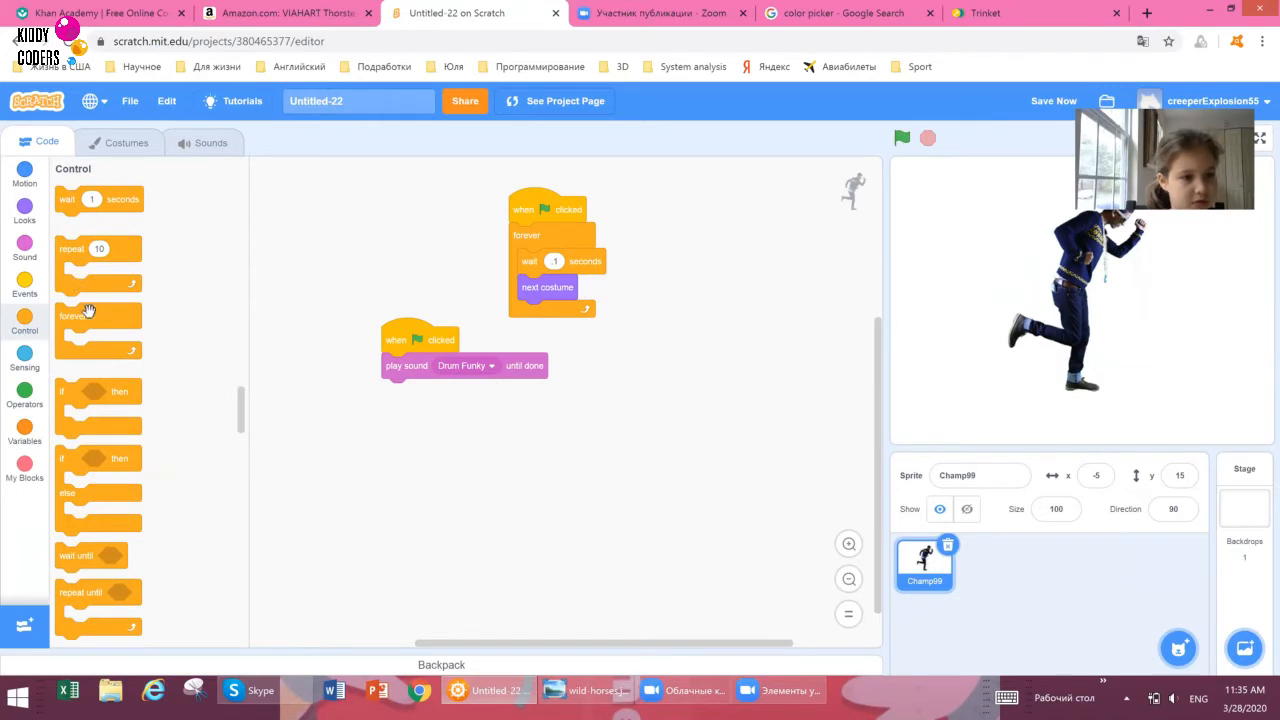
drag(420, 340, 424, 370)
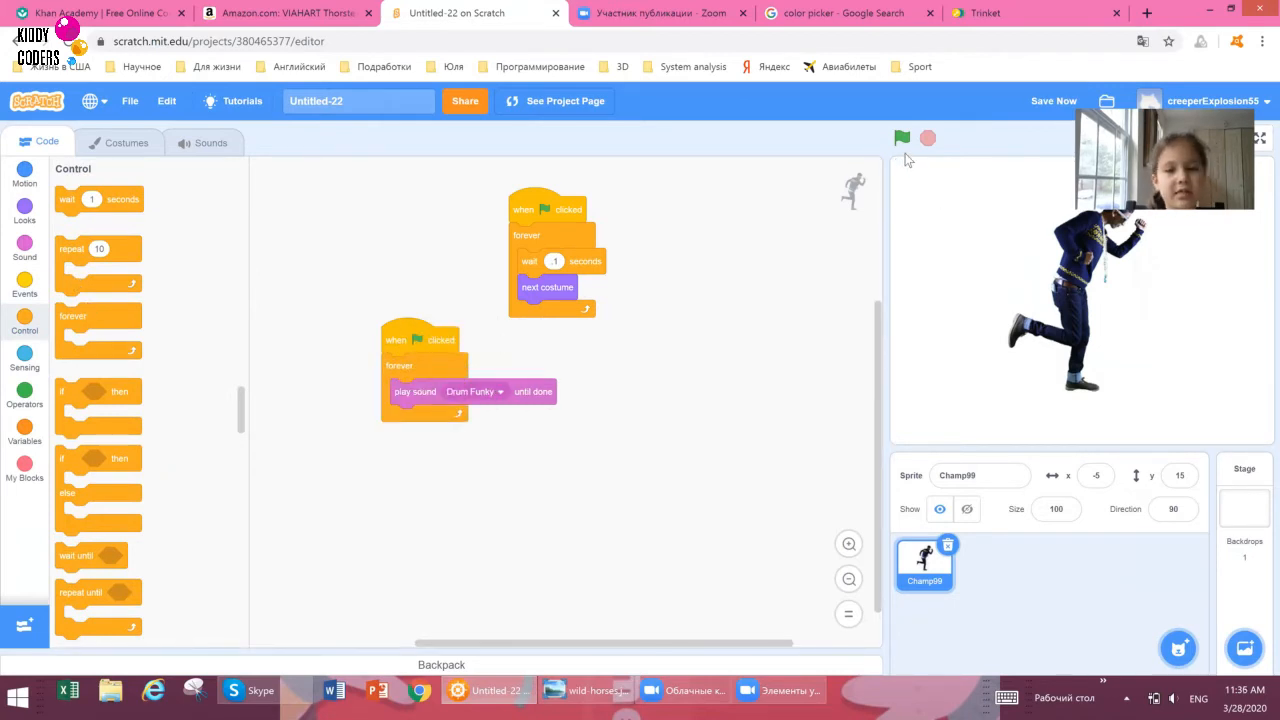
Run the project to test the music with the dance, then stop it.
click(900, 138)
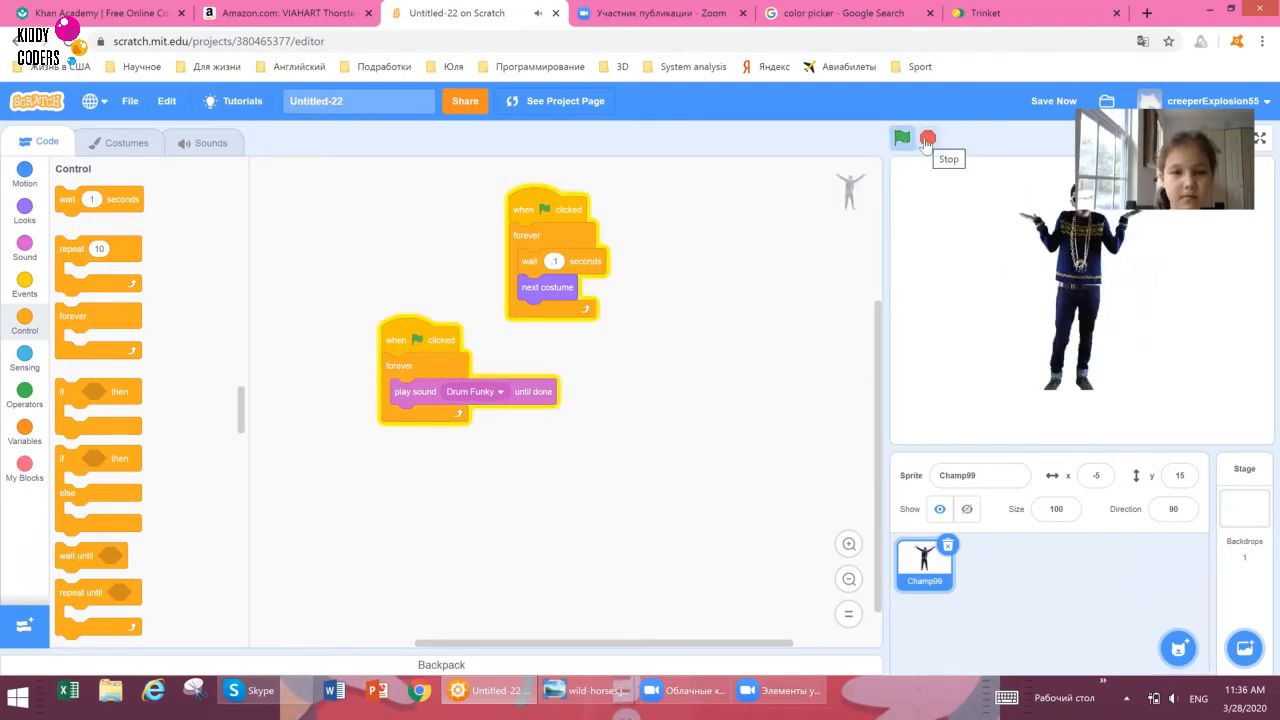
click(900, 138)
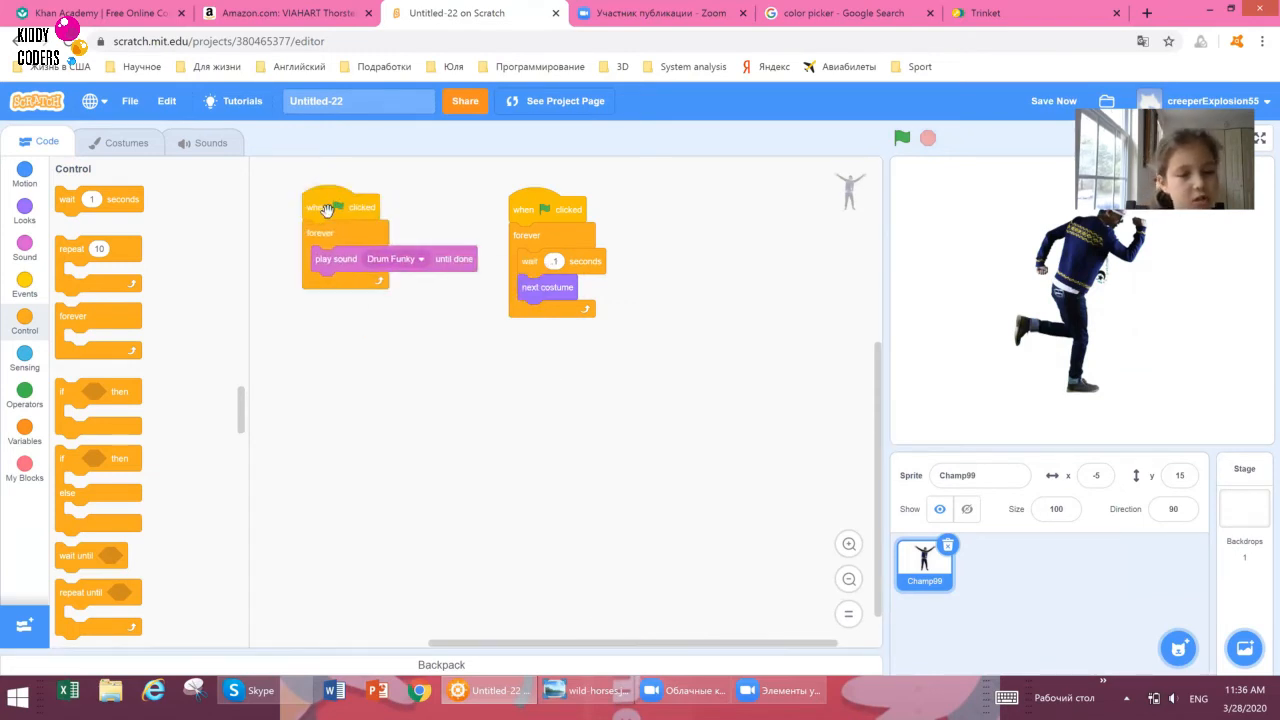
mouse_move(84, 330)
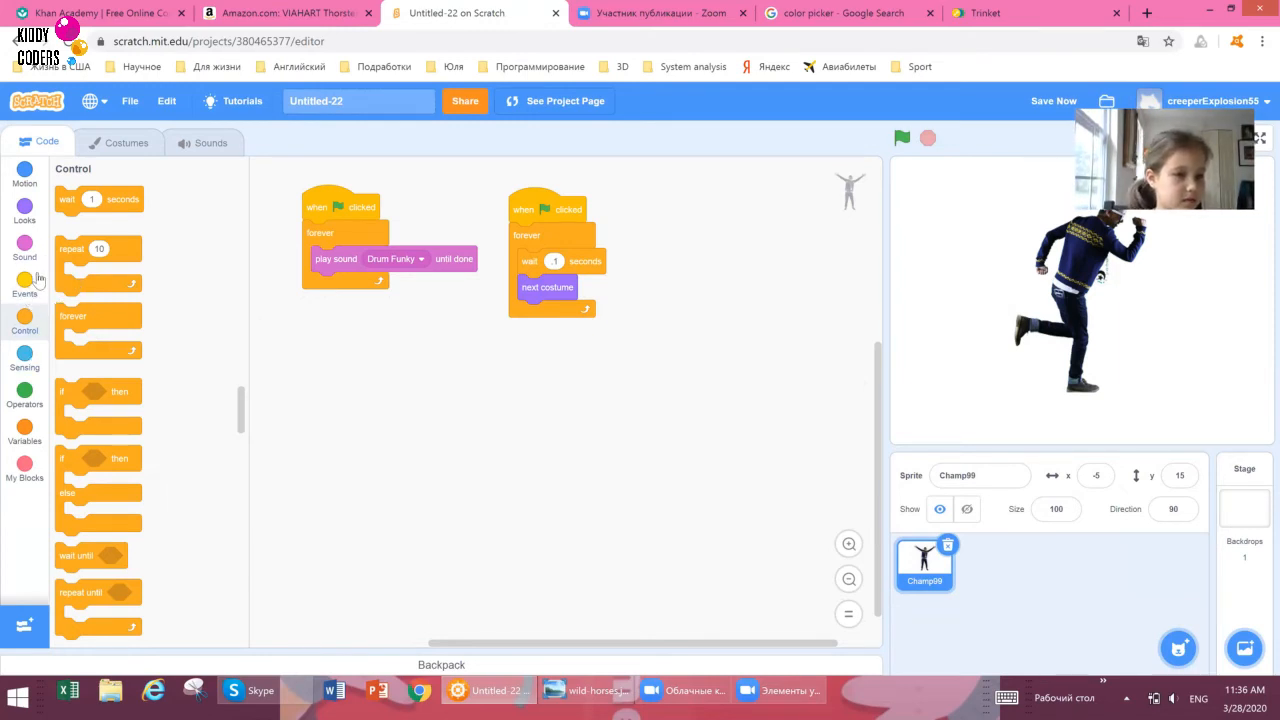
click(24, 288)
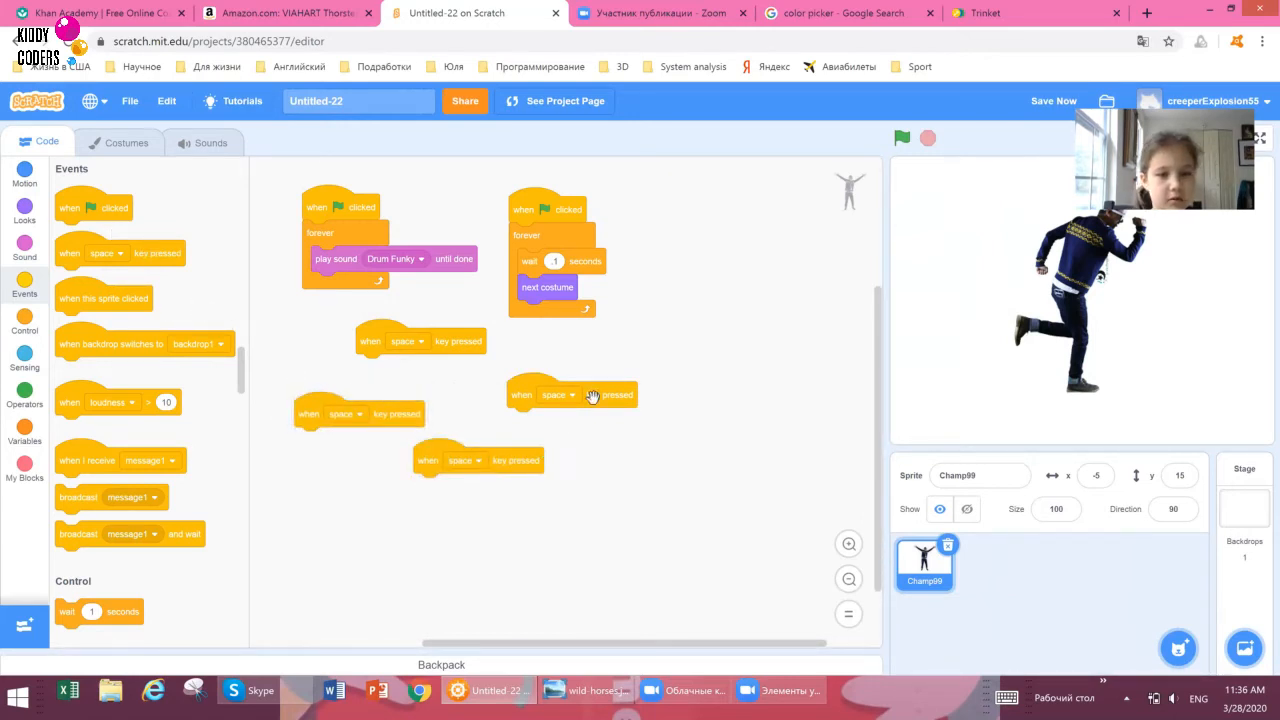
Lay out four key-press hats and set them to up, down and left arrow keys.
drag(570, 394, 718, 376)
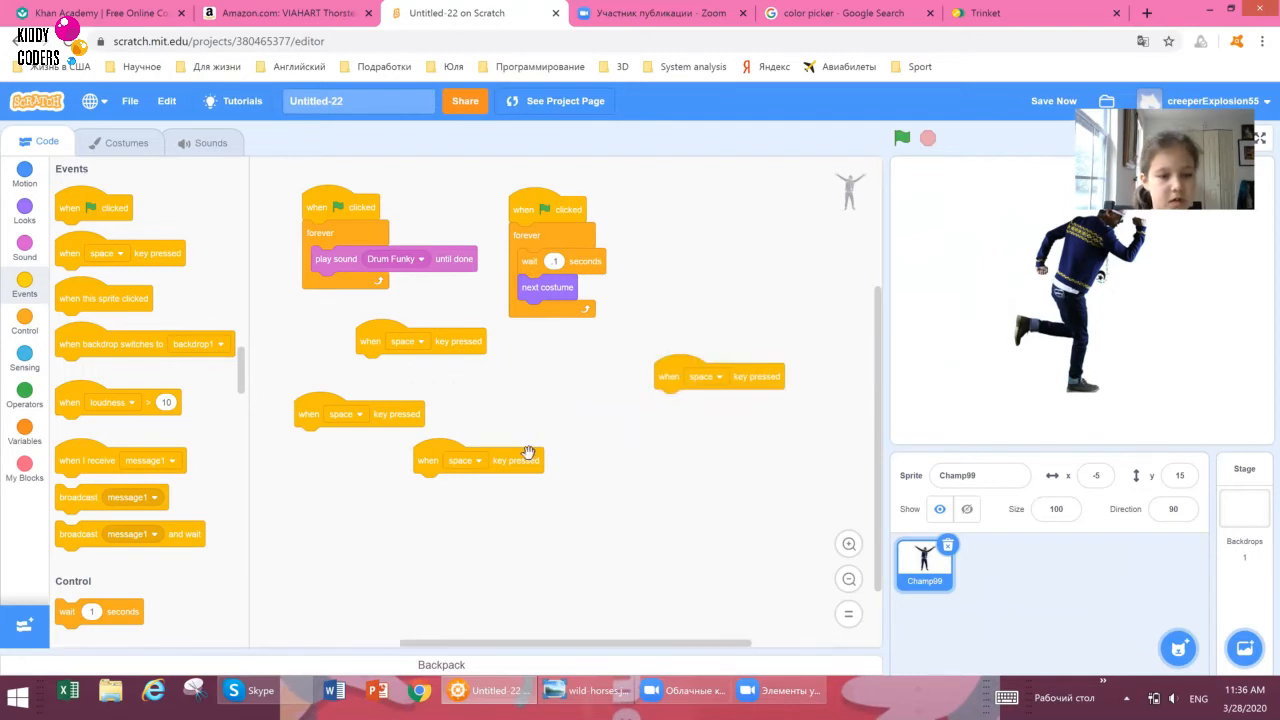
drag(478, 460, 560, 468)
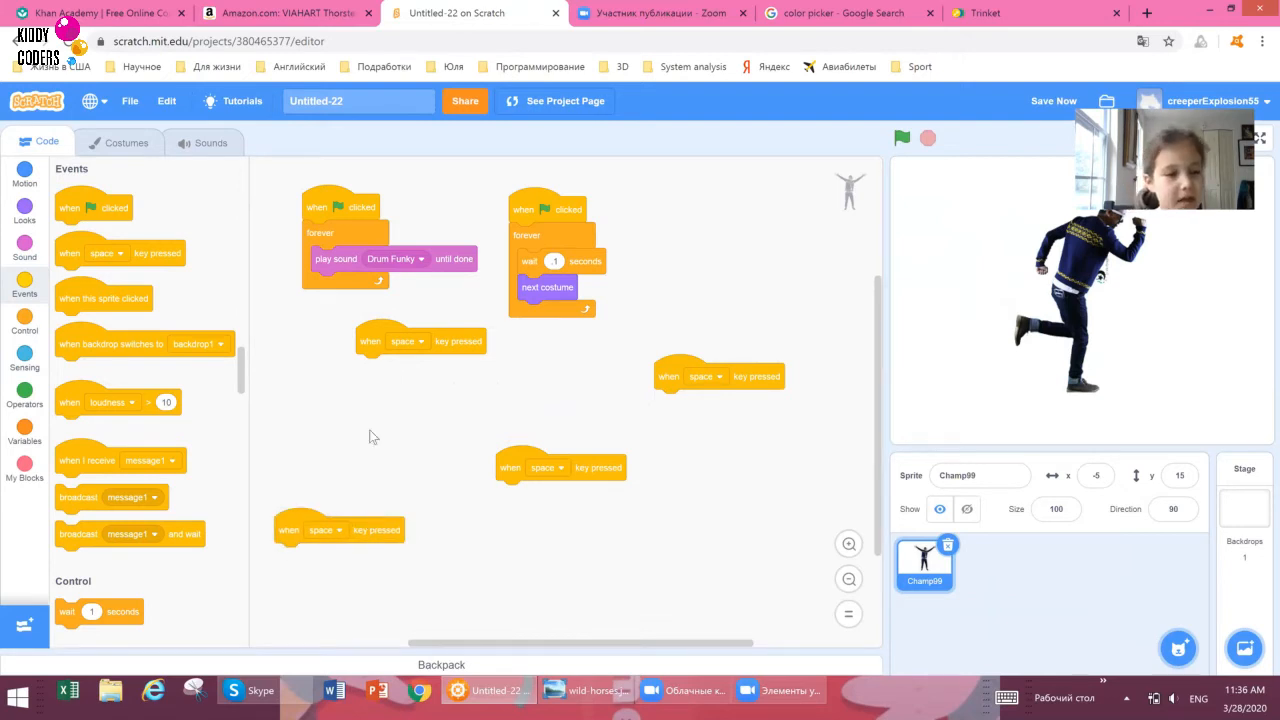
click(408, 340)
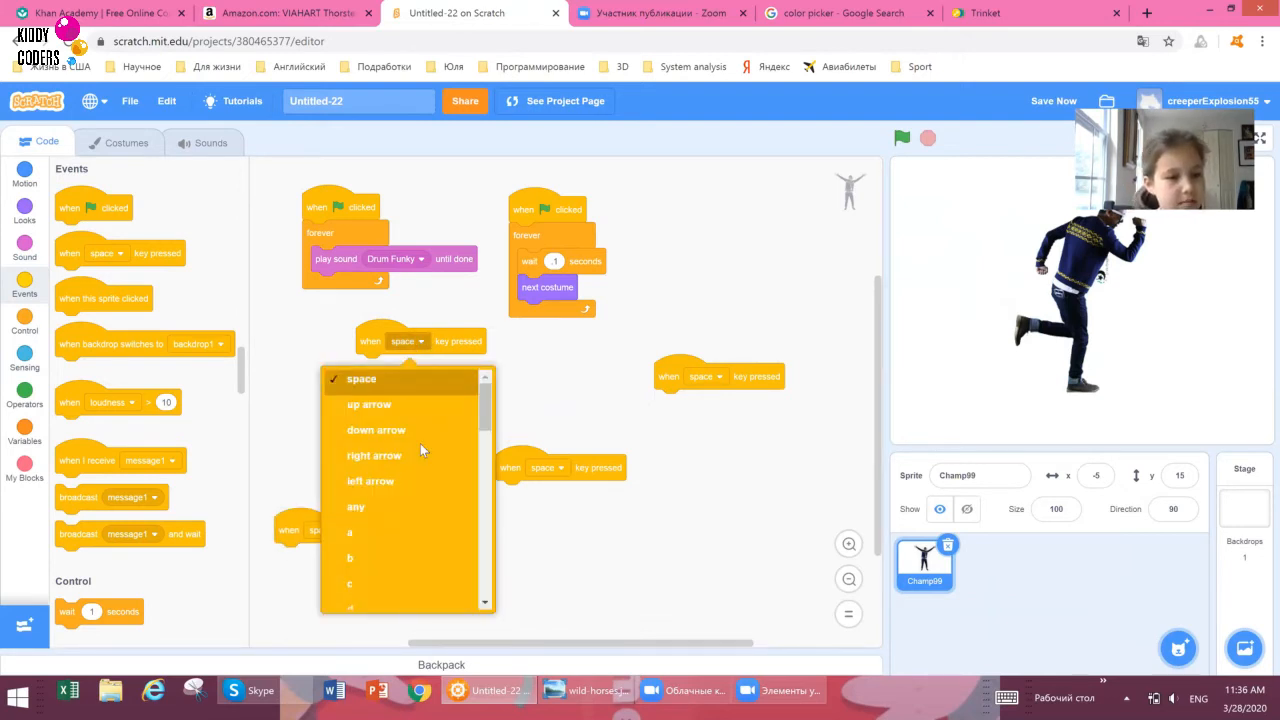
click(368, 404)
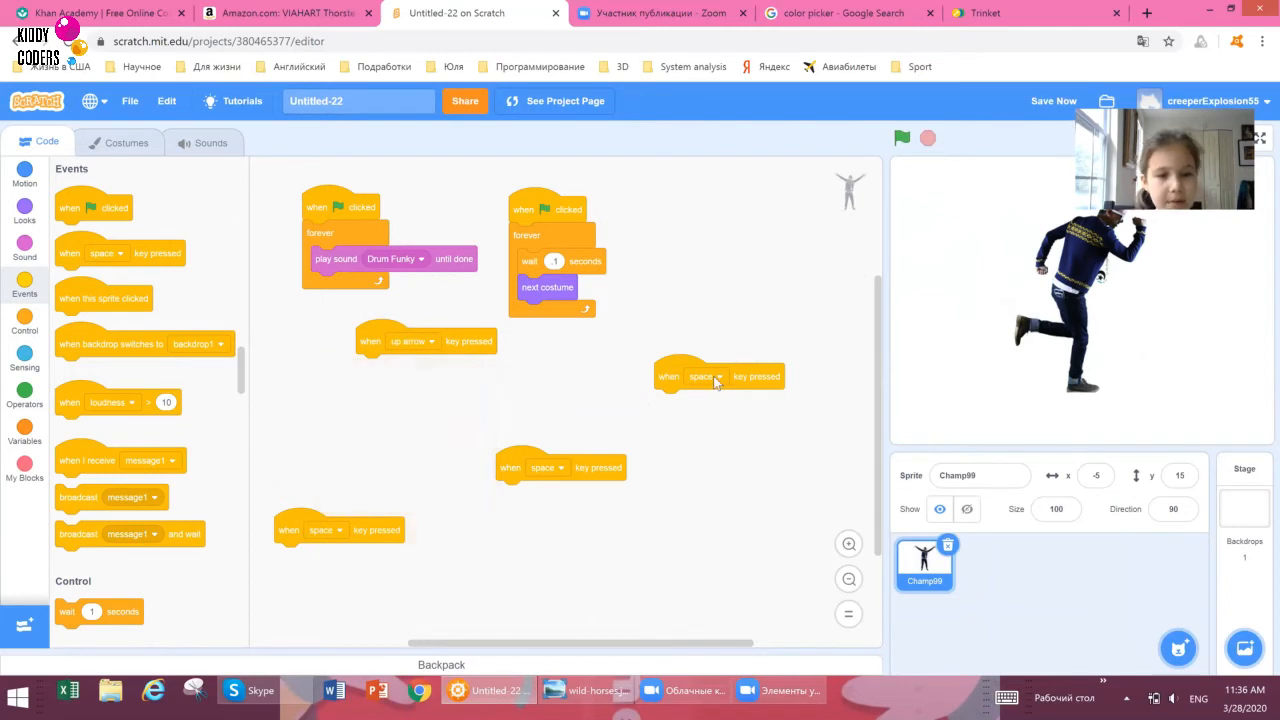
click(706, 376)
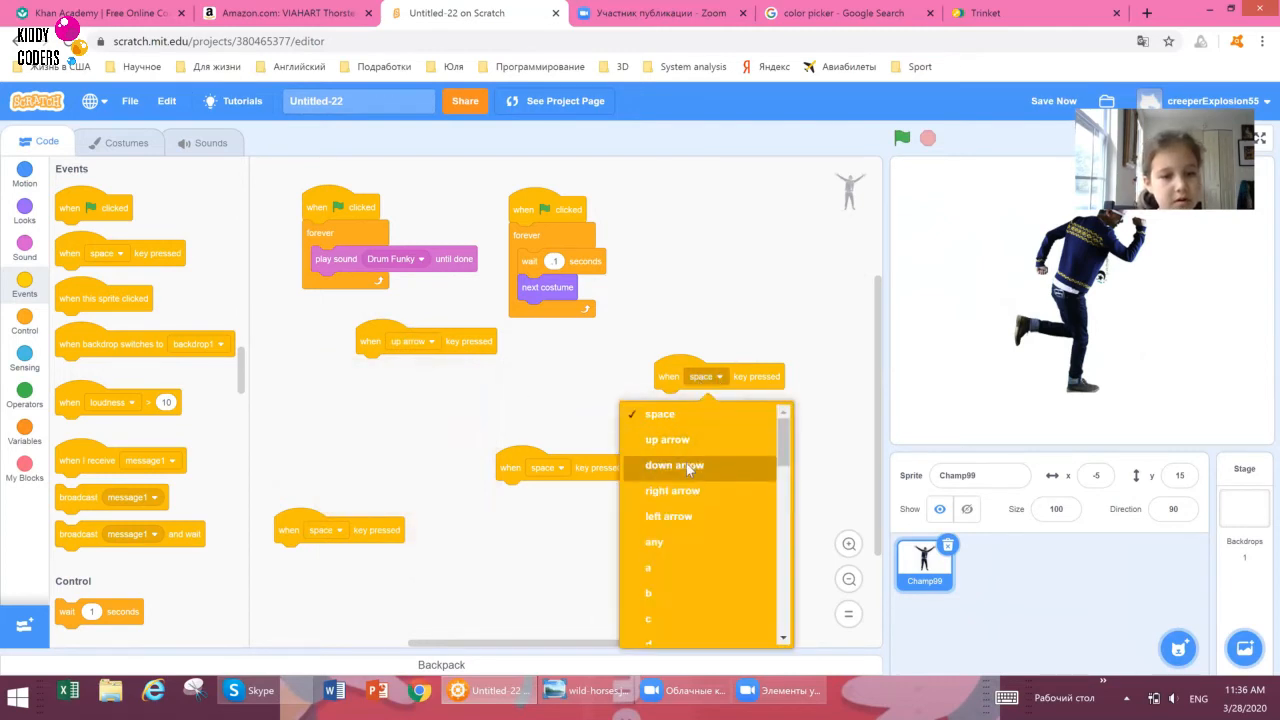
click(674, 464)
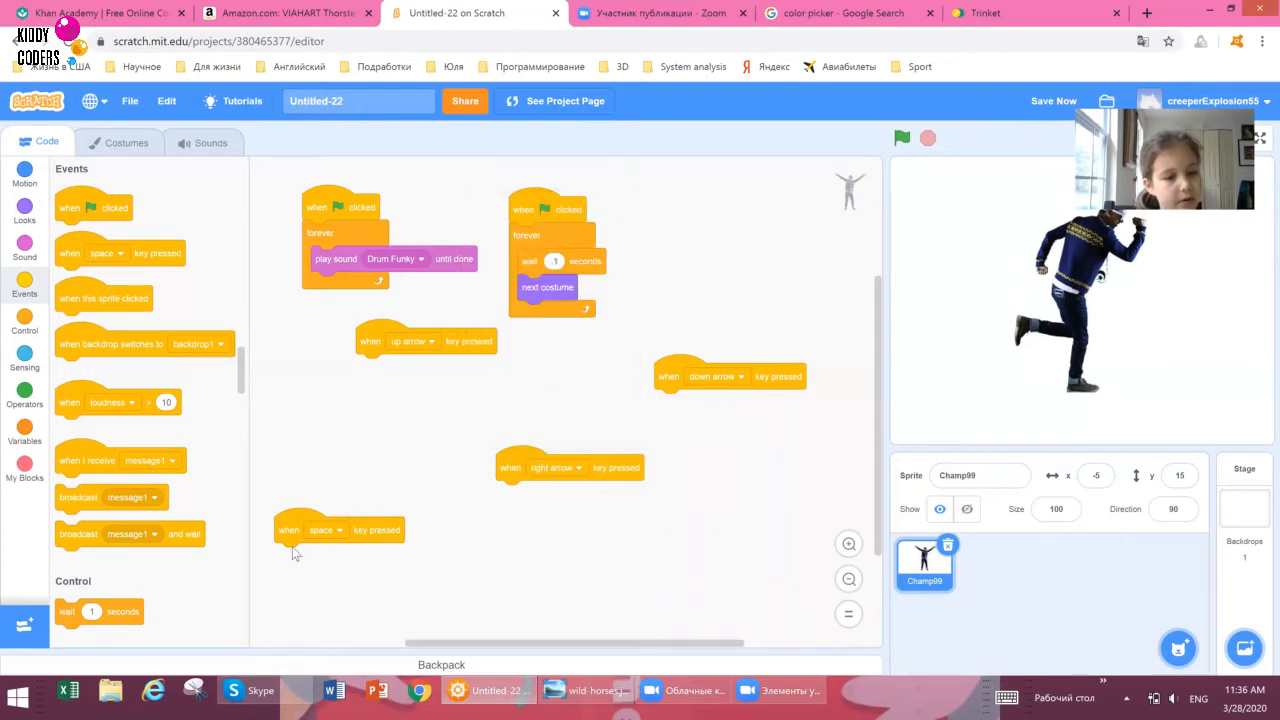
click(324, 530)
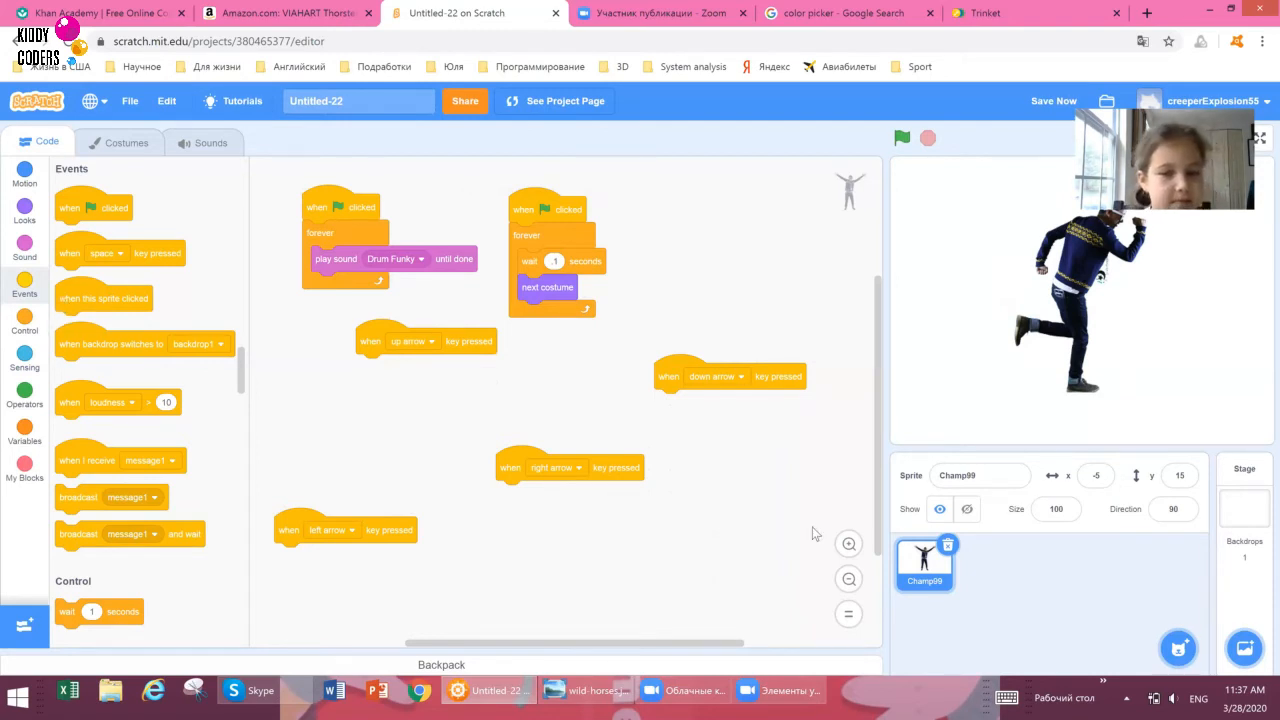
mouse_move(10, 324)
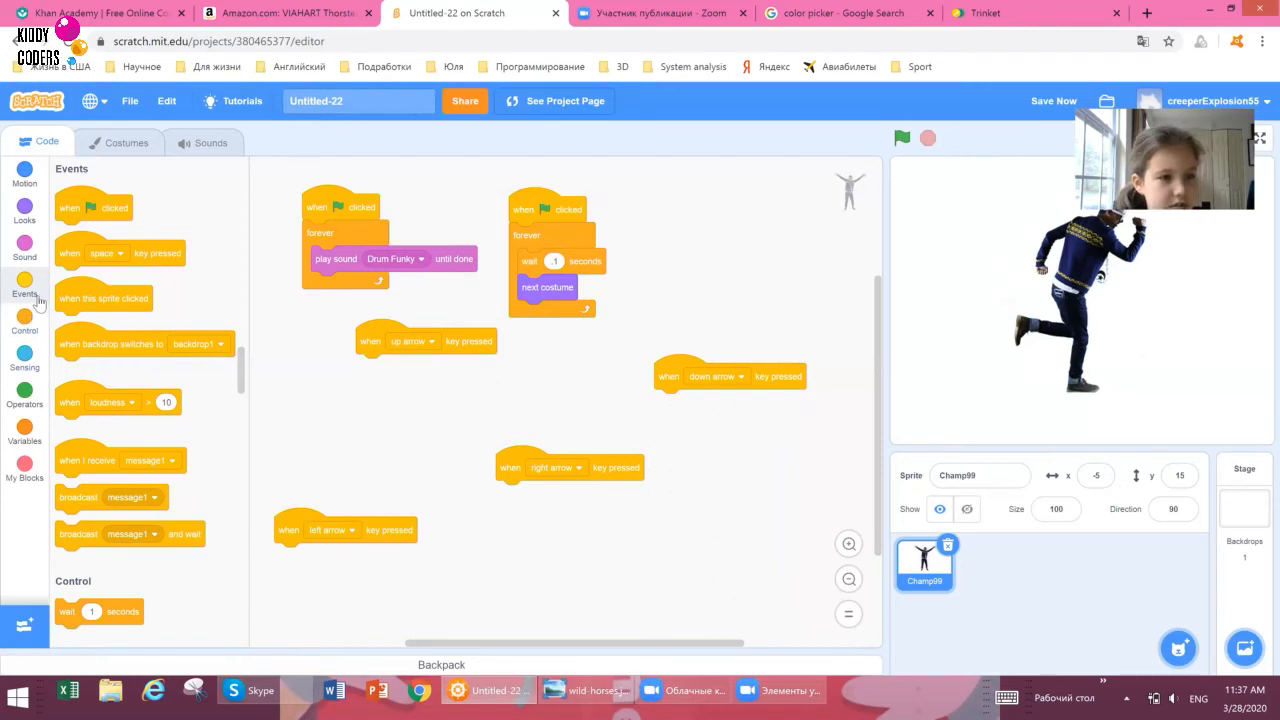
click(24, 204)
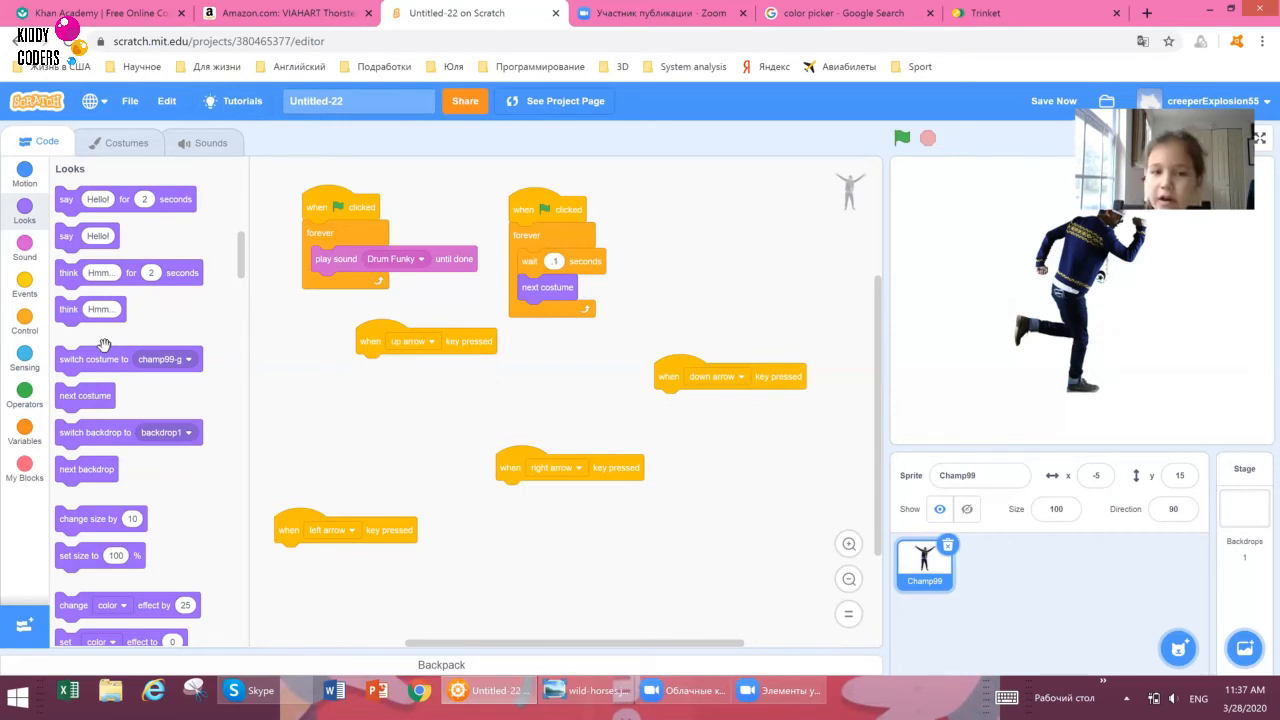
Add a 'change color effect by 25' block under the up arrow script.
click(1052, 100)
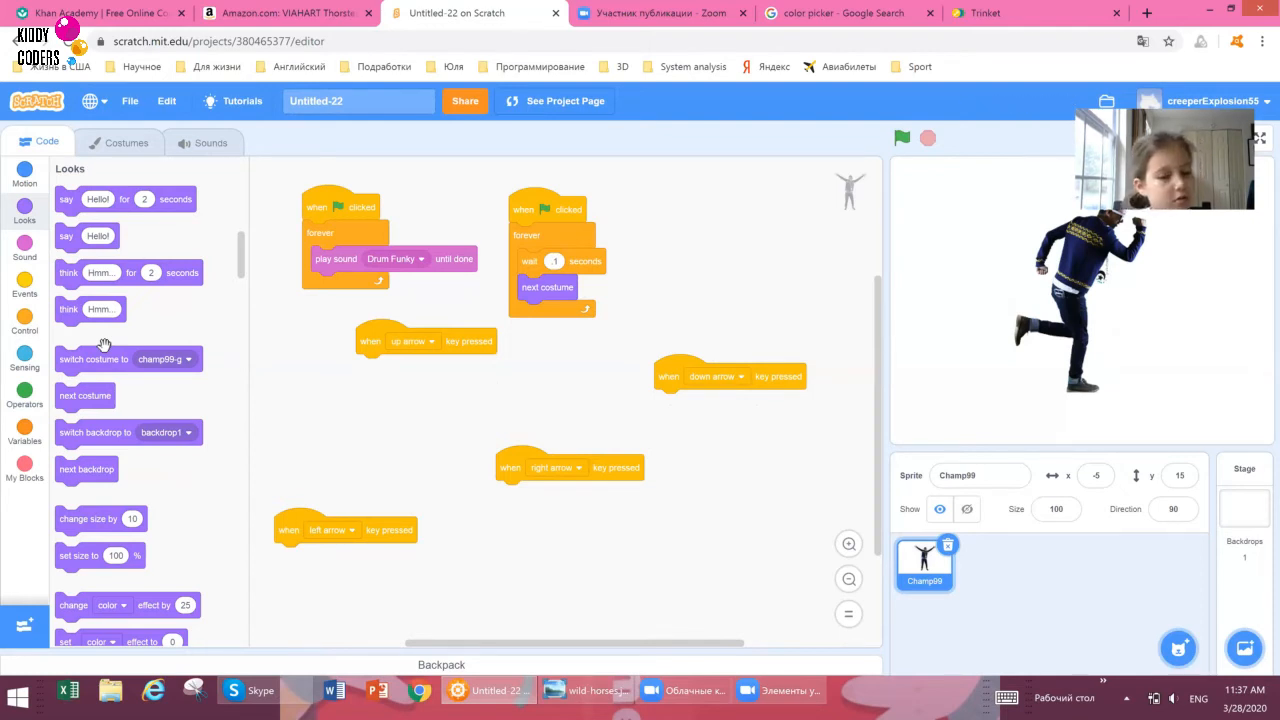
mouse_move(448, 492)
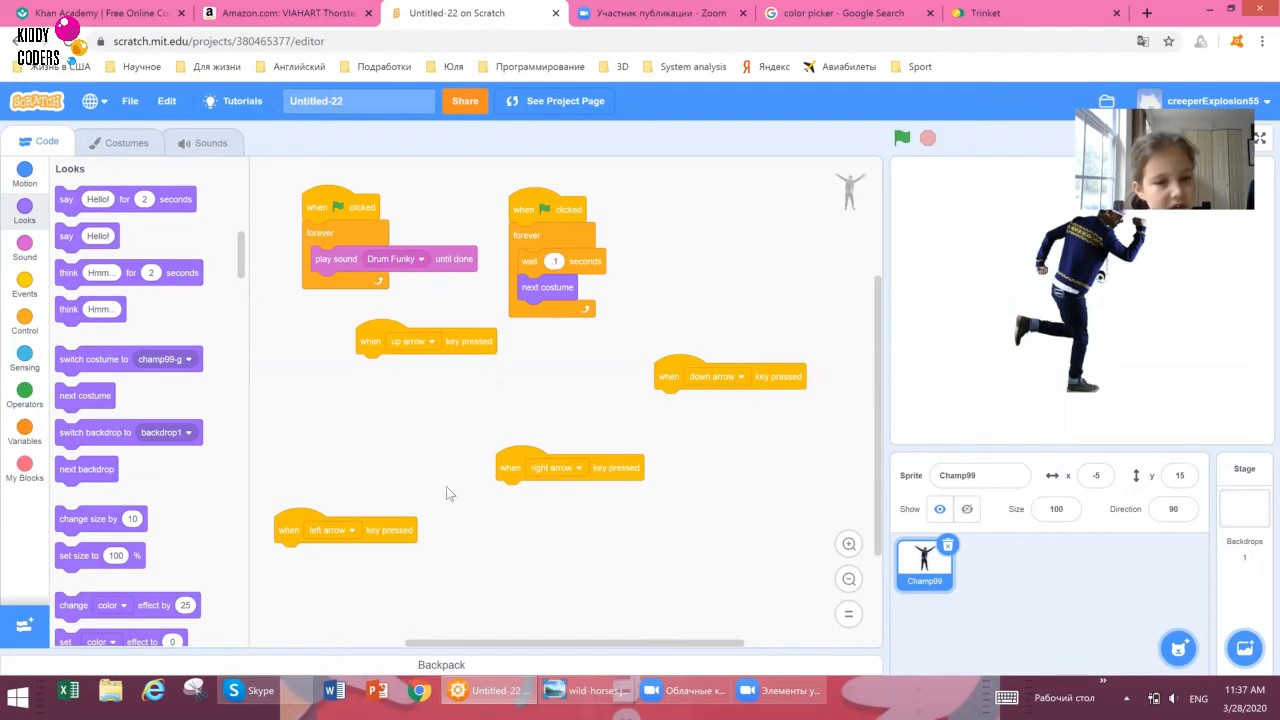
mouse_move(598, 568)
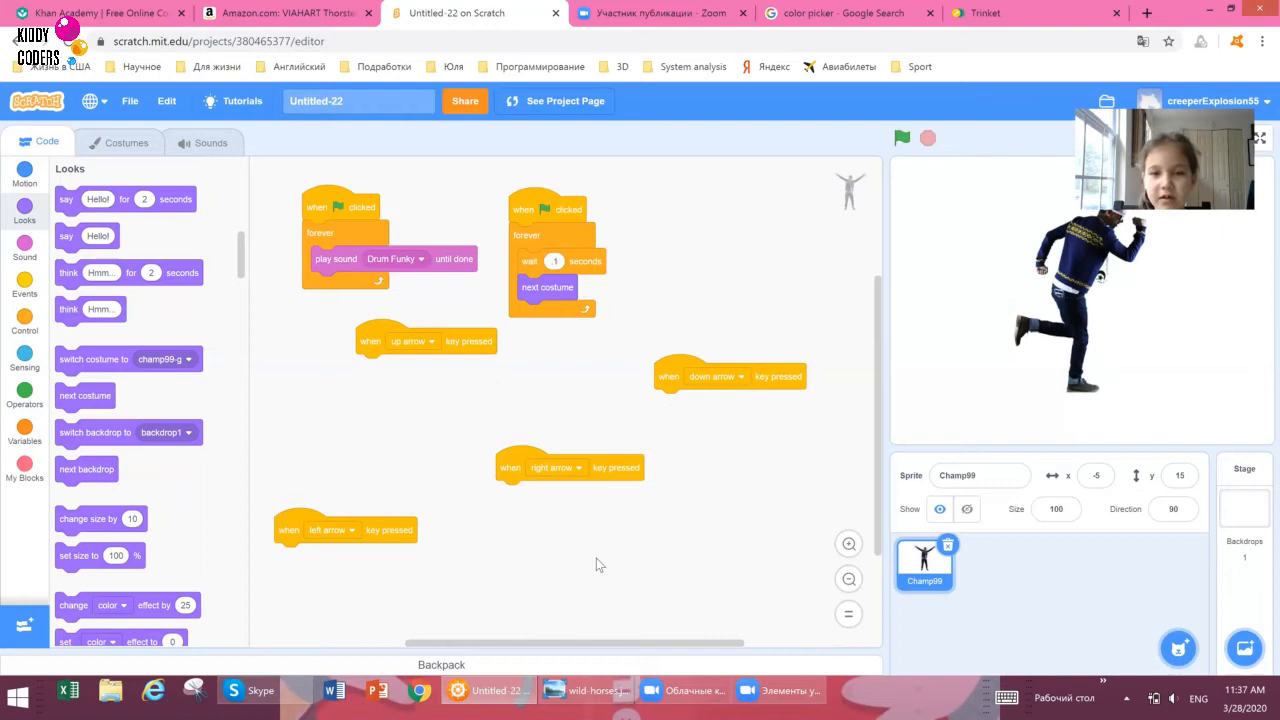
mouse_move(158, 244)
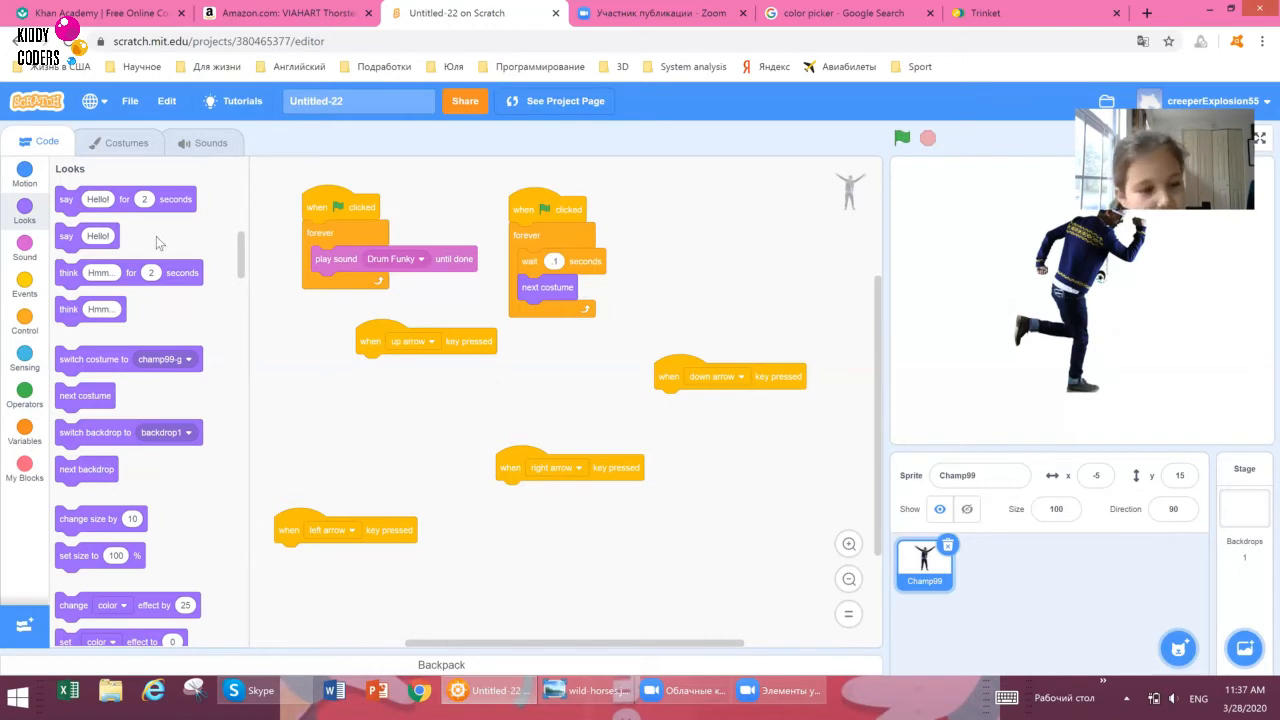
mouse_move(276, 516)
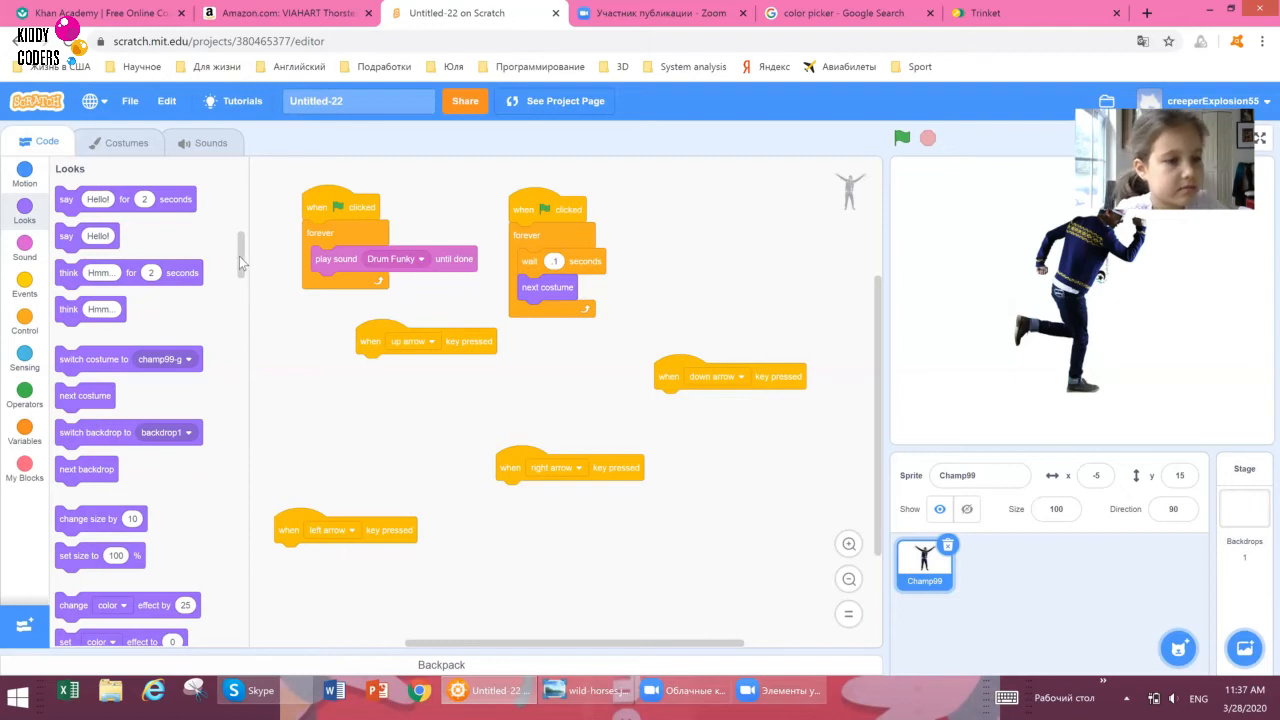
scroll(down, 3)
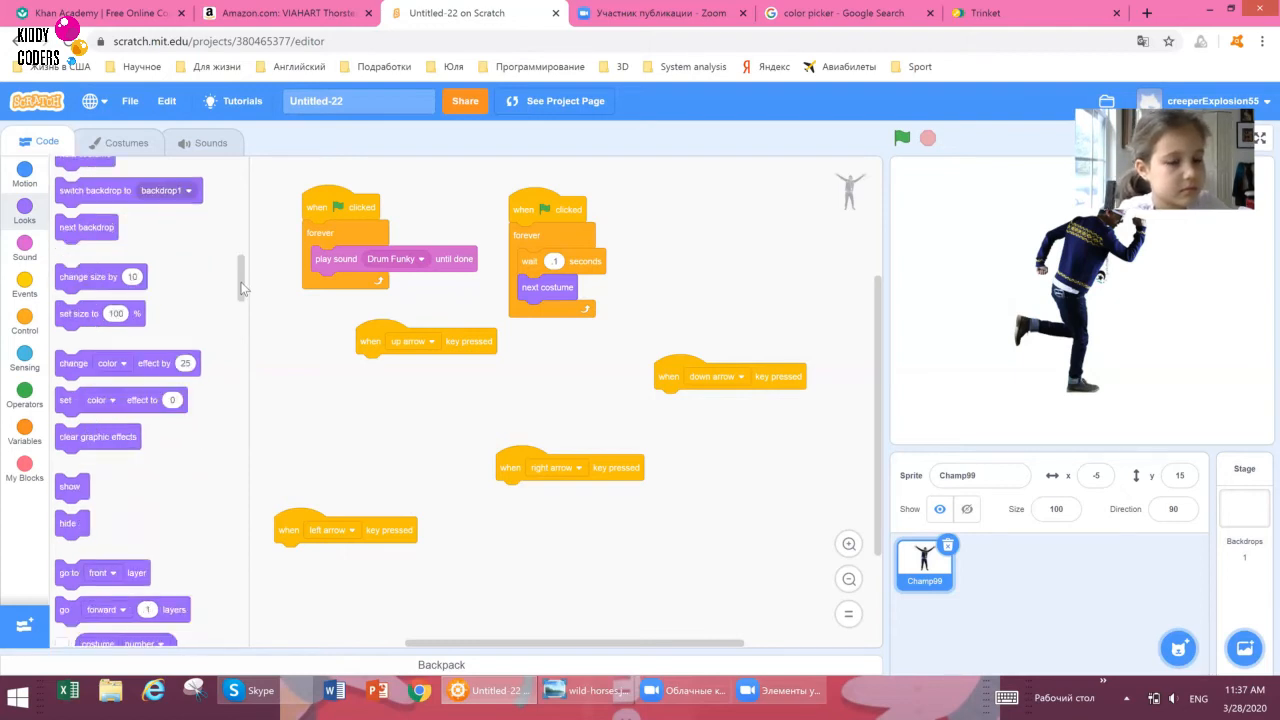
scroll(down, 3)
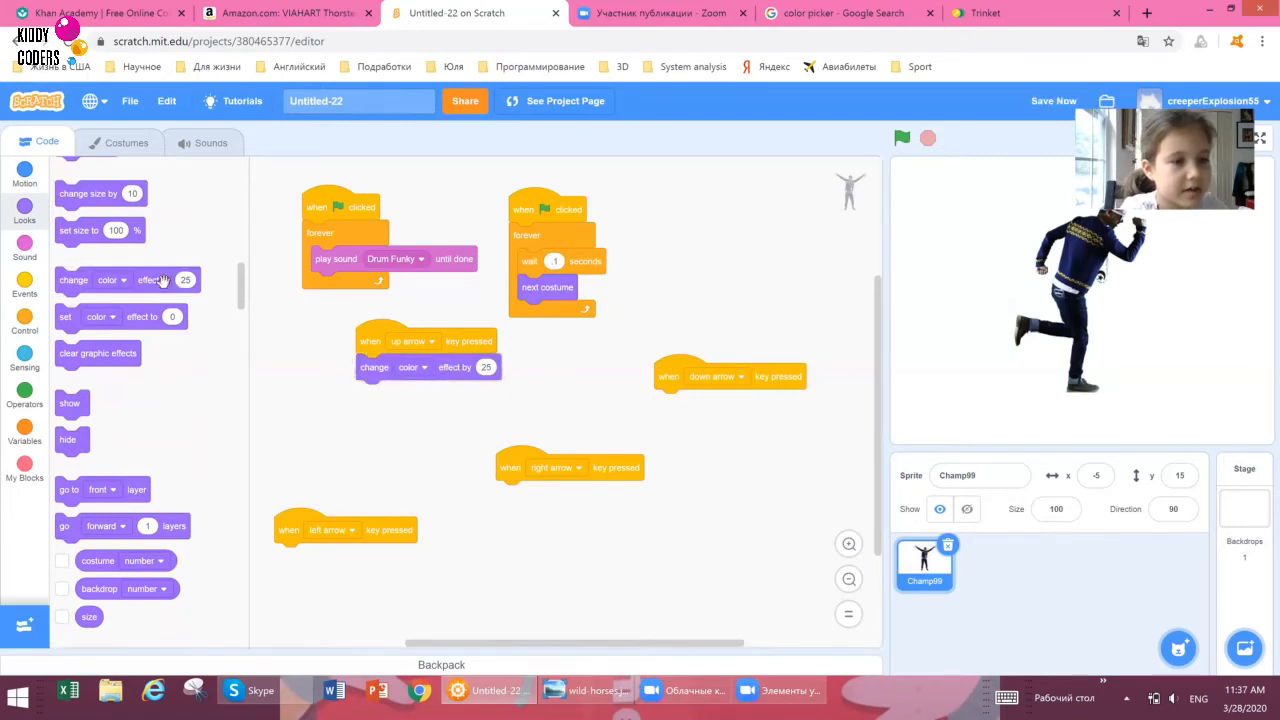
drag(124, 280, 316, 560)
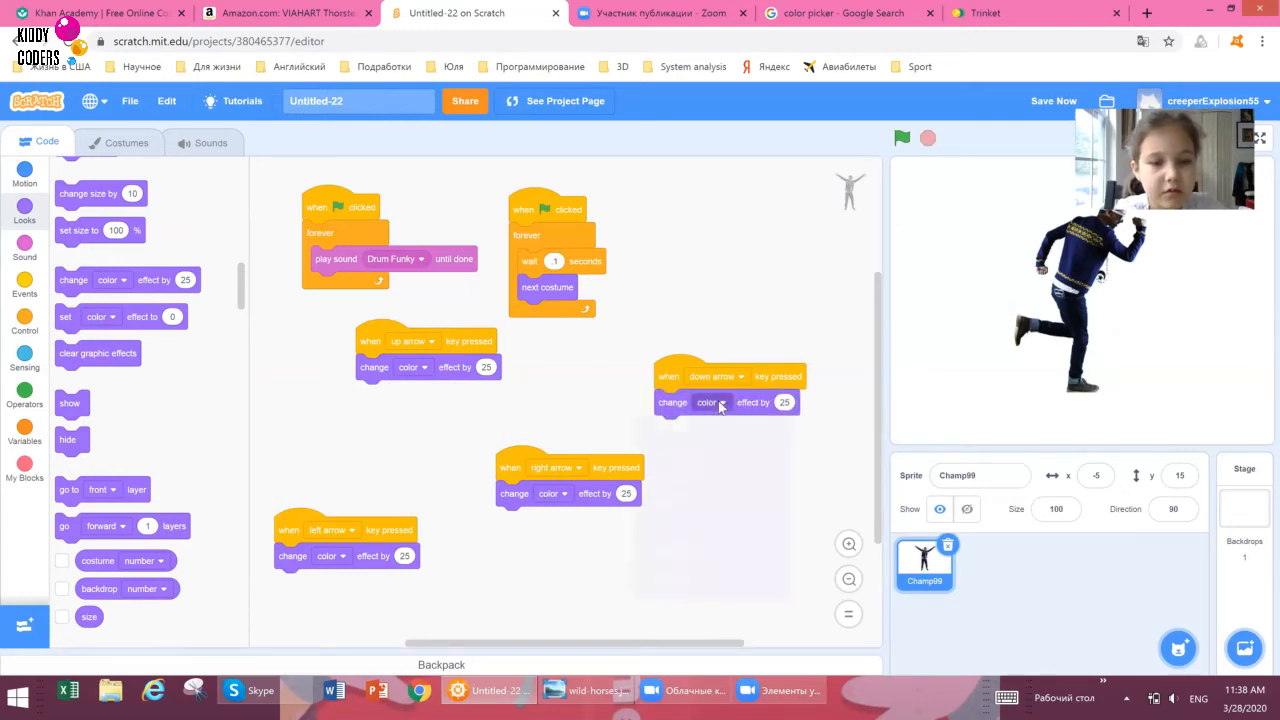
click(710, 402)
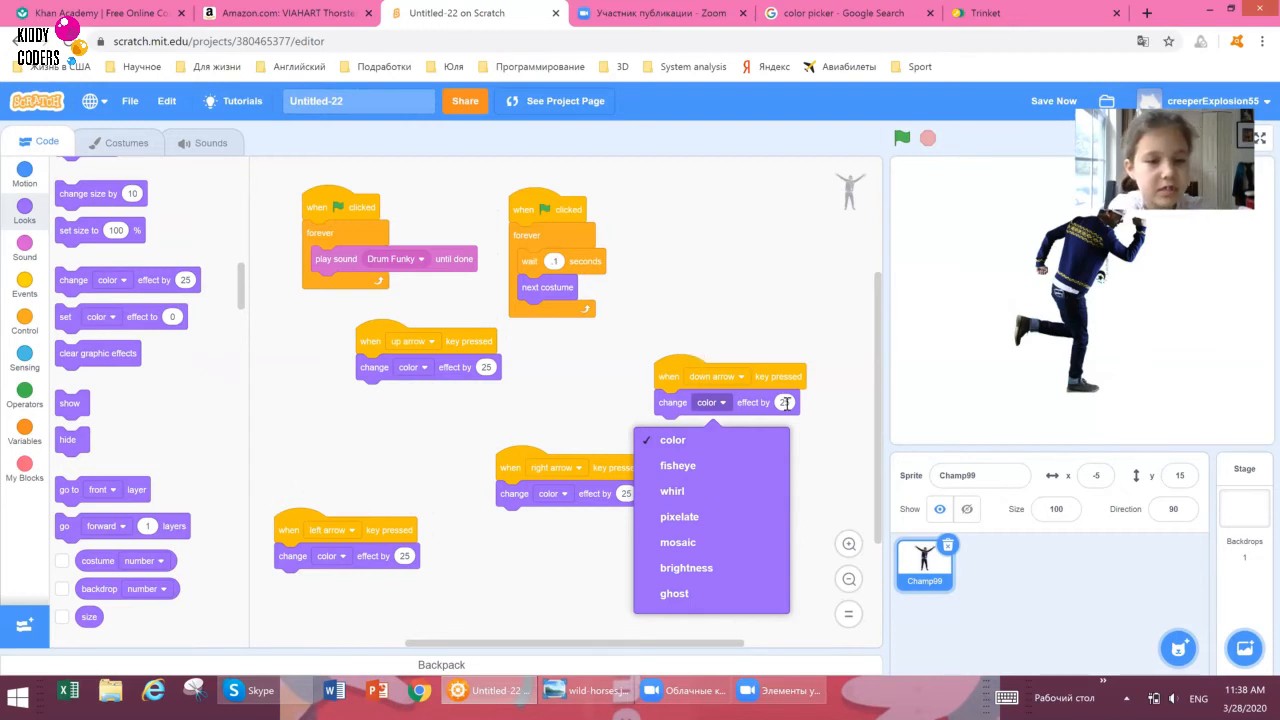
mouse_move(672, 492)
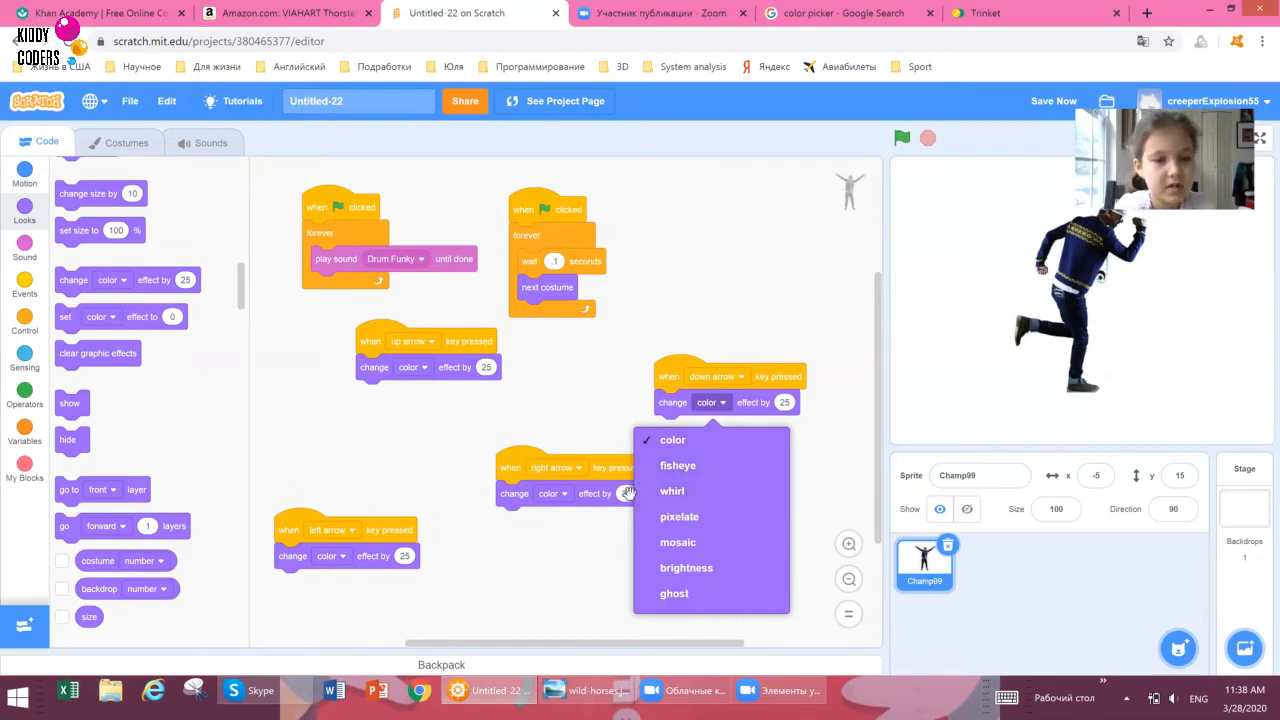
mouse_move(678, 464)
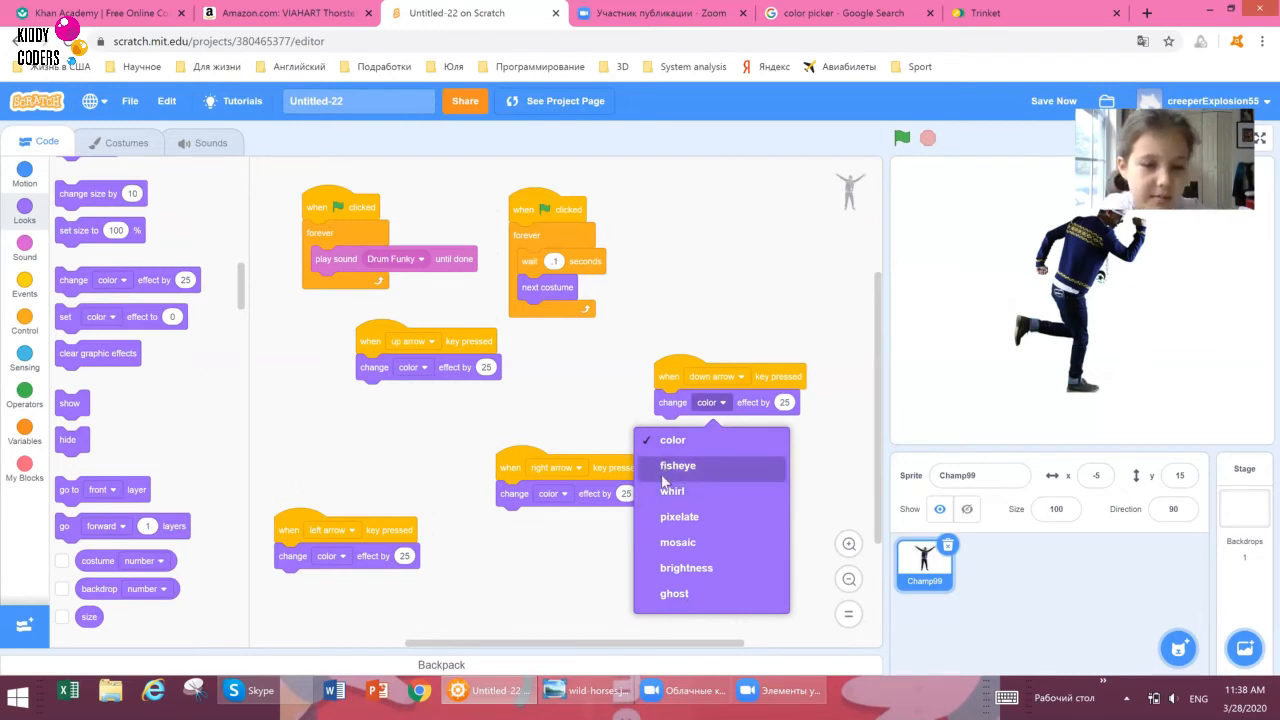
Set down arrow to whirl, right arrow to pixelate and left arrow to brightness.
click(672, 490)
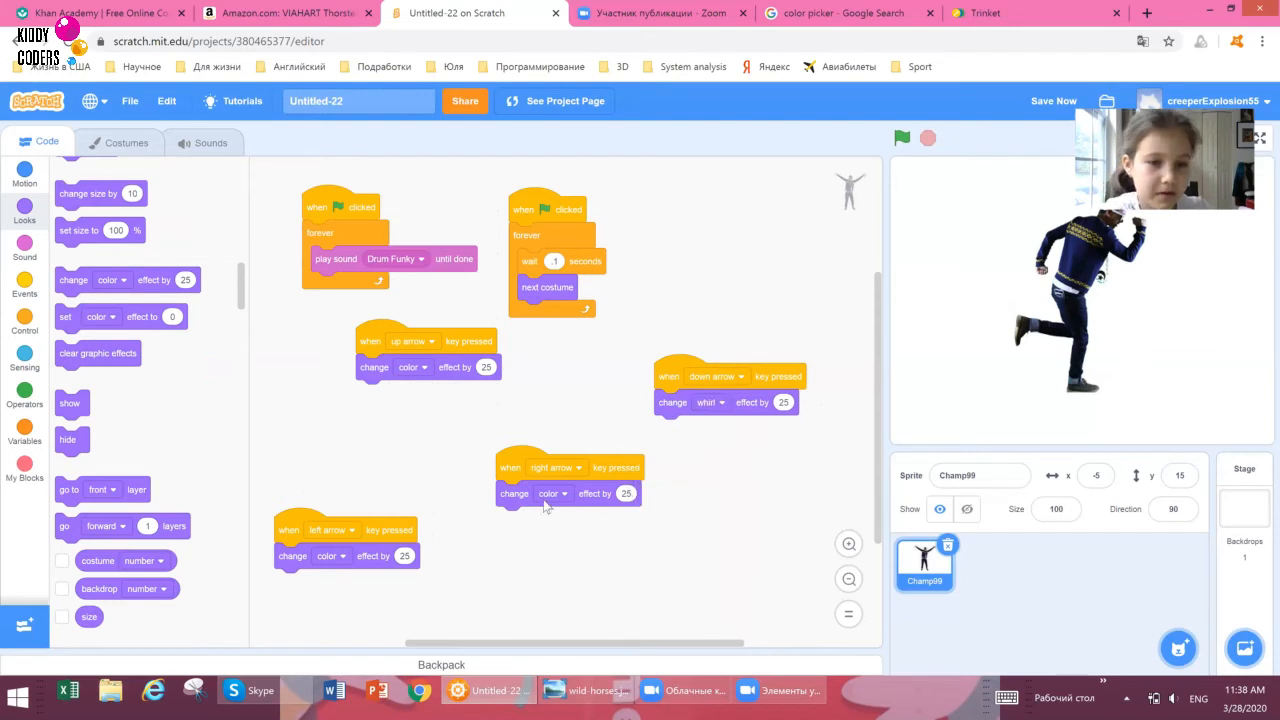
click(552, 492)
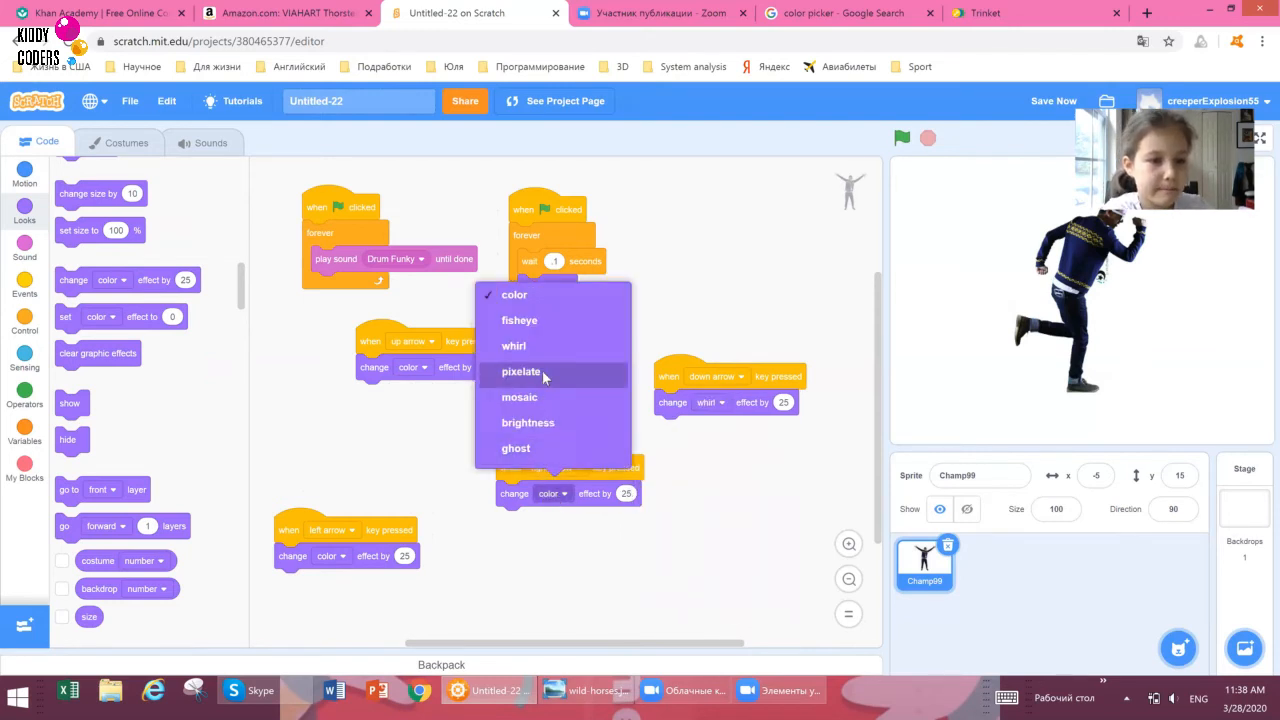
mouse_move(548, 380)
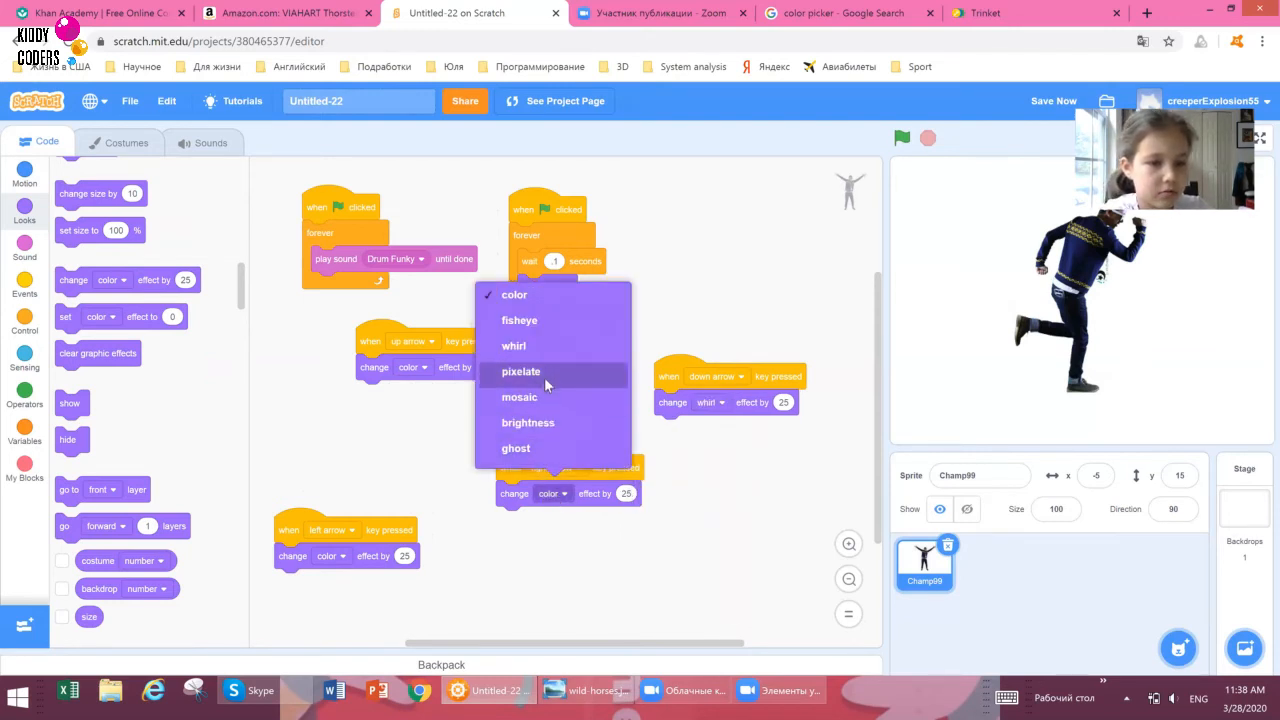
click(520, 370)
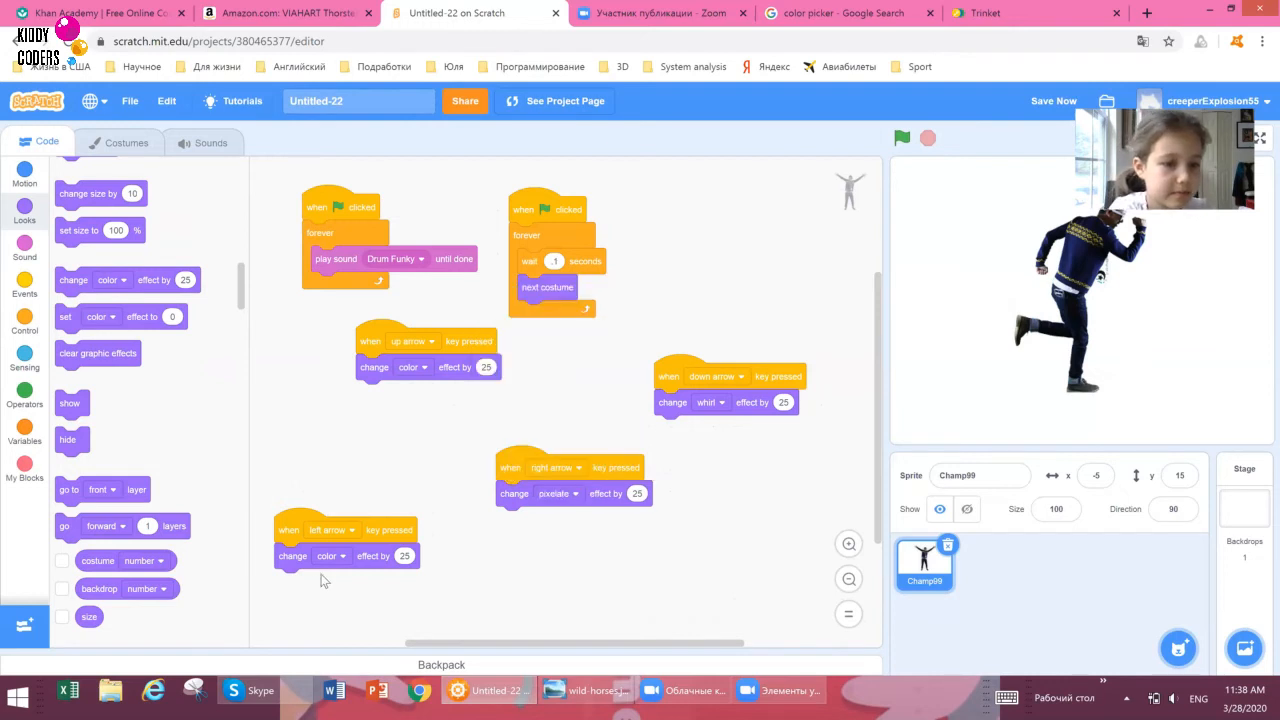
click(332, 556)
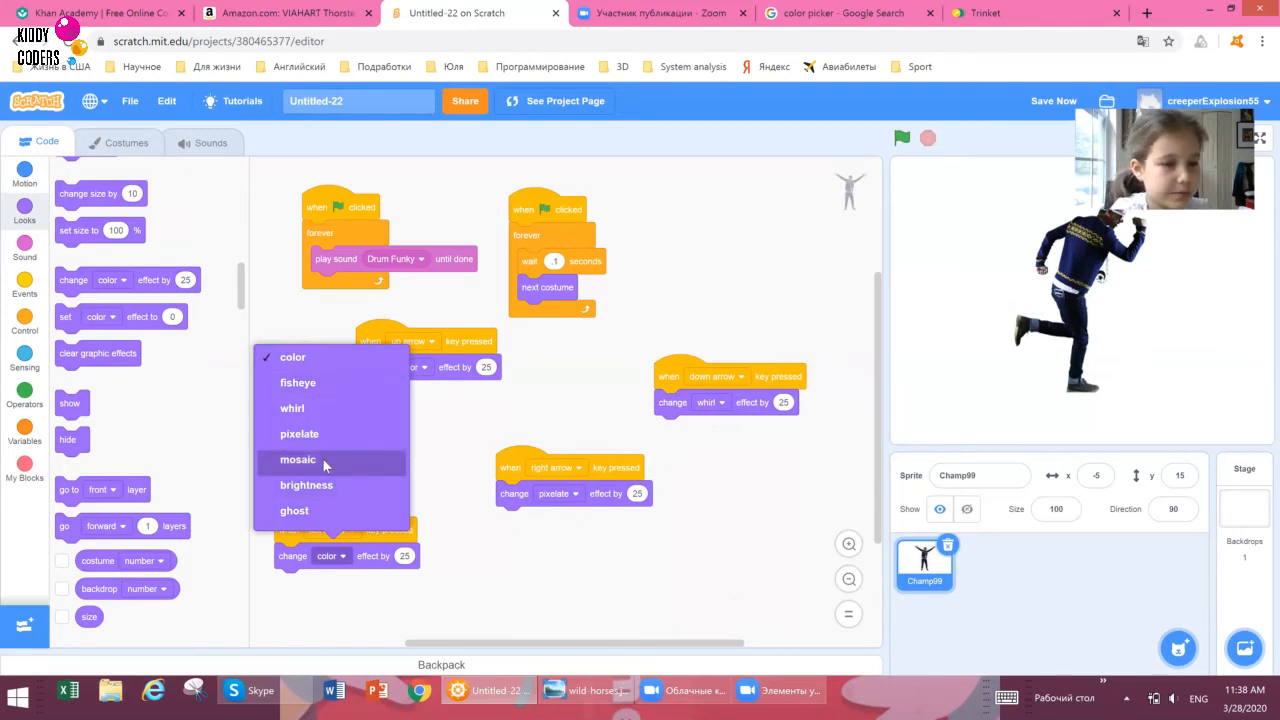
mouse_move(328, 492)
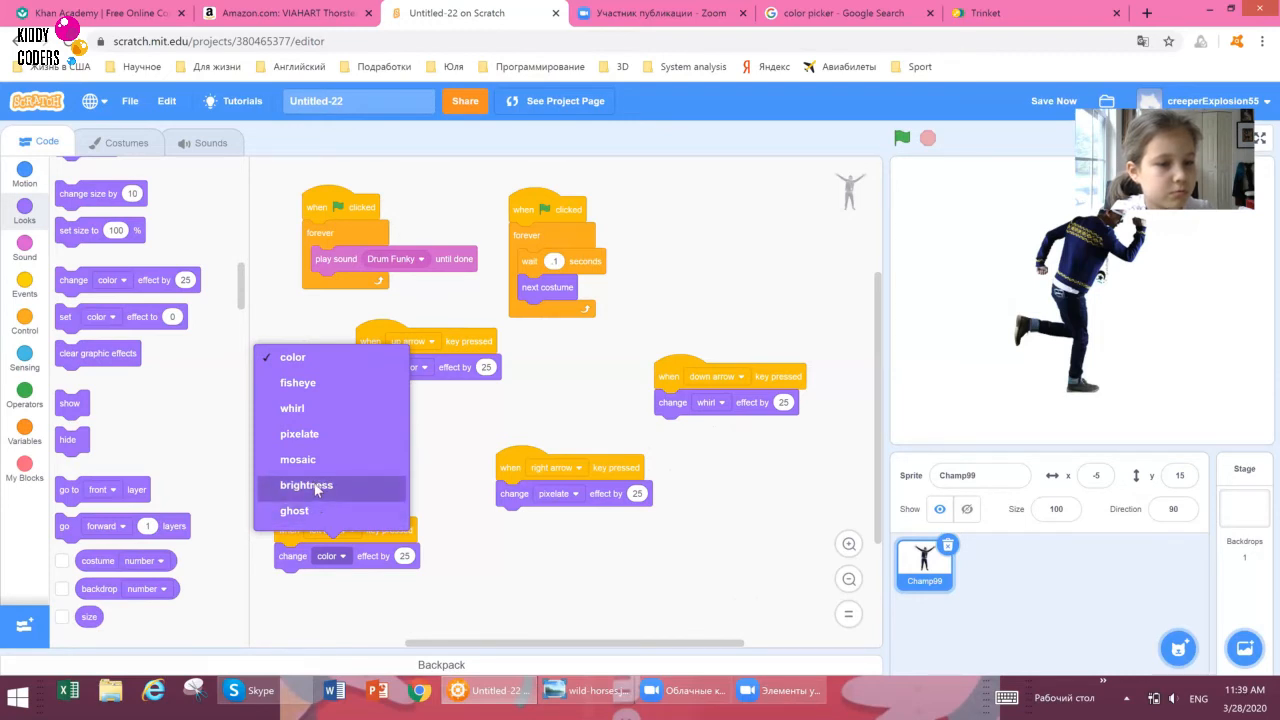
mouse_move(292, 408)
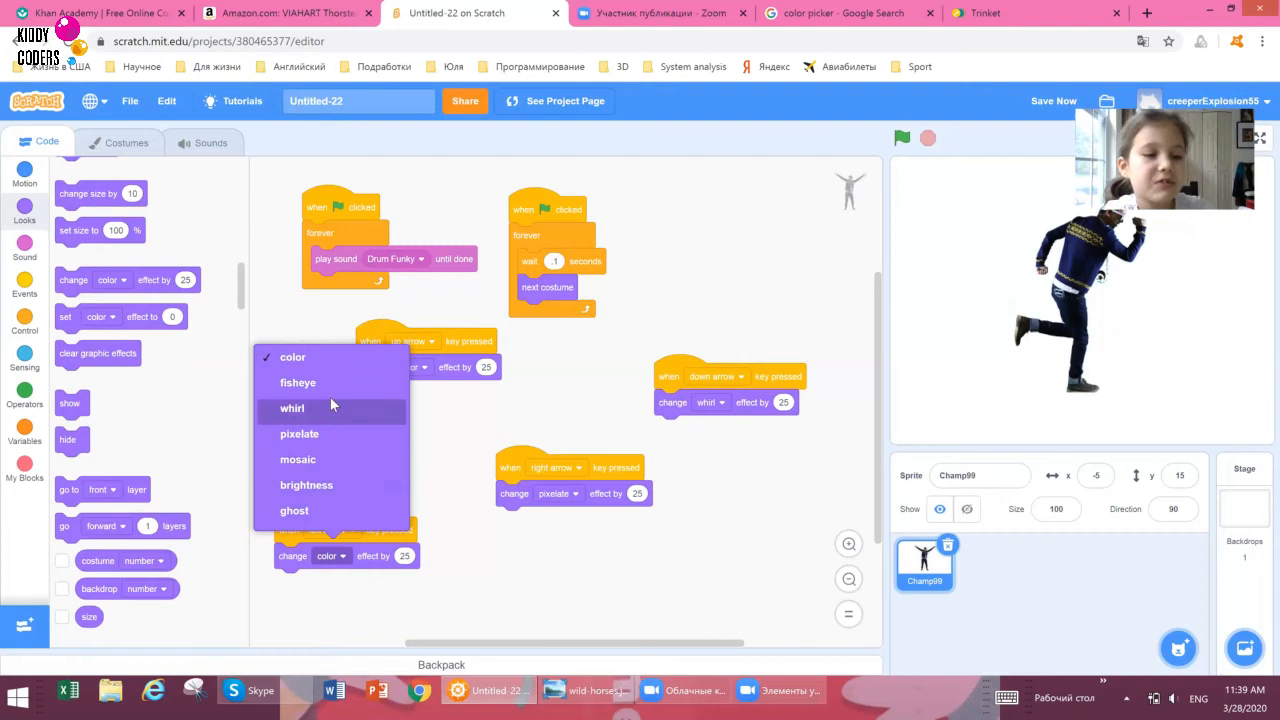
mouse_move(510, 428)
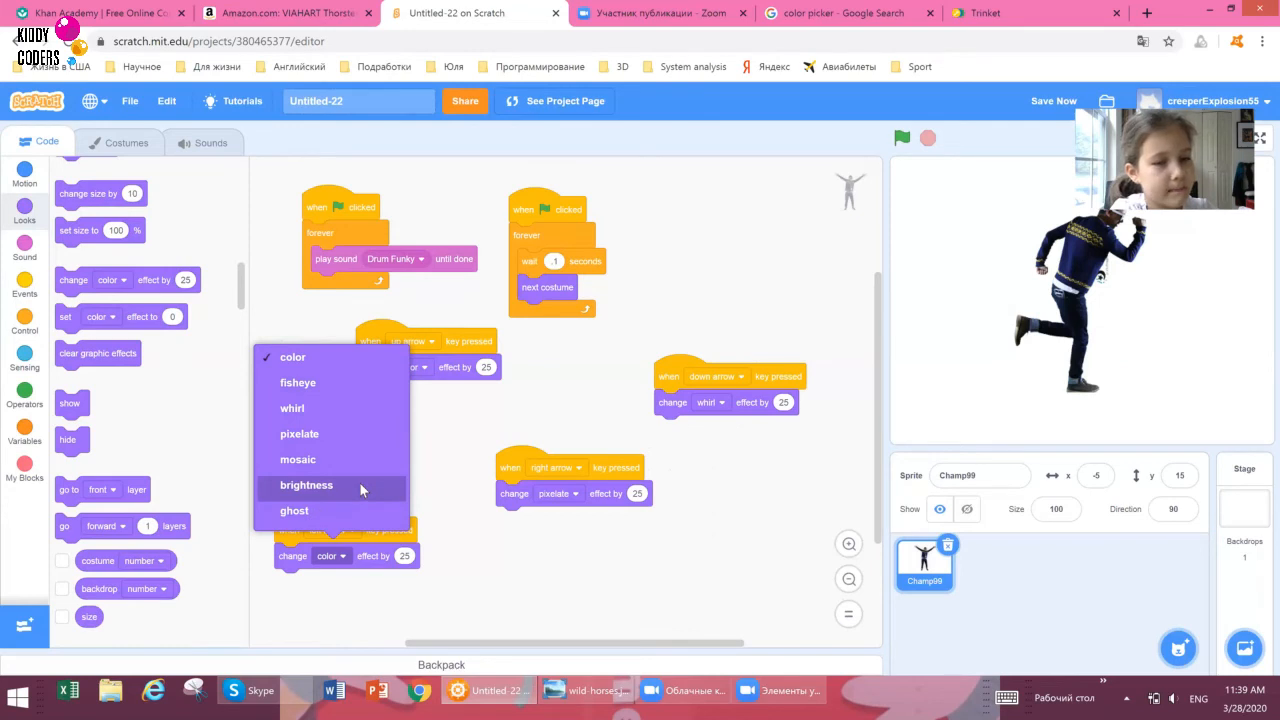
click(306, 486)
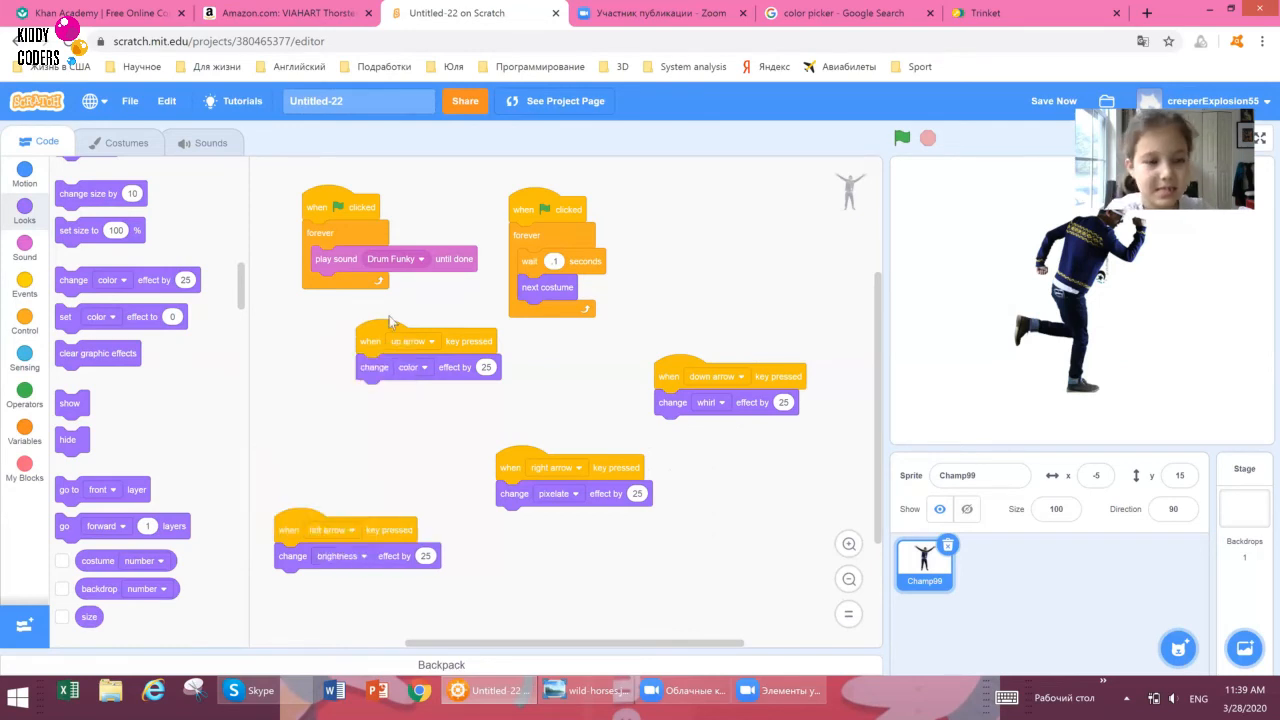
mouse_move(584, 440)
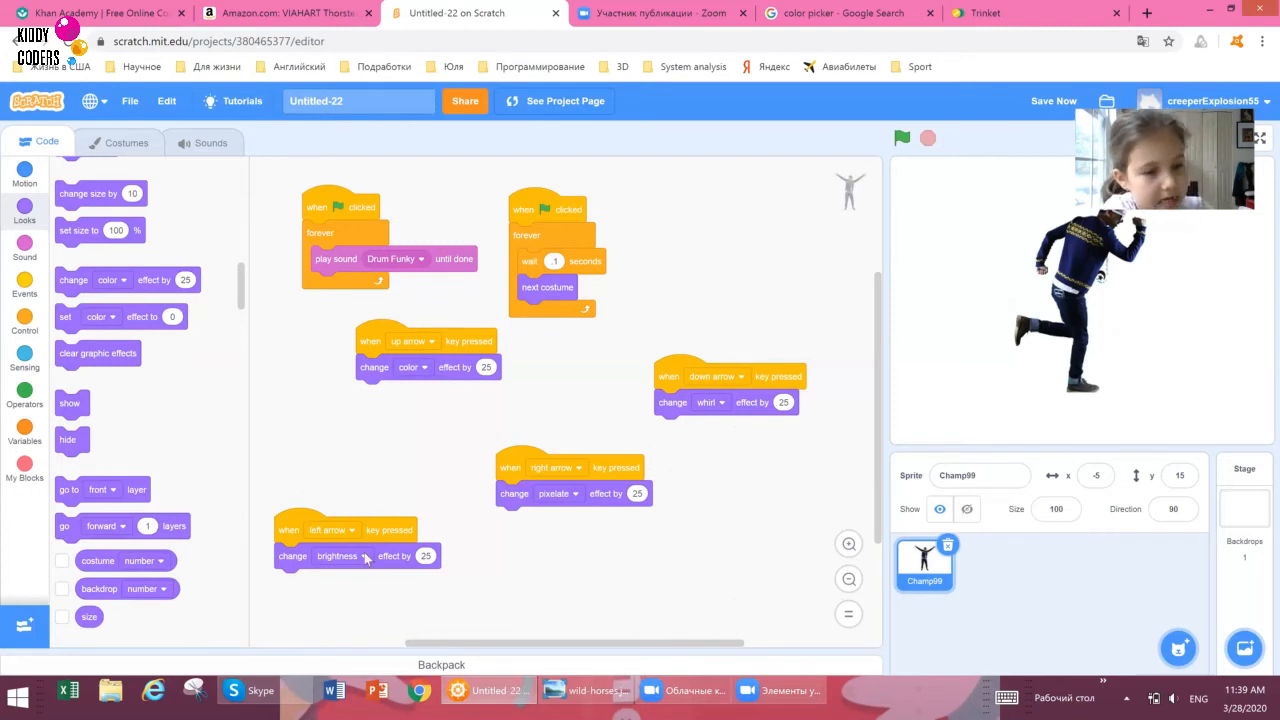
click(340, 556)
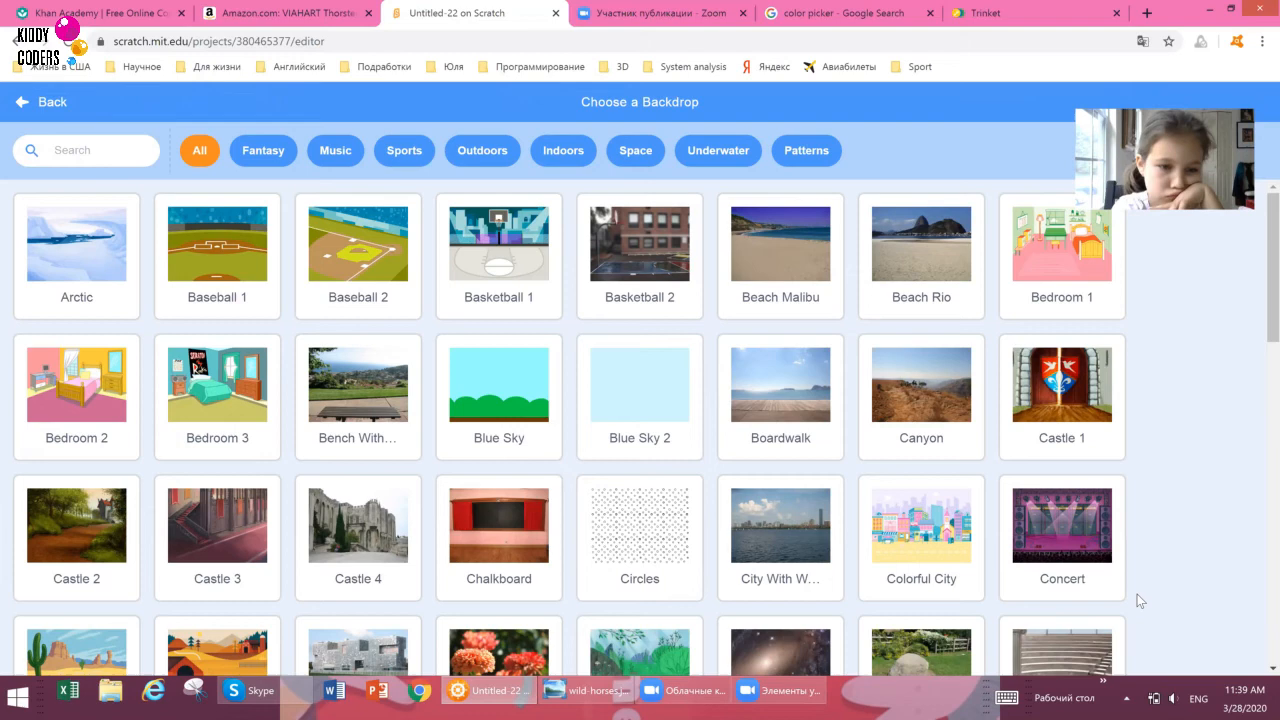
Pick the Circles backdrop for the stage and select the Stage.
click(640, 536)
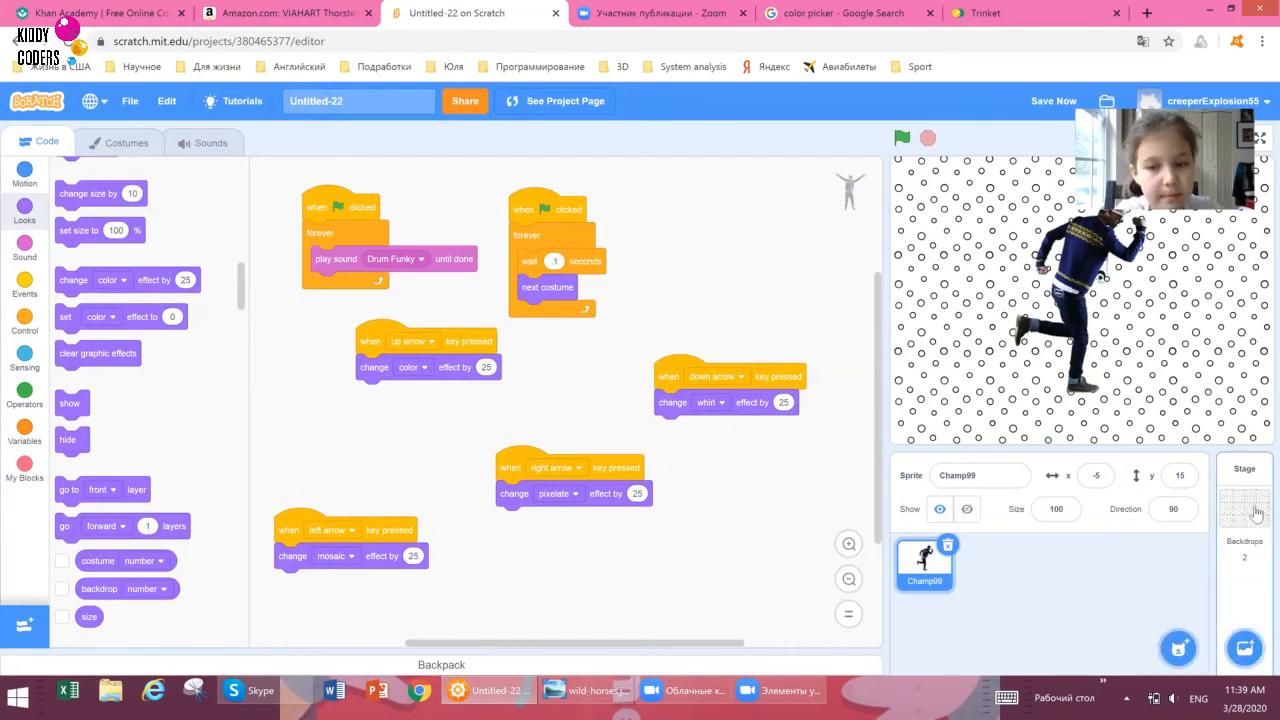
click(1244, 510)
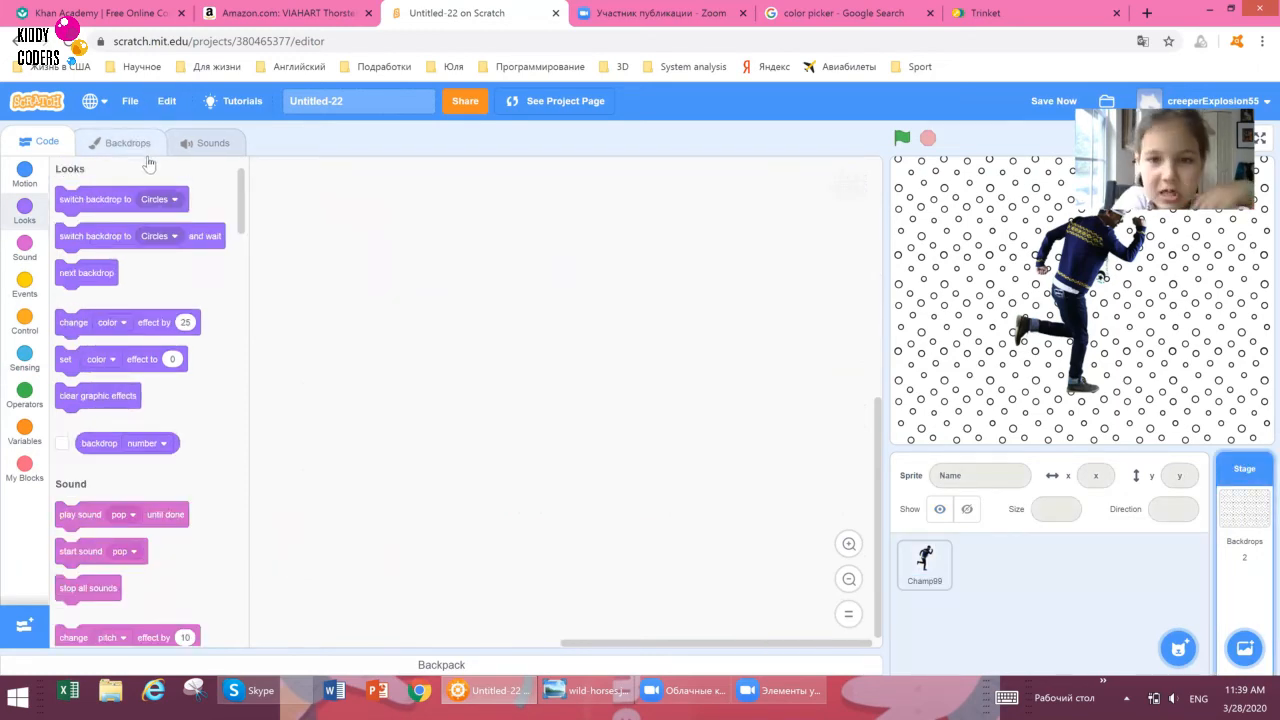
Open Circles in the paint editor with a light blue fill and Brush size 40.
click(128, 142)
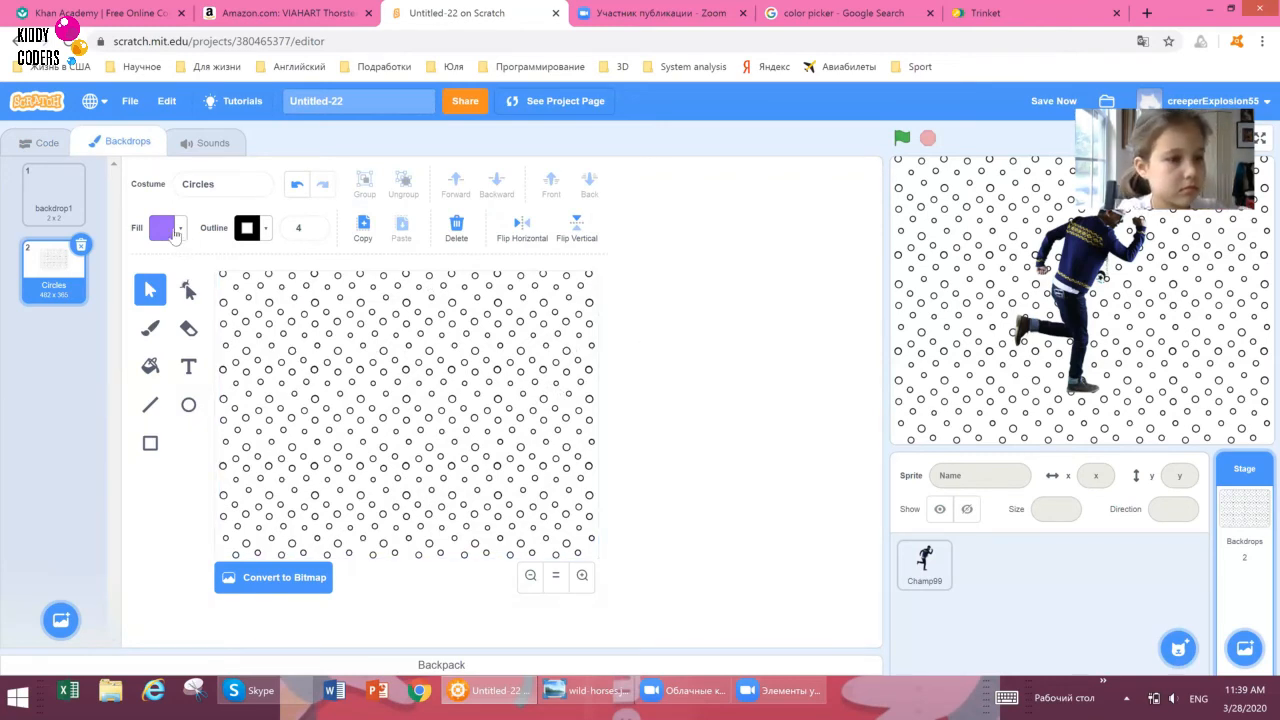
click(160, 228)
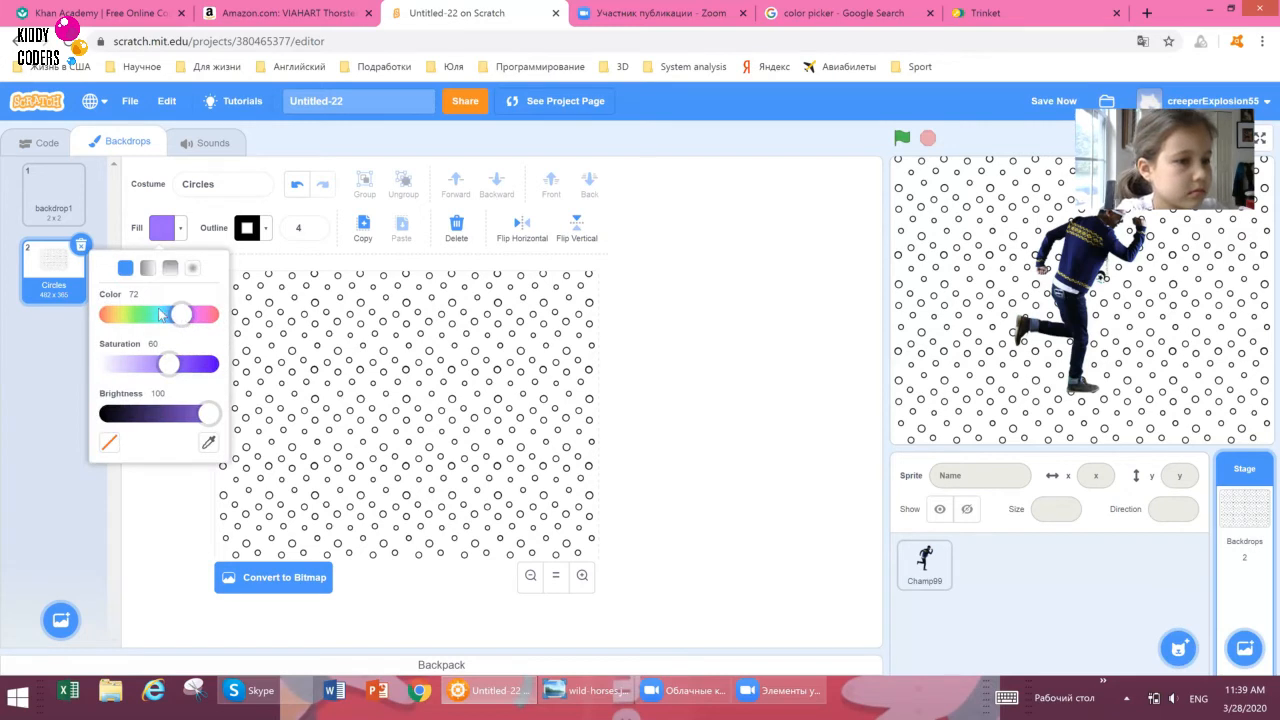
drag(180, 314, 160, 314)
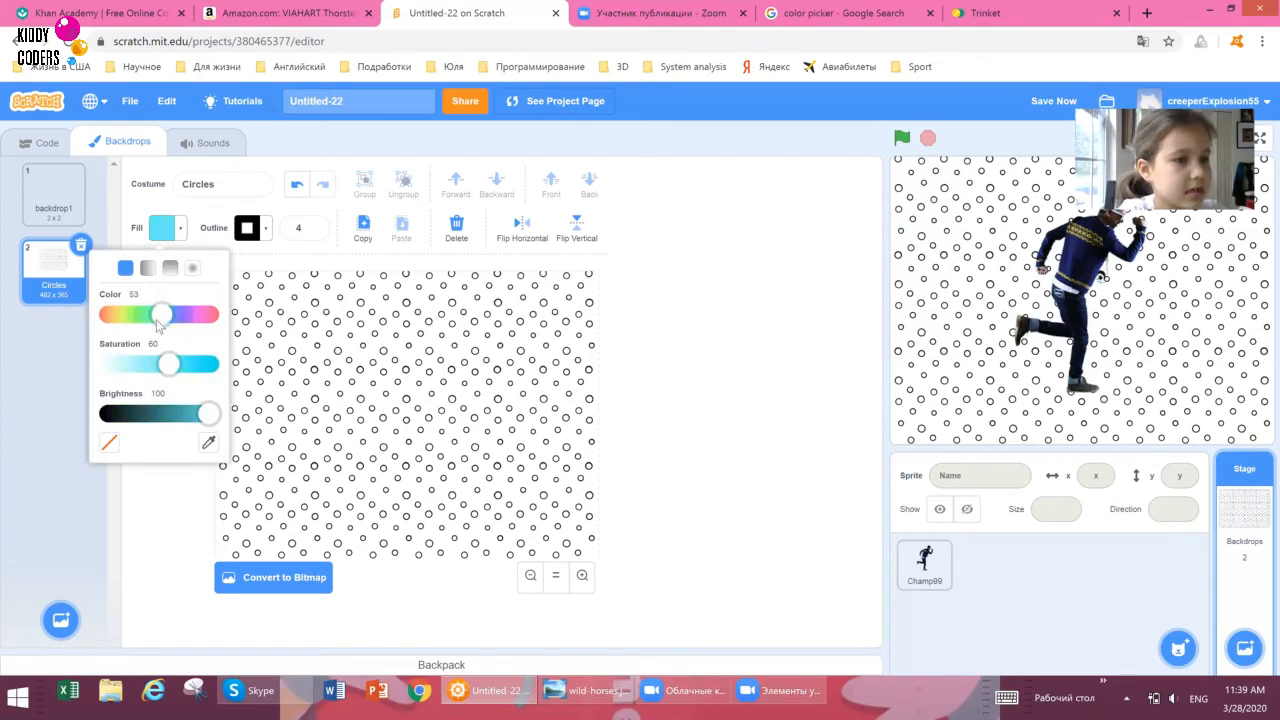
drag(160, 314, 164, 314)
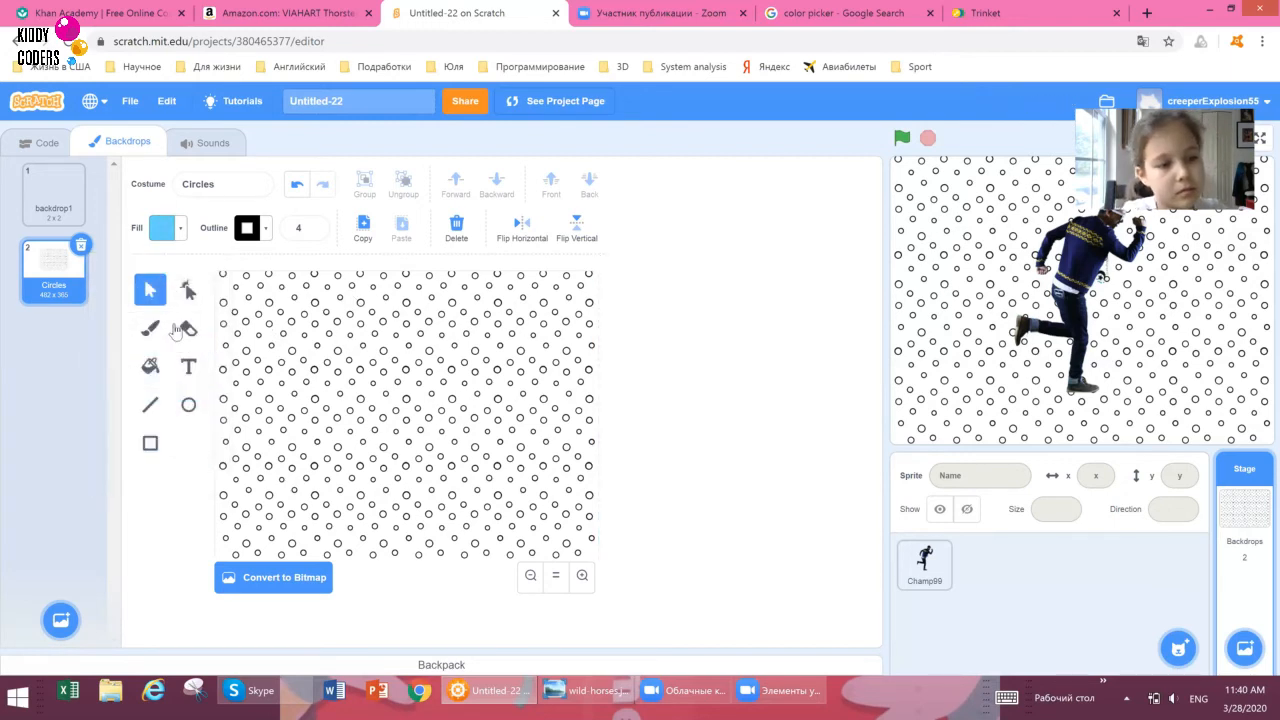
click(150, 328)
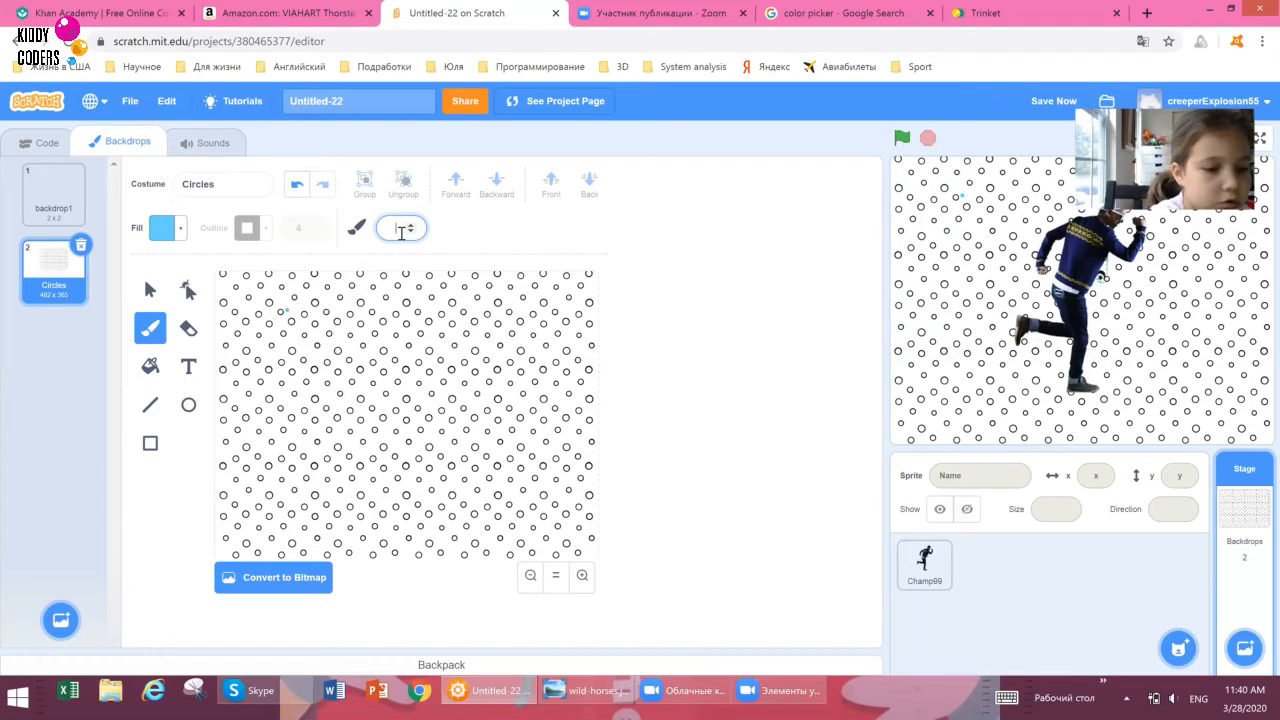
text(40)
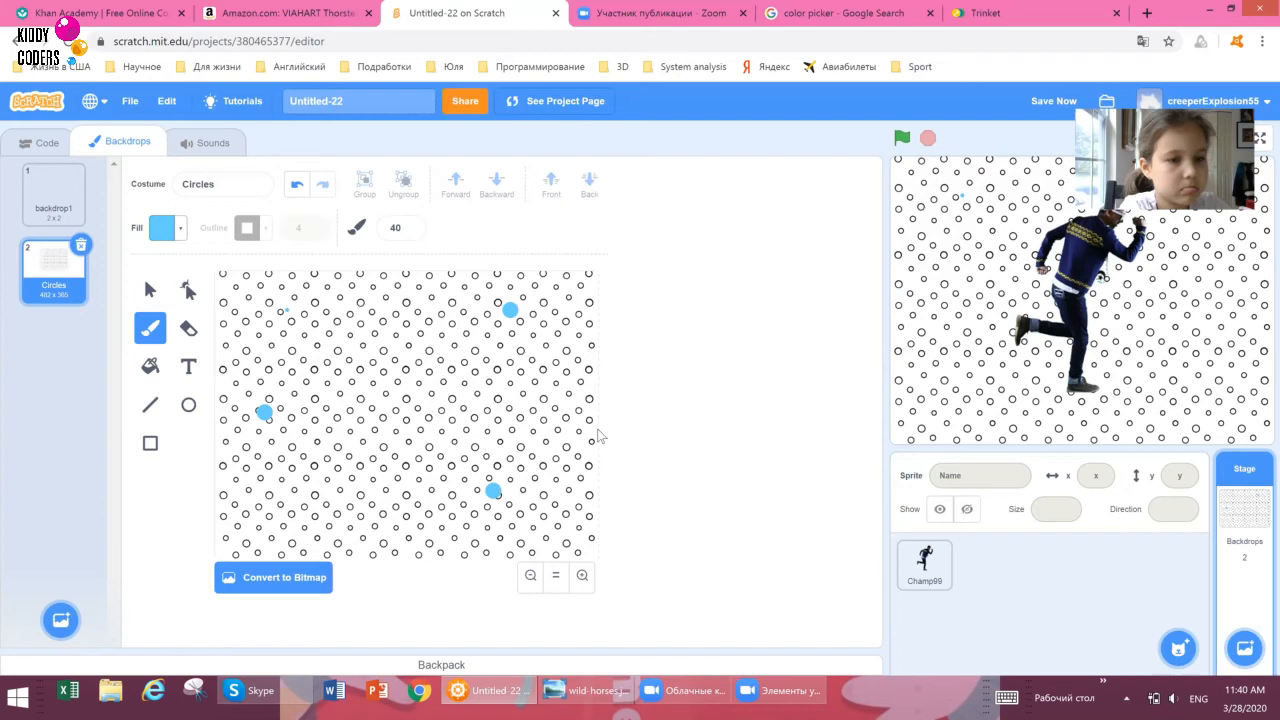
mouse_move(324, 506)
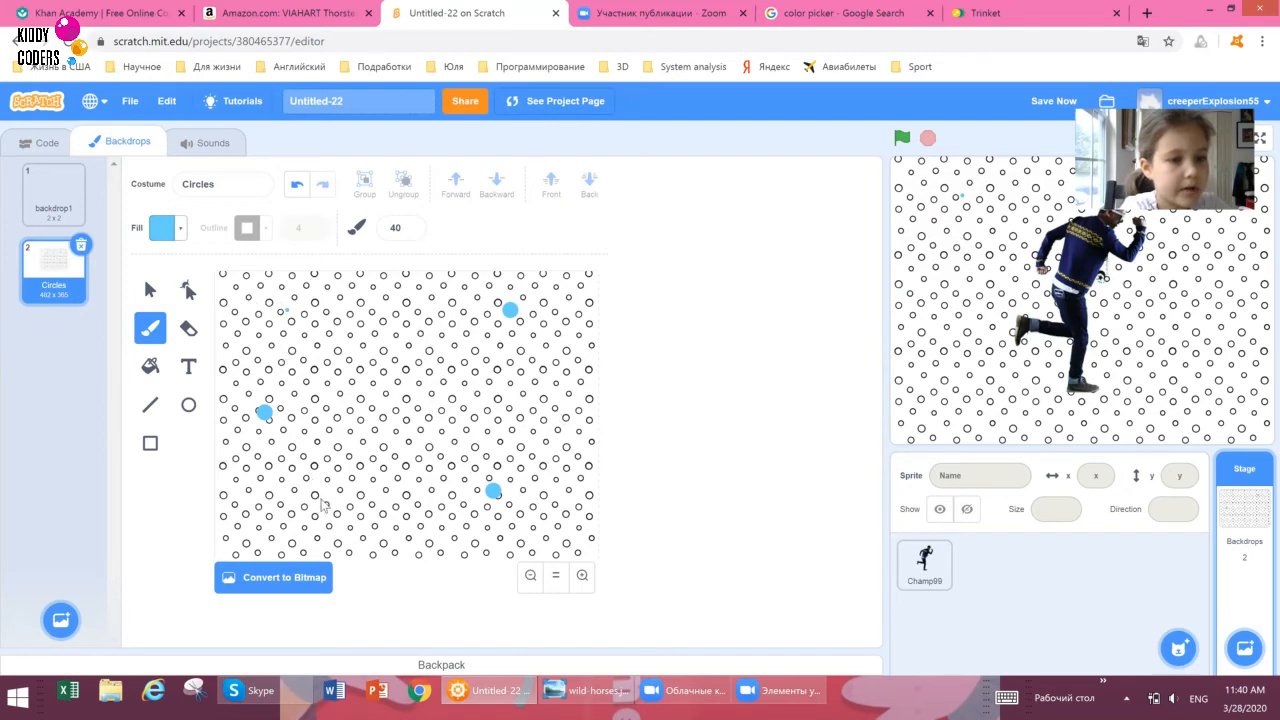
mouse_move(444, 432)
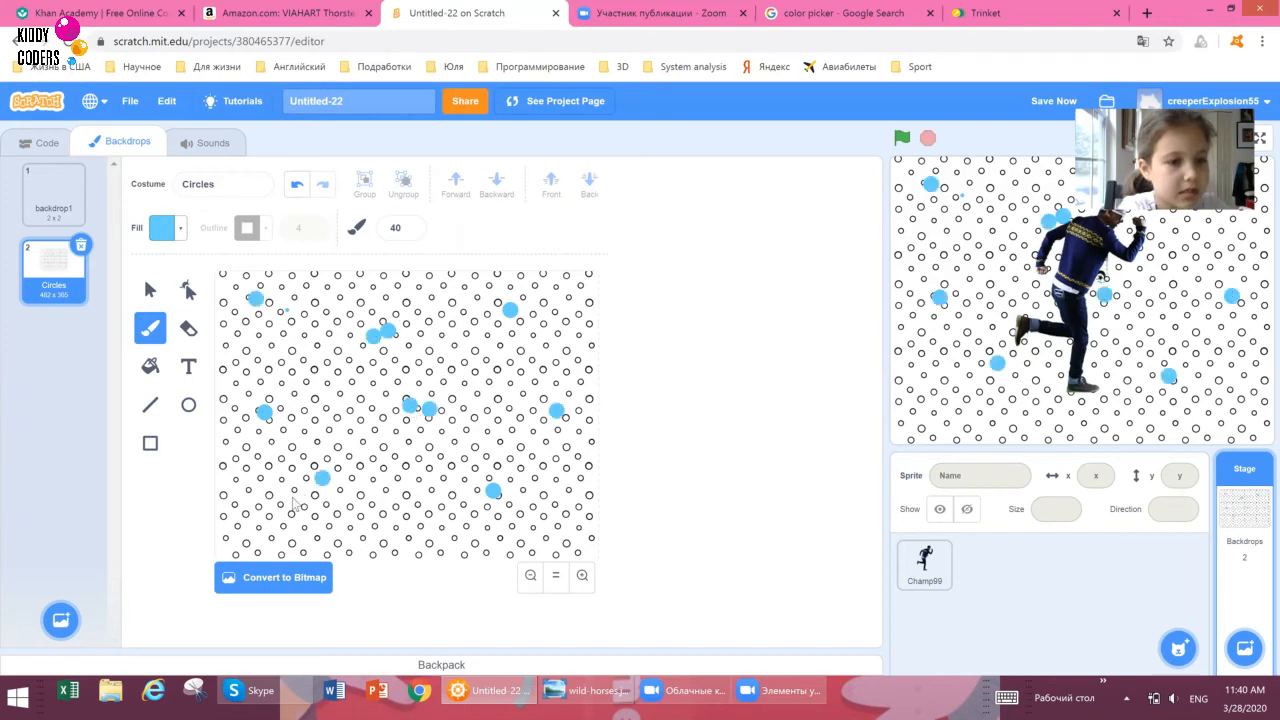
mouse_move(380, 528)
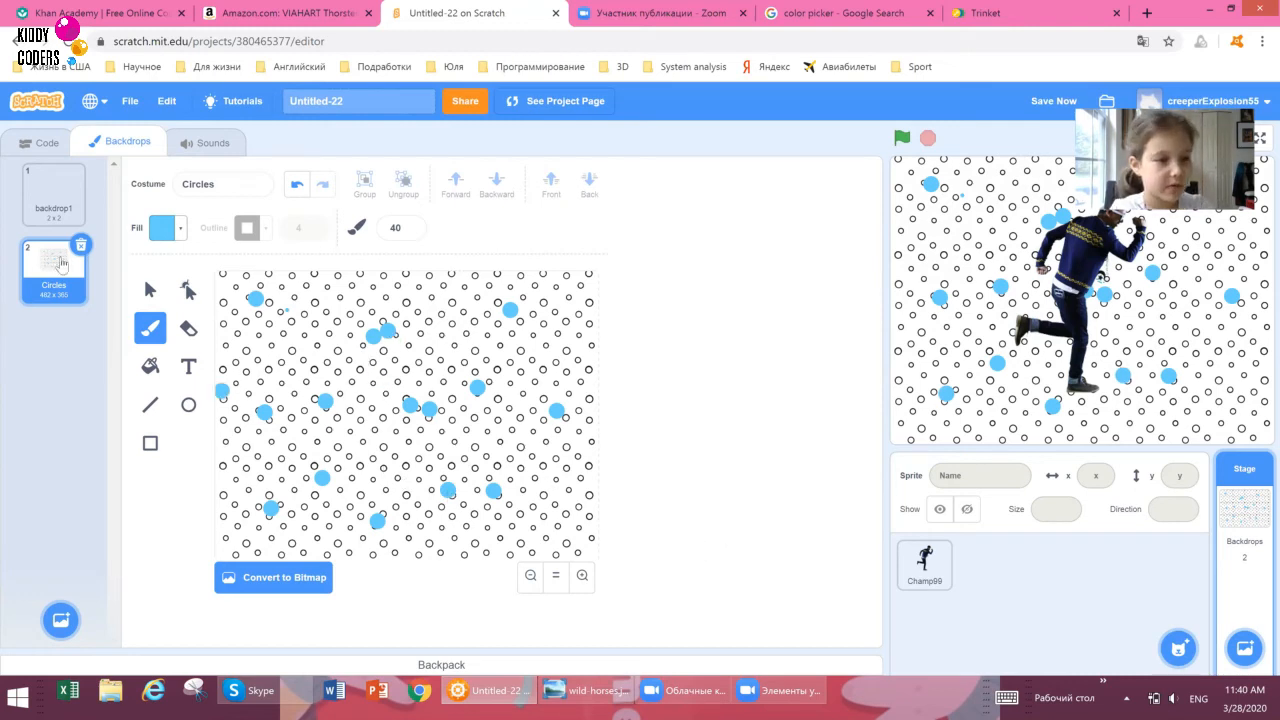
Switch the fill to red for dots, then pick green for more dots.
click(164, 228)
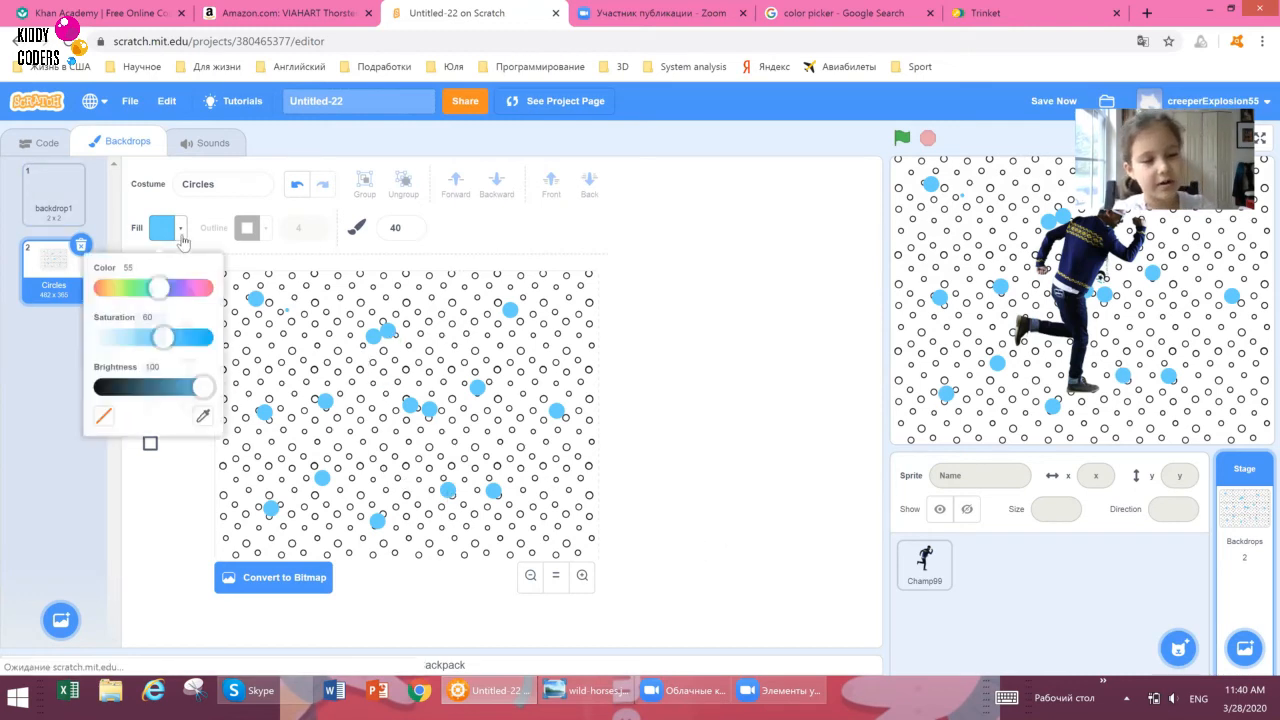
drag(160, 288, 108, 288)
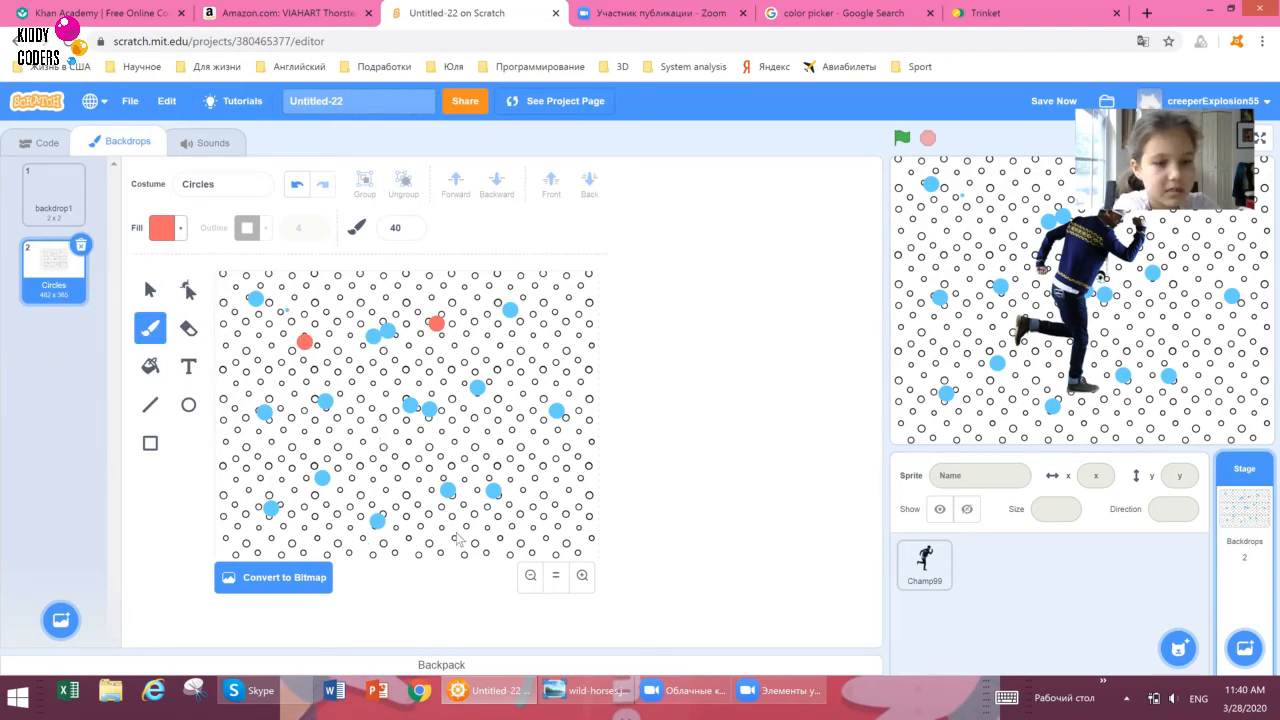
mouse_move(508, 404)
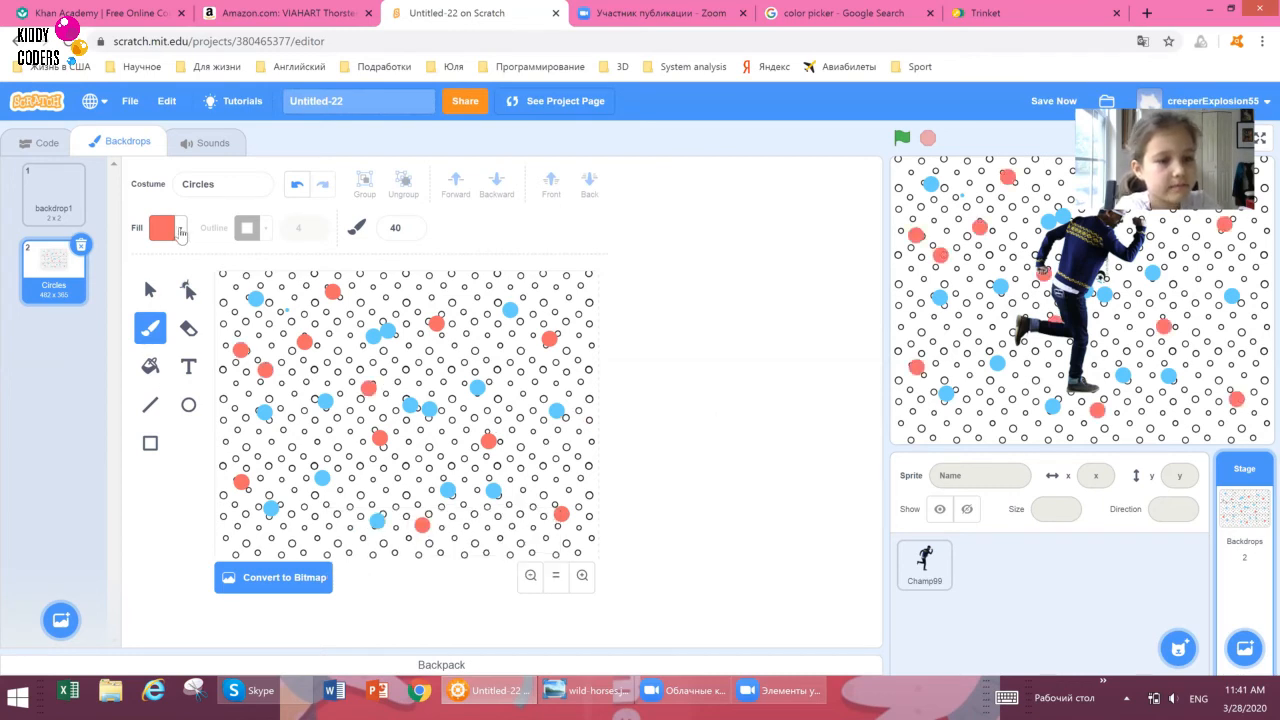
click(164, 228)
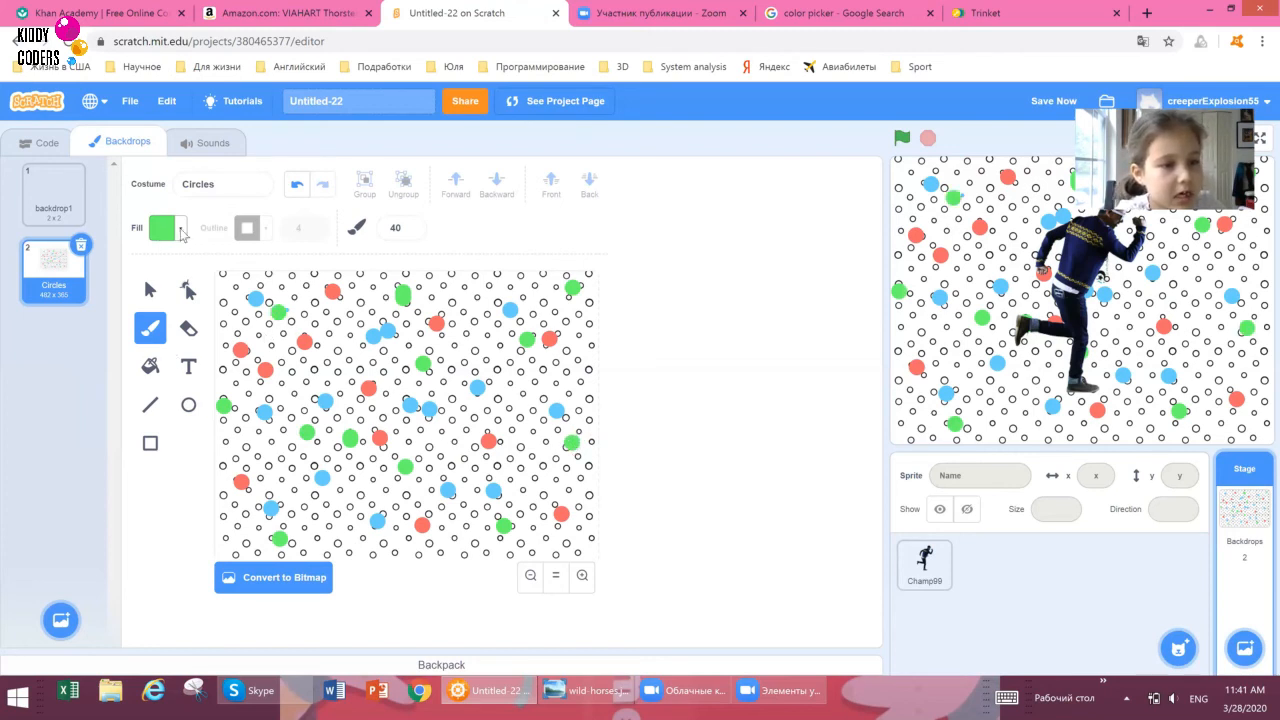
Slide the fill colour to yellow for the next dots on Circles.
click(162, 228)
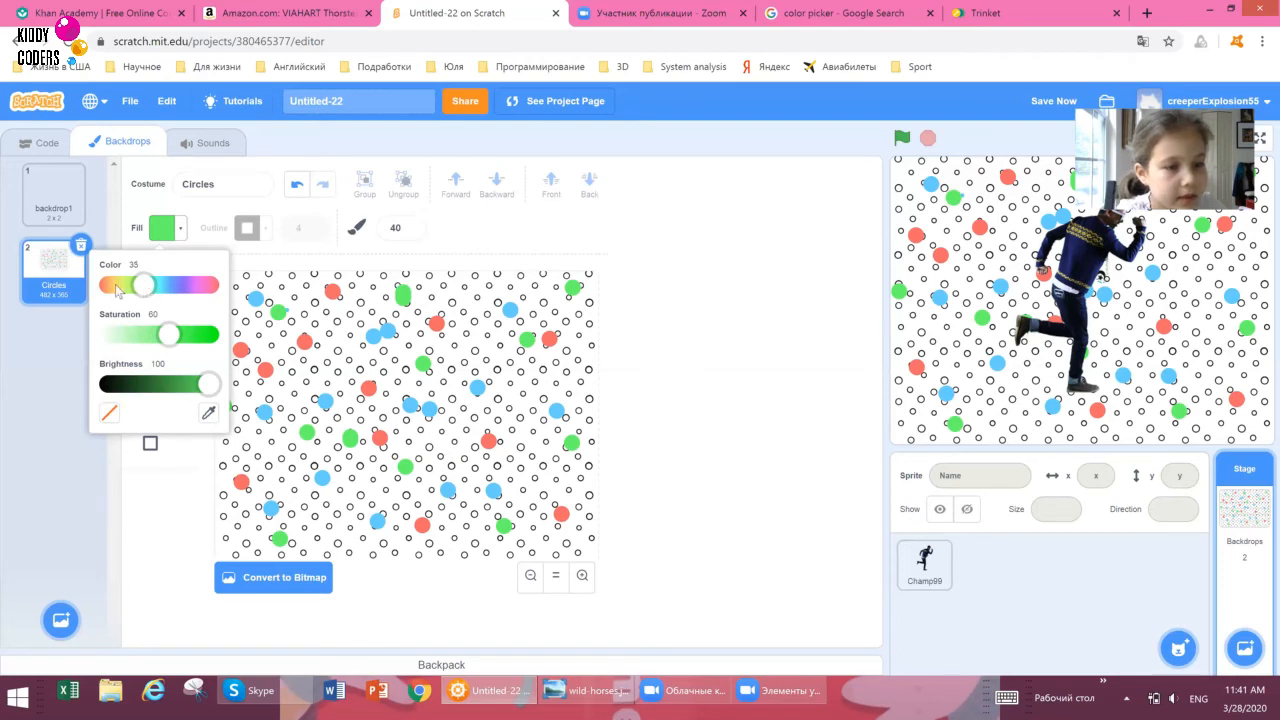
drag(140, 284, 120, 284)
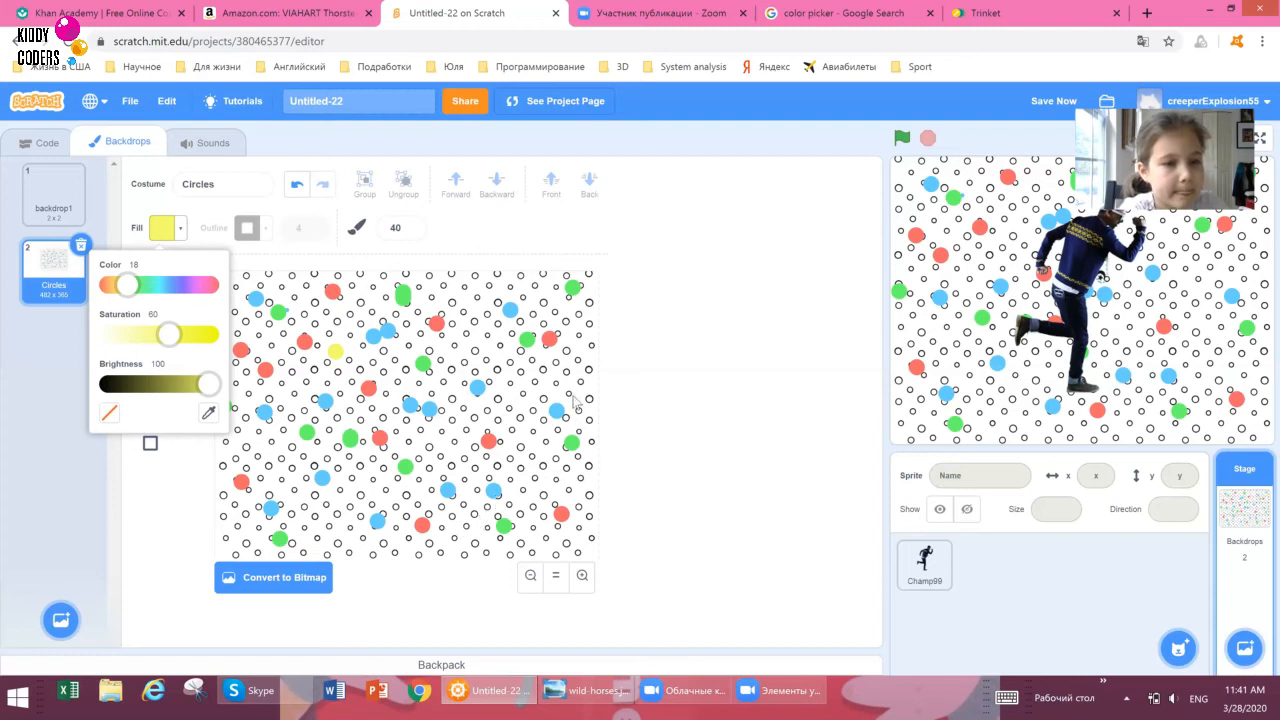
mouse_move(478, 320)
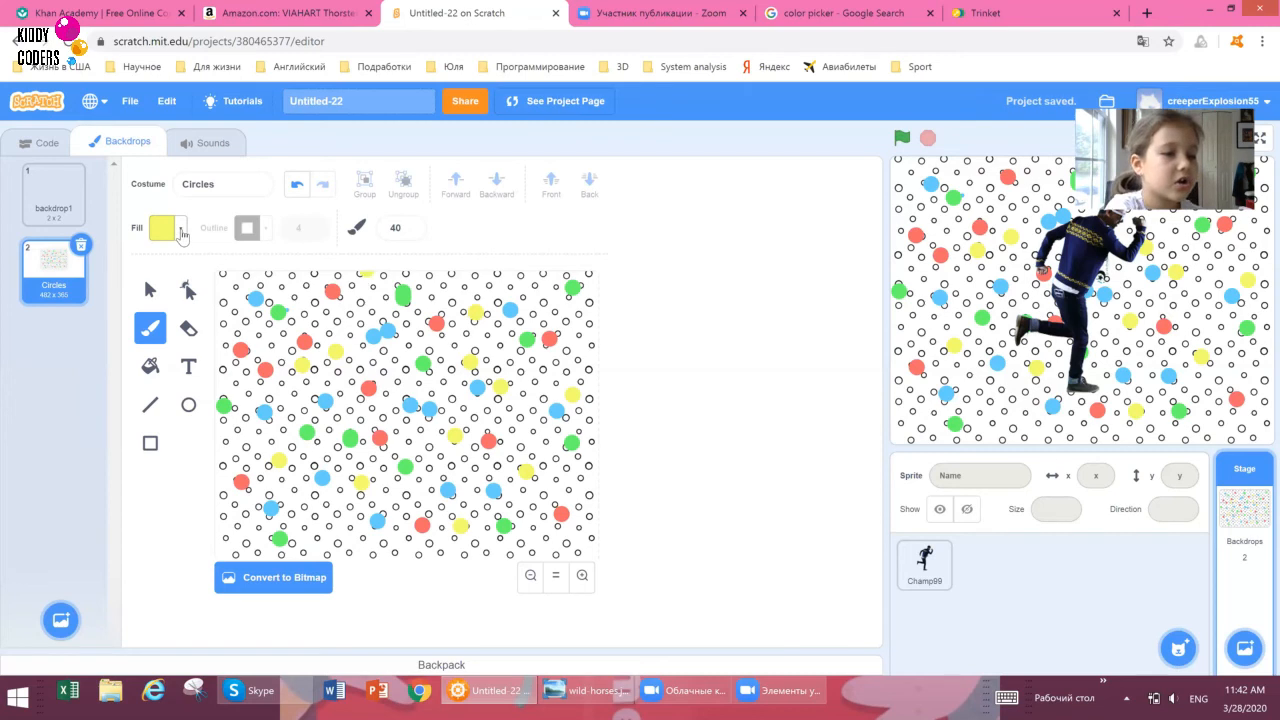
Set the Fill colour to pink by sliding the Color control past purple, orange and cyan.
click(164, 228)
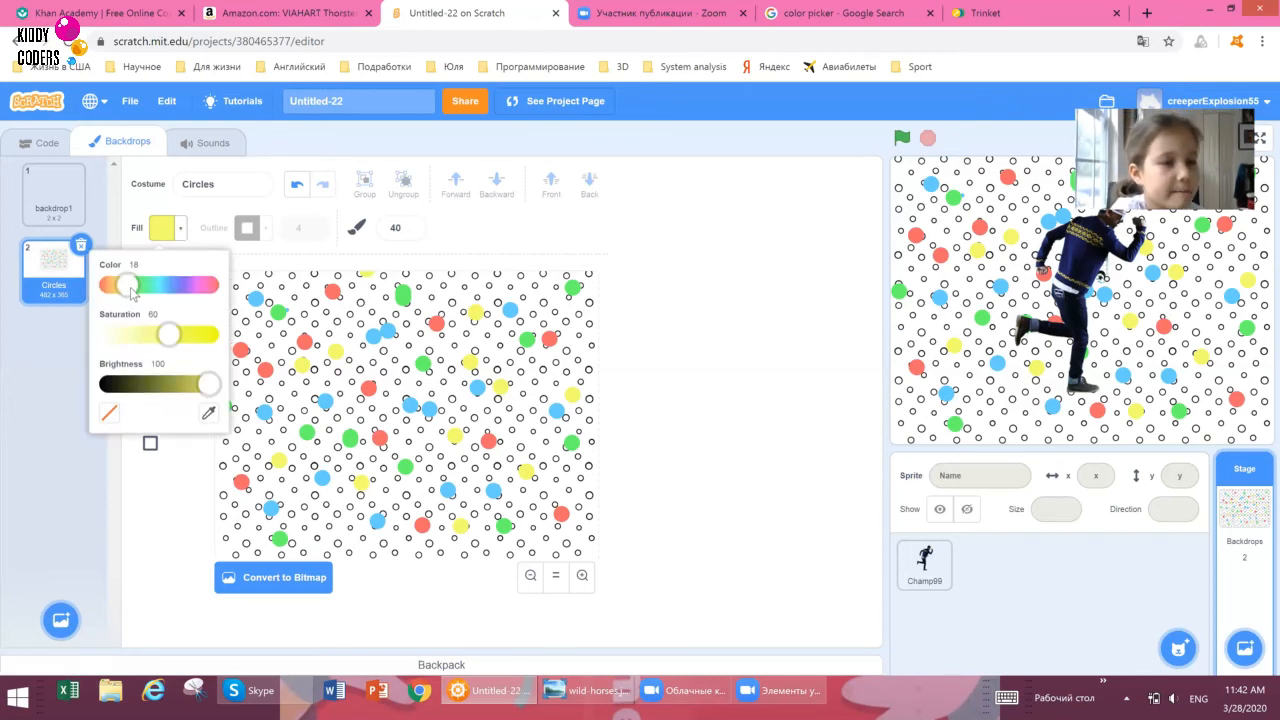
drag(130, 284, 184, 284)
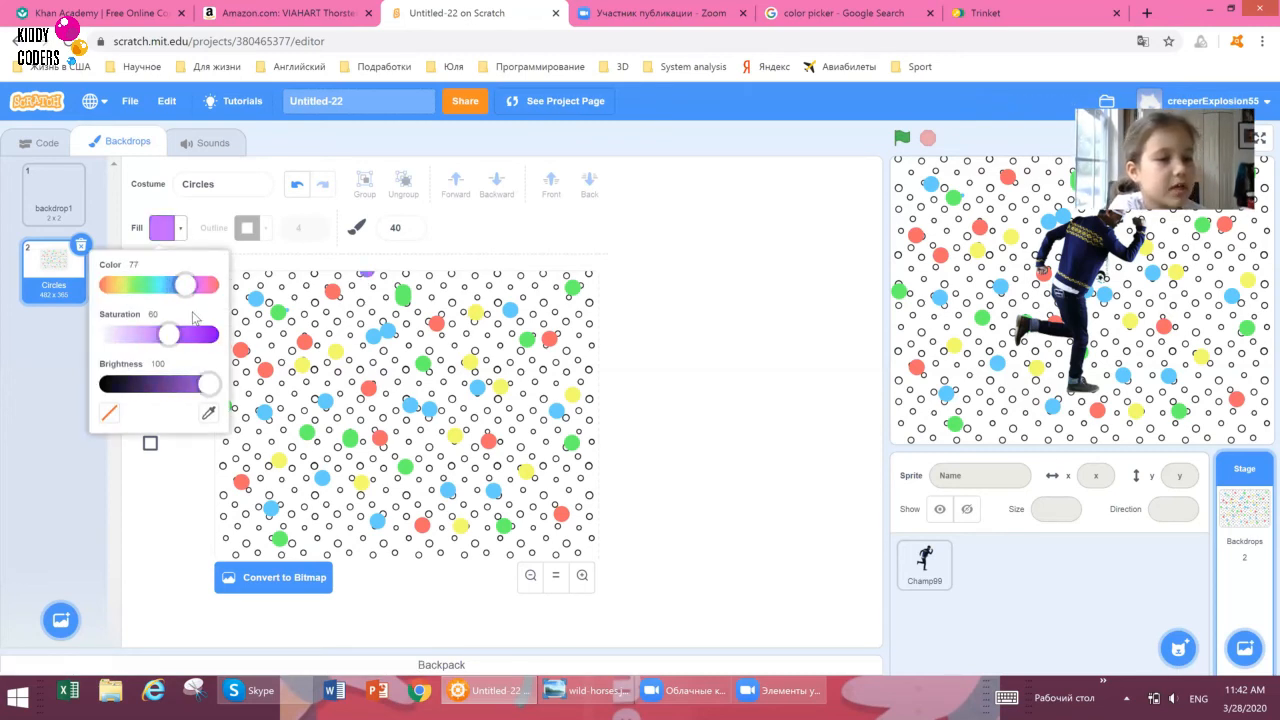
drag(184, 284, 164, 284)
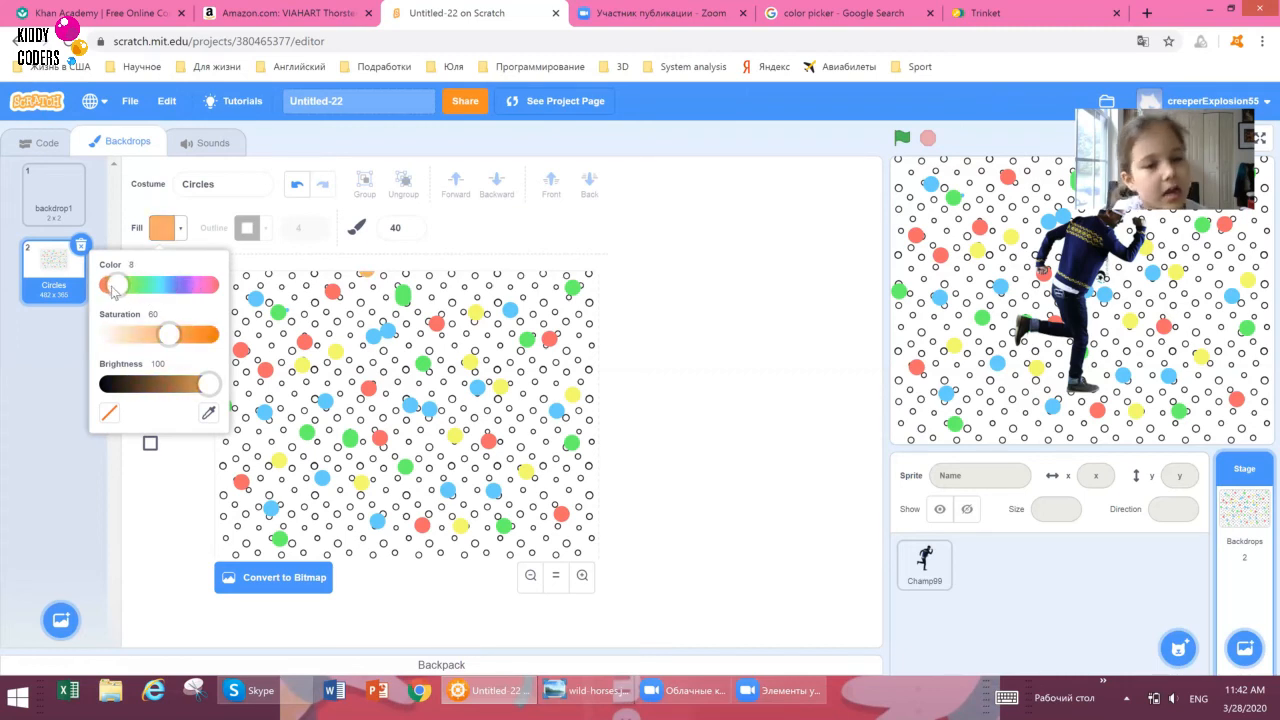
drag(116, 284, 158, 284)
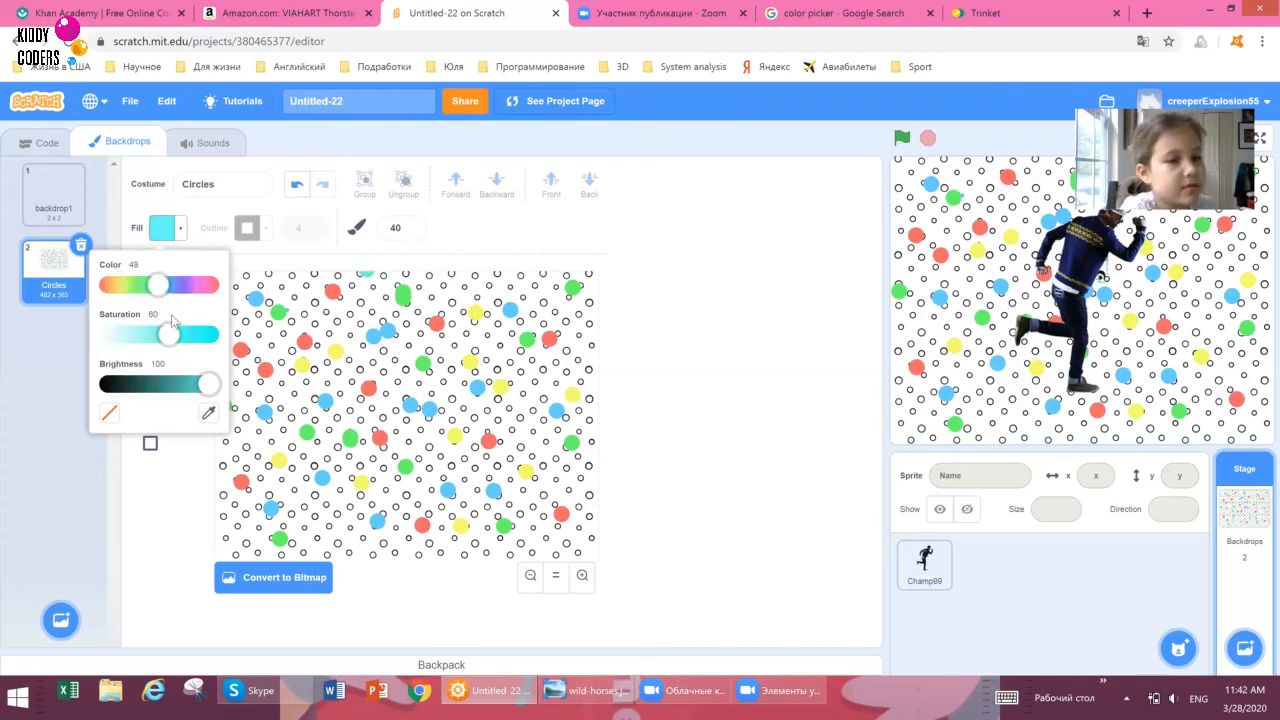
drag(158, 284, 196, 284)
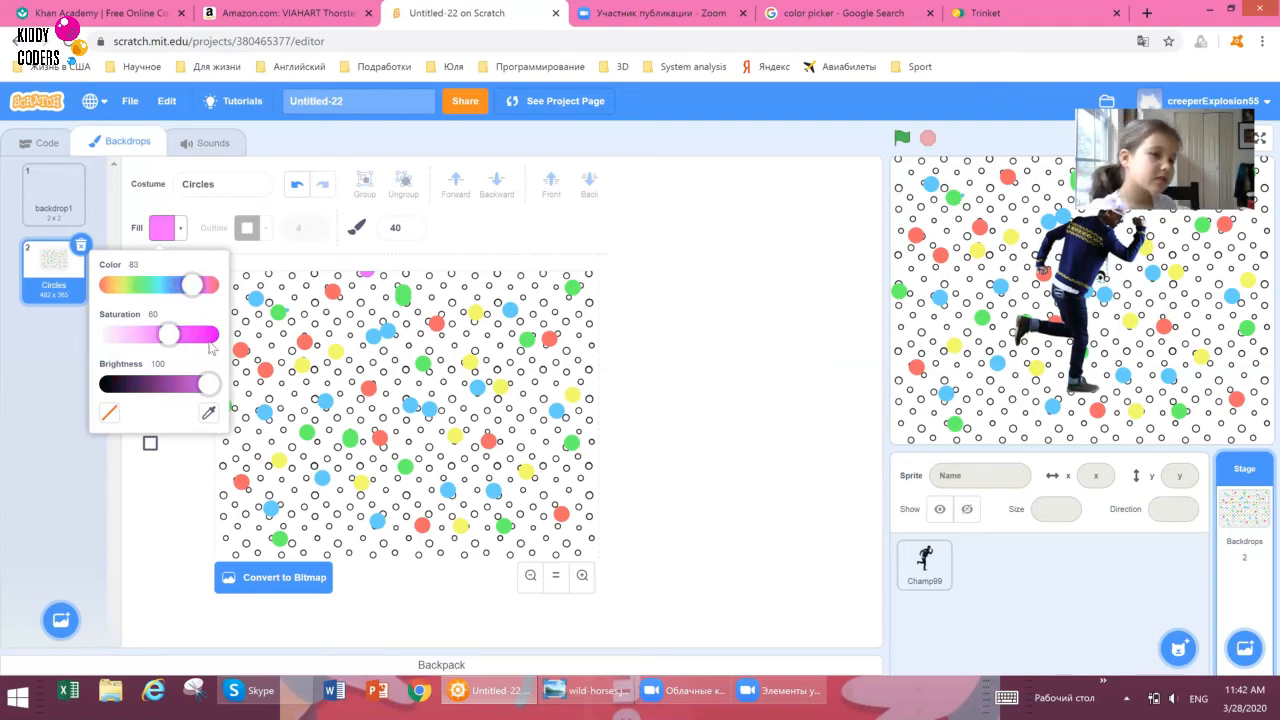
drag(194, 284, 178, 284)
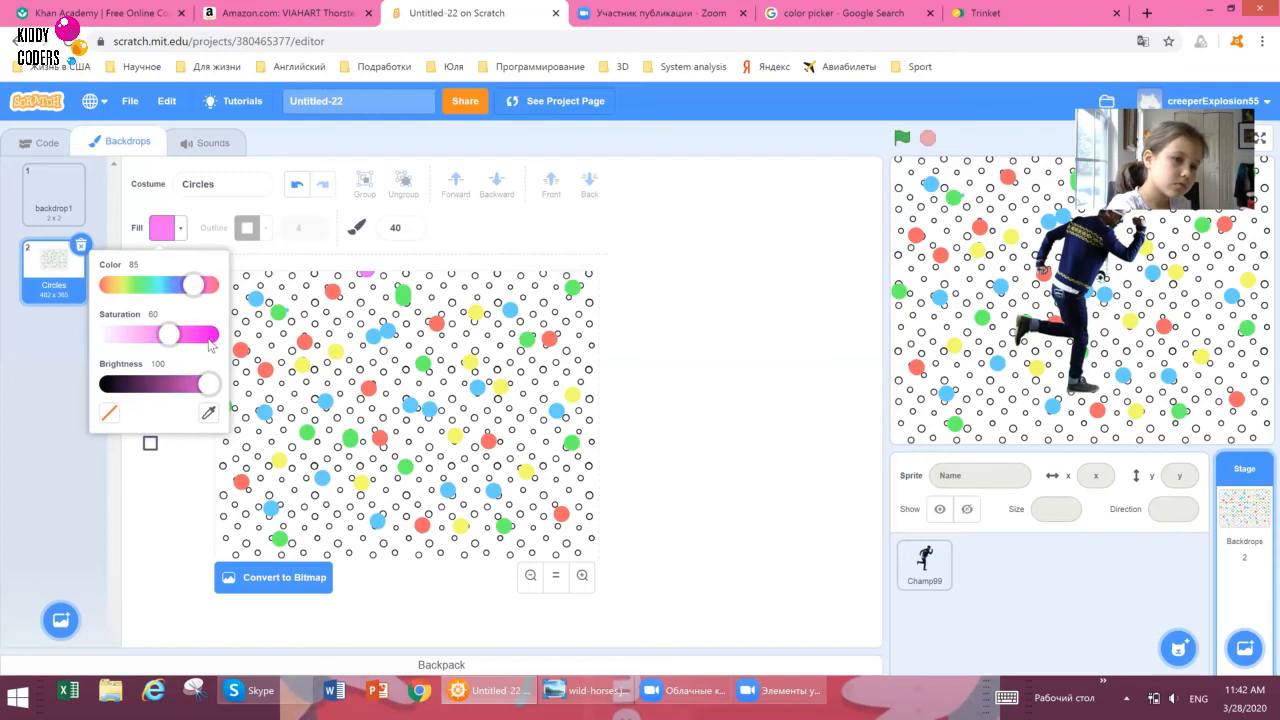
drag(200, 284, 208, 284)
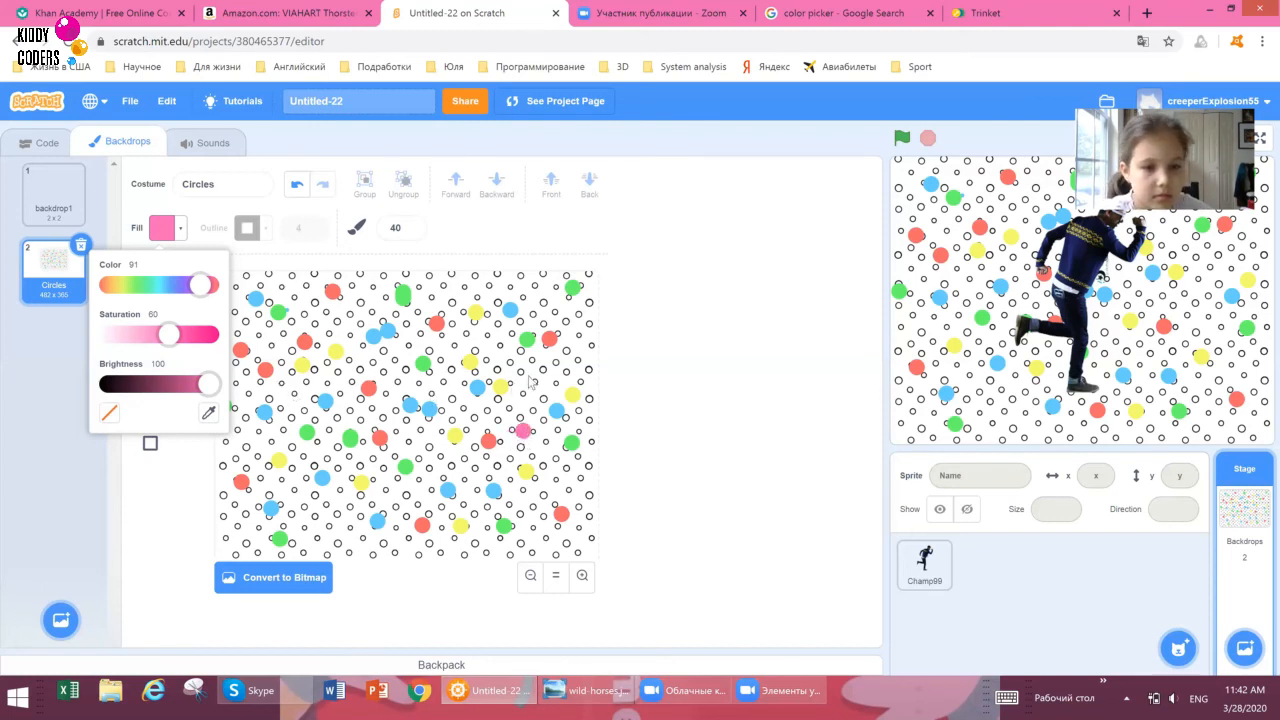
mouse_move(336, 504)
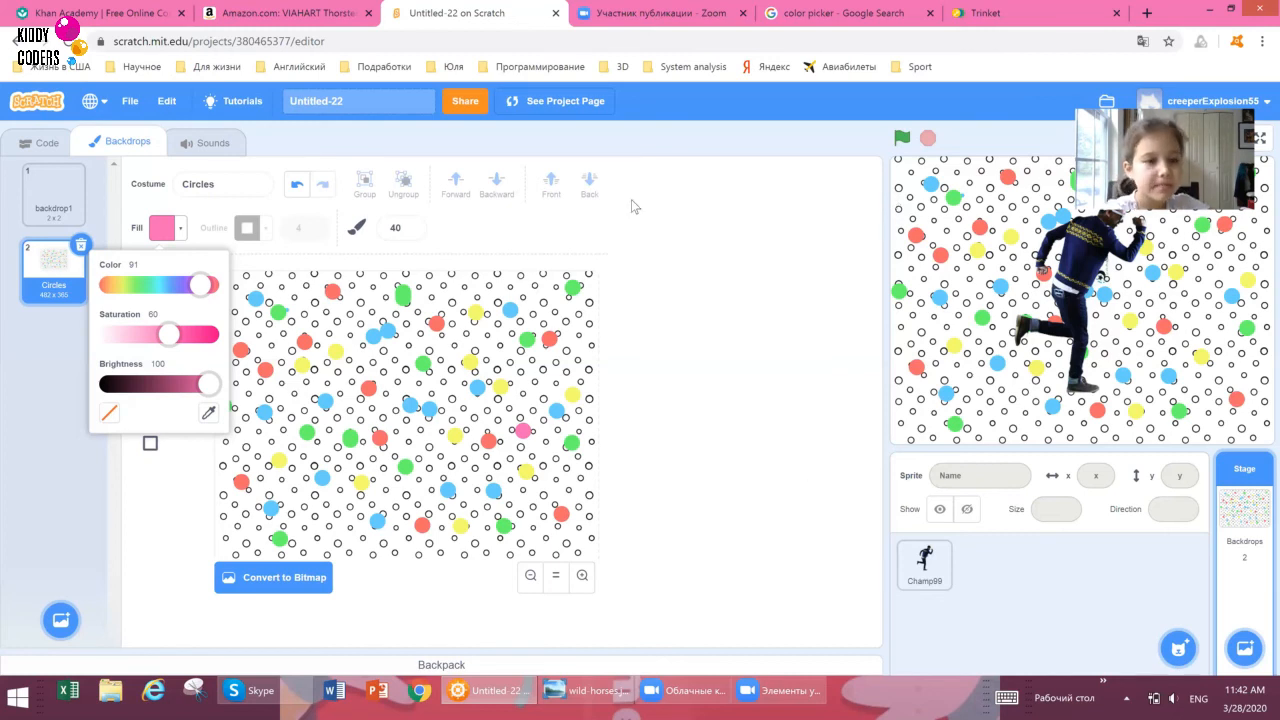
mouse_move(976, 556)
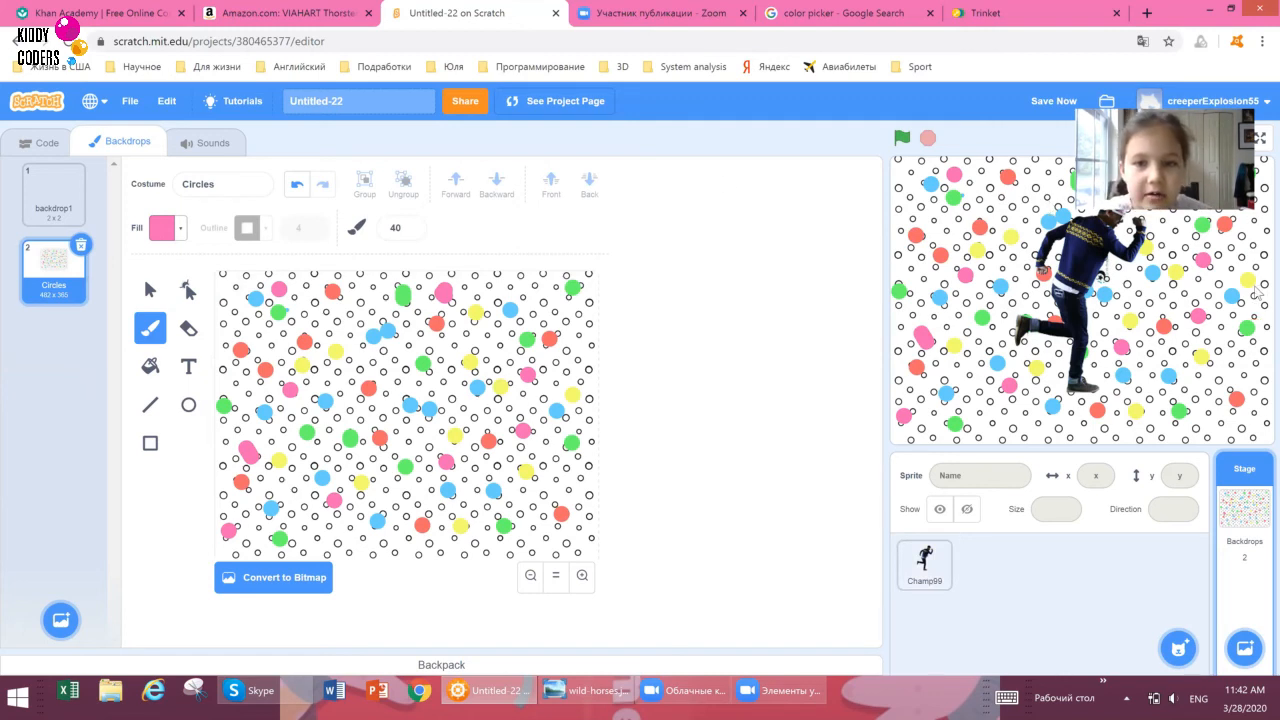
mouse_move(1066, 128)
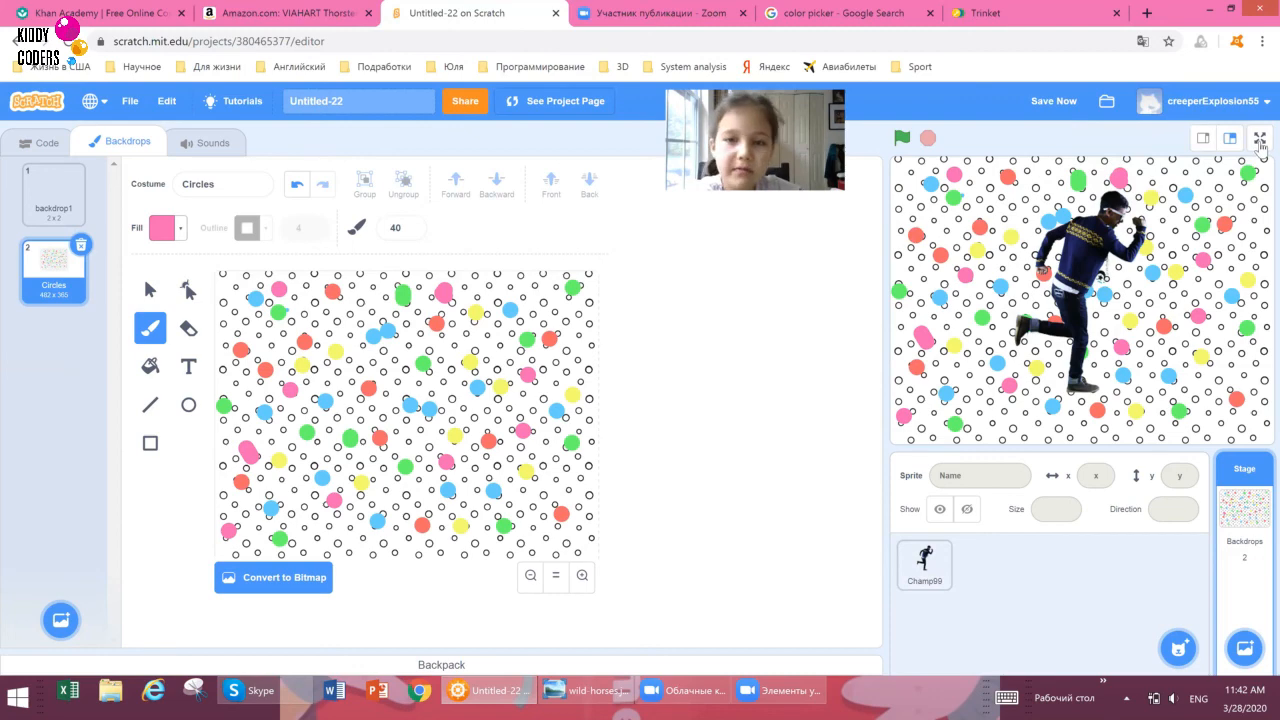
Switch the stage to full screen and run the project with the green flag, stopping and restarting it.
click(1260, 138)
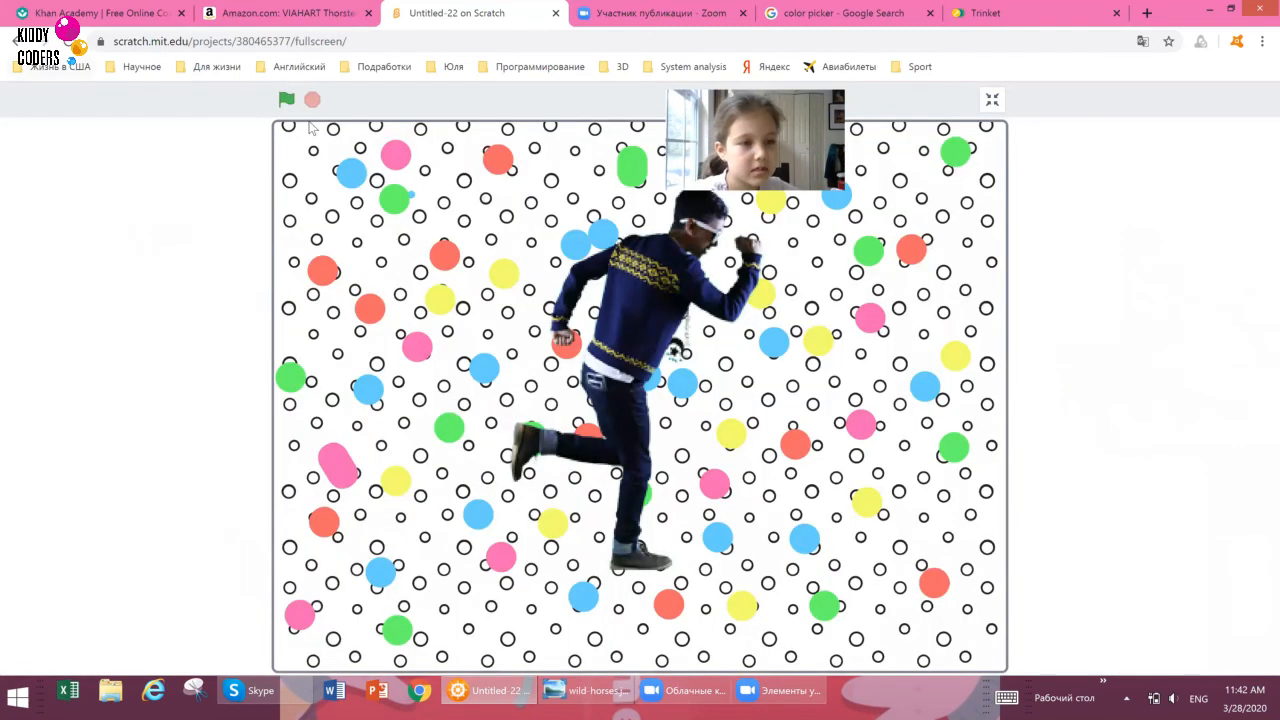
click(288, 100)
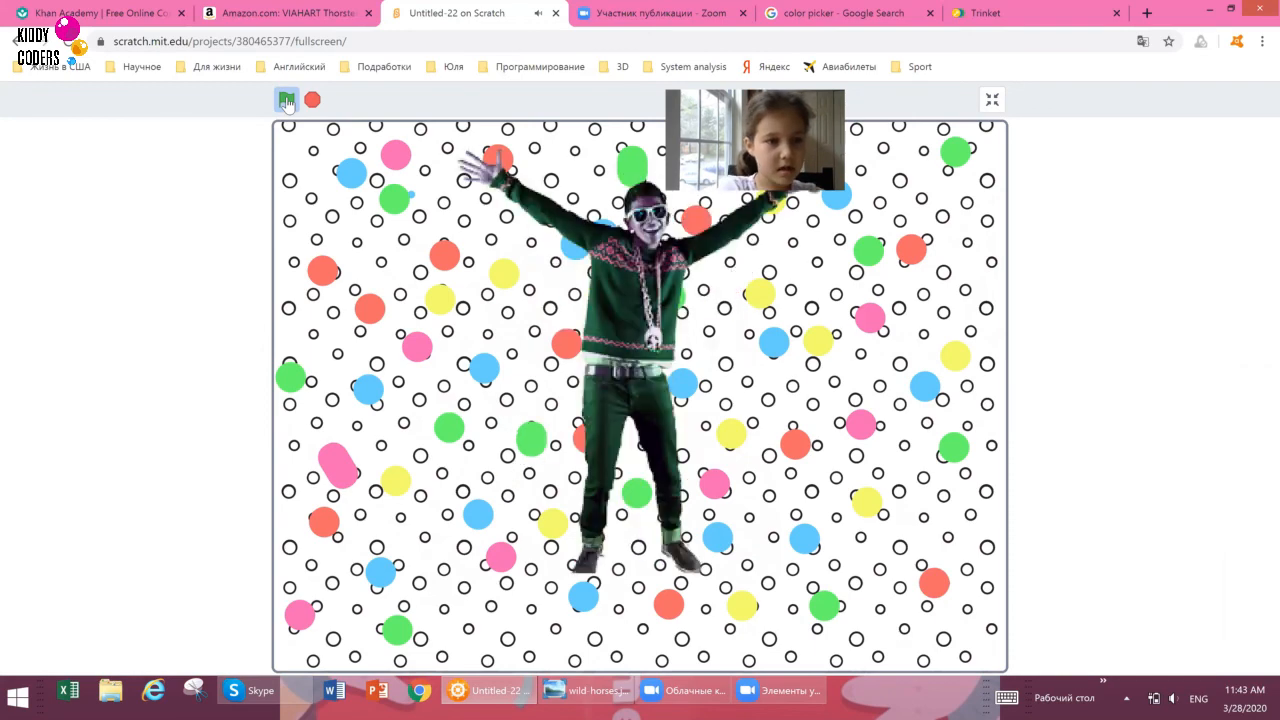
click(288, 100)
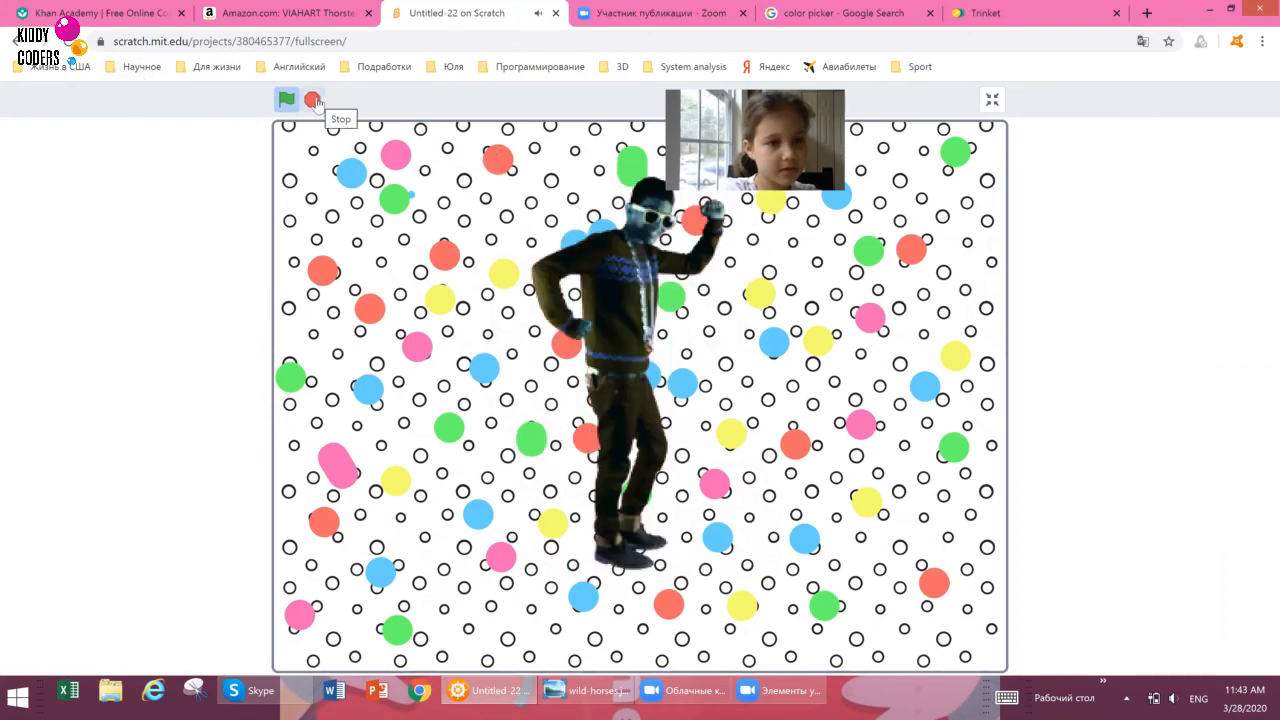
click(286, 100)
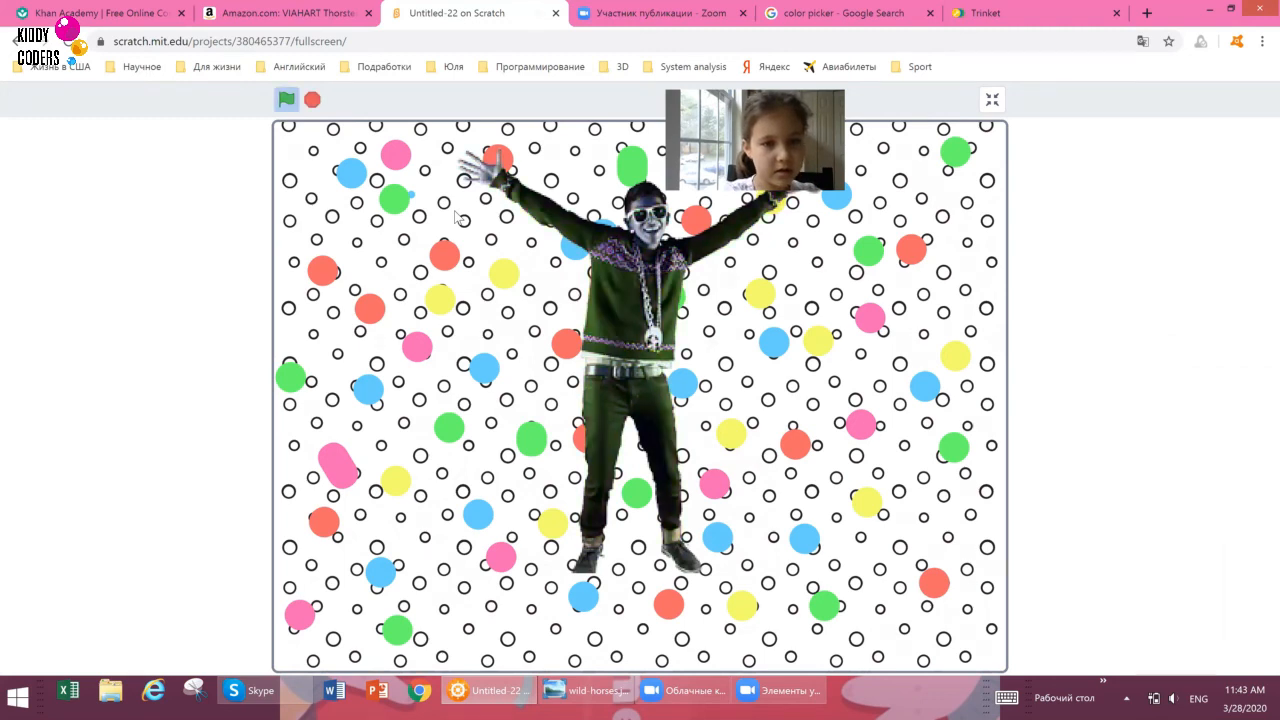
click(312, 100)
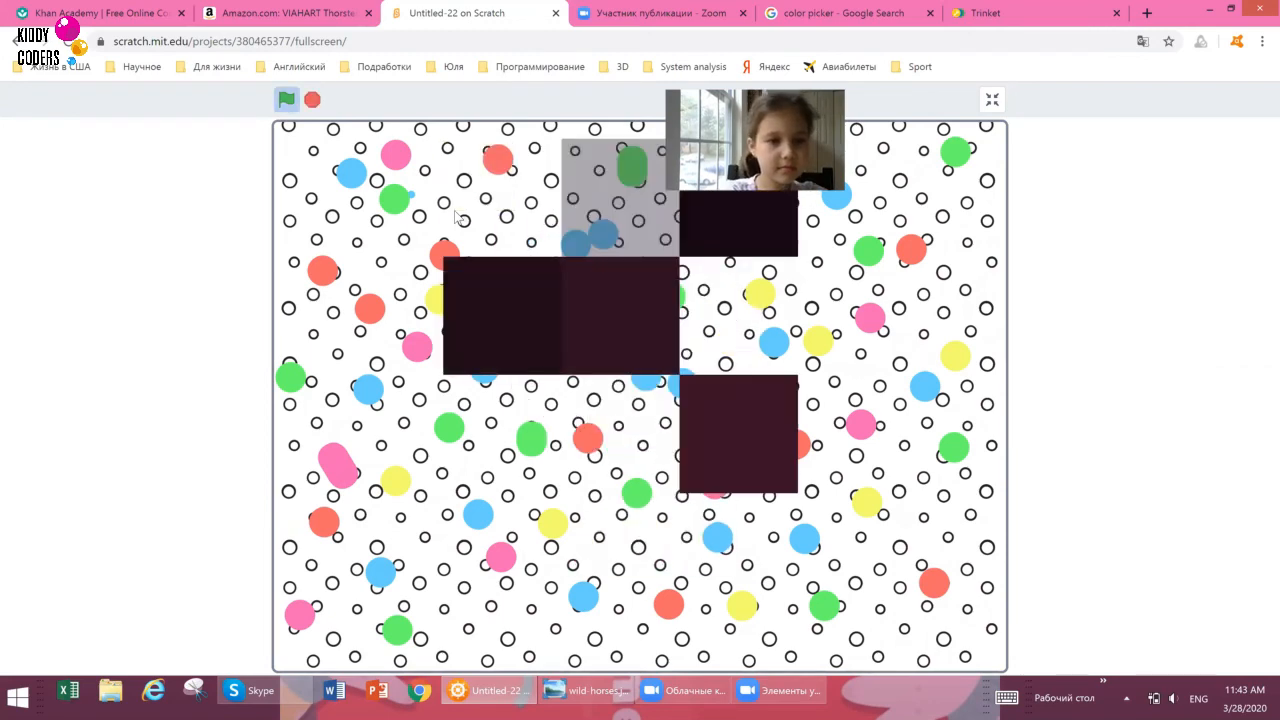
Stop the project, run it again briefly, then stop so only the dotted backdrop remains.
click(286, 100)
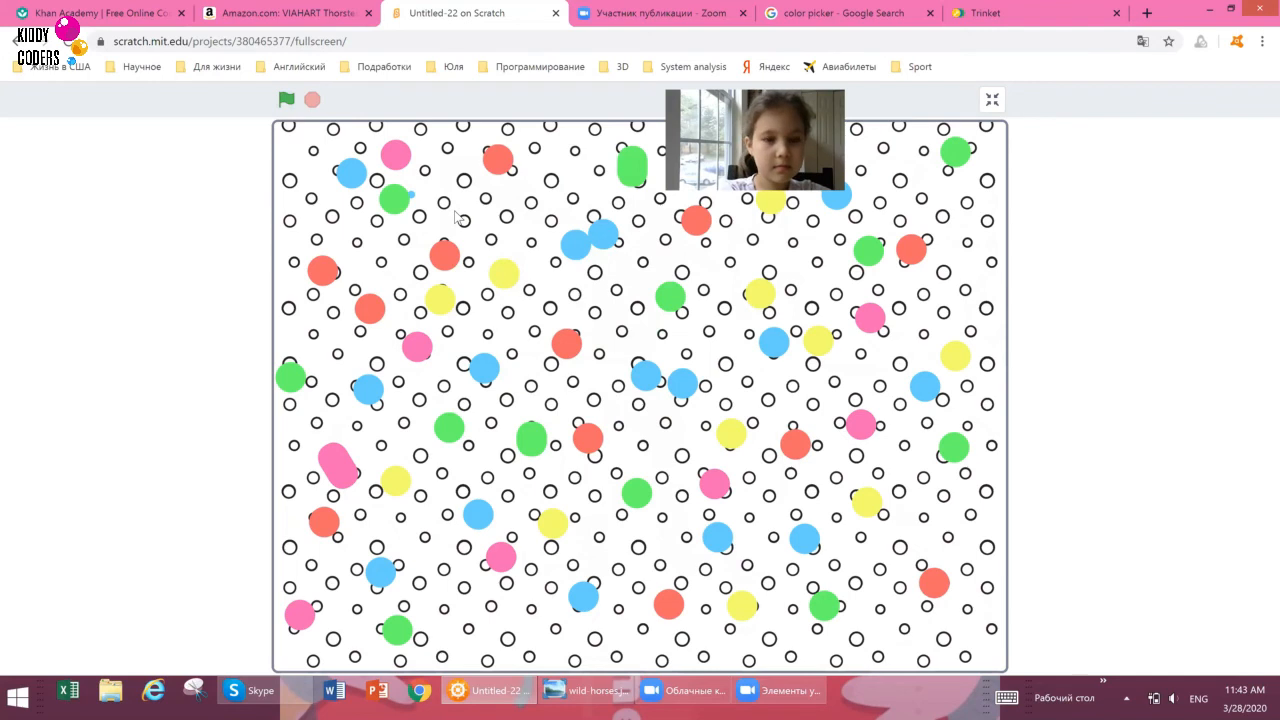
click(288, 100)
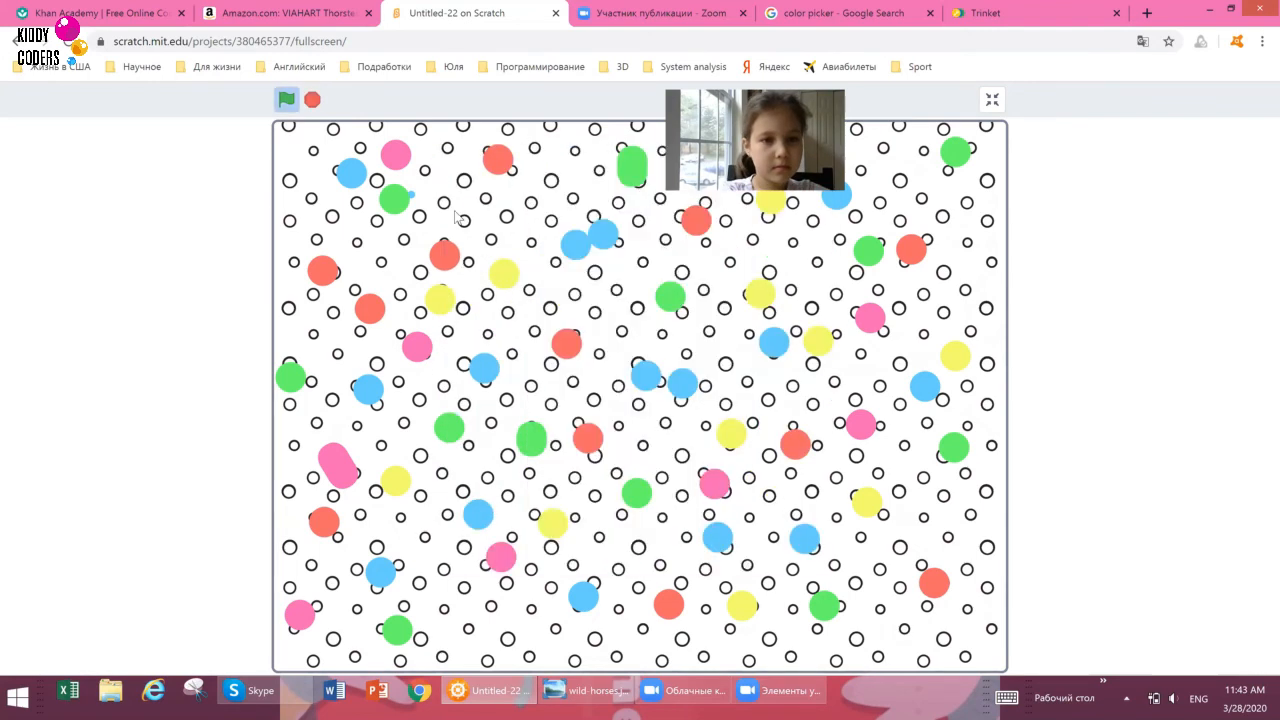
click(312, 100)
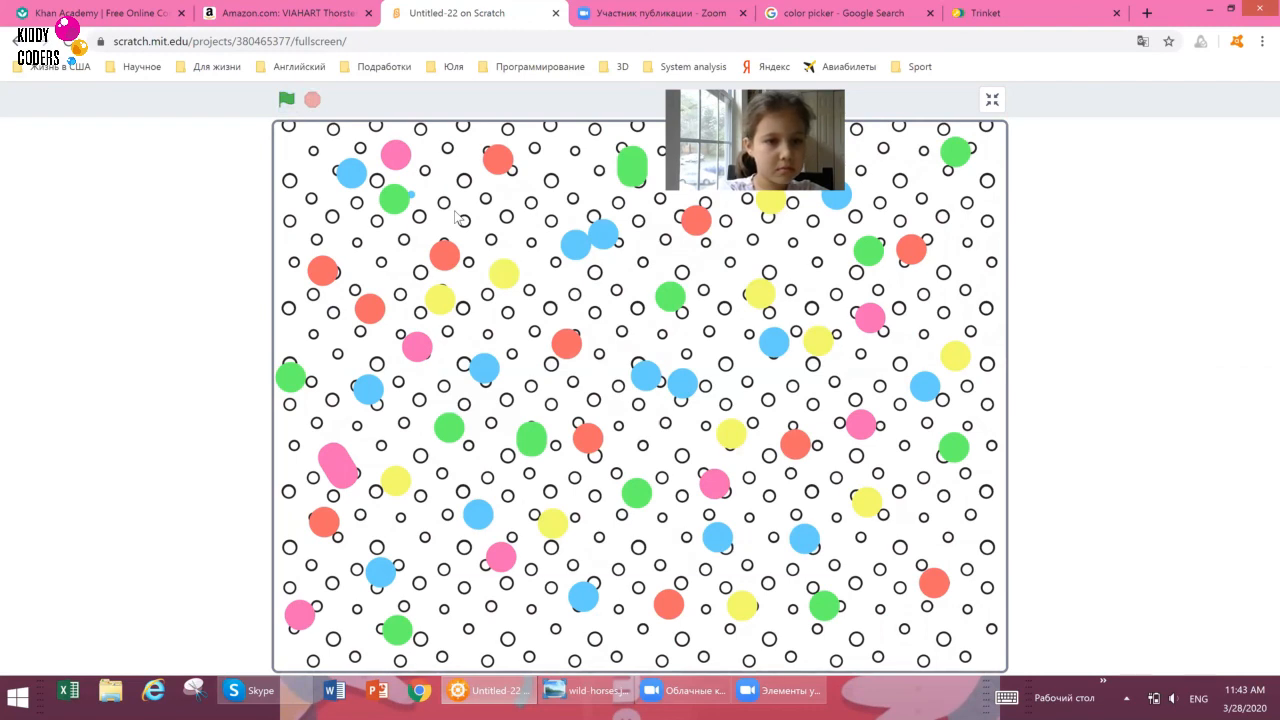
click(288, 100)
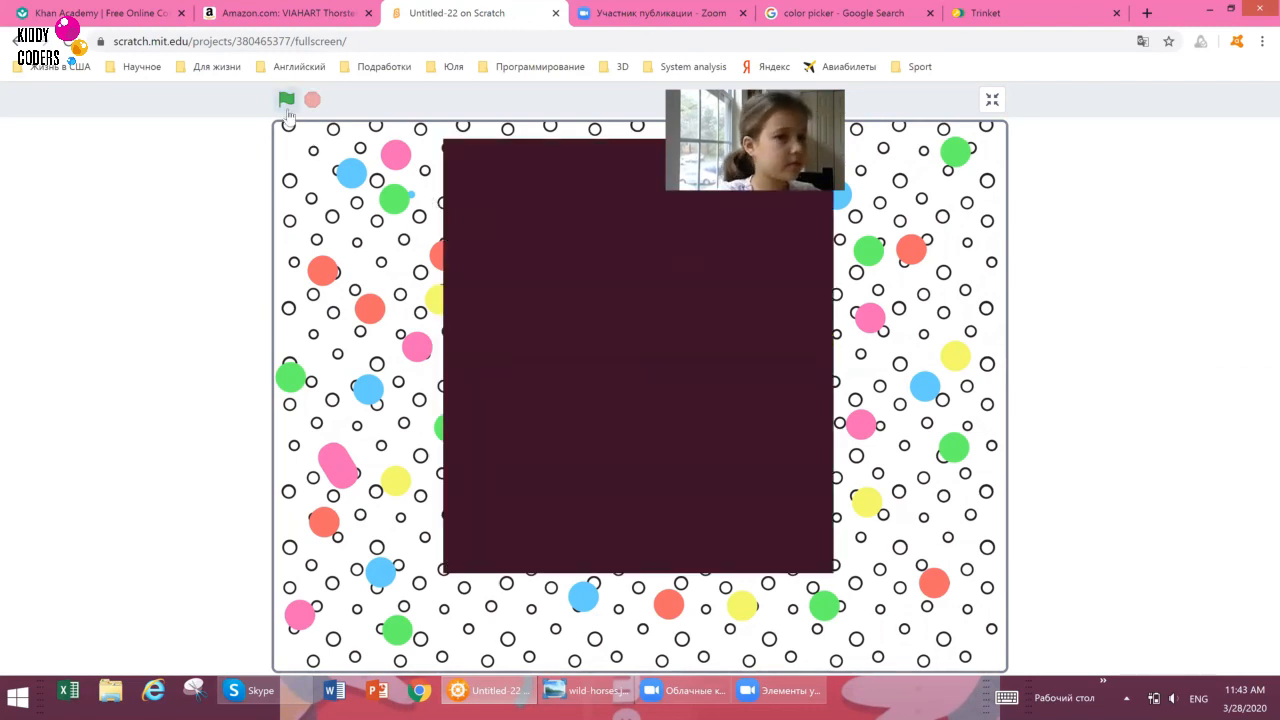
click(288, 100)
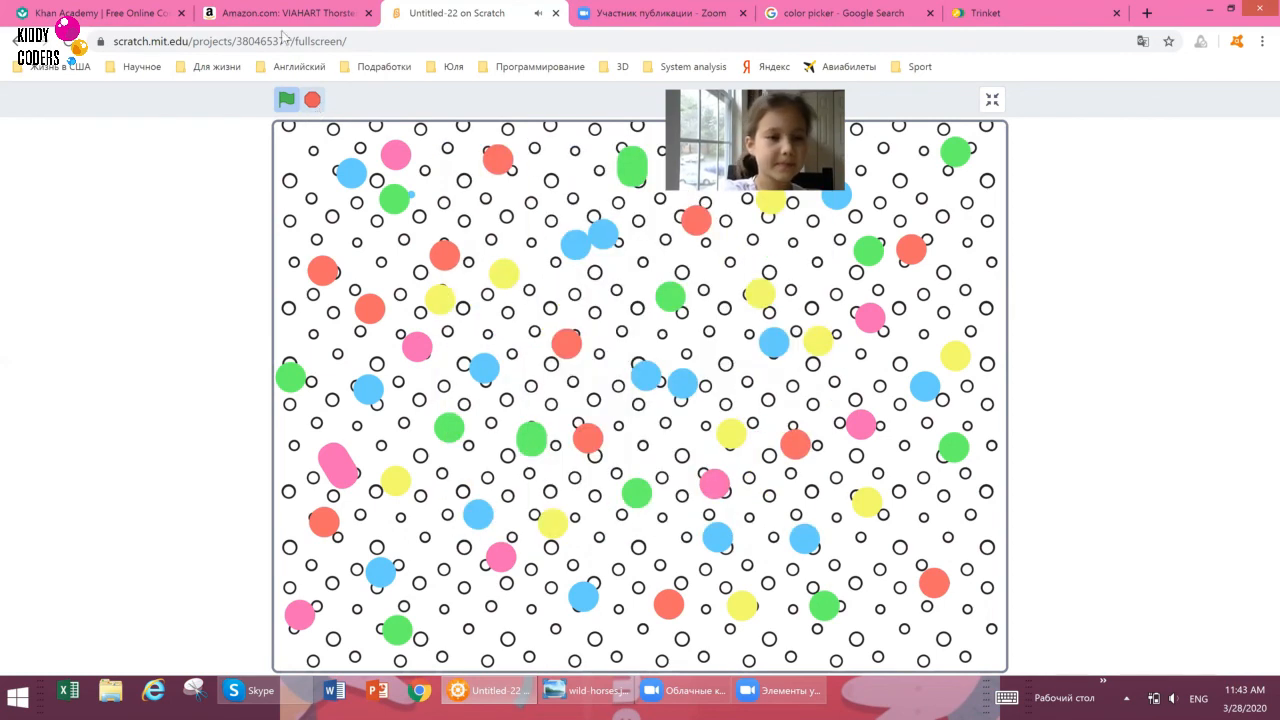
Run the project once more with Champ99 swirled by the arrow-key effect, then leave full screen.
click(286, 100)
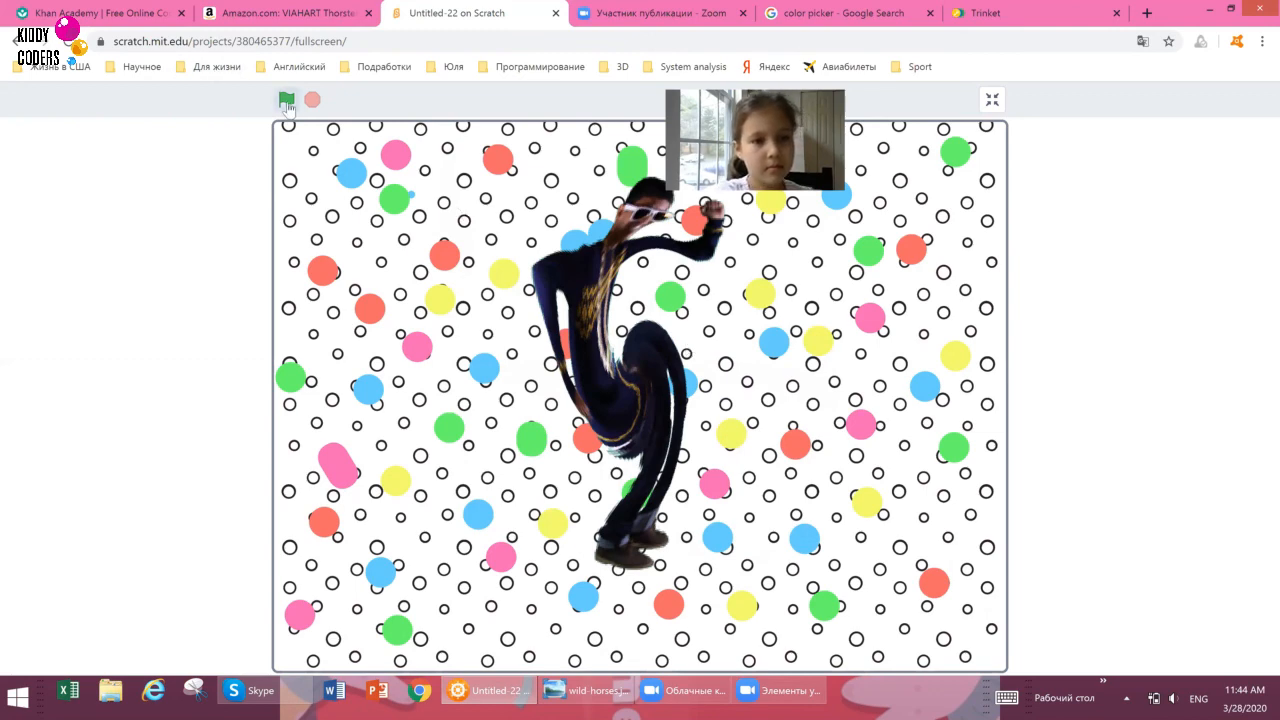
click(288, 100)
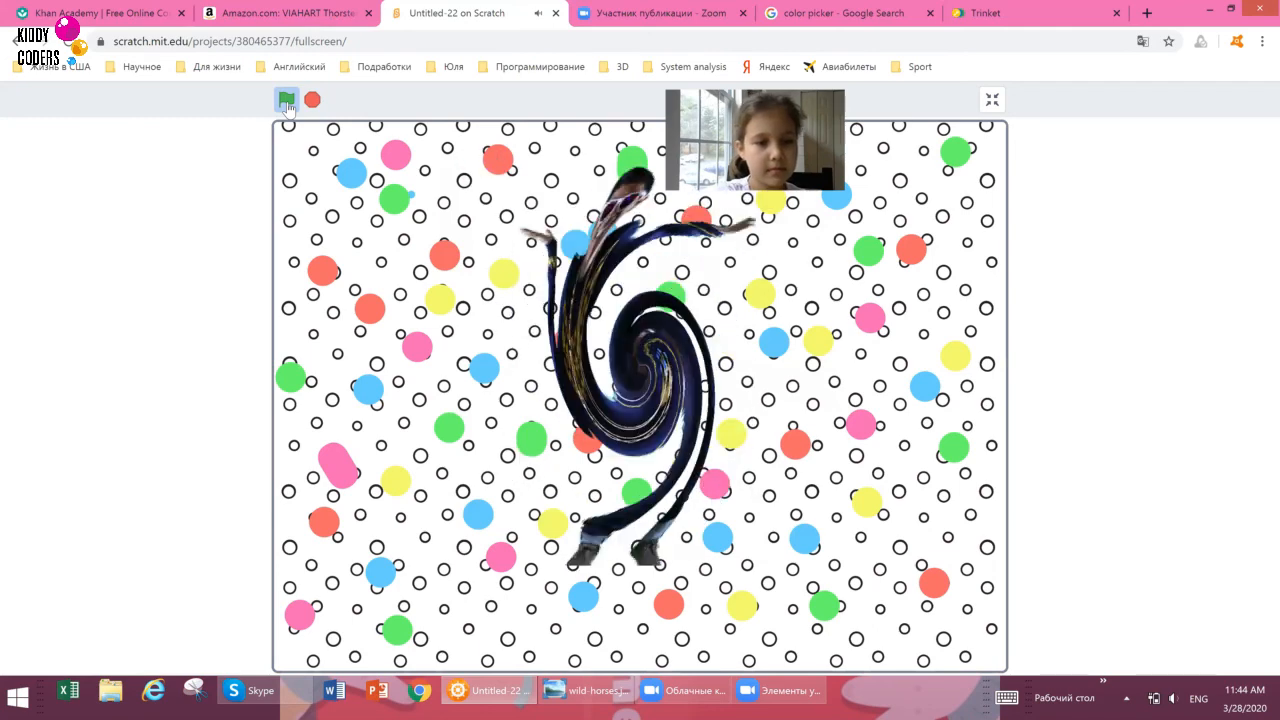
click(288, 100)
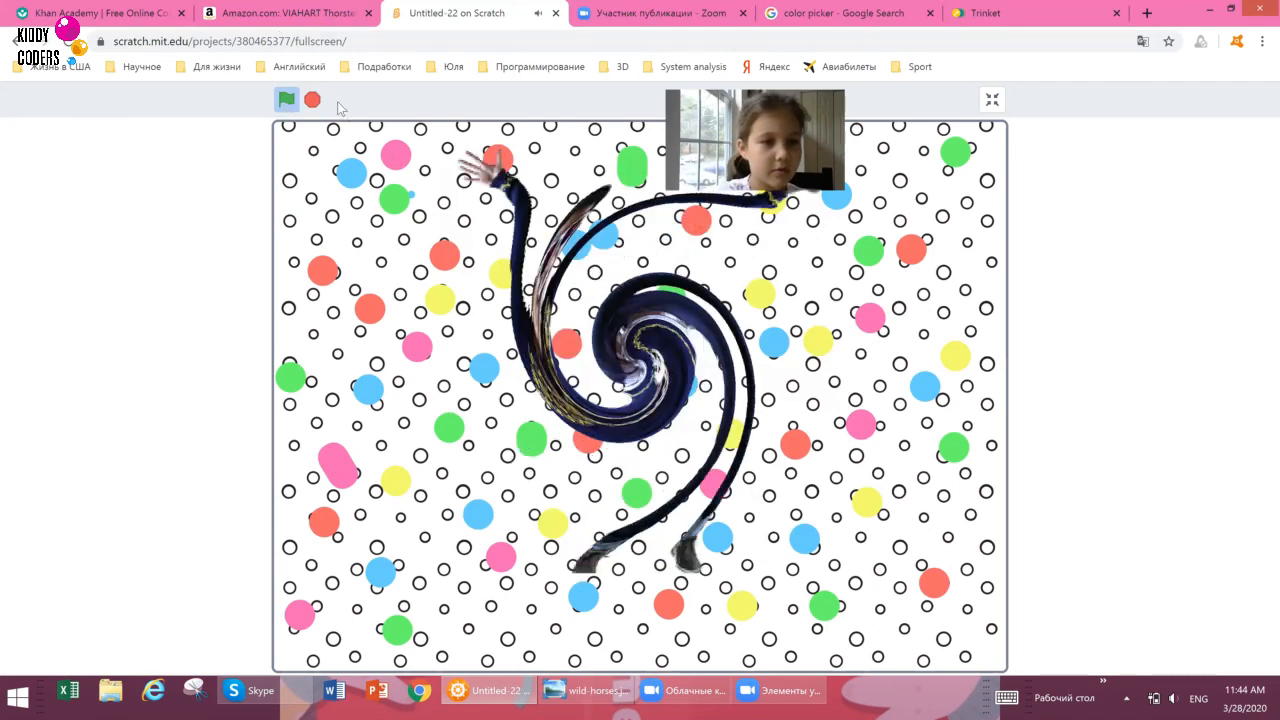
click(312, 100)
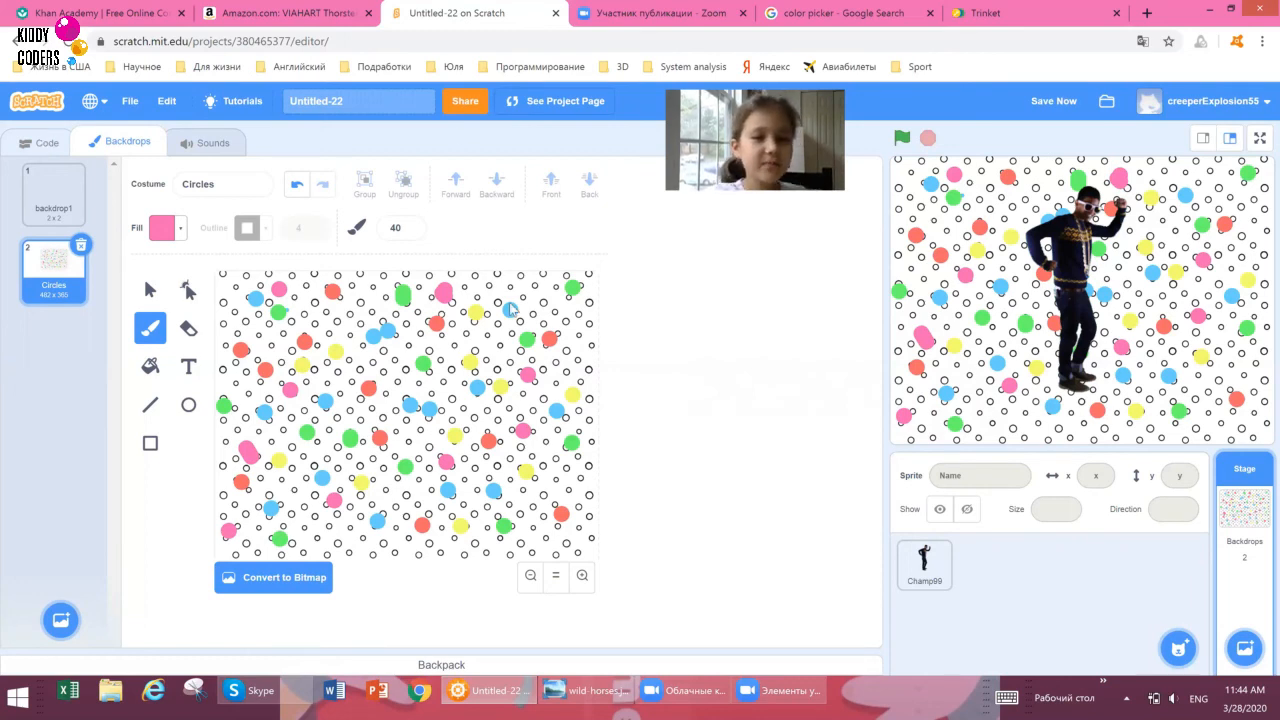
mouse_move(724, 348)
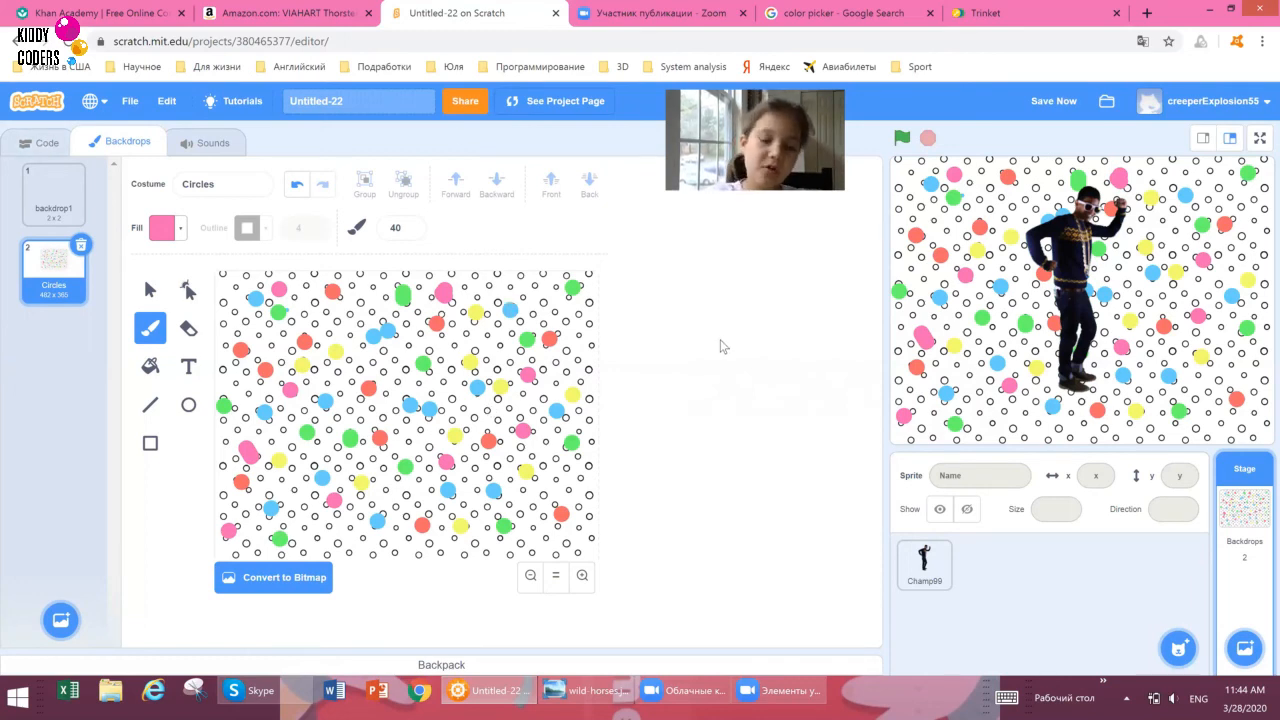